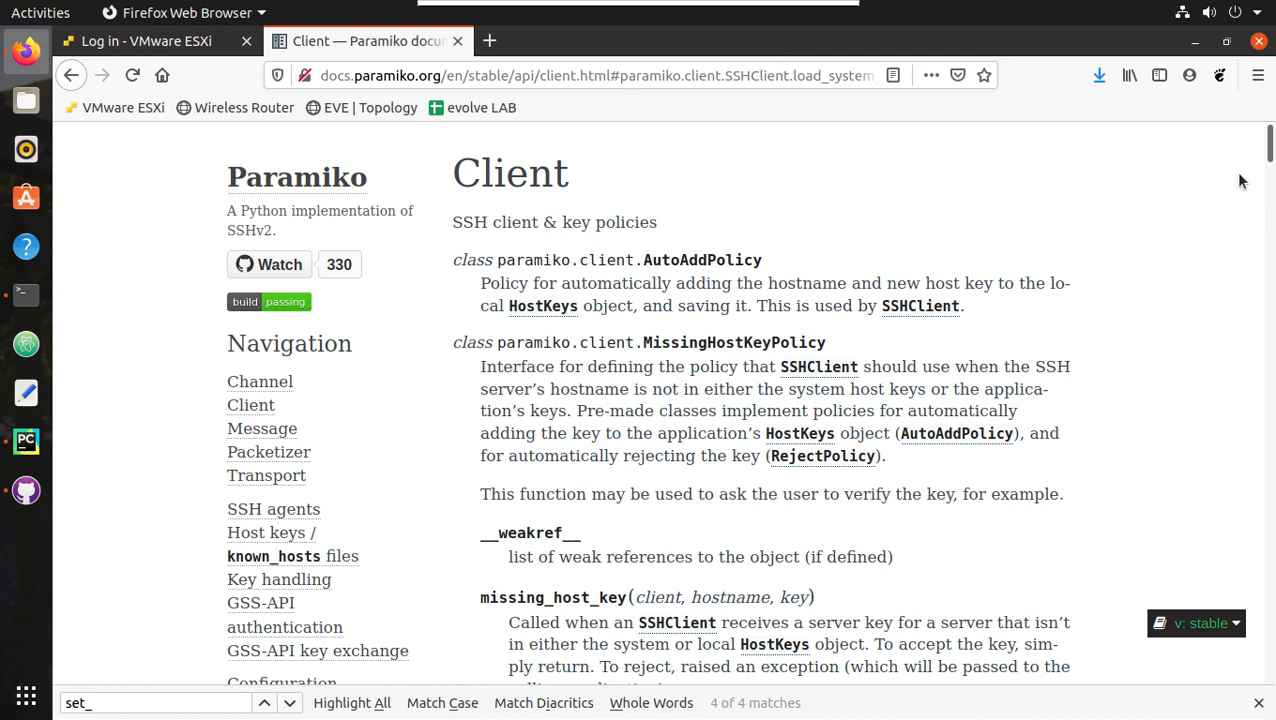
pyautogui.moveTo(900, 396)
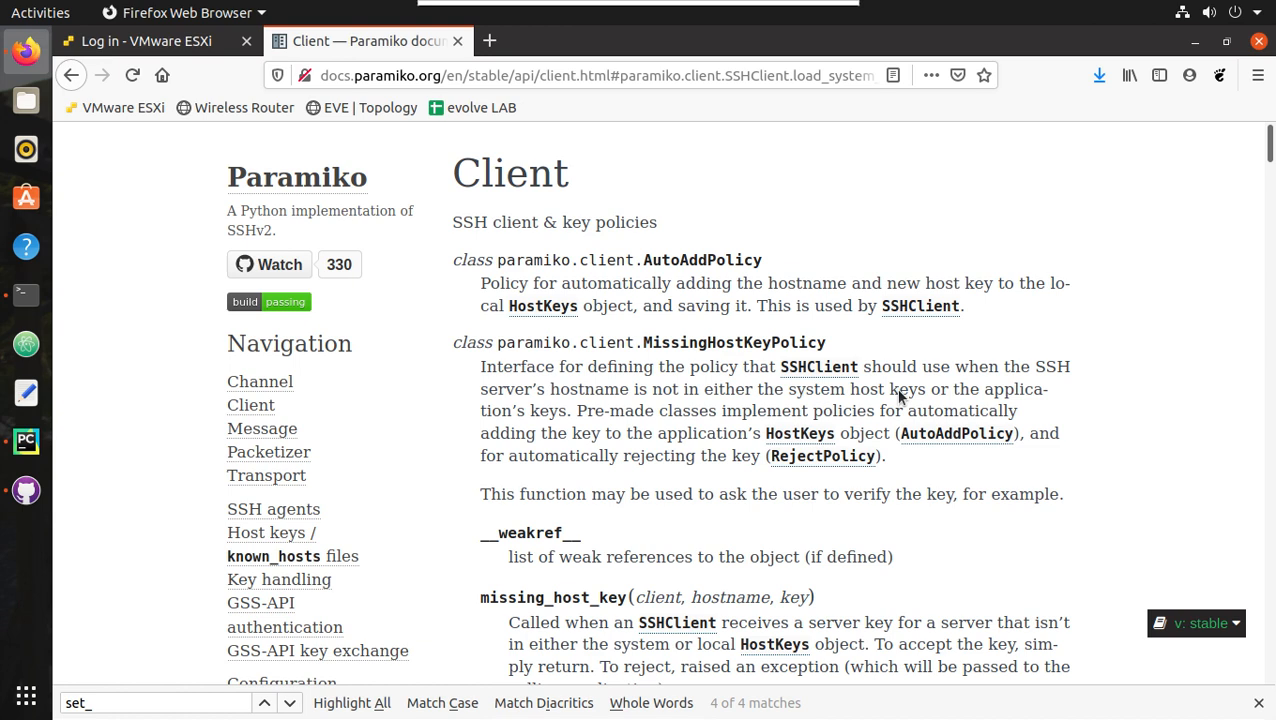
pyautogui.moveTo(844, 344)
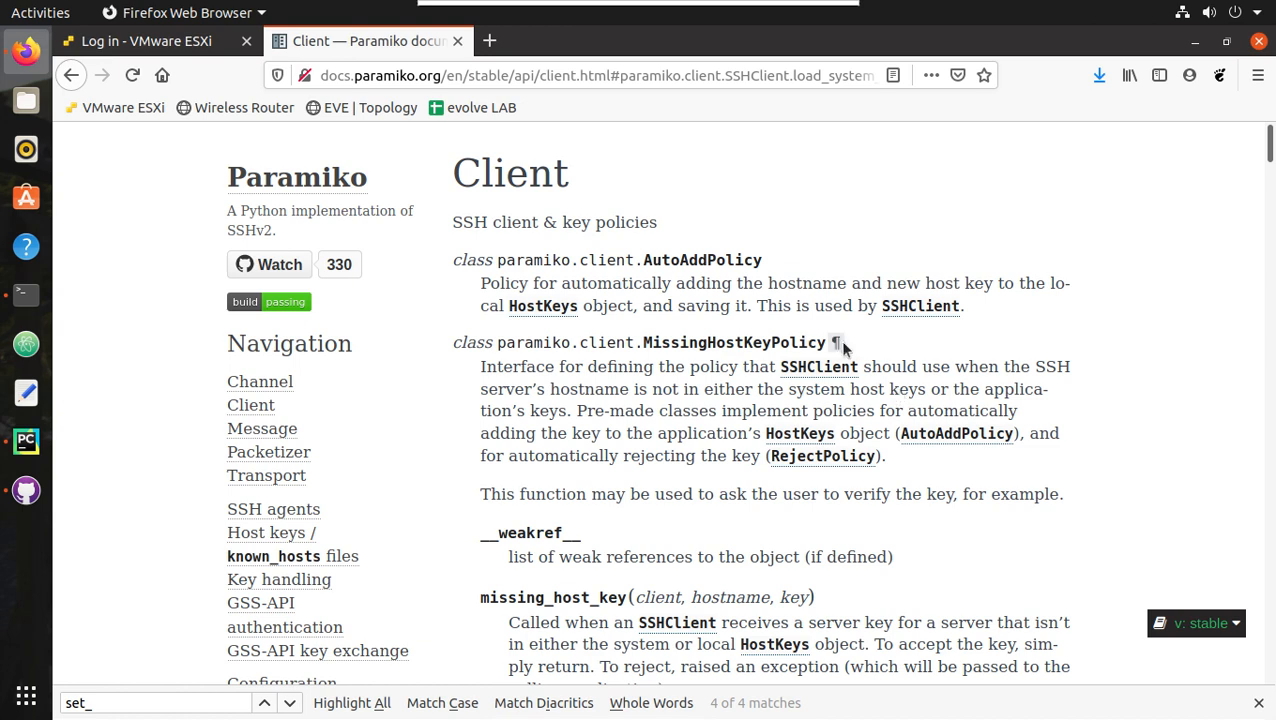
pyautogui.moveTo(836, 344)
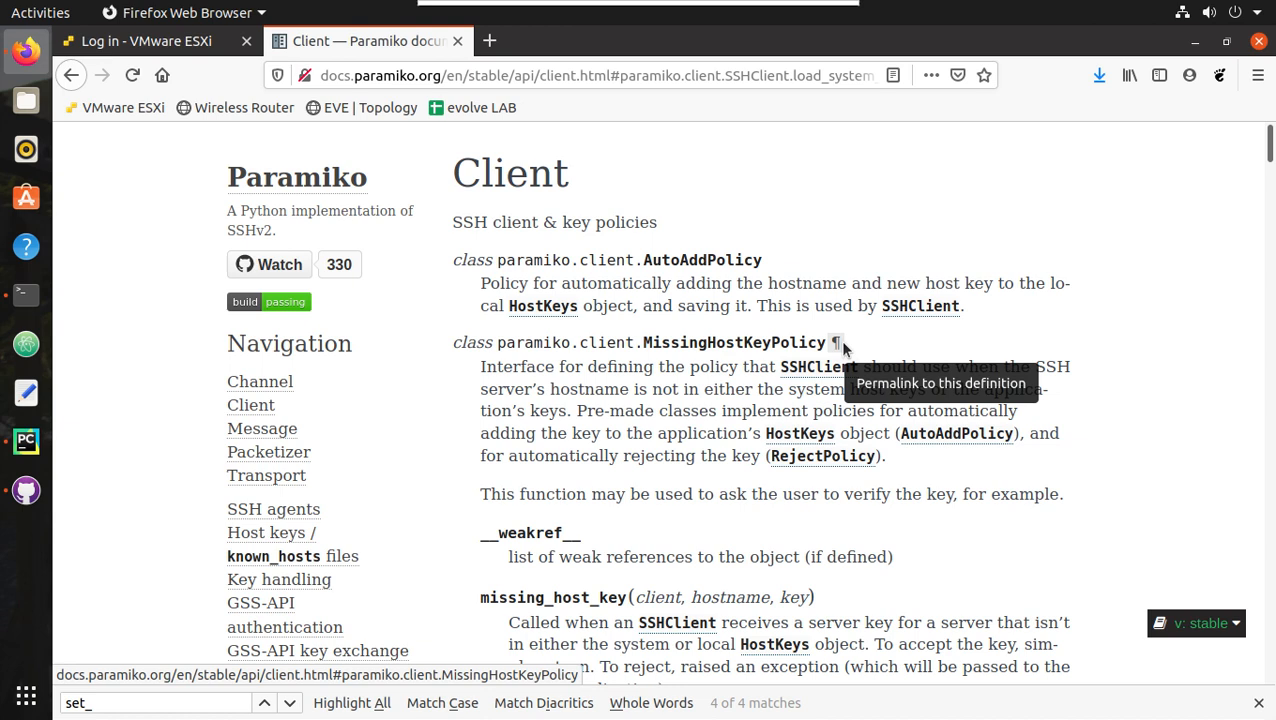
pyautogui.moveTo(794, 360)
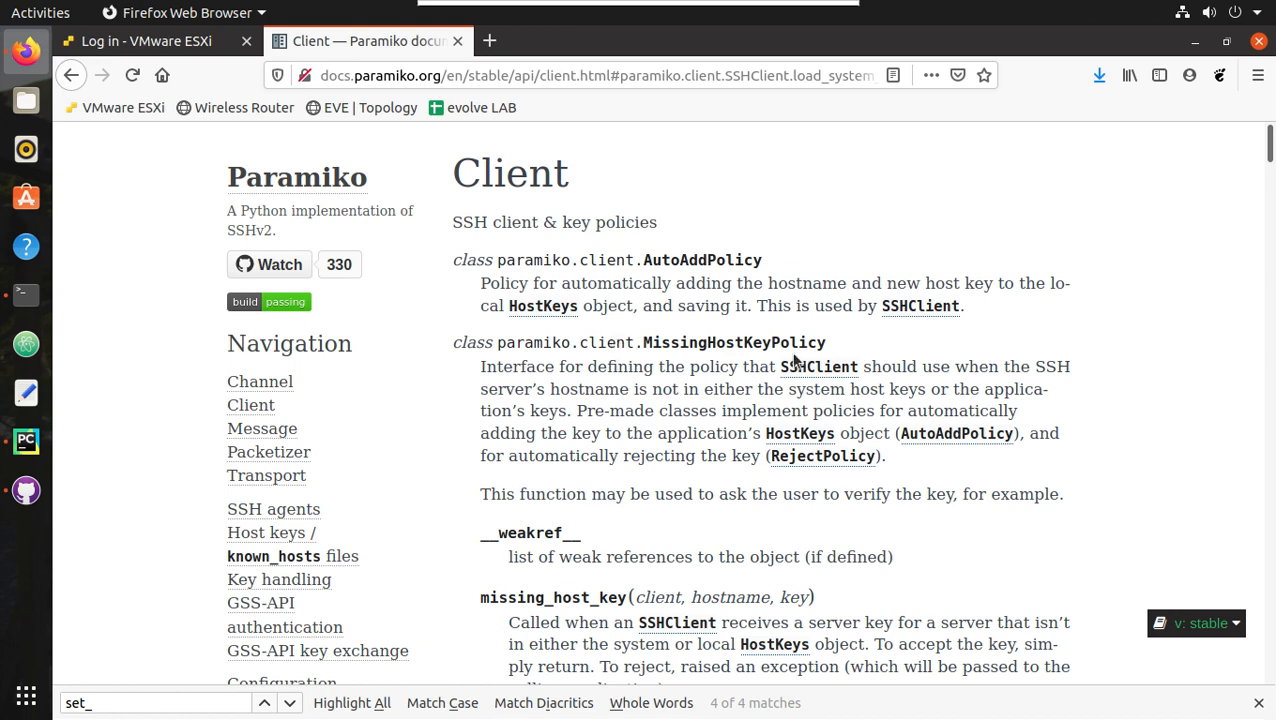
pyautogui.moveTo(776, 342)
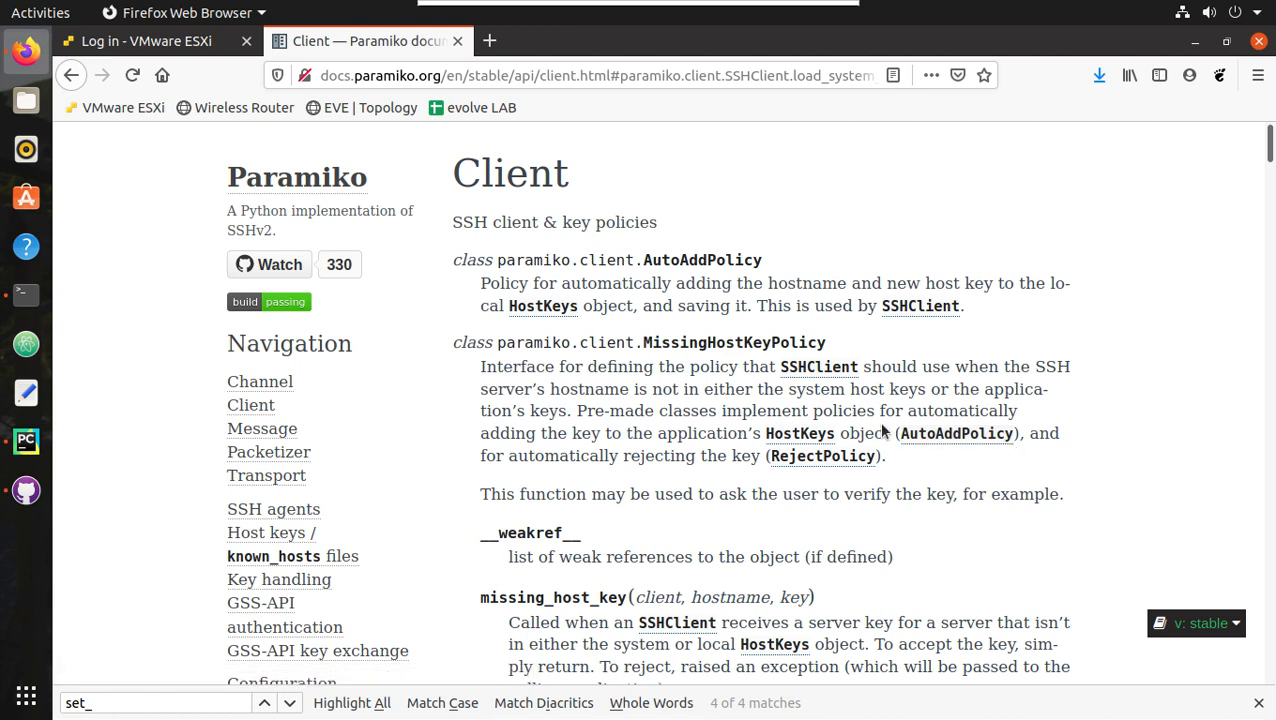
pyautogui.moveTo(912, 388)
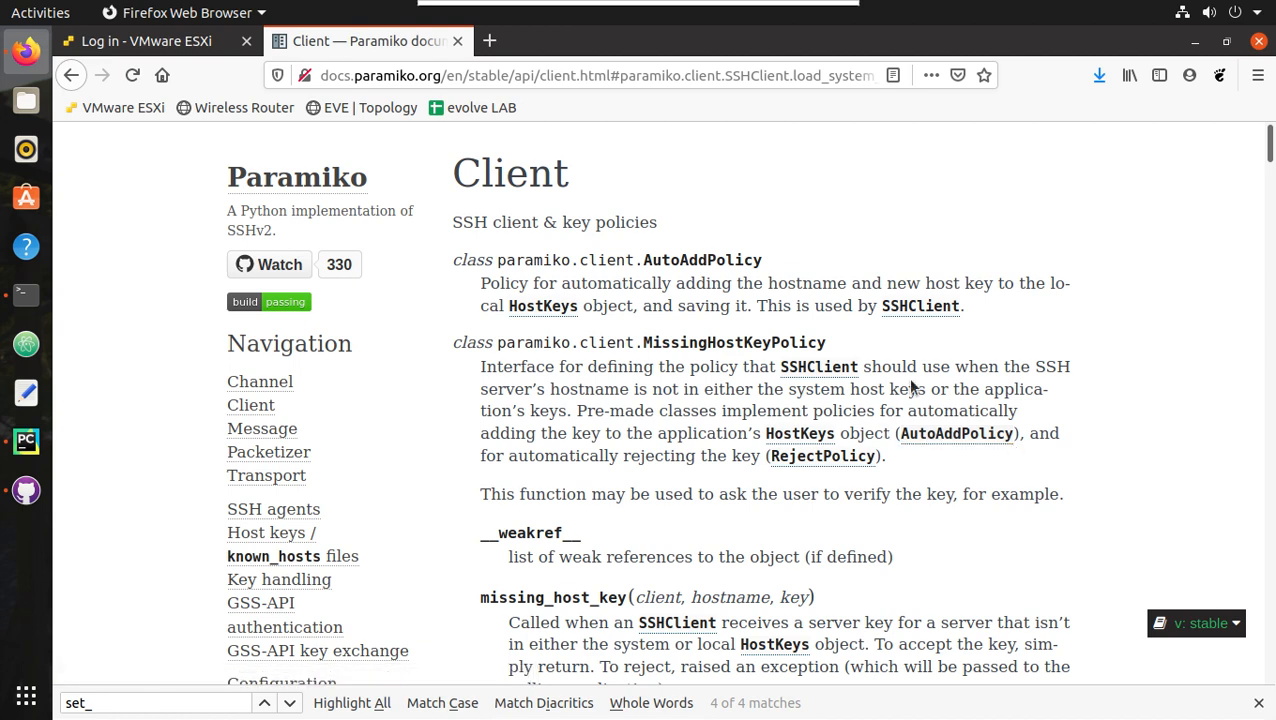
pyautogui.moveTo(998, 344)
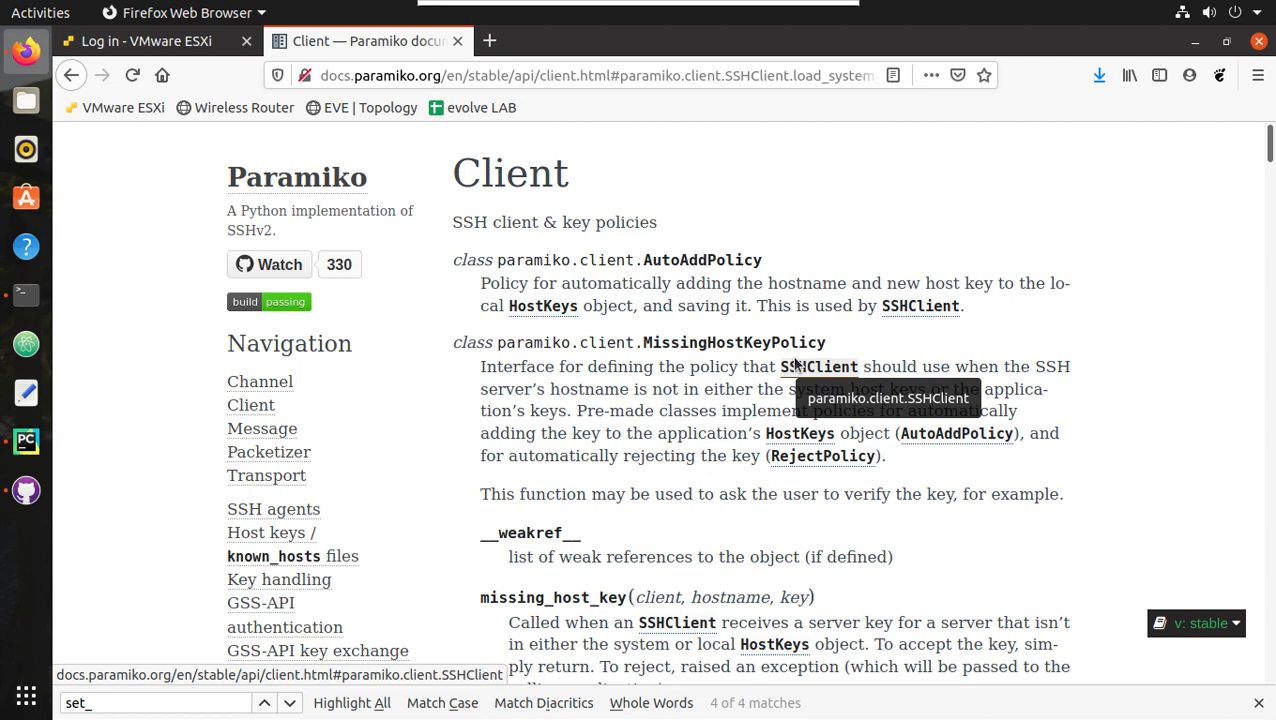
pyautogui.moveTo(1184, 328)
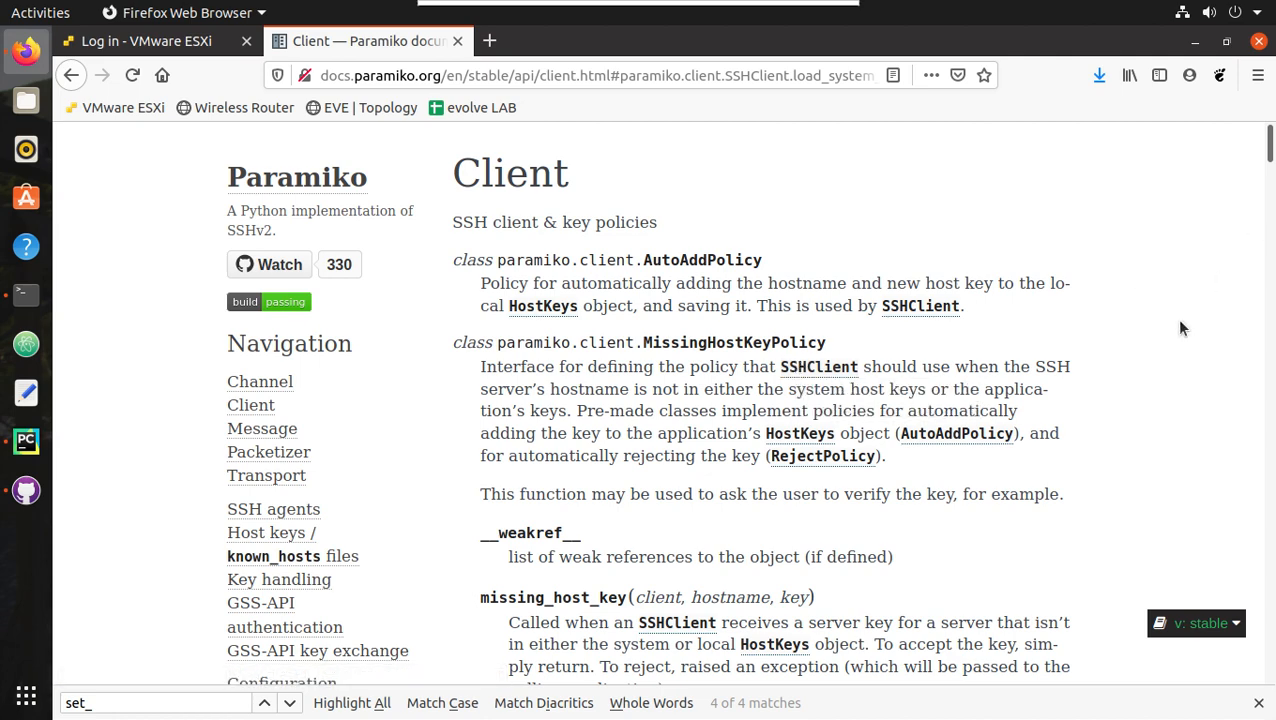
# - Switch the remote viewer to the W_Ubuntu_Sec display showing PyCharm with 01_ssh_host_key_policy.py
pyautogui.scroll(-3)
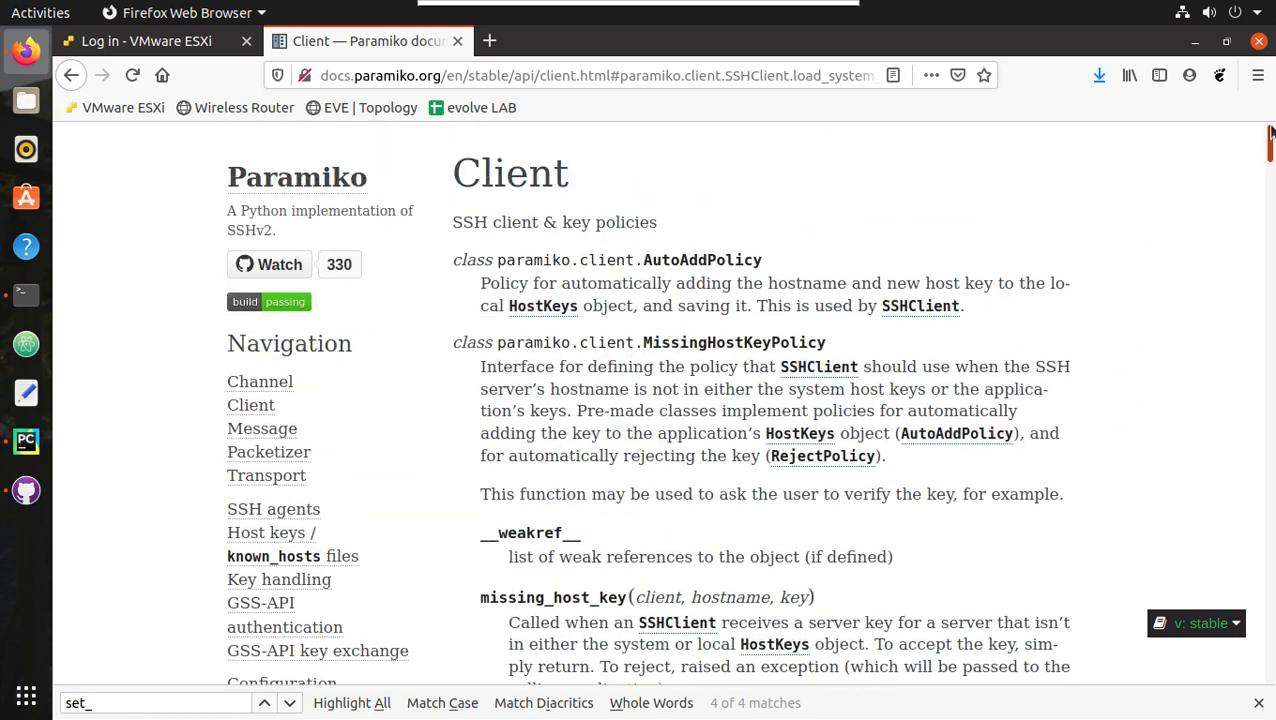
pyautogui.moveTo(1054, 216)
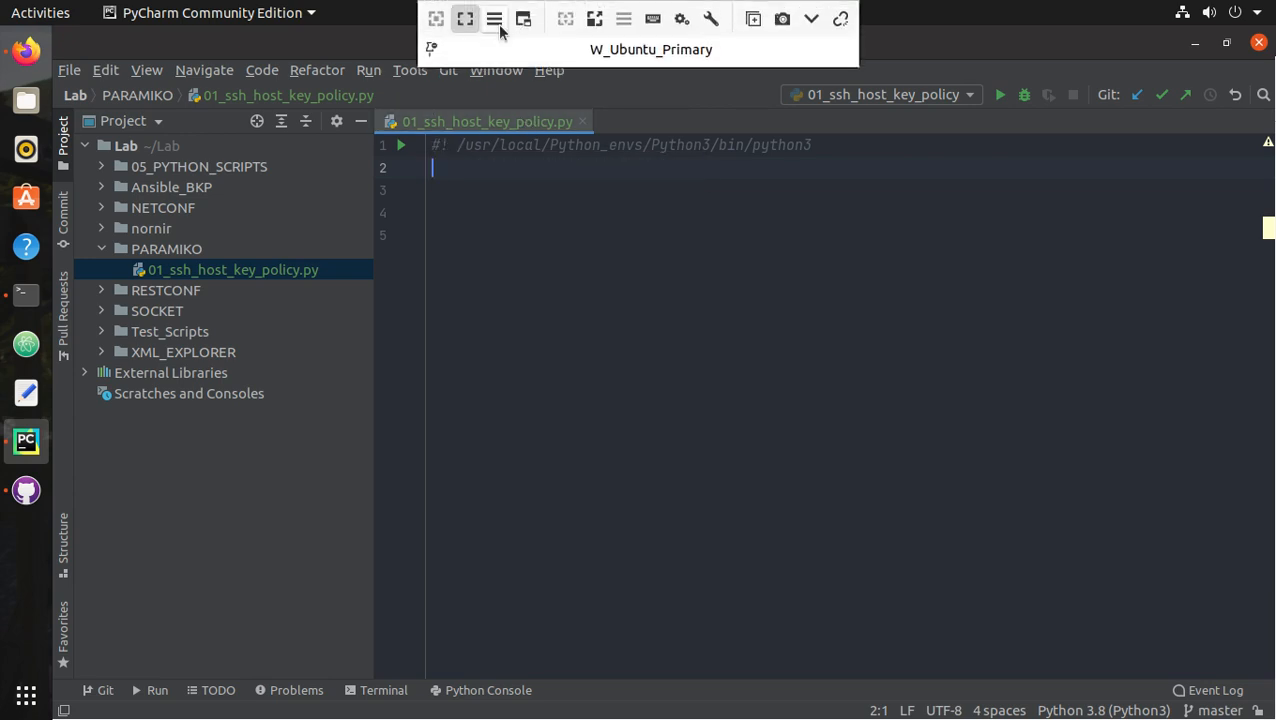
pyautogui.click(524, 20)
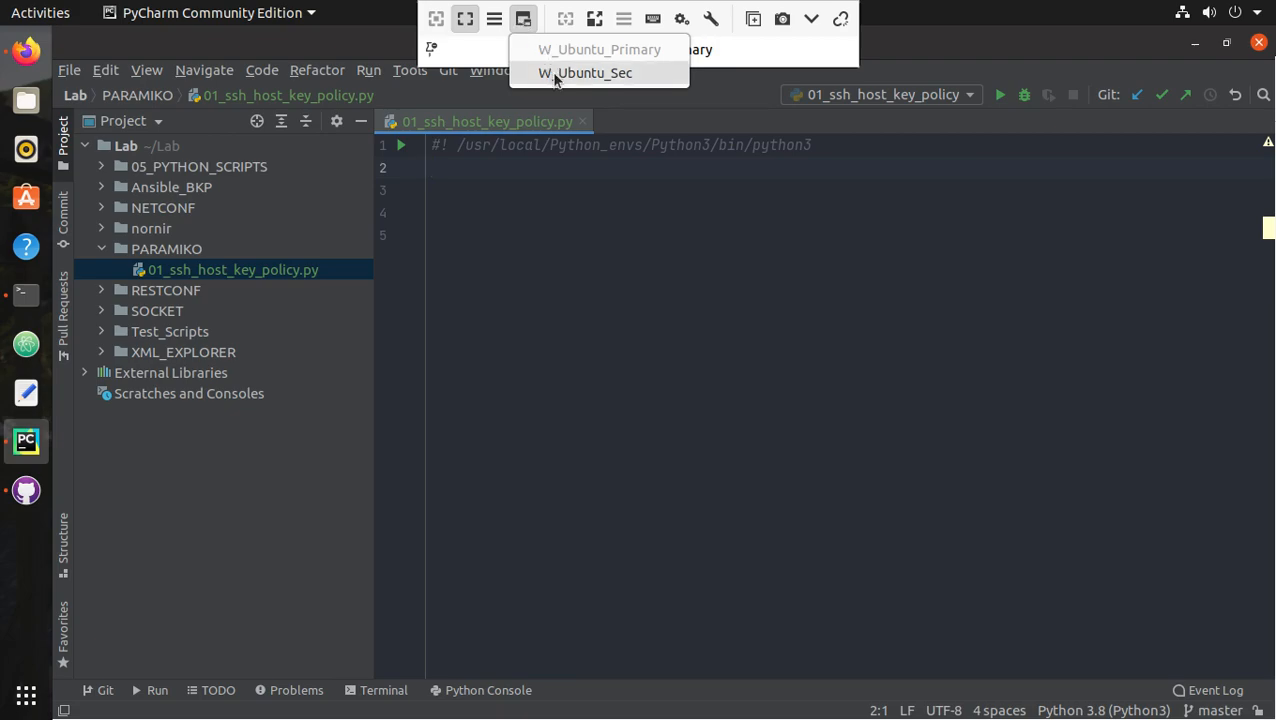
pyautogui.click(588, 72)
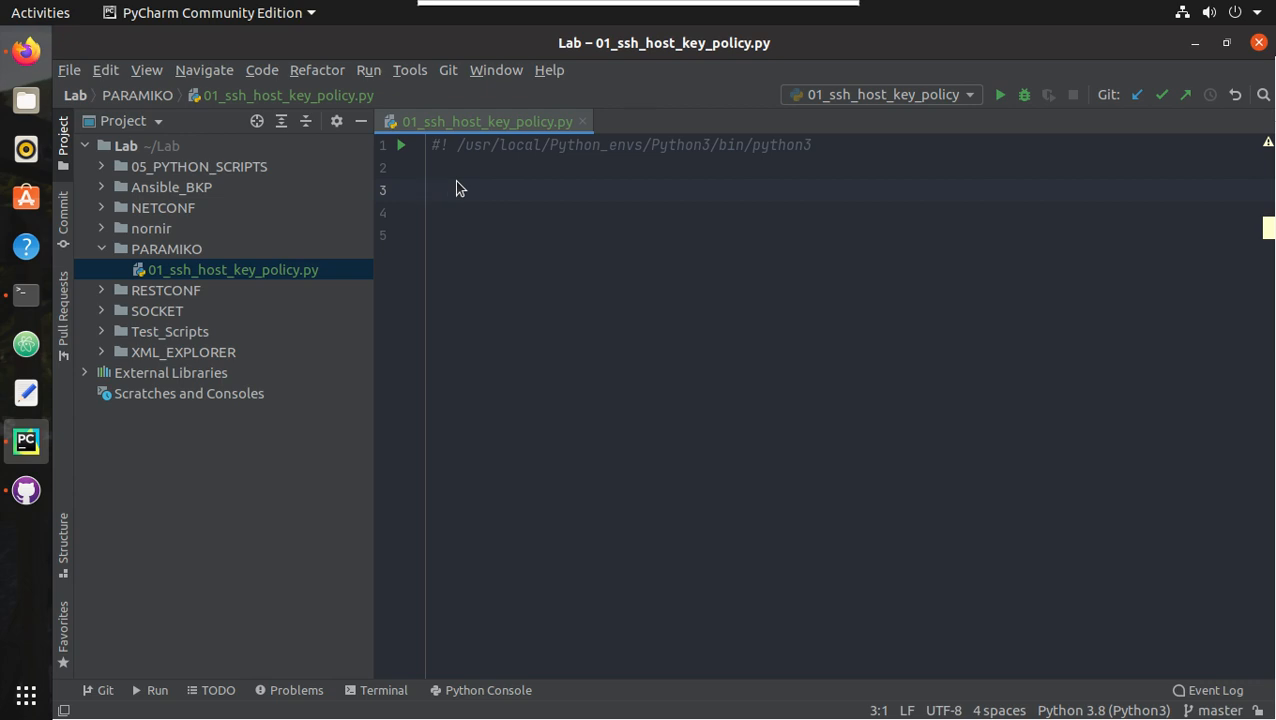
pyautogui.moveTo(532, 20)
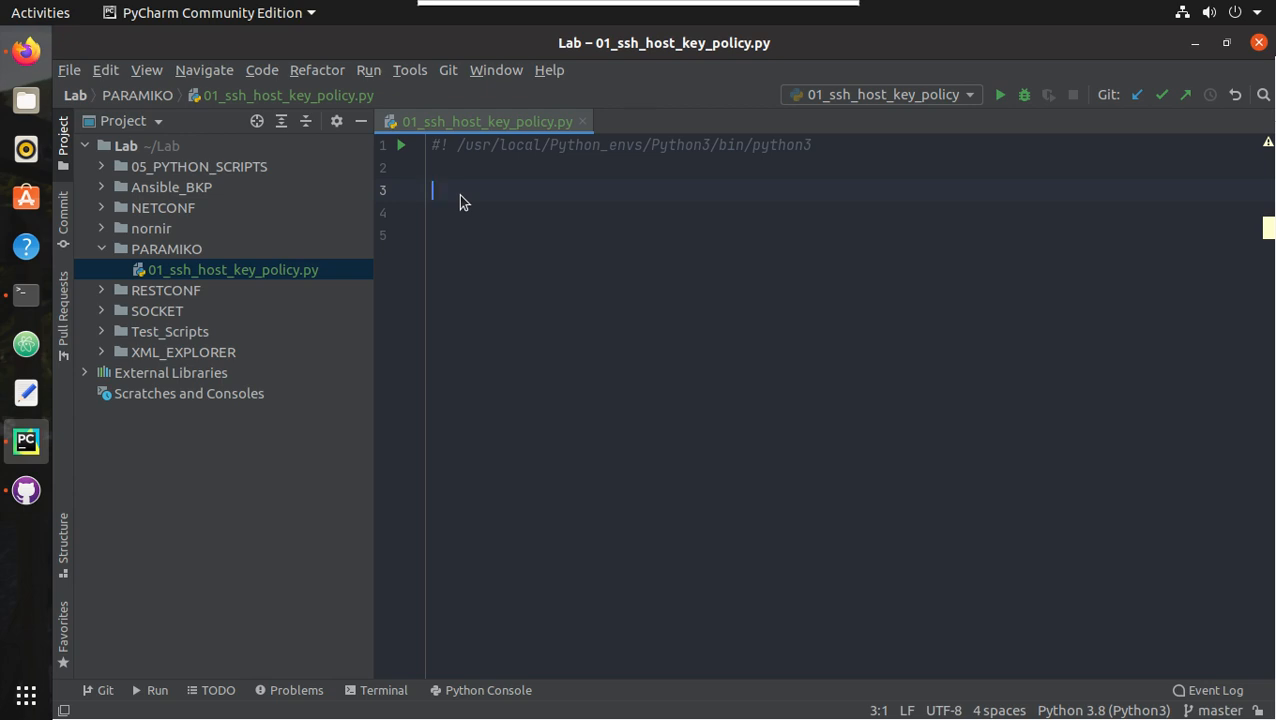
# - Import paramiko and set host = "ubuntu2.test.lab"
pyautogui.write('imp')
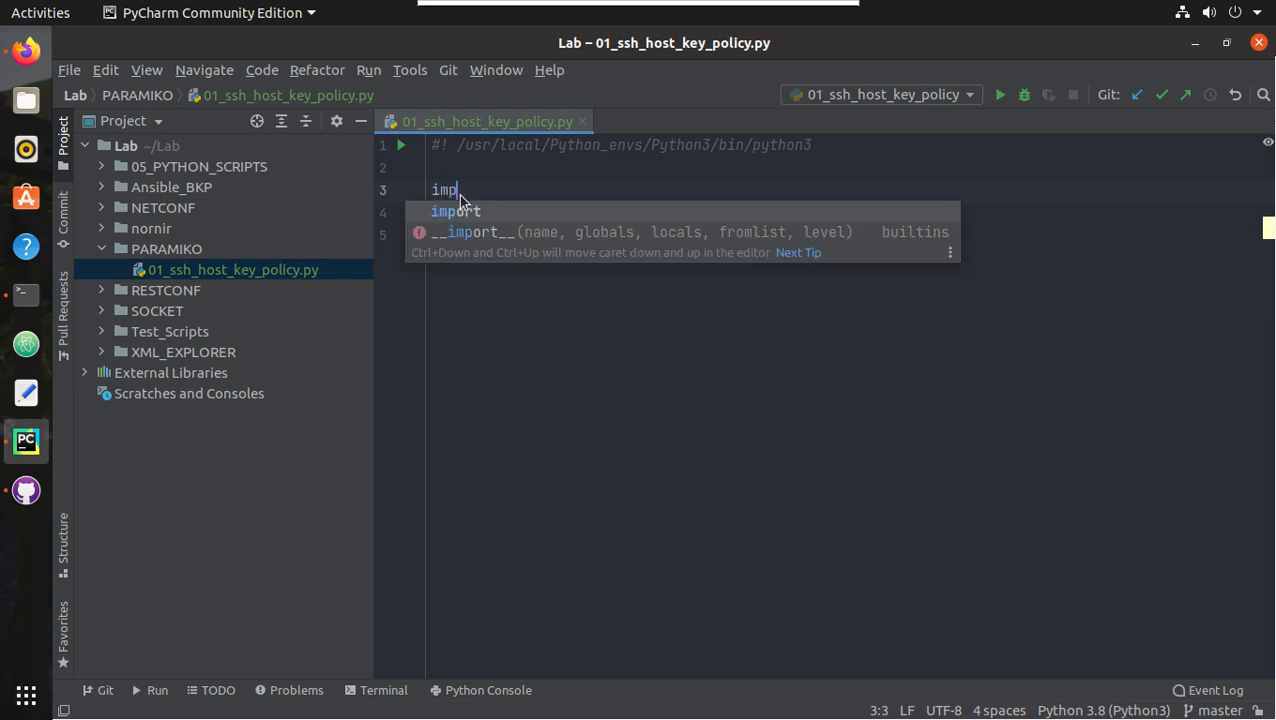
pyautogui.write('ort paramiko')
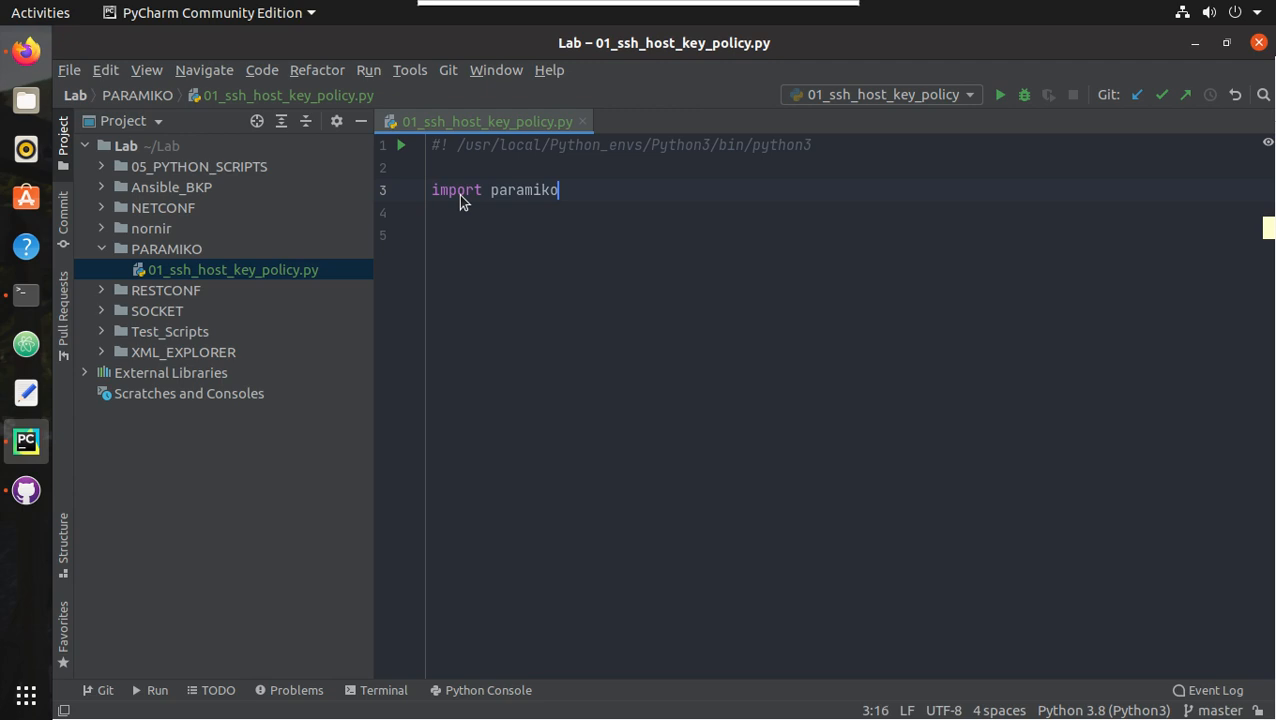
pyautogui.press('Enter')
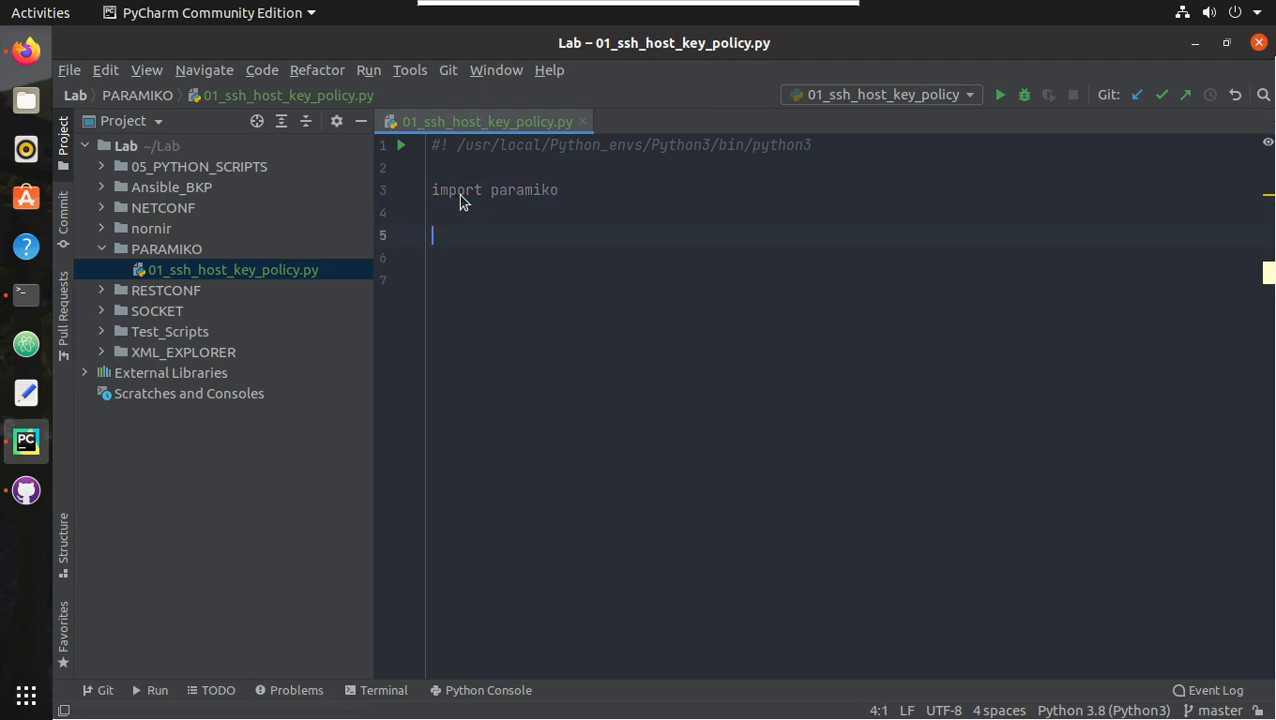
pyautogui.write('host =')
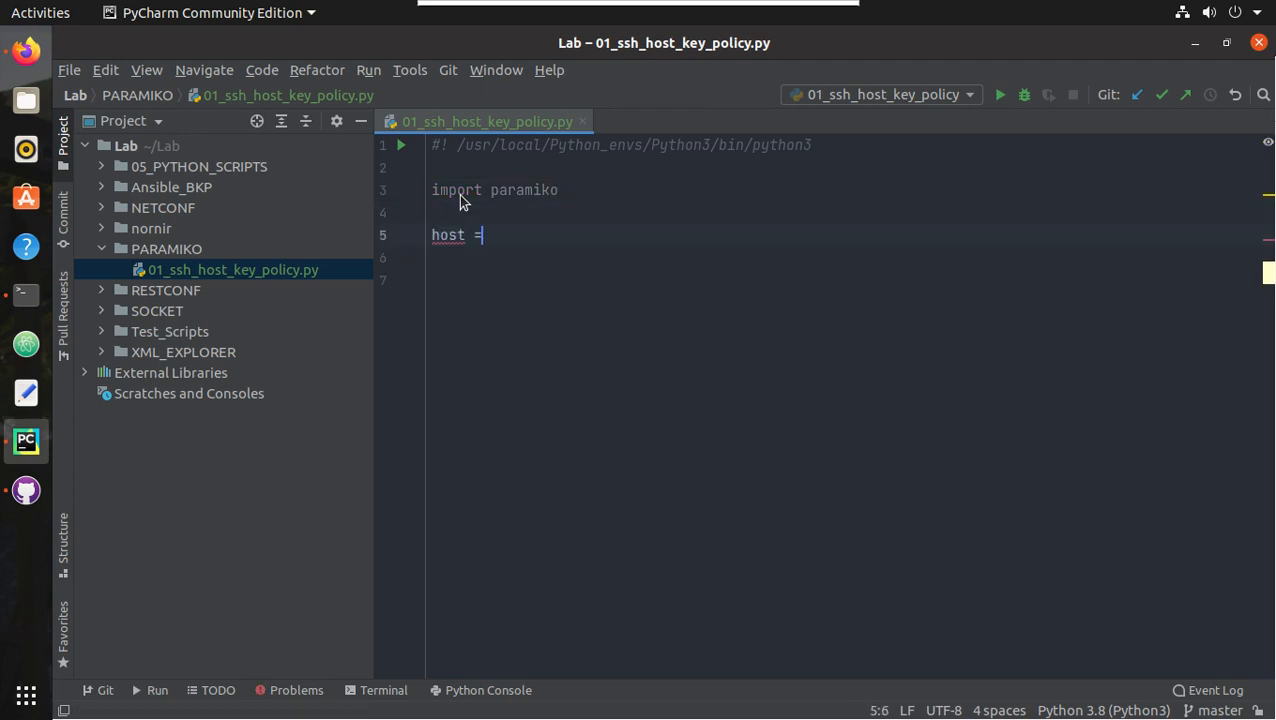
pyautogui.write('""')
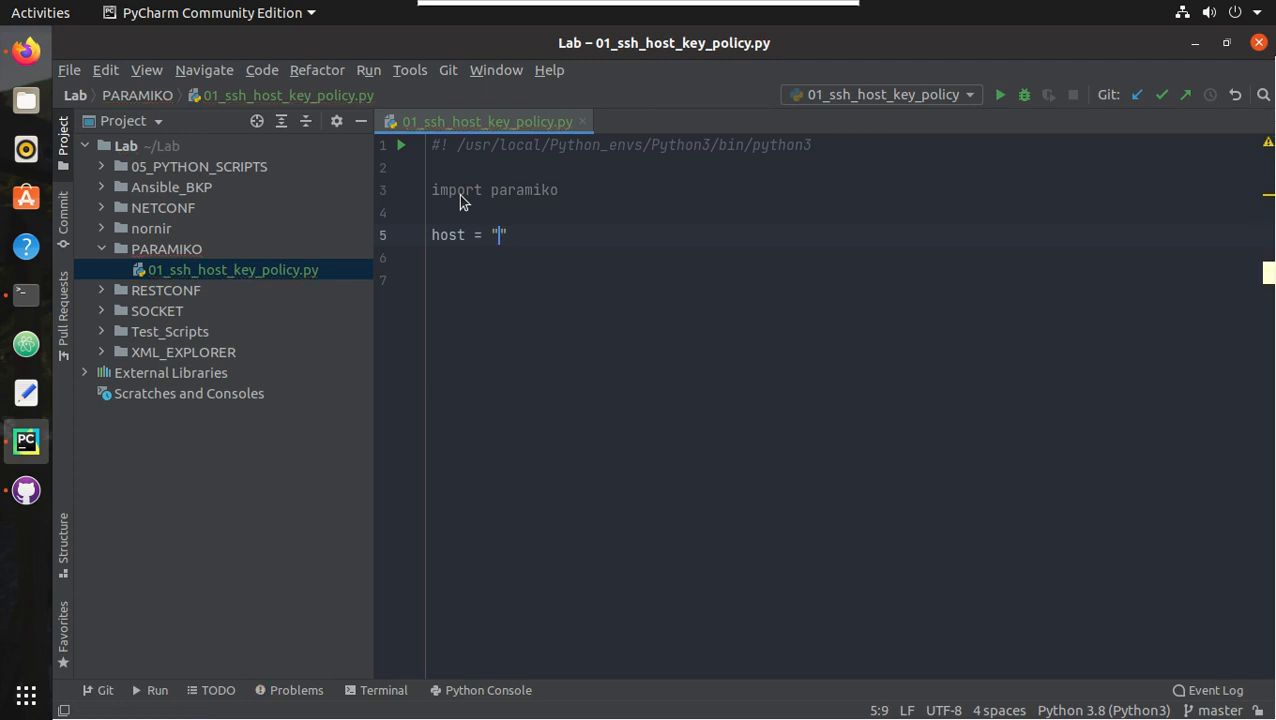
pyautogui.moveTo(506, 256)
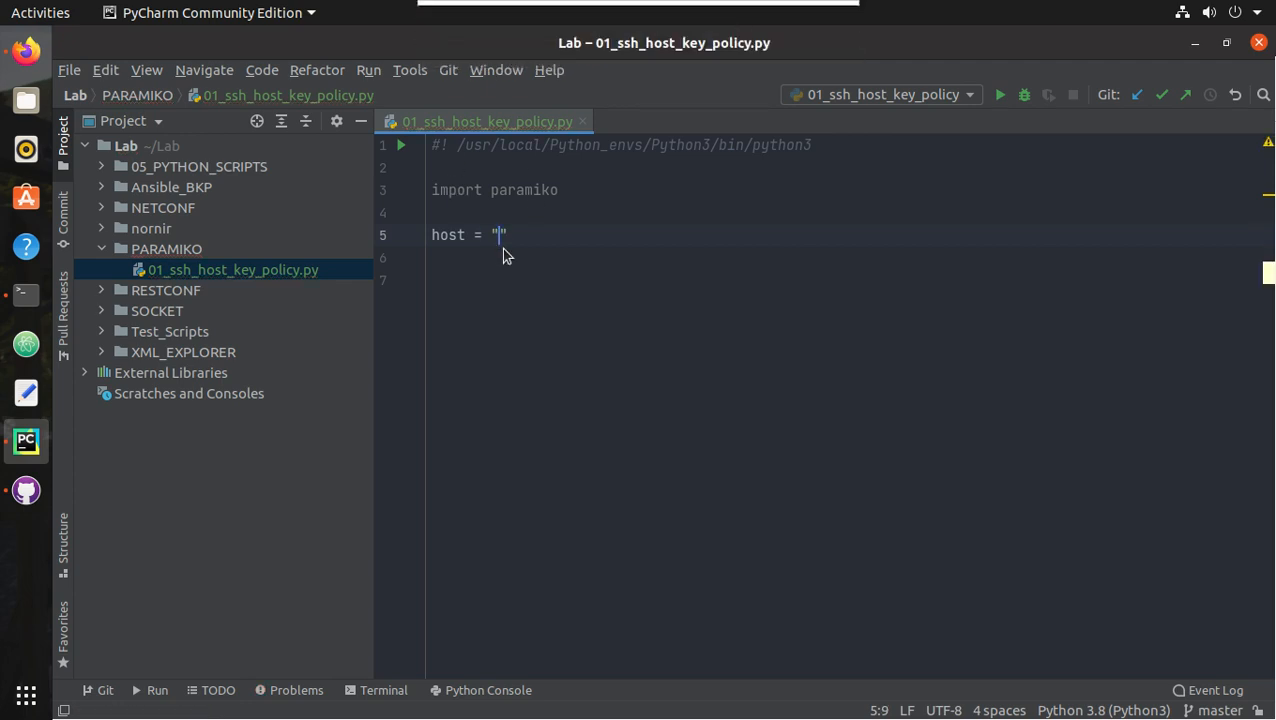
pyautogui.write('ubuntu')
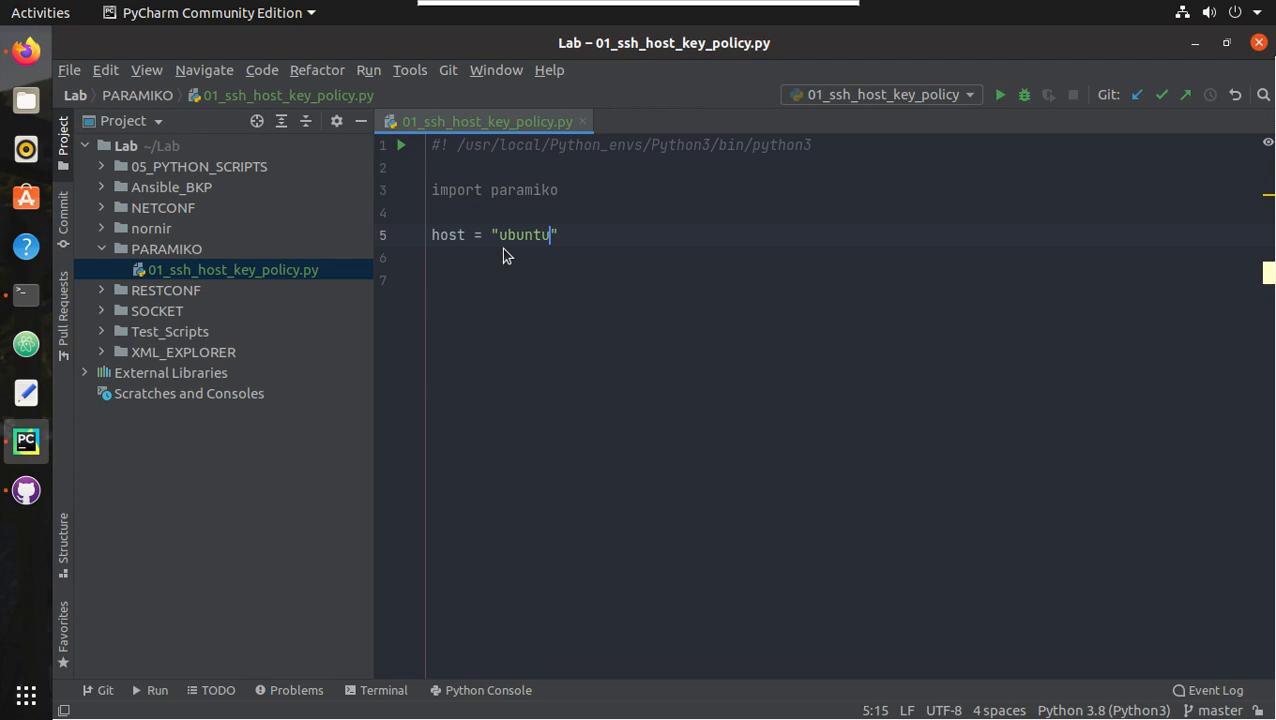
pyautogui.write('2.test')
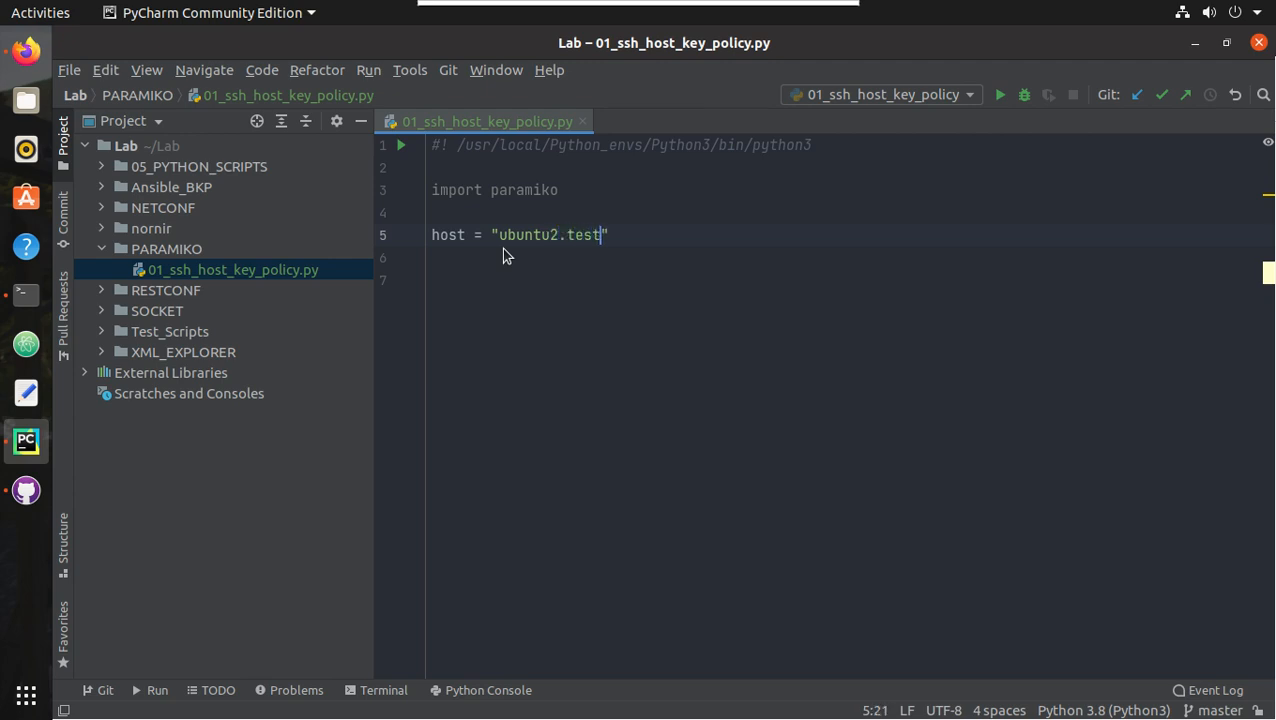
pyautogui.write('.lab')
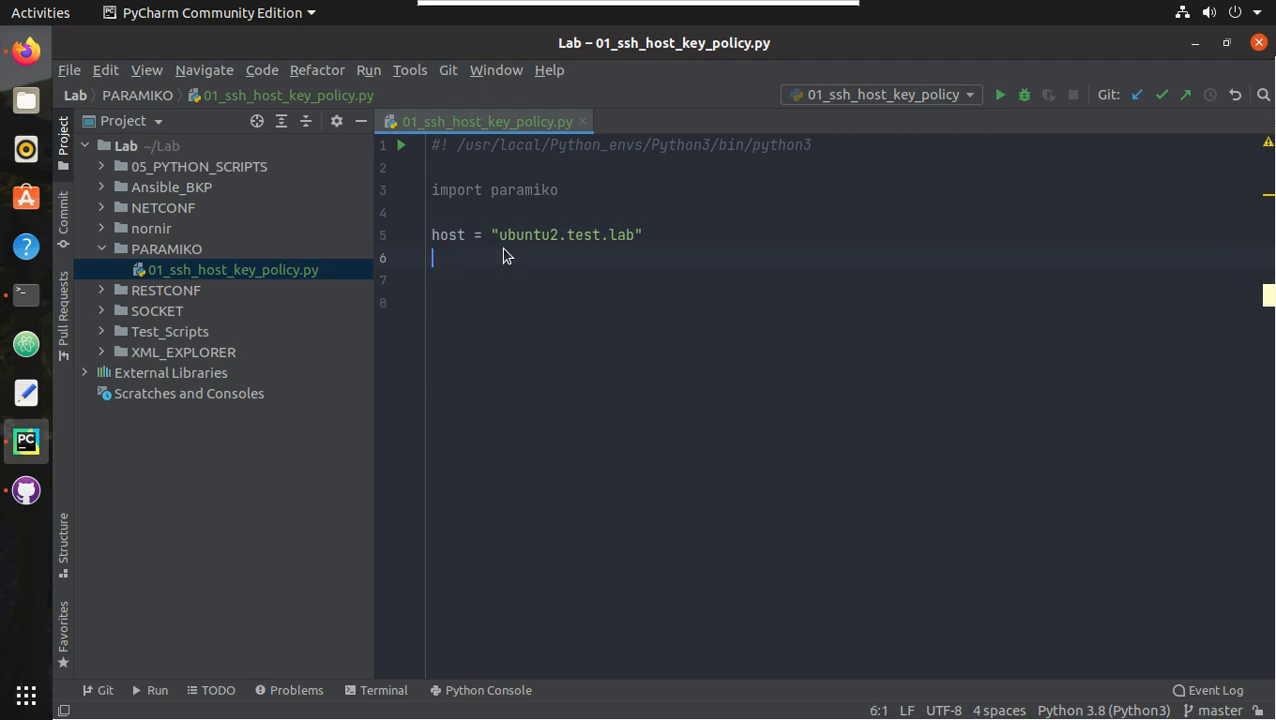
# - Set username = "user2" and begin the password line
pyautogui.write('username = user2')
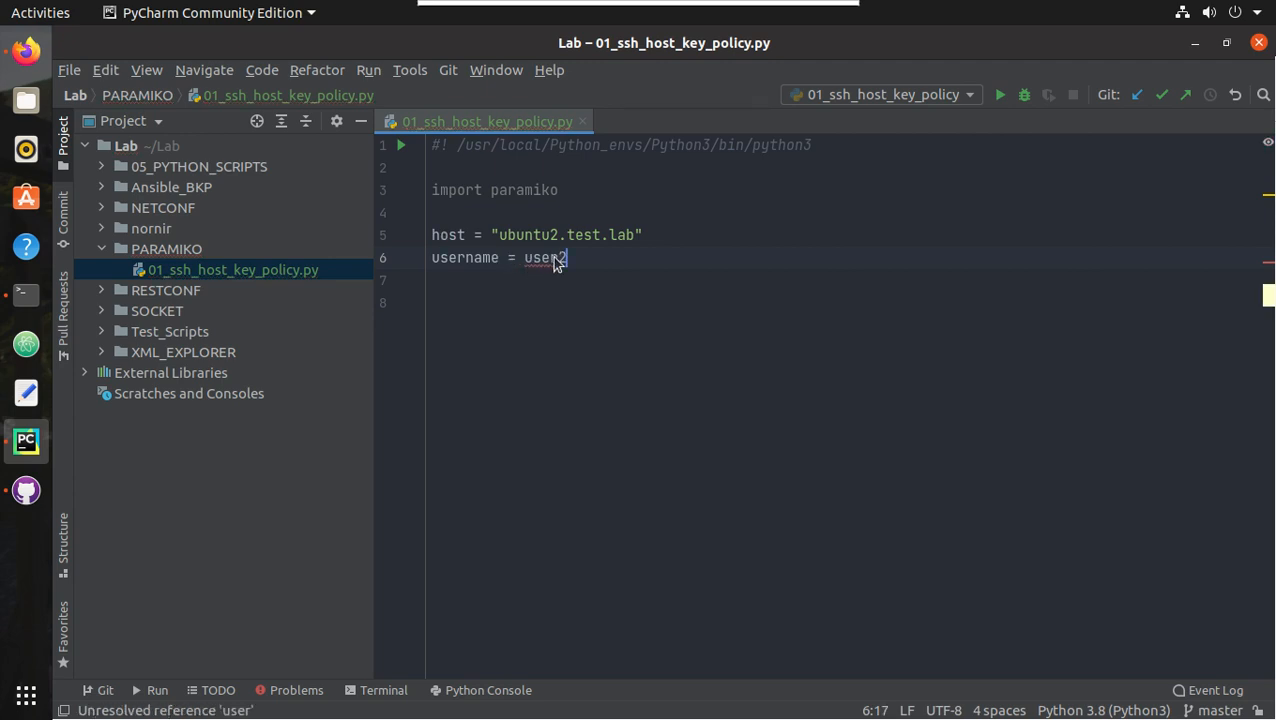
pyautogui.doubleClick(544, 258)
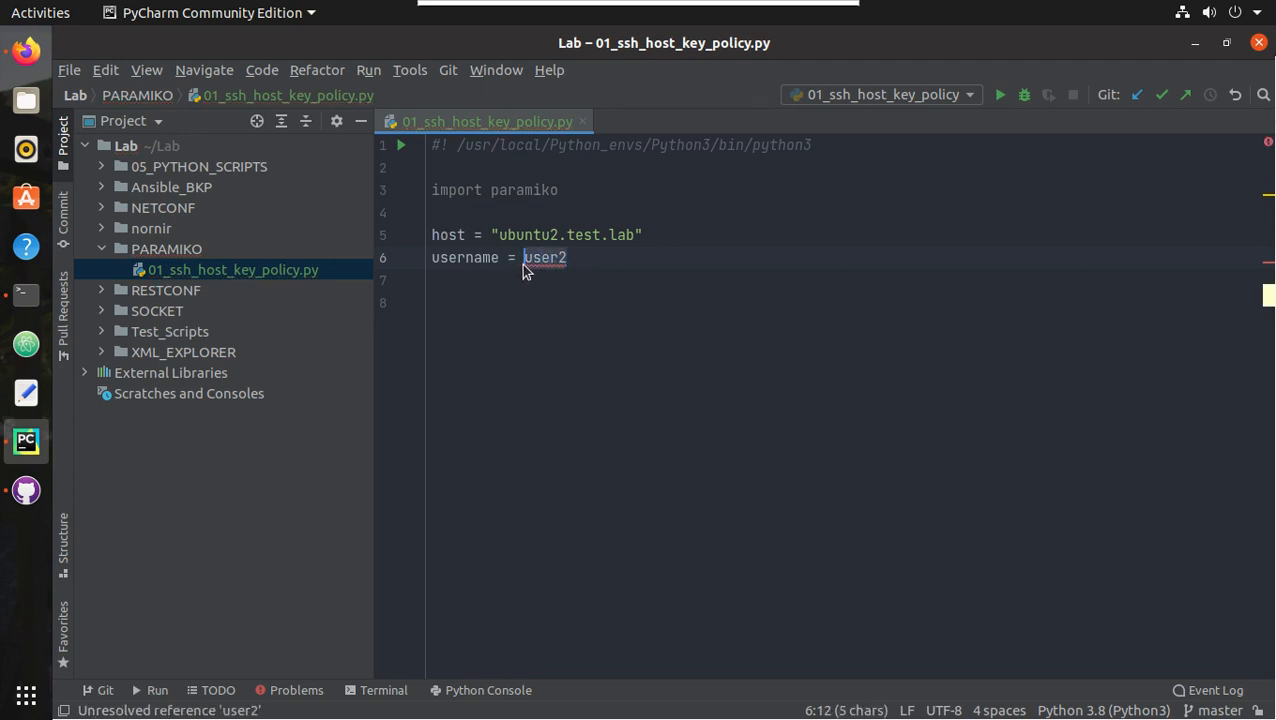
pyautogui.write('"user2"')
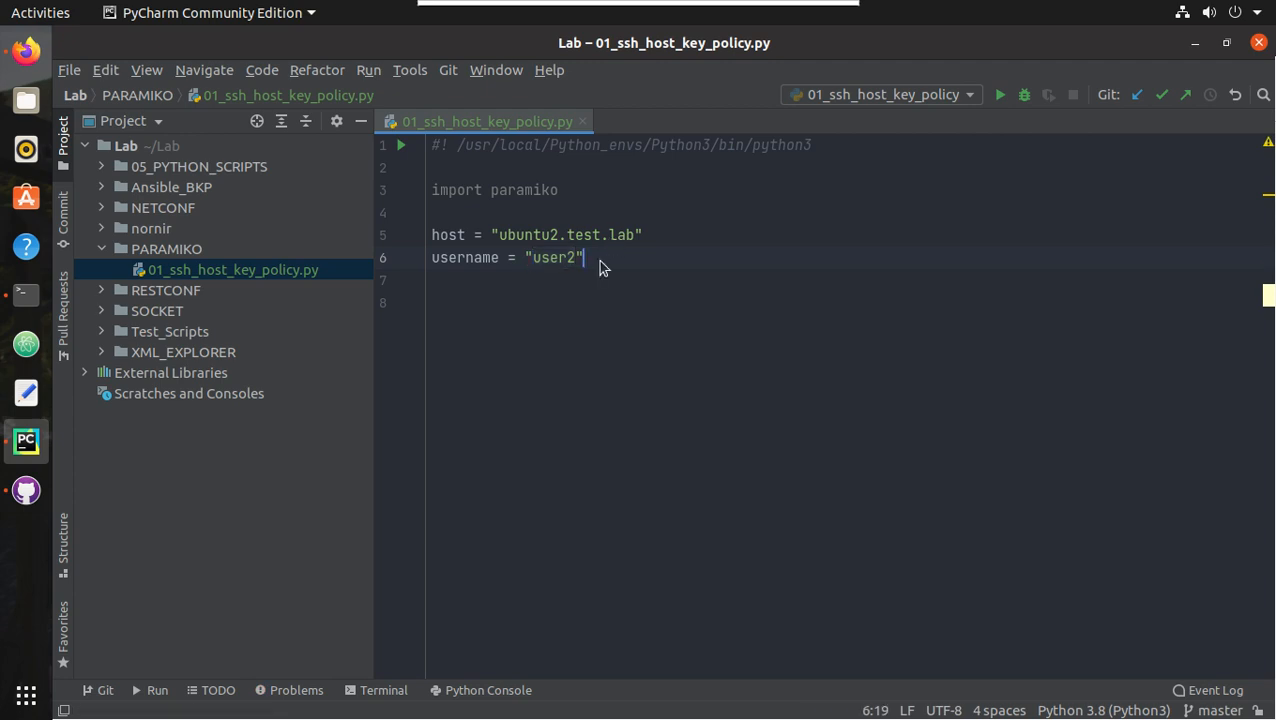
pyautogui.write('p')
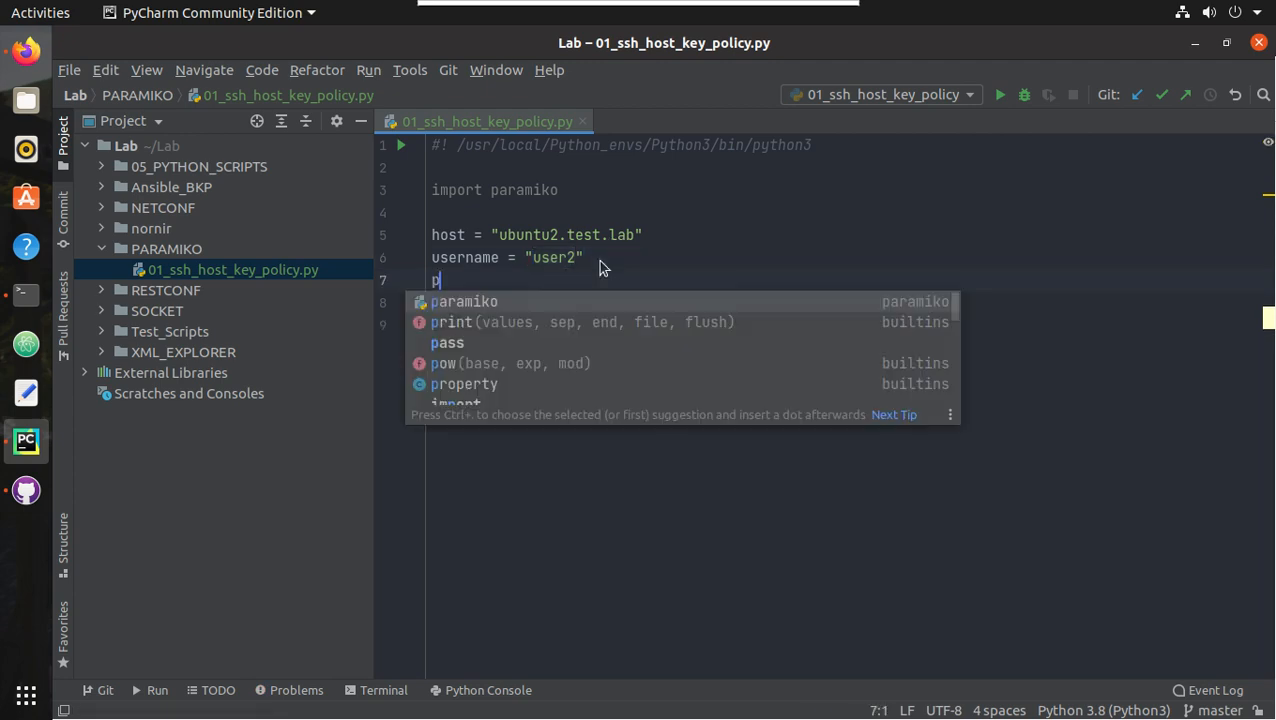
pyautogui.write('assword')
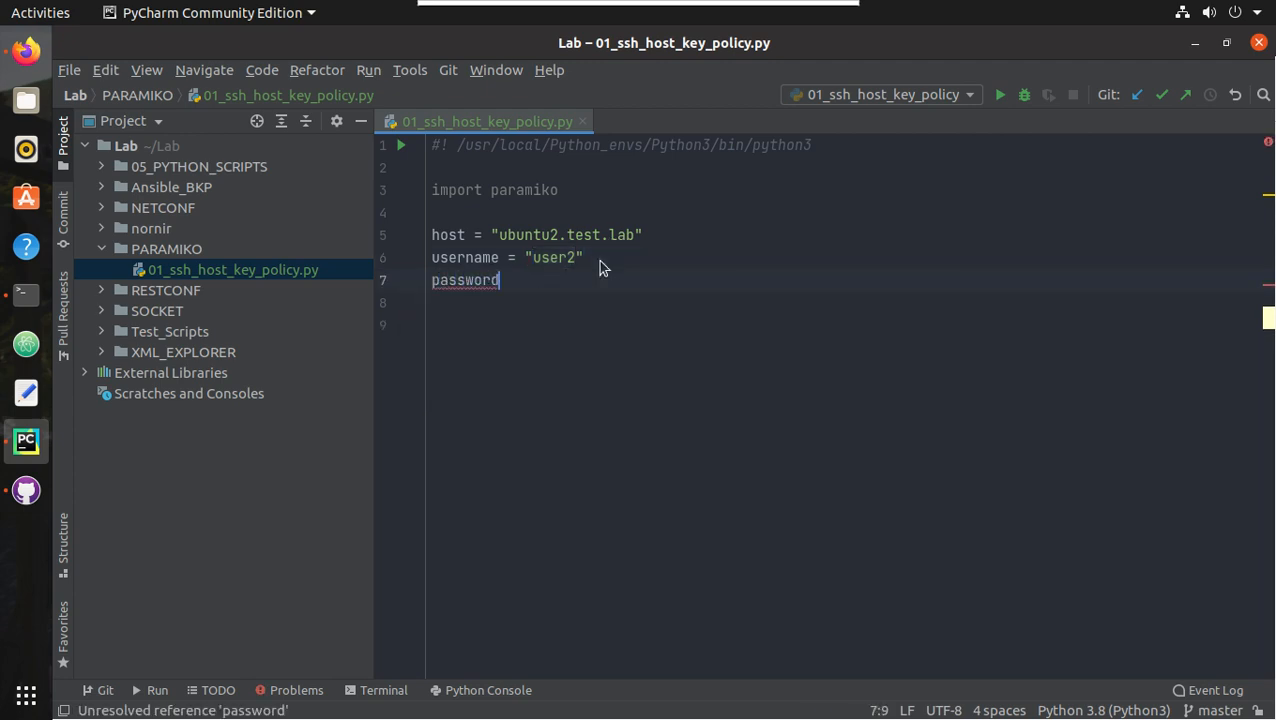
# - Finish the line as password = input("Enter password")
pyautogui.write('=')
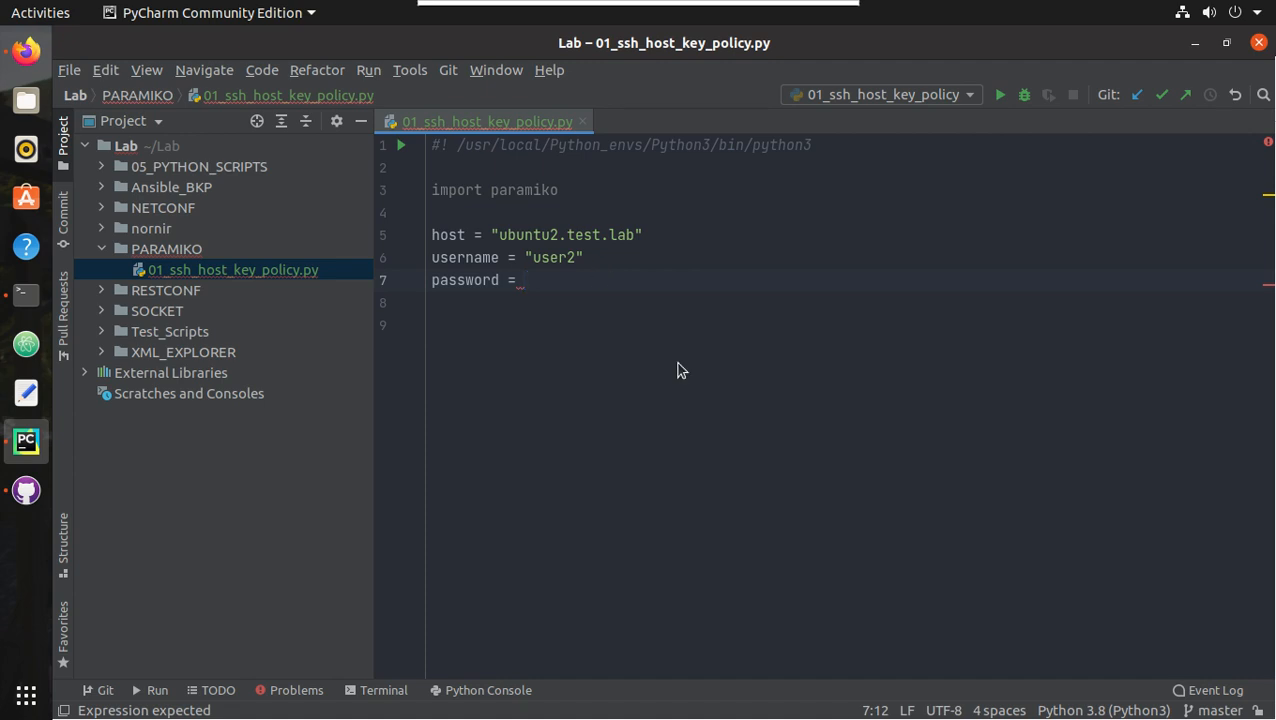
pyautogui.write('inp')
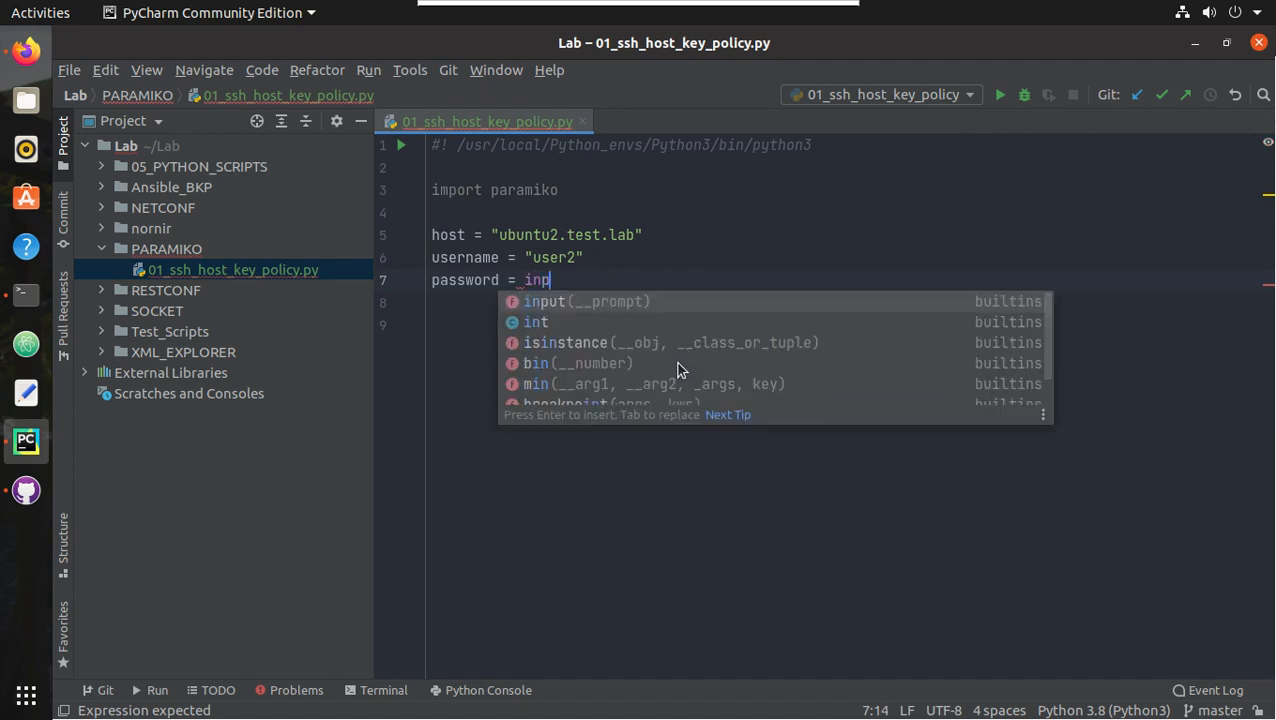
pyautogui.write('ut("Enter pass')
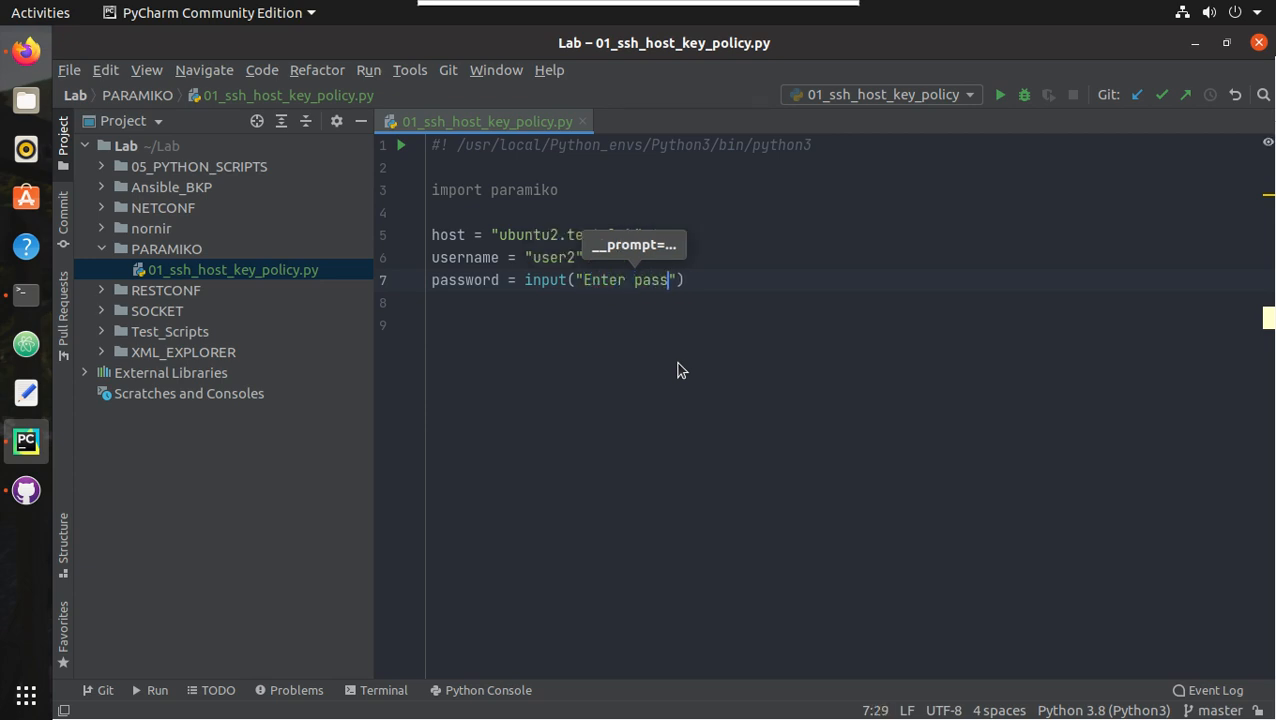
pyautogui.write('word')
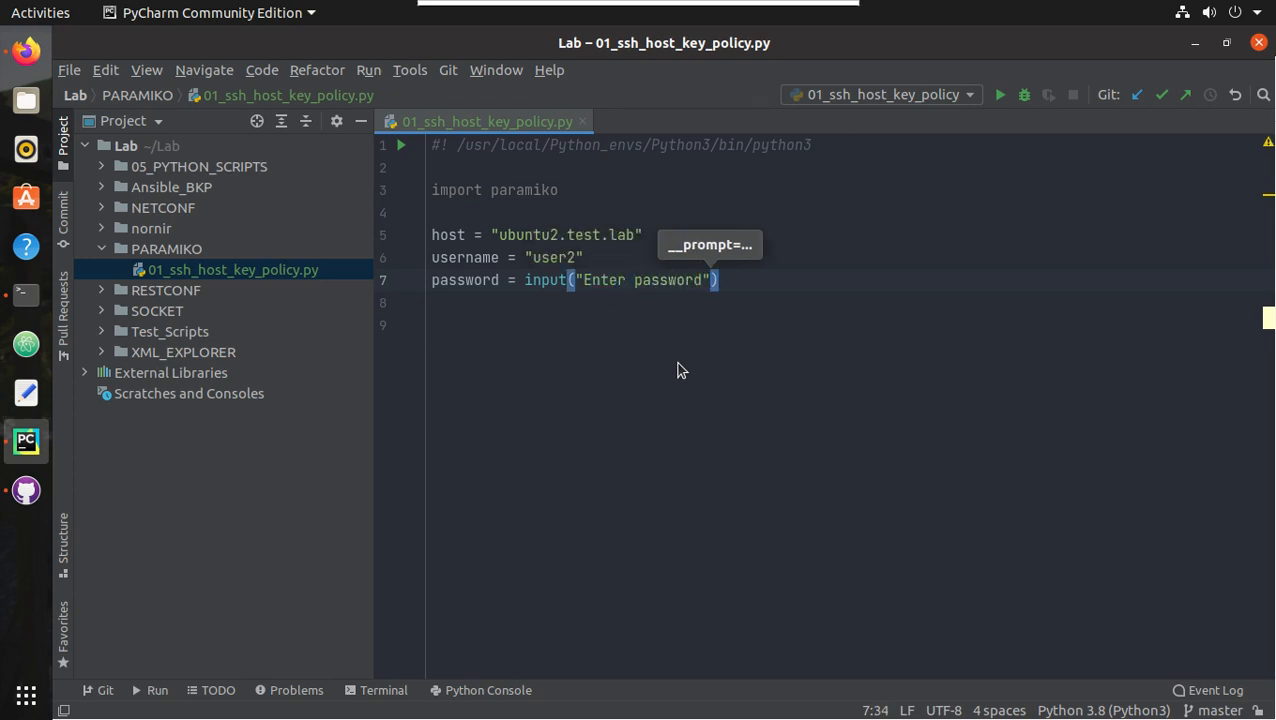
pyautogui.moveTo(682, 370)
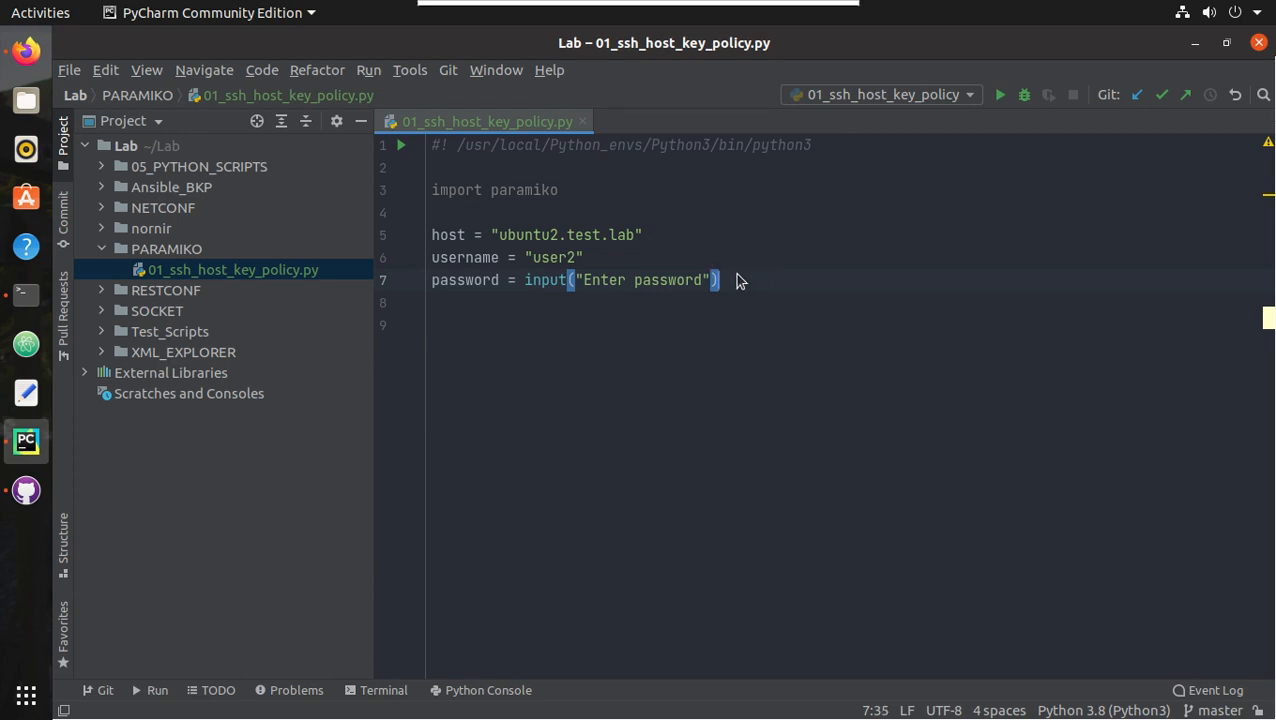
pyautogui.moveTo(1000, 96)
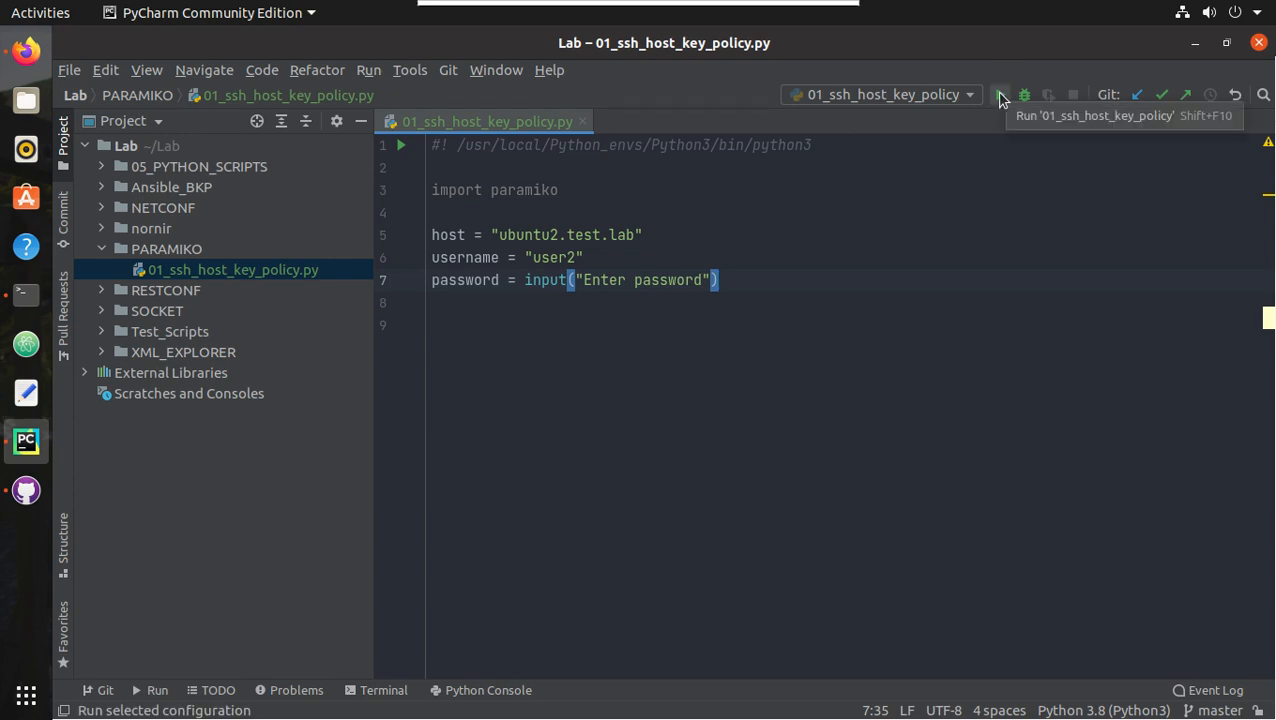
# - Run the script twice, adjusting the prompt to "Enter password :", and note the password echoes in the output
pyautogui.click(1000, 94)
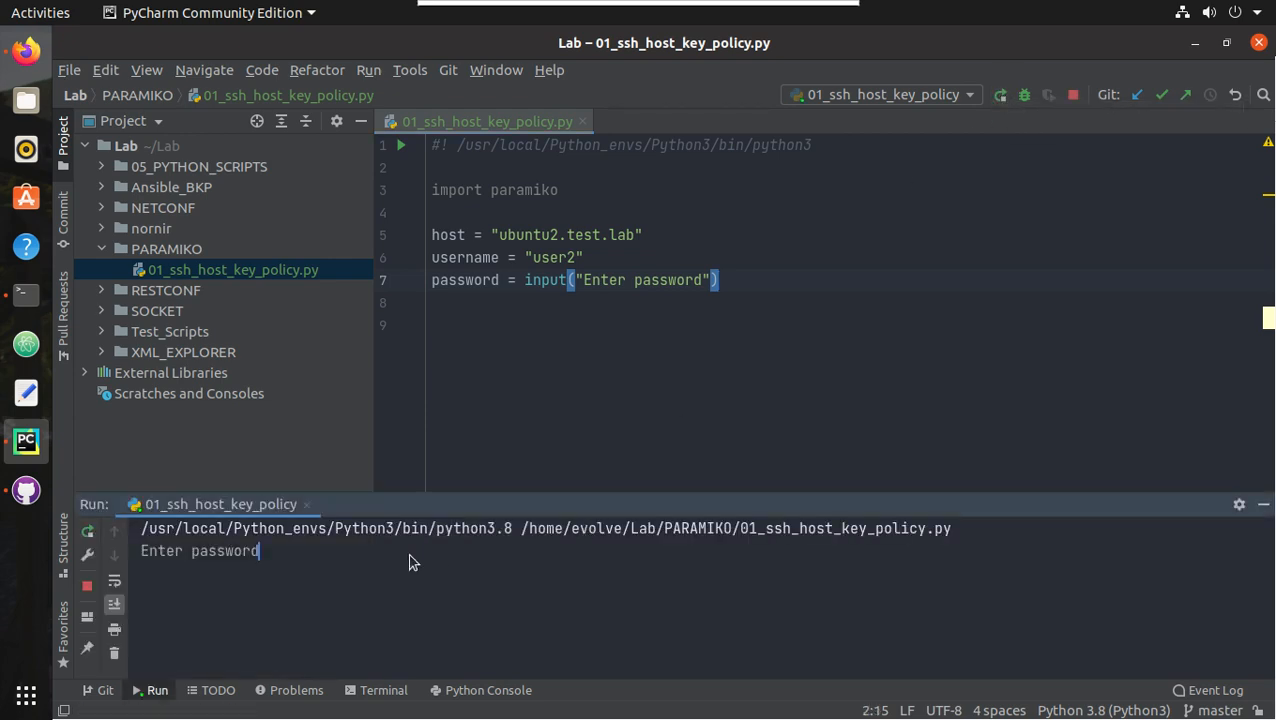
pyautogui.moveTo(1184, 570)
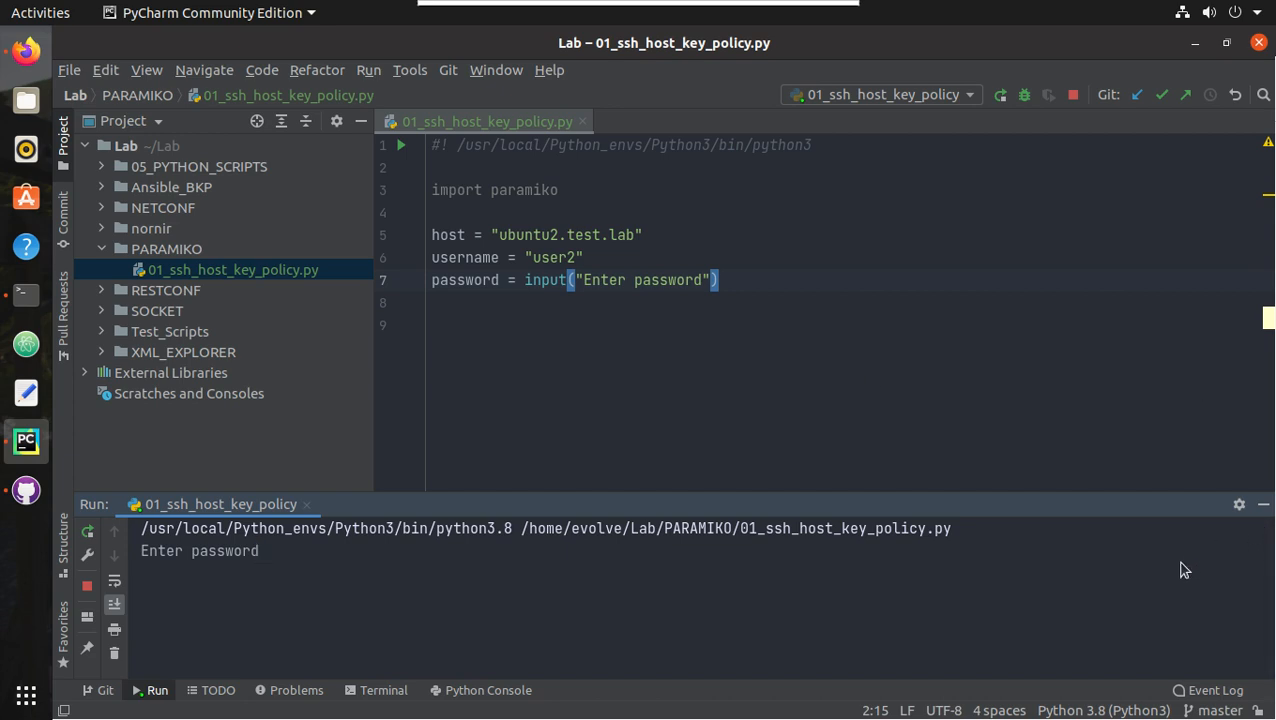
pyautogui.write('p')
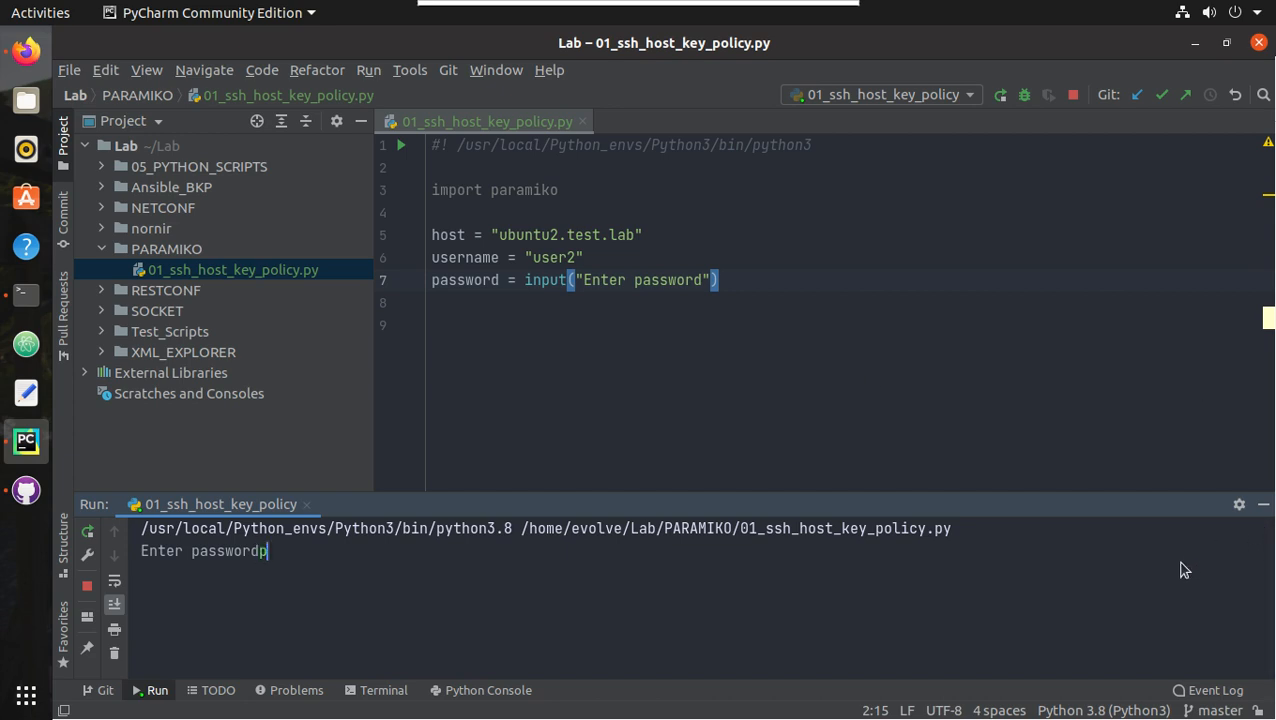
pyautogui.write('assword')
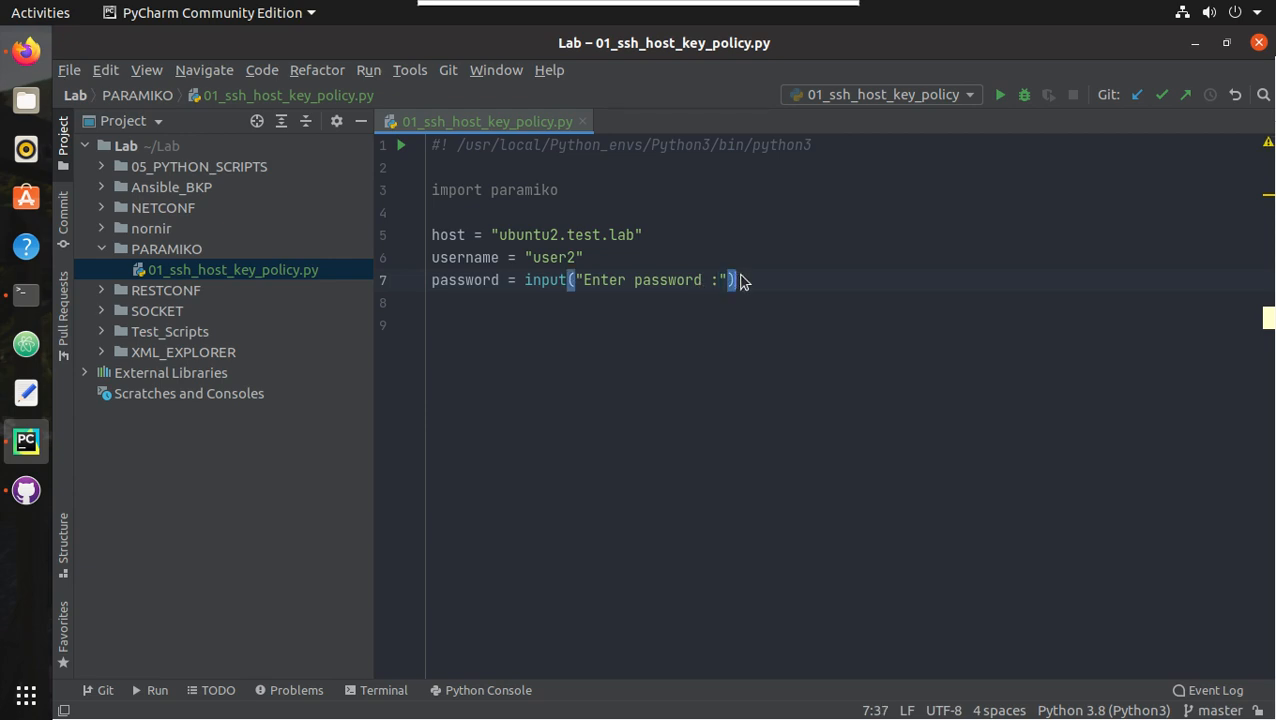
pyautogui.click(1002, 96)
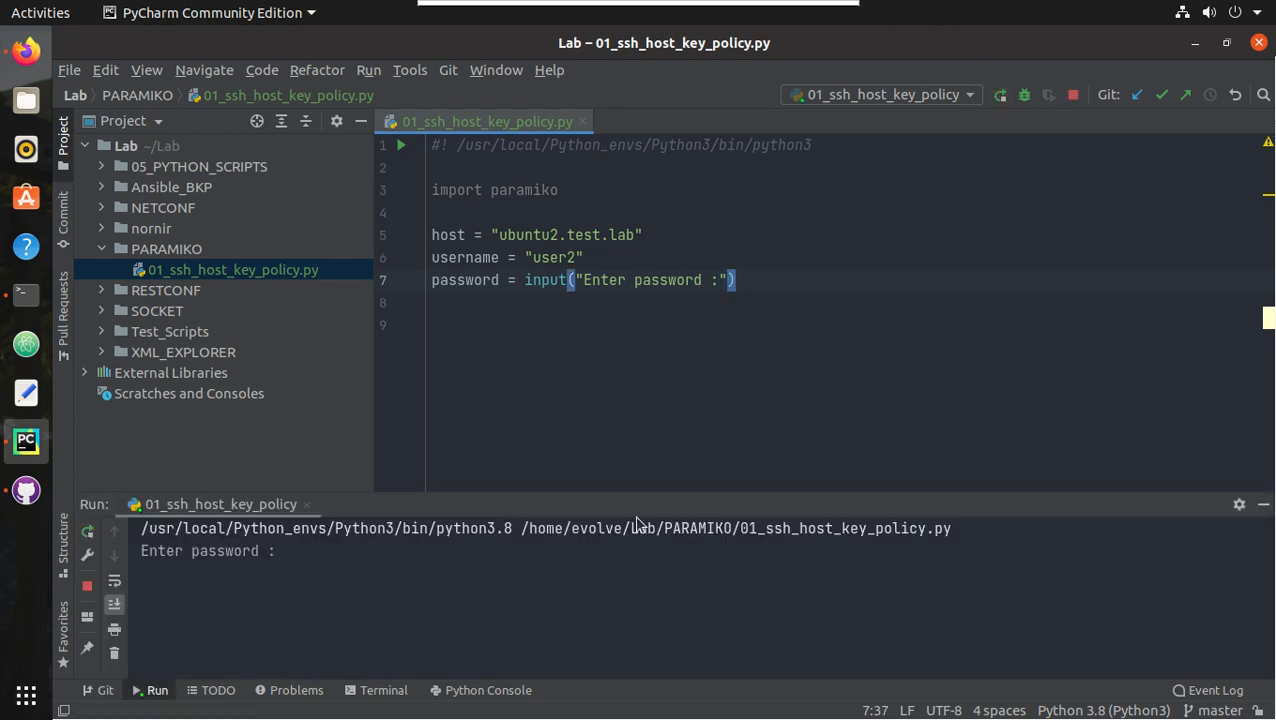
pyautogui.write('password')
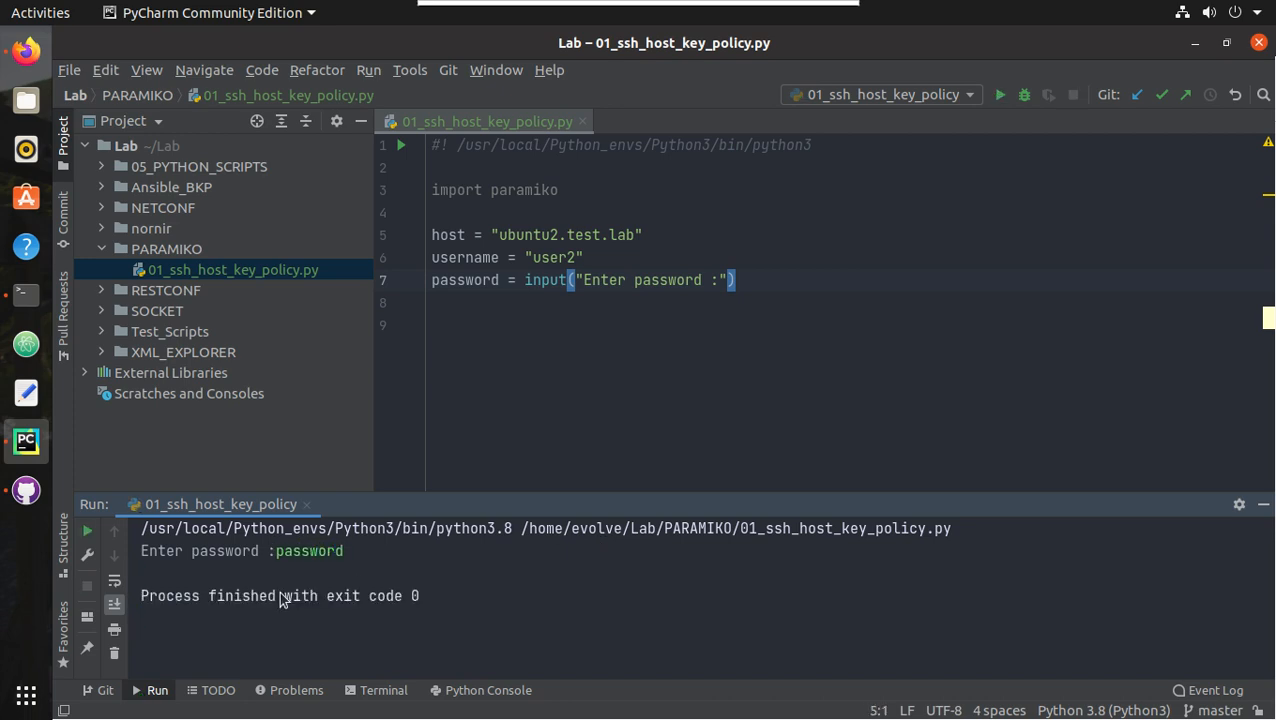
pyautogui.doubleClick(308, 552)
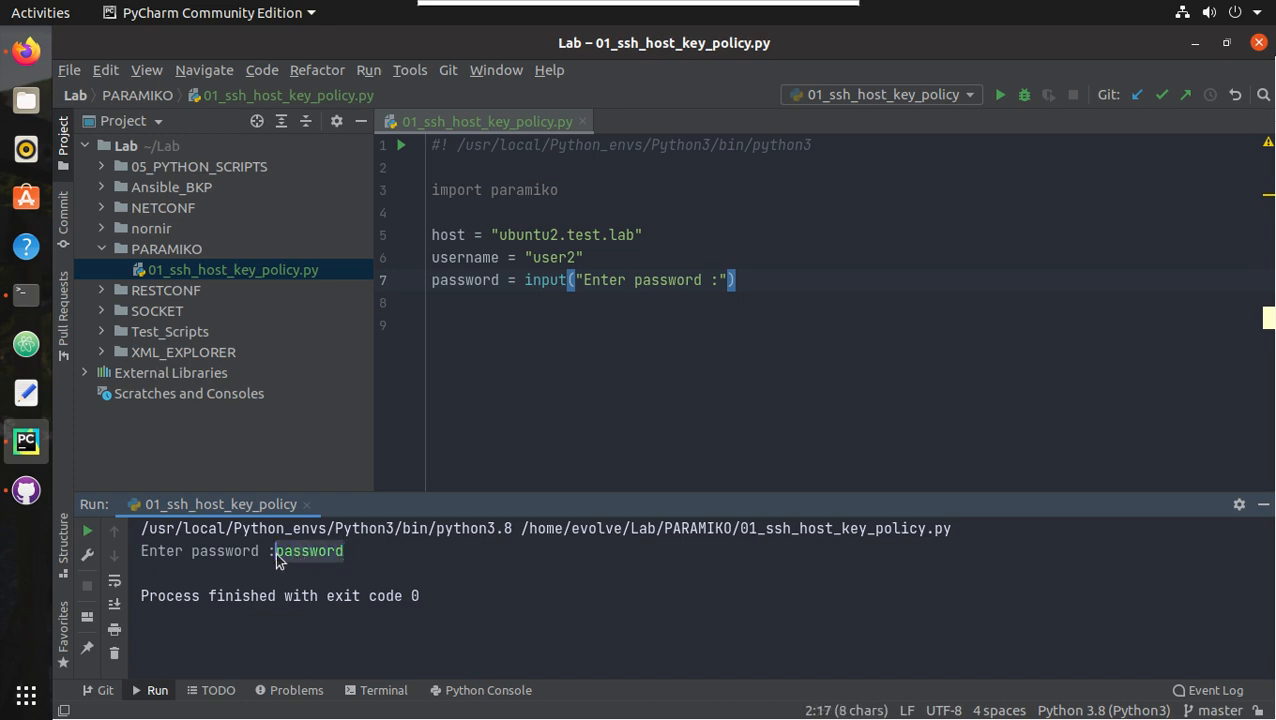
pyautogui.moveTo(1268, 508)
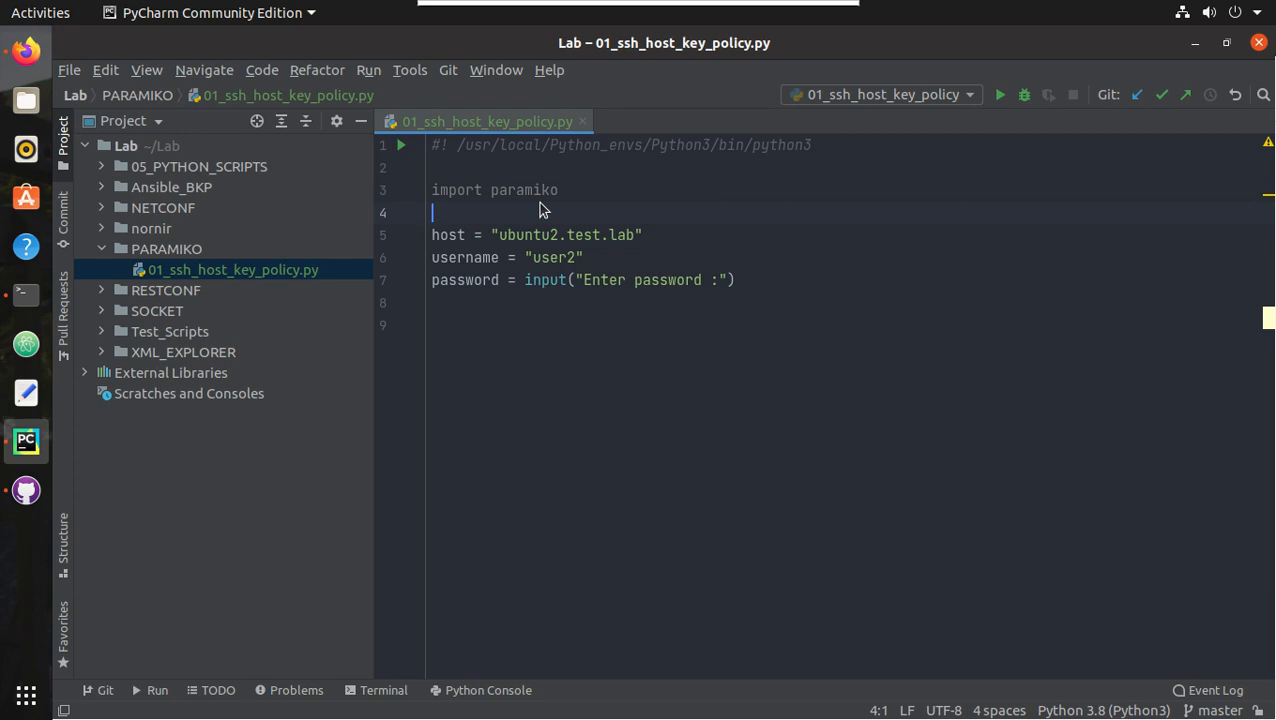
# - Add 'from getpass import getpass' and read the password with getpass instead of input
pyautogui.press('Return')
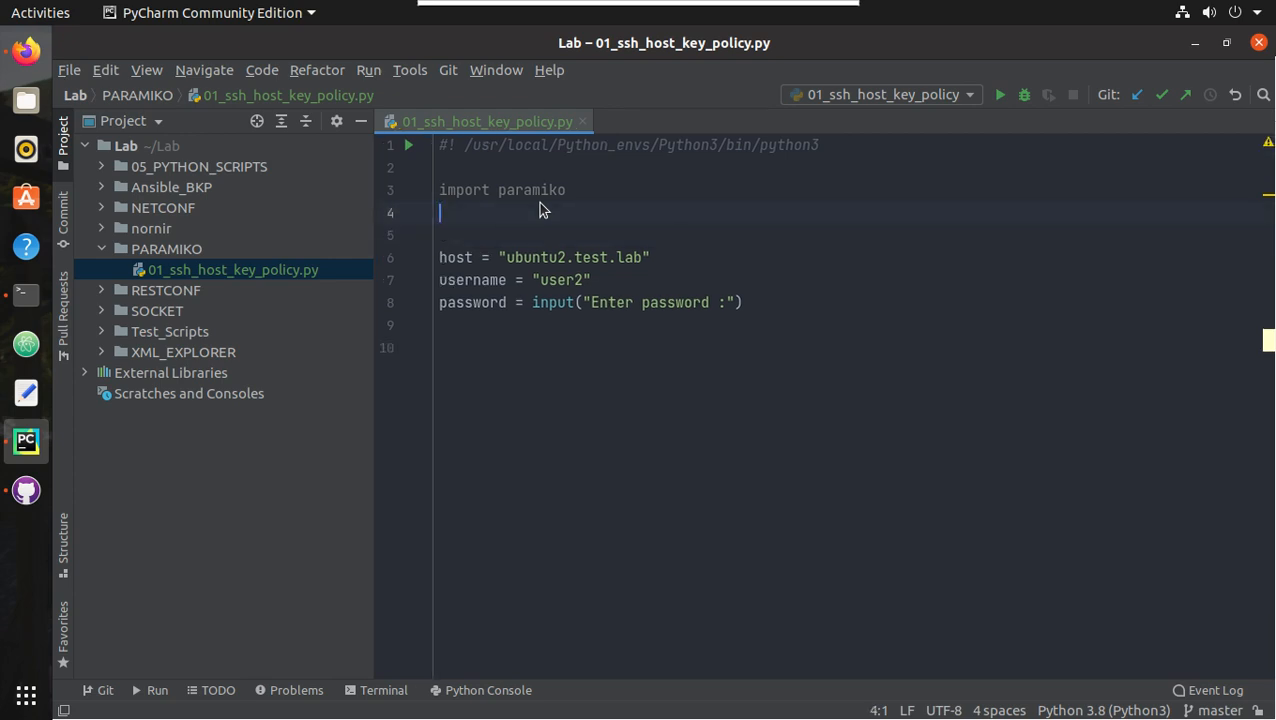
pyautogui.write('from')
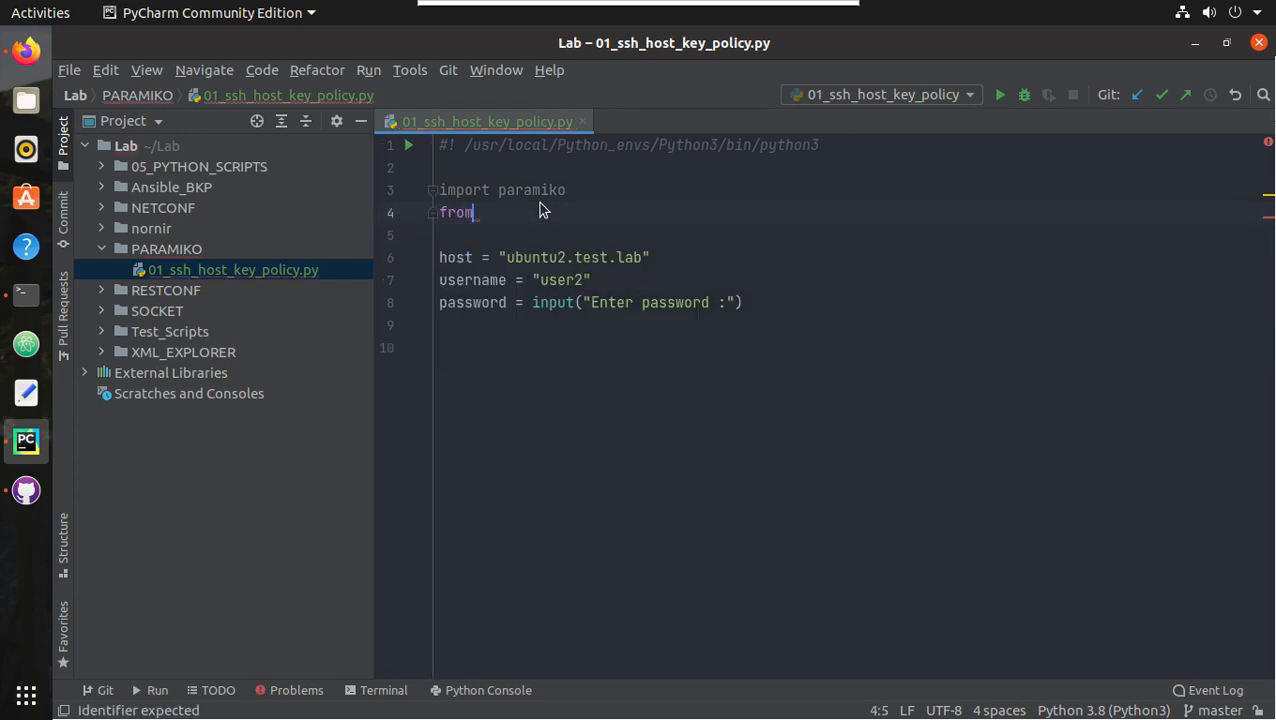
pyautogui.write('getpass import getpass')
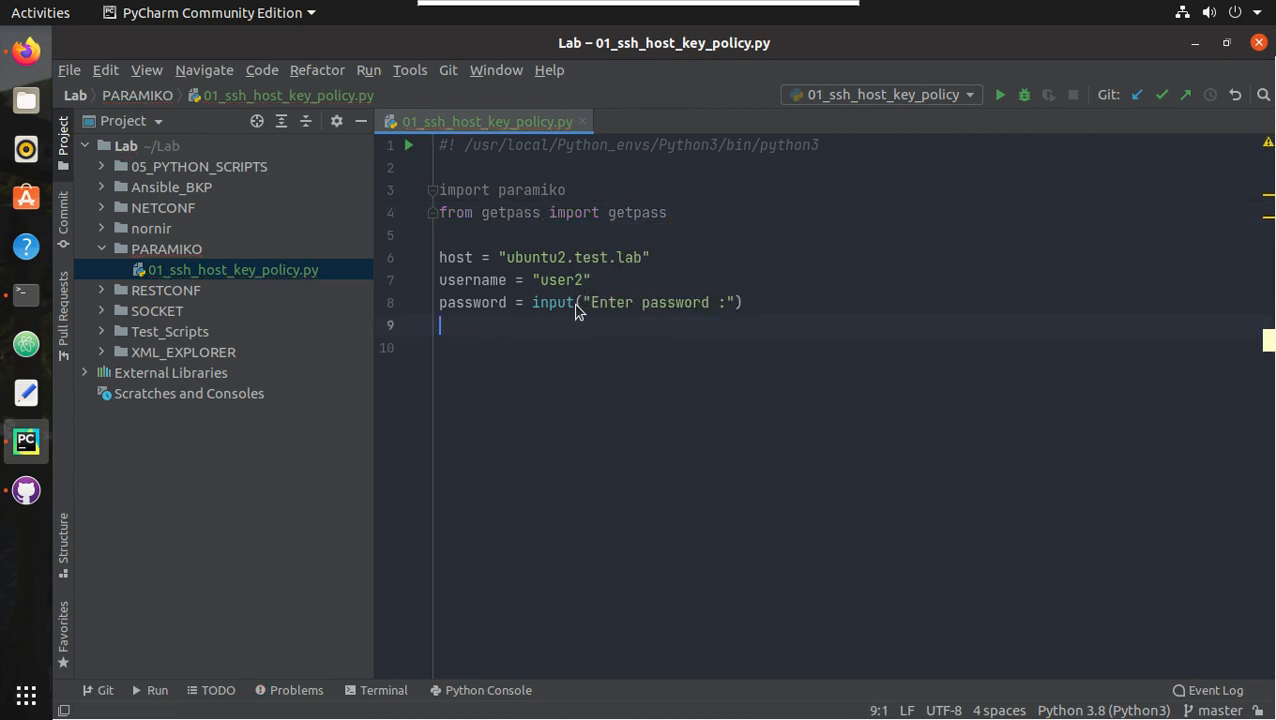
pyautogui.doubleClick(552, 302)
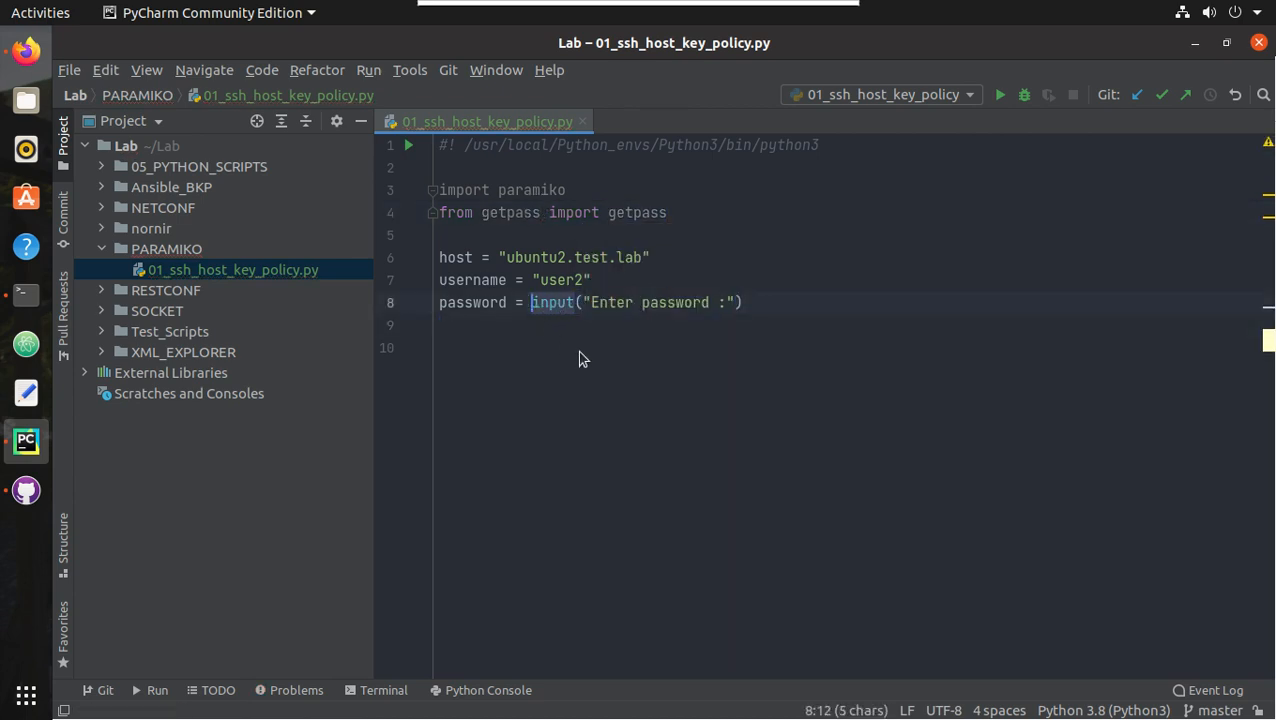
pyautogui.write('getpass')
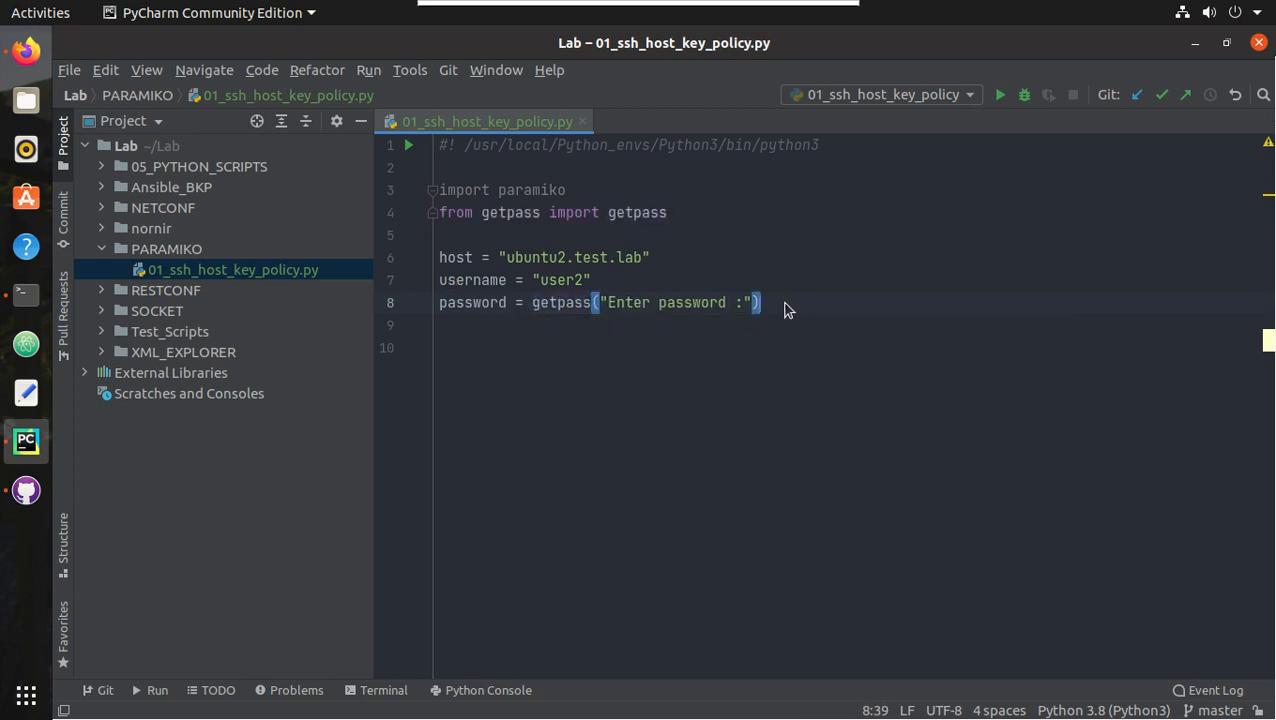
pyautogui.moveTo(1024, 98)
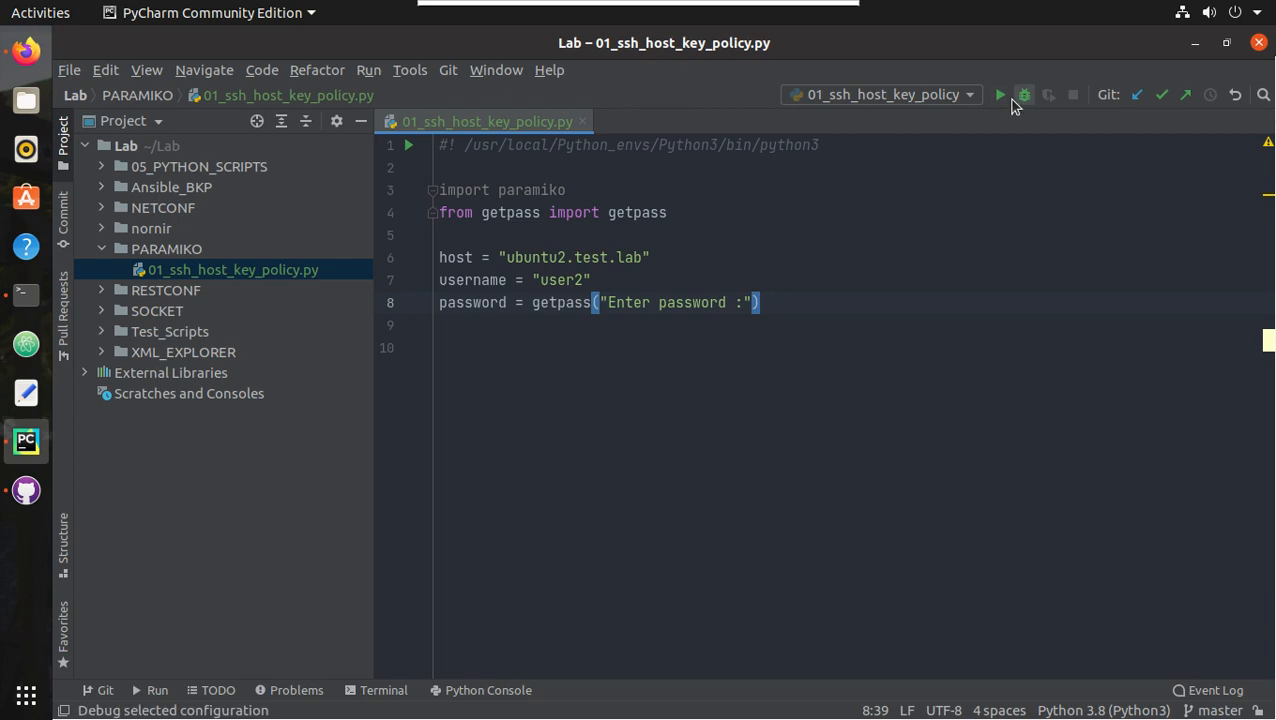
pyautogui.moveTo(1000, 94)
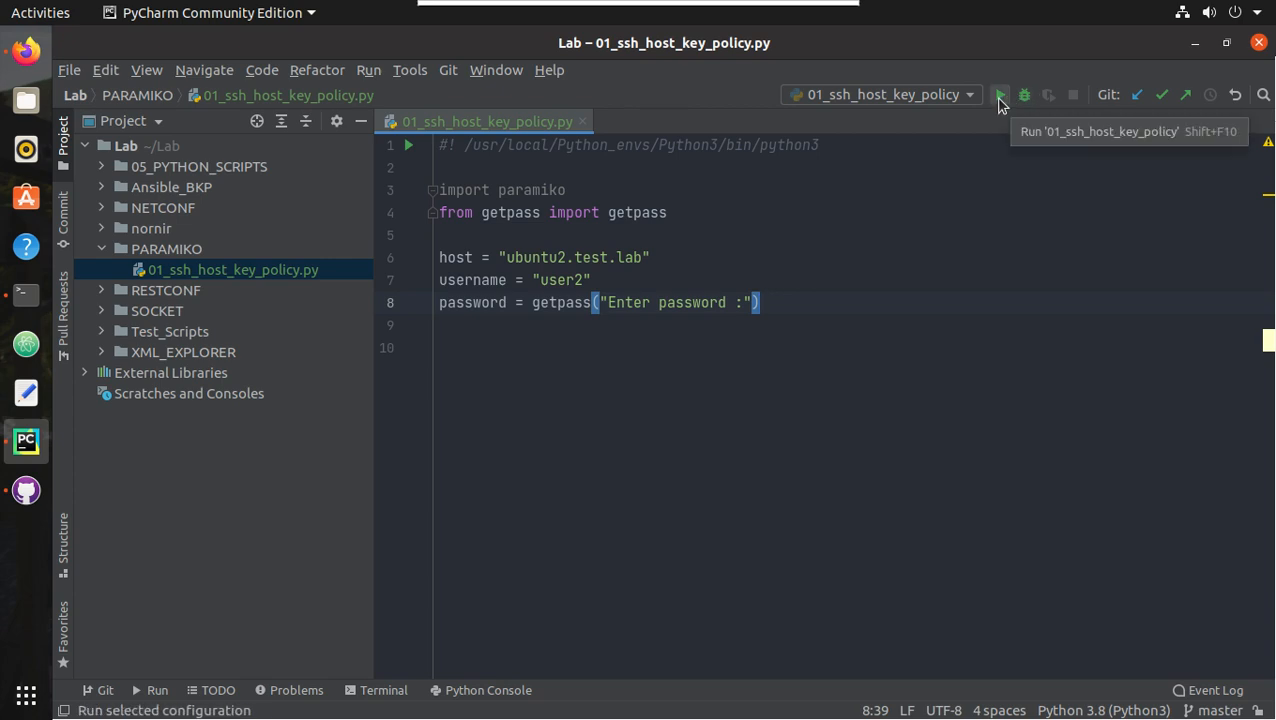
pyautogui.click(1002, 94)
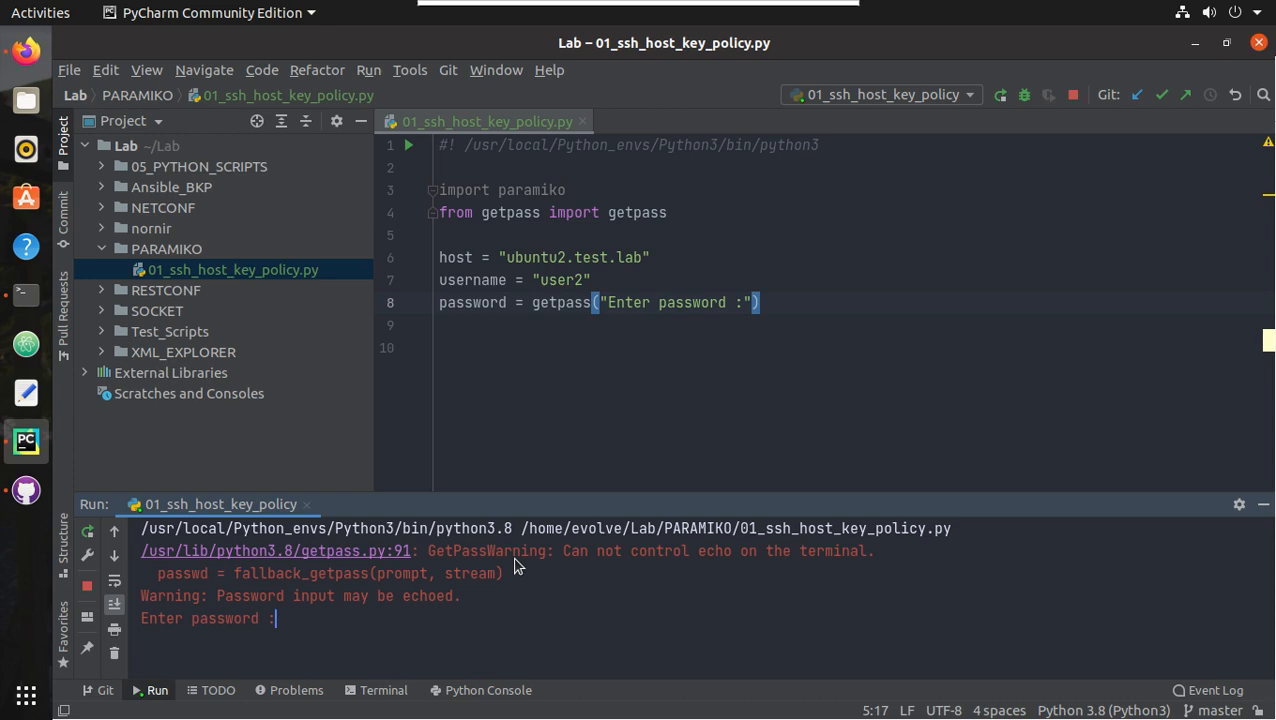
pyautogui.moveTo(668, 592)
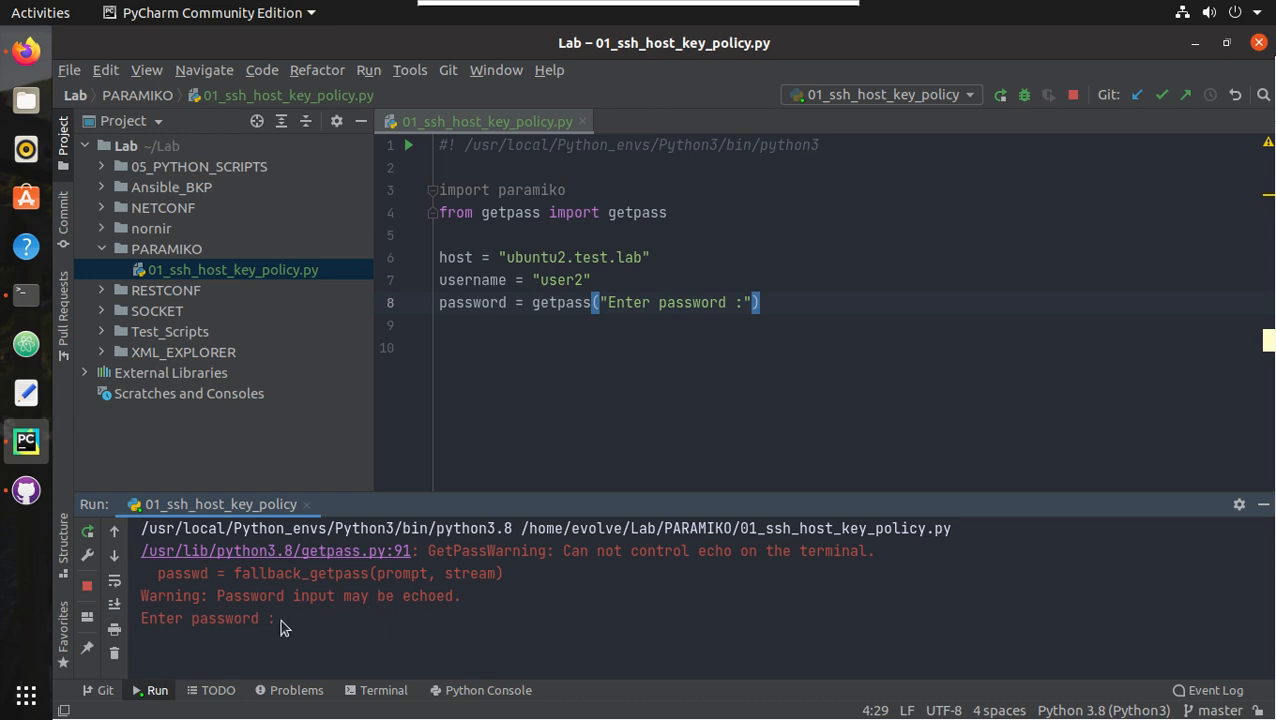
pyautogui.moveTo(1060, 532)
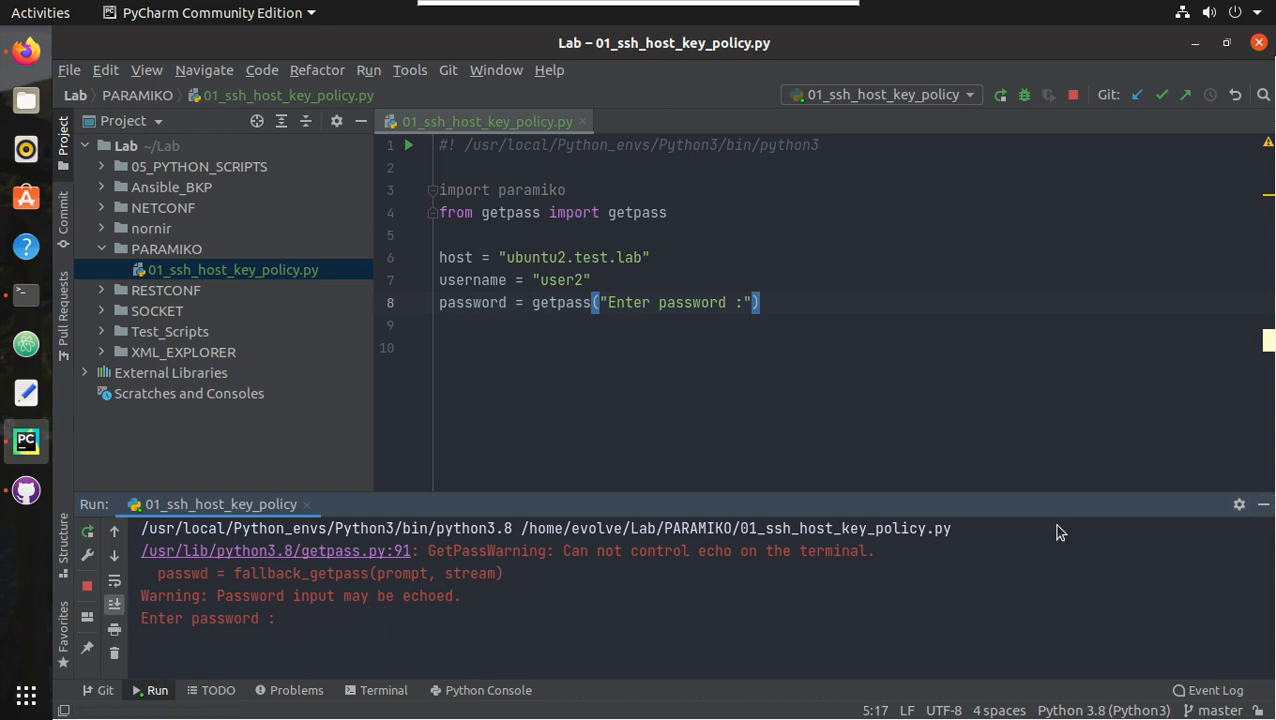
pyautogui.moveTo(1260, 504)
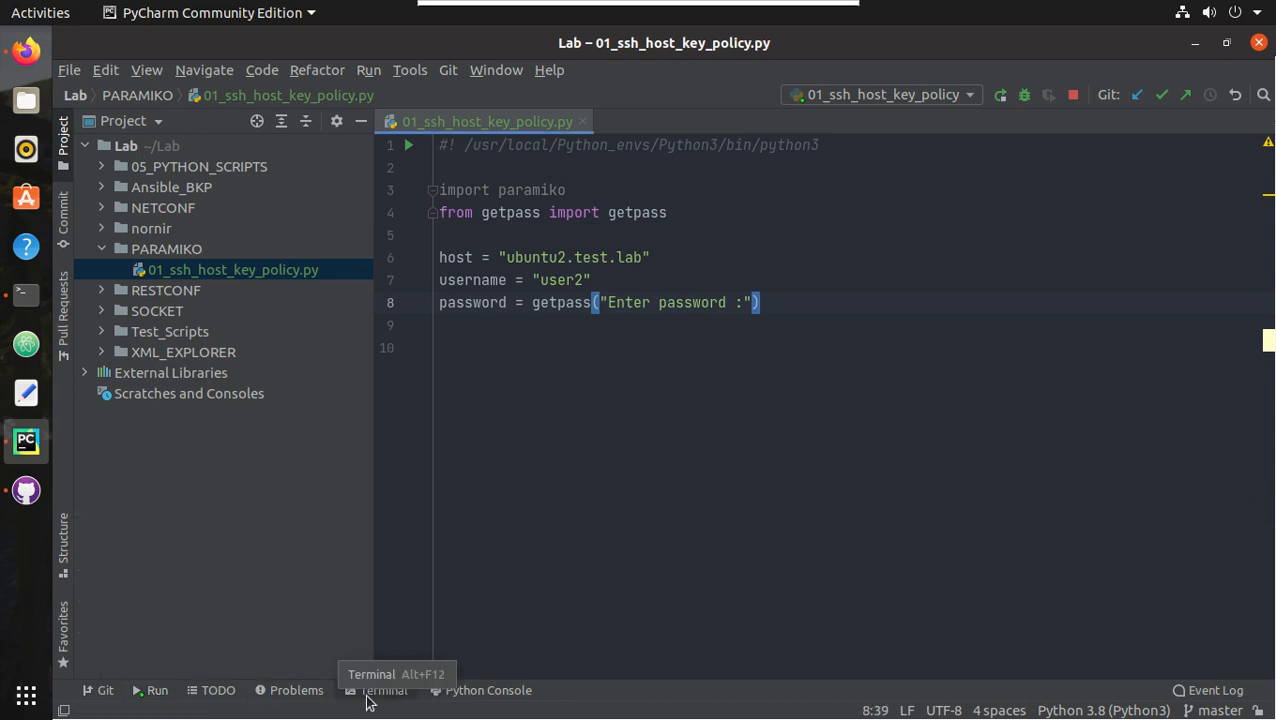
pyautogui.click(378, 690)
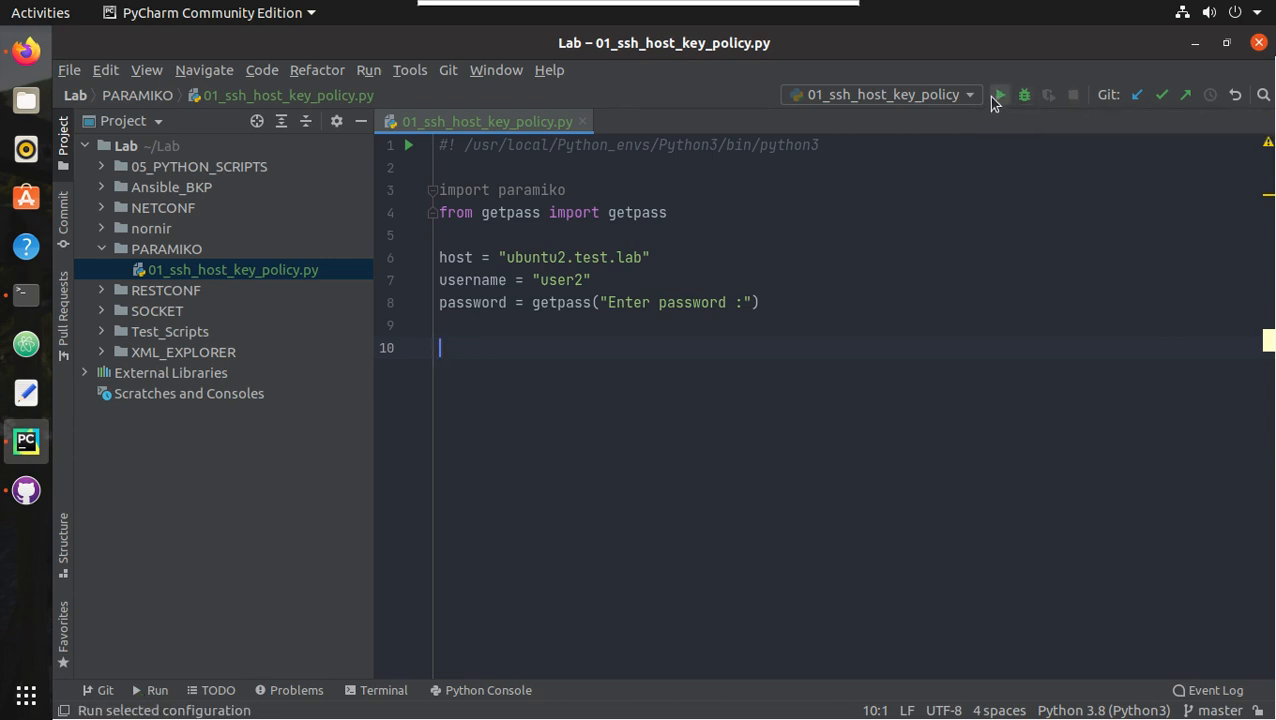
pyautogui.click(1000, 96)
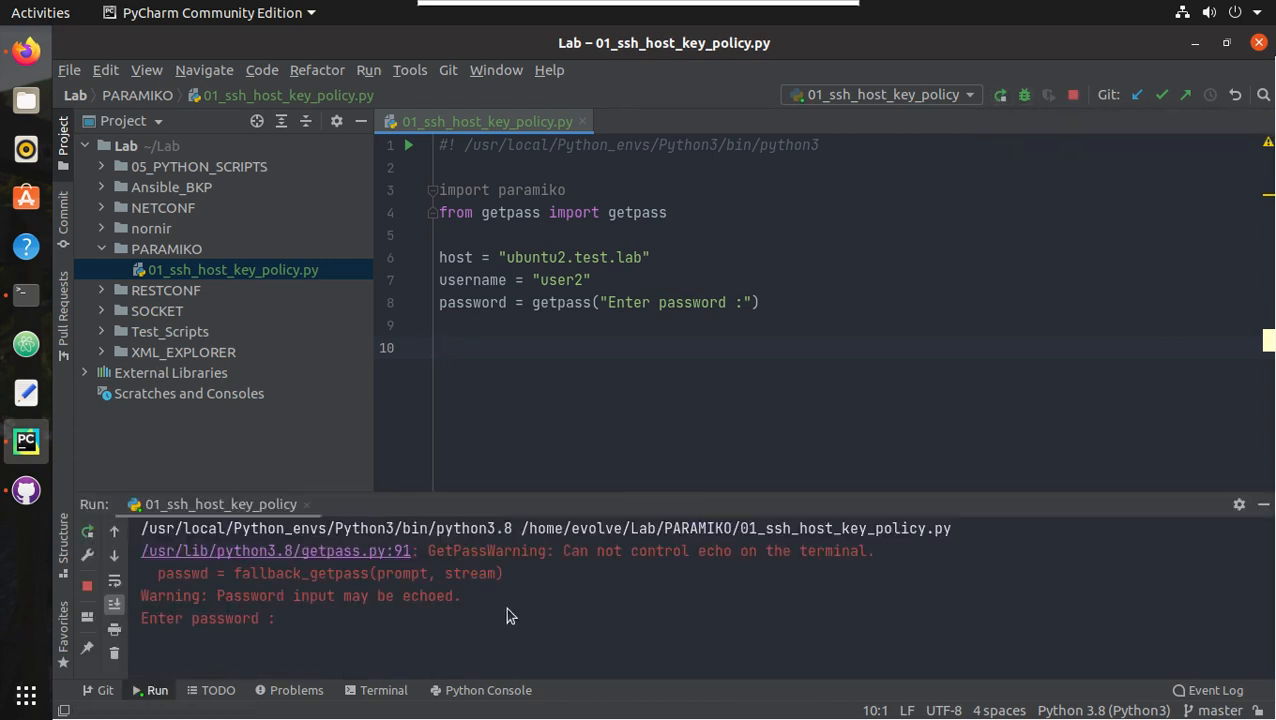
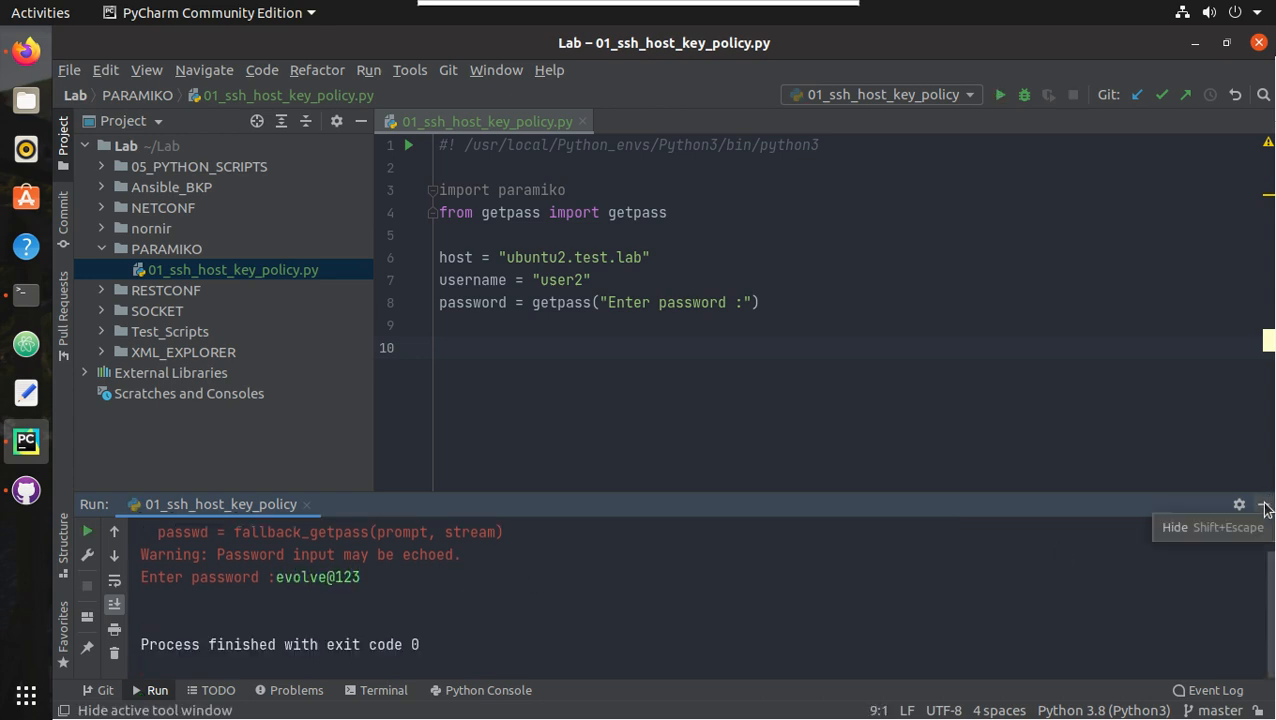
pyautogui.click(1264, 506)
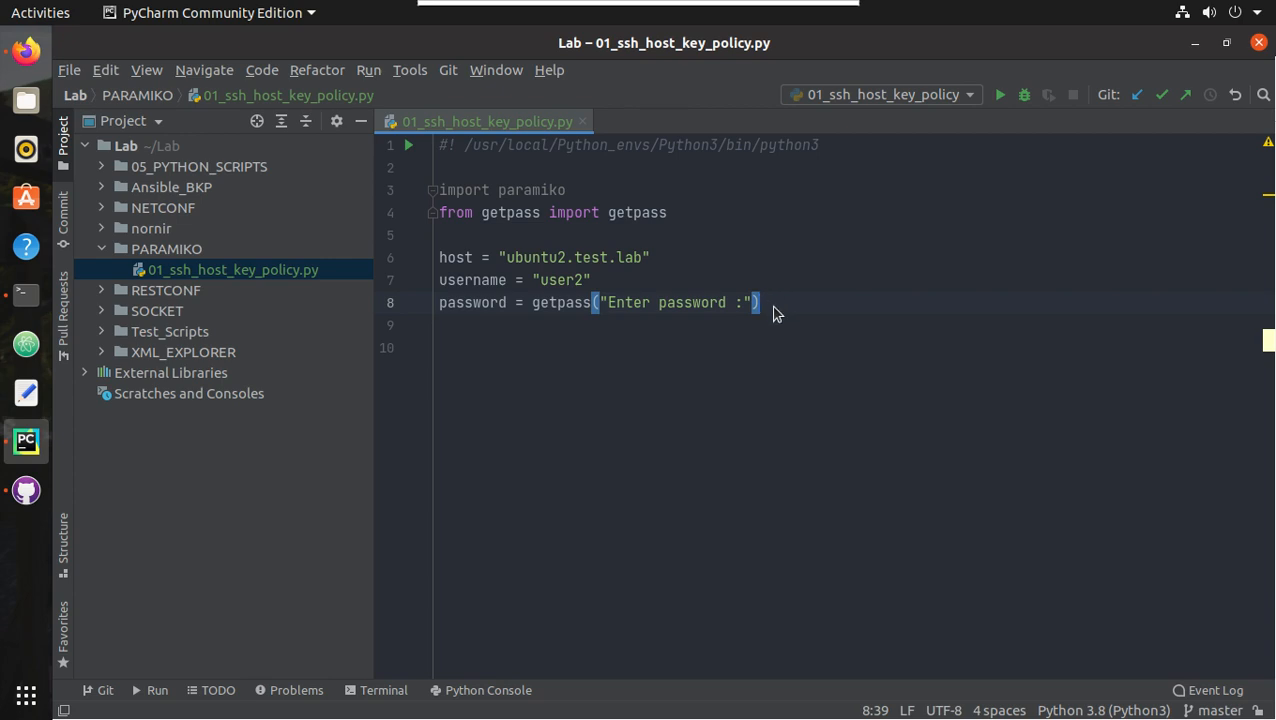
pyautogui.moveTo(528, 288)
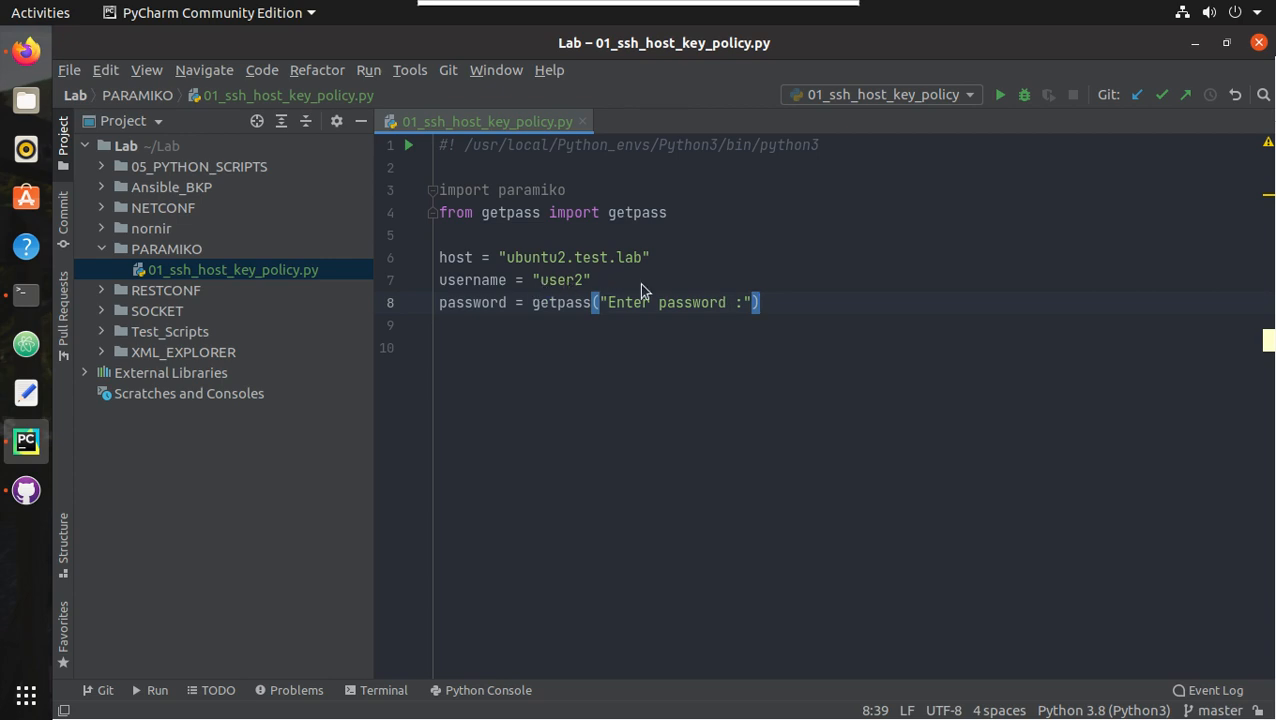
# - Make the username line (input("Enter Username :") or "user2") so it defaults to user2
pyautogui.click(532, 280)
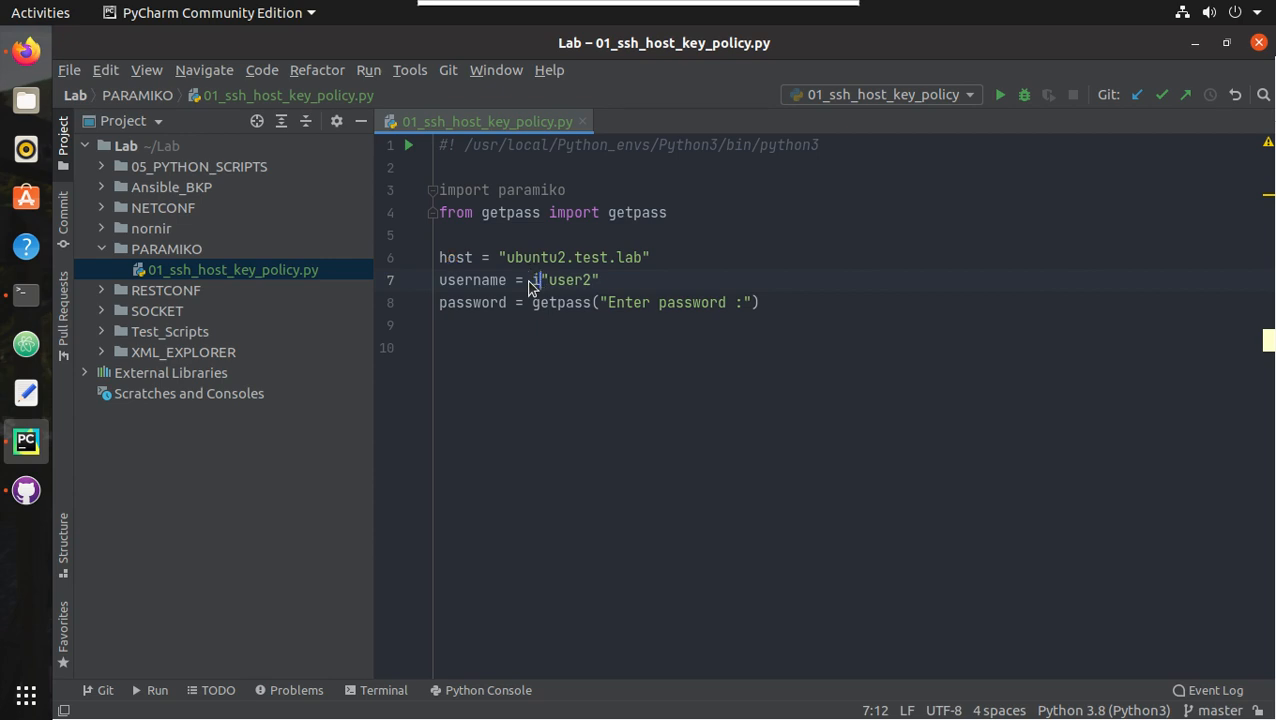
pyautogui.write('input')
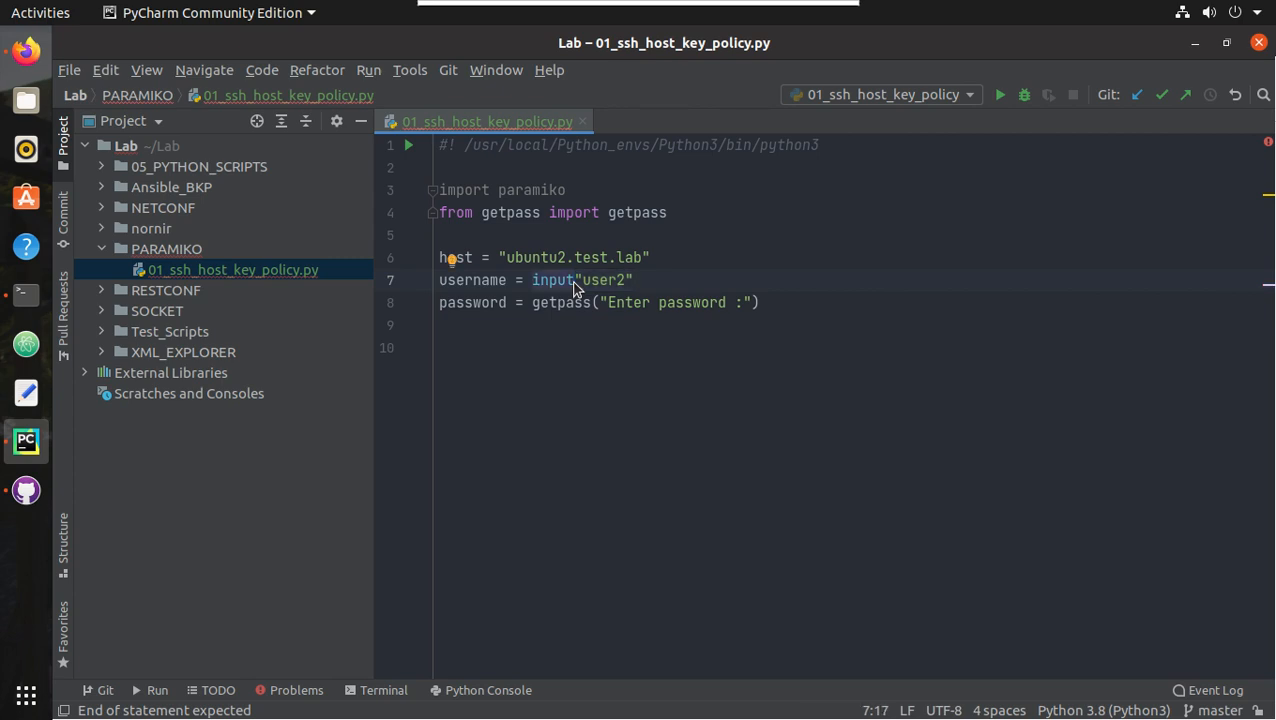
pyautogui.write('()')
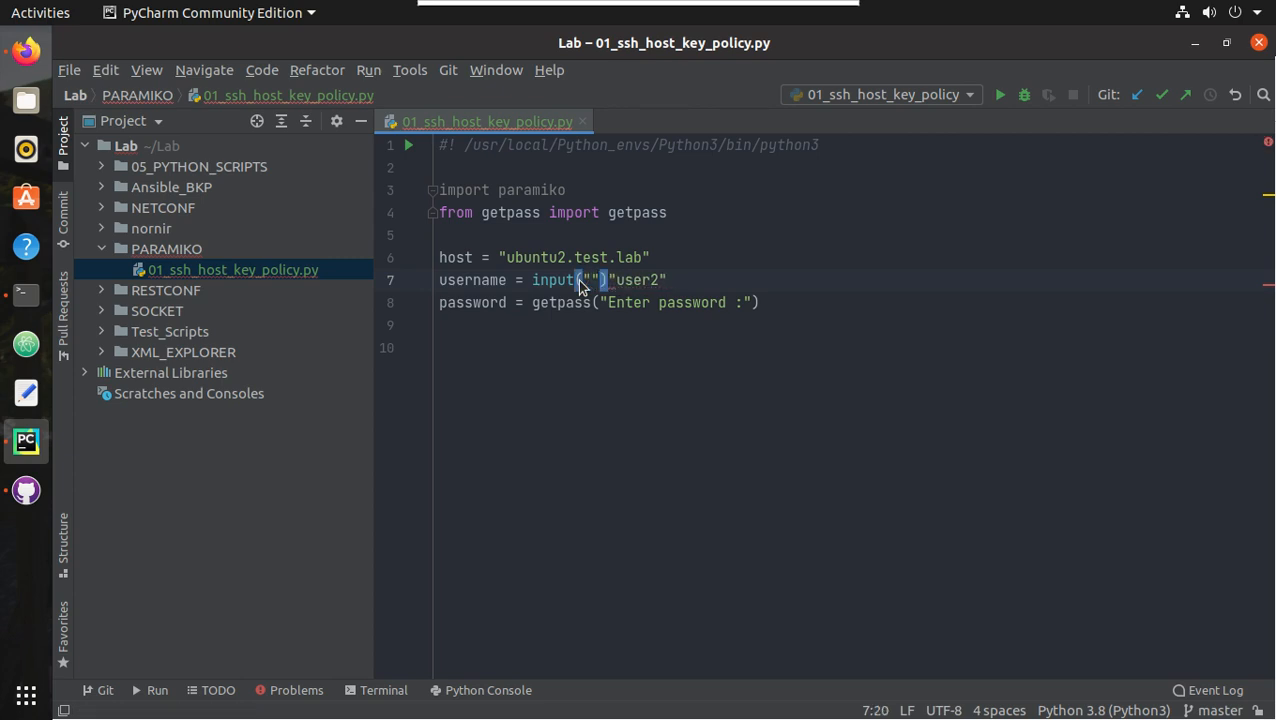
pyautogui.write('Enter')
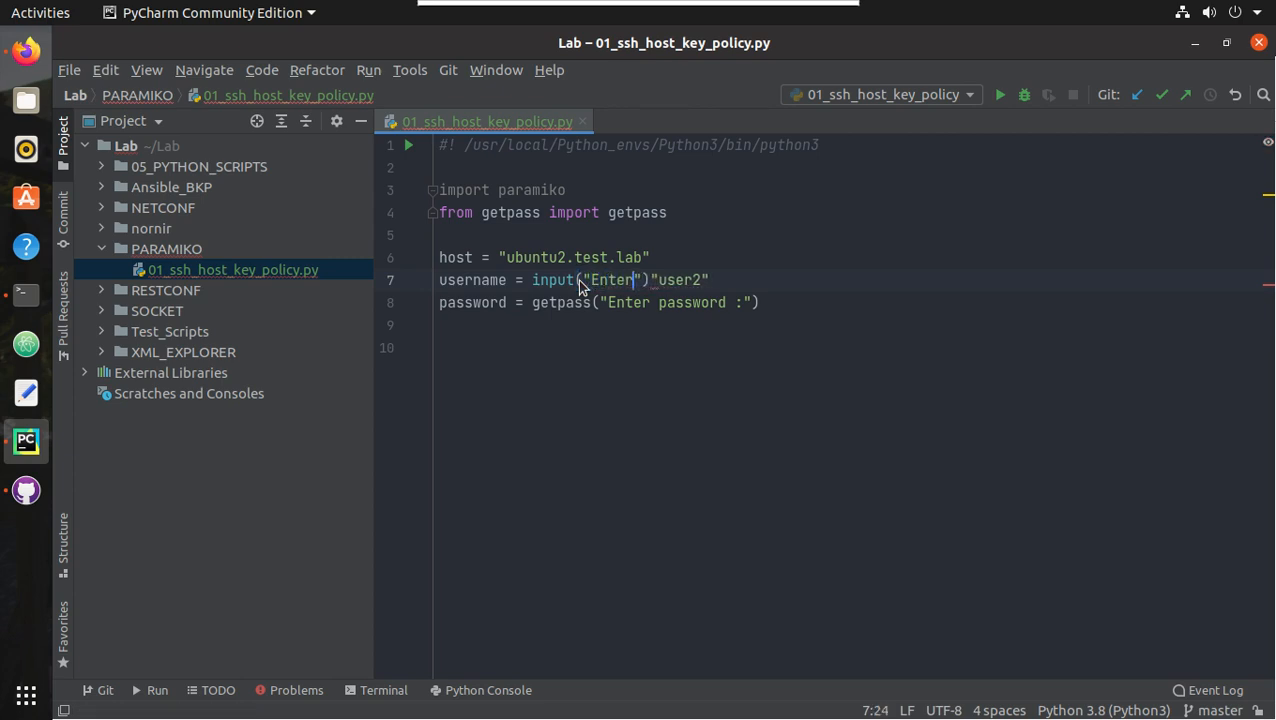
pyautogui.write('Userna')
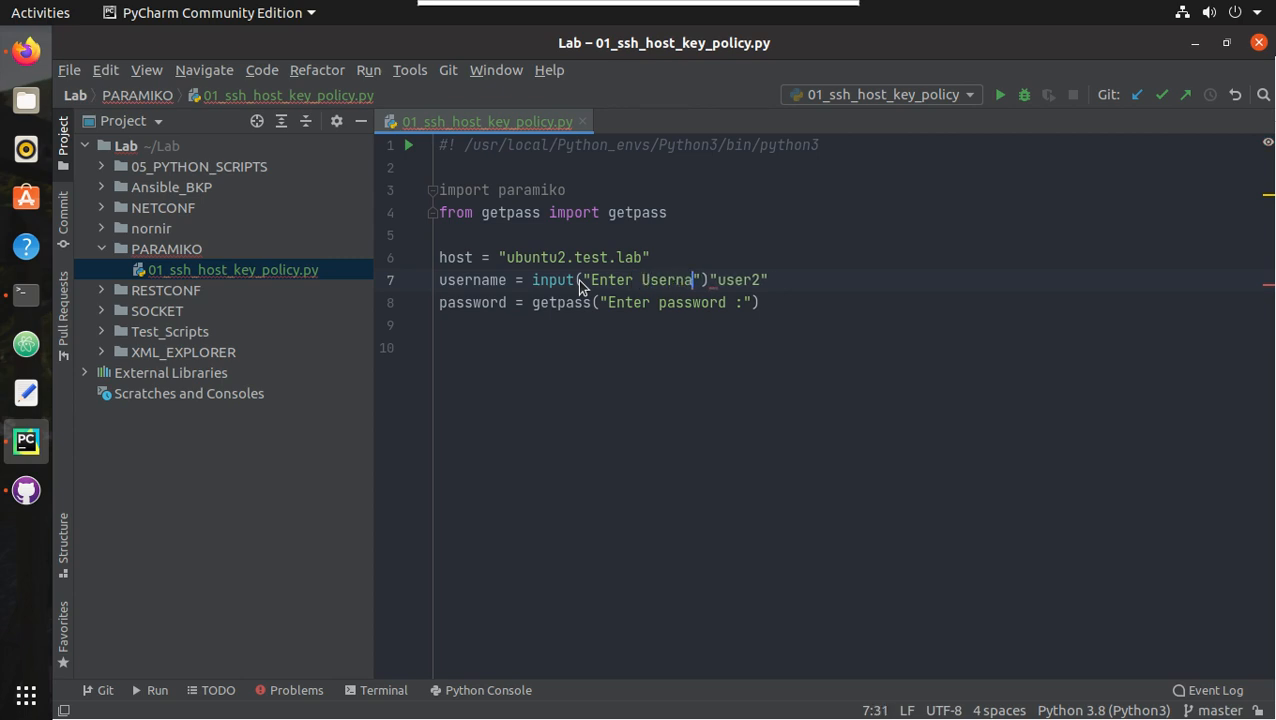
pyautogui.write(':')
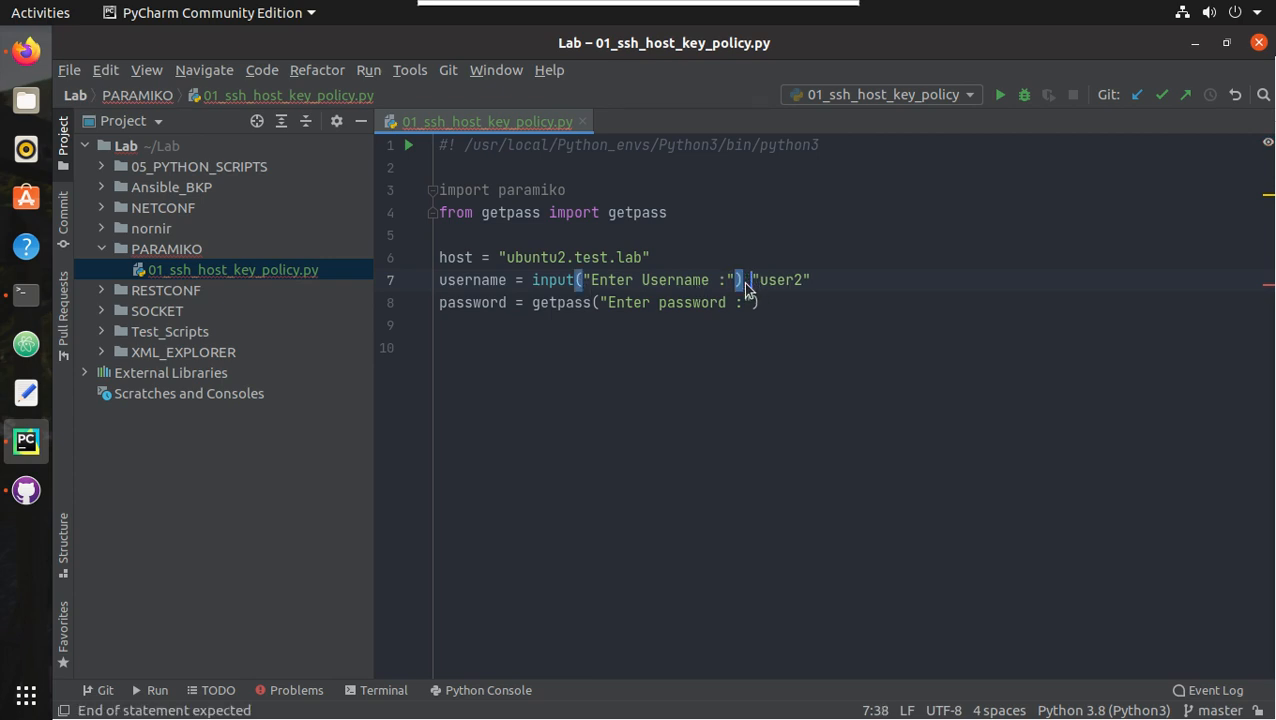
pyautogui.write('or')
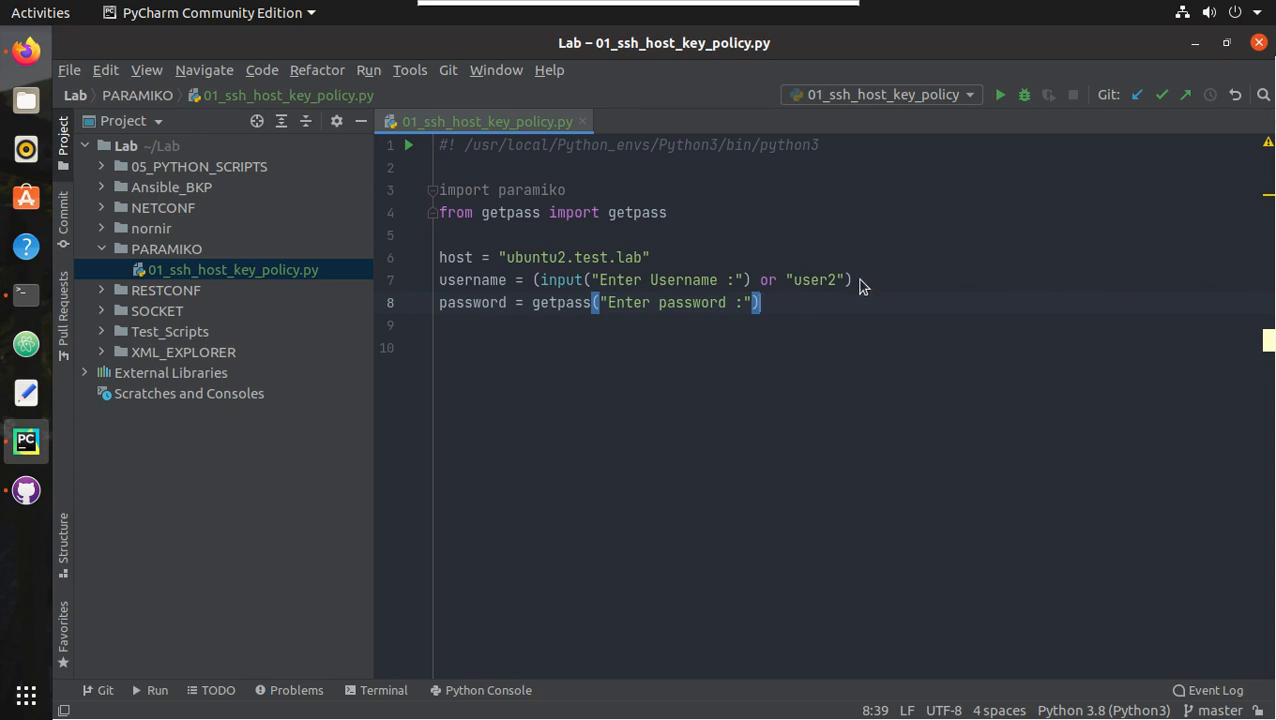
pyautogui.moveTo(754, 296)
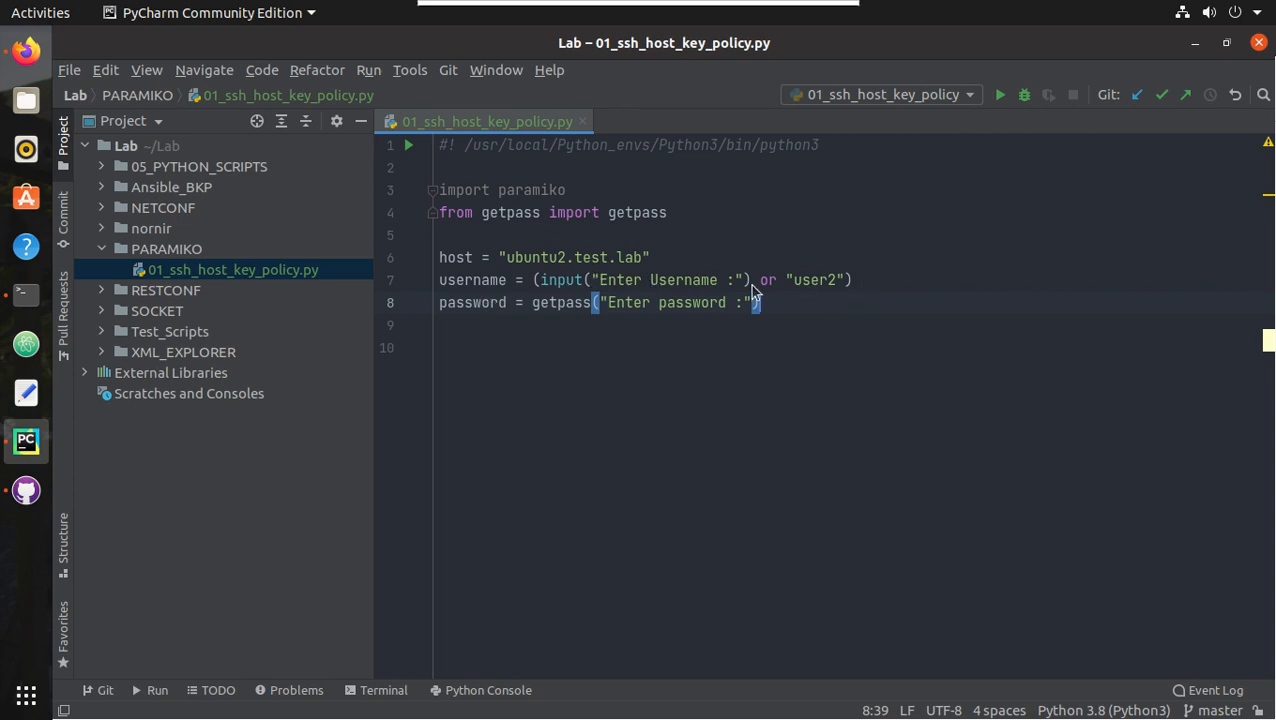
pyautogui.moveTo(676, 288)
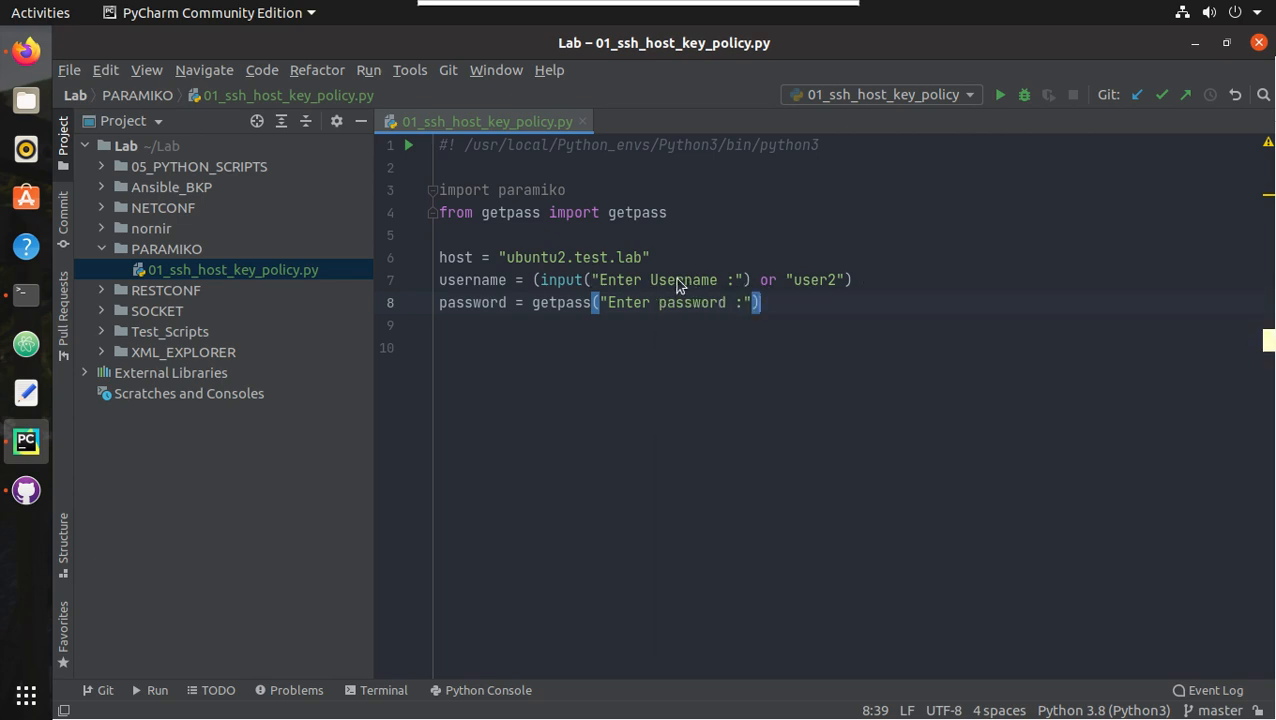
pyautogui.moveTo(748, 286)
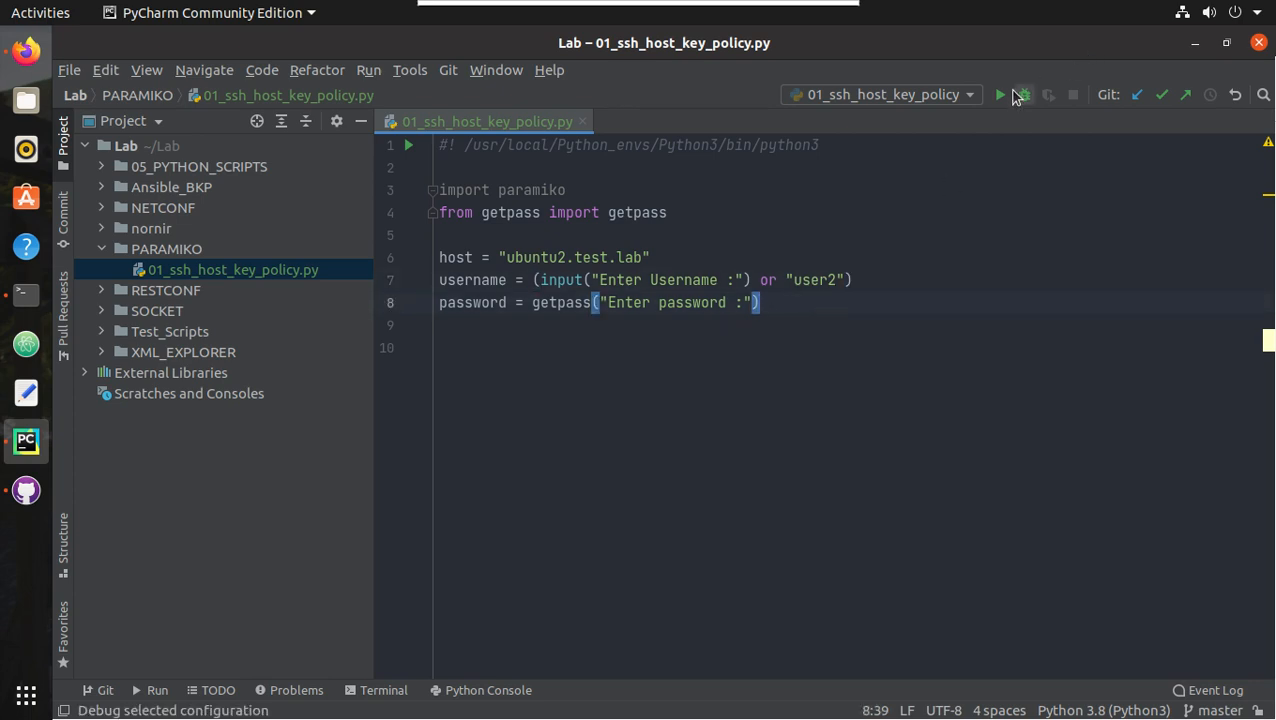
pyautogui.click(1000, 94)
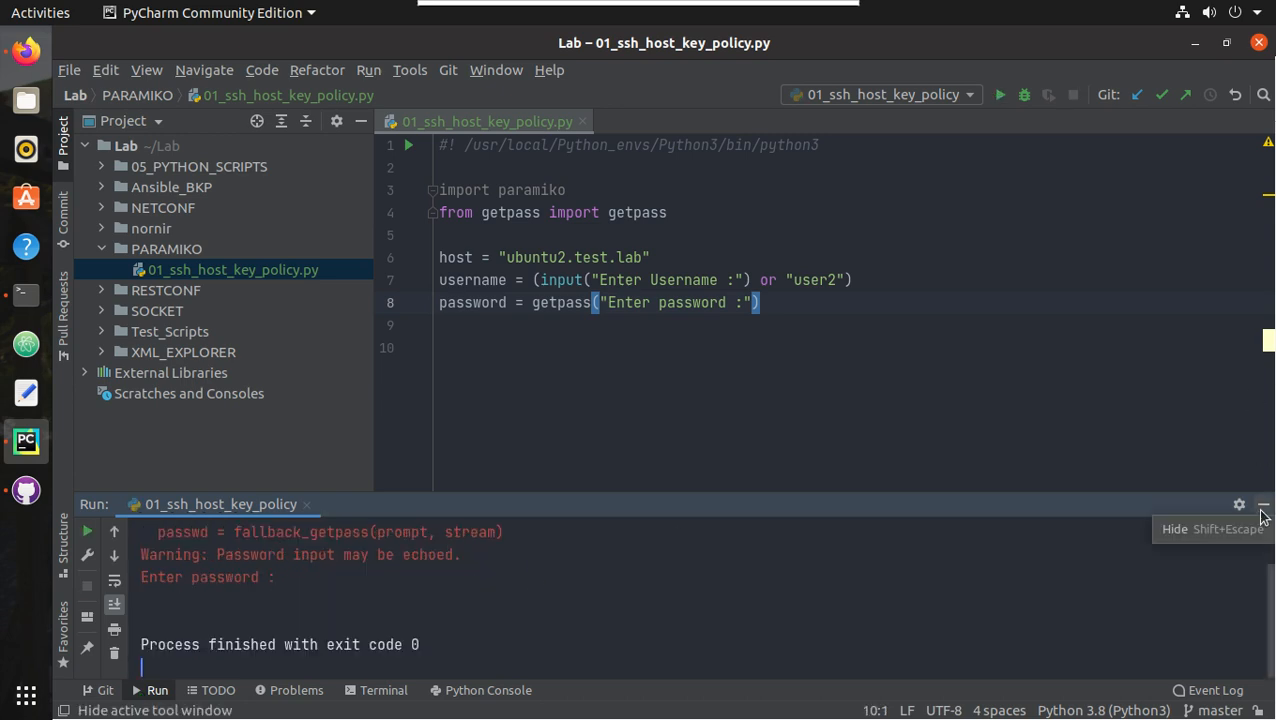
pyautogui.click(1264, 502)
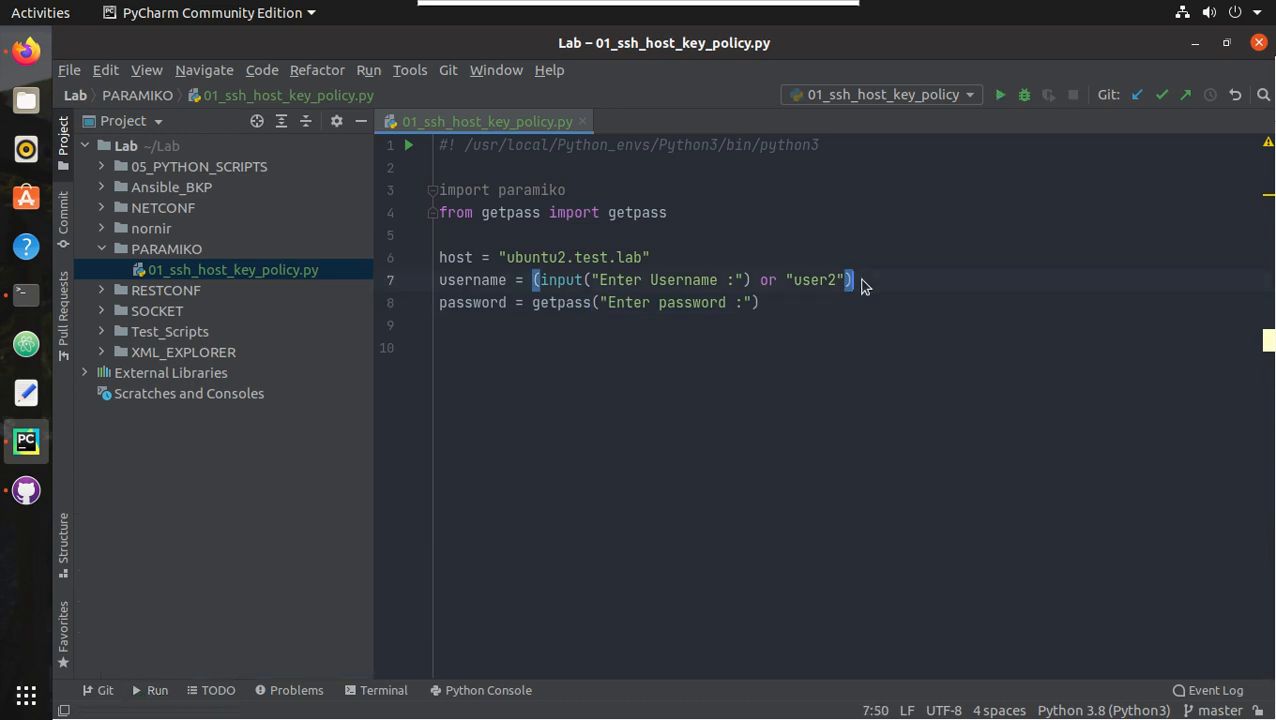
# - Add print(f"Username is {username}") after the username line
pyautogui.press('Enter')
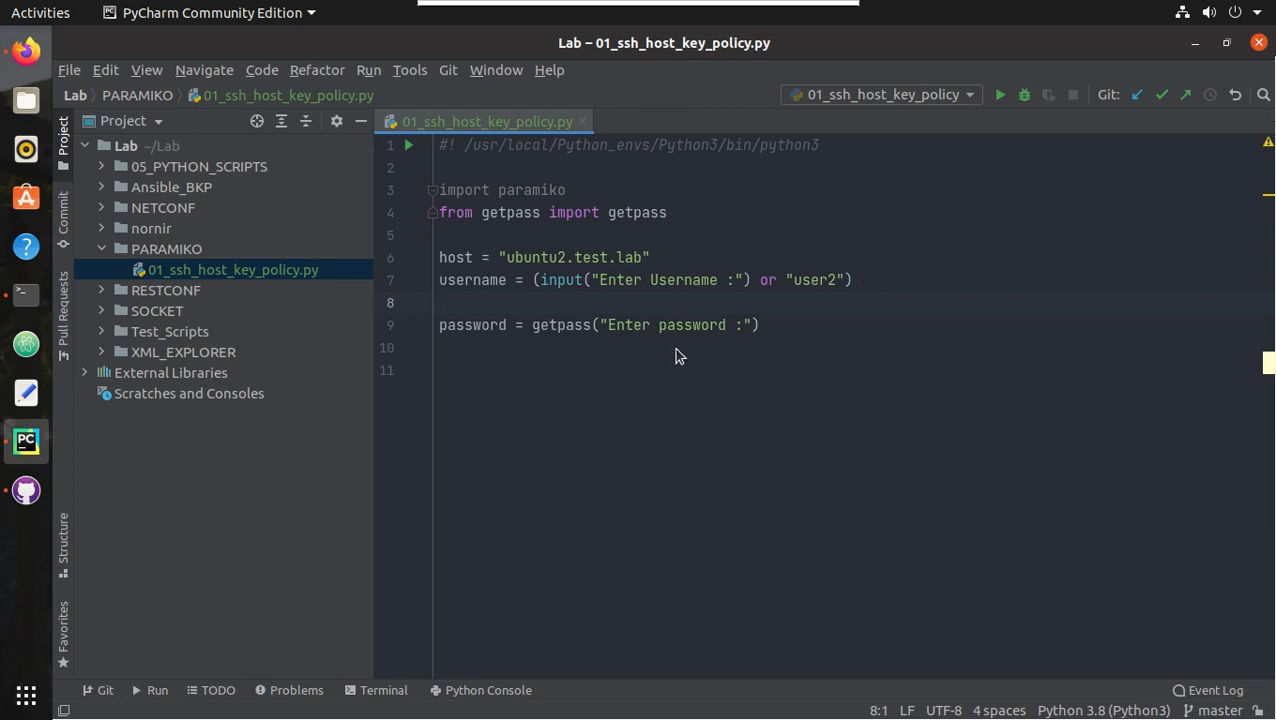
pyautogui.moveTo(632, 250)
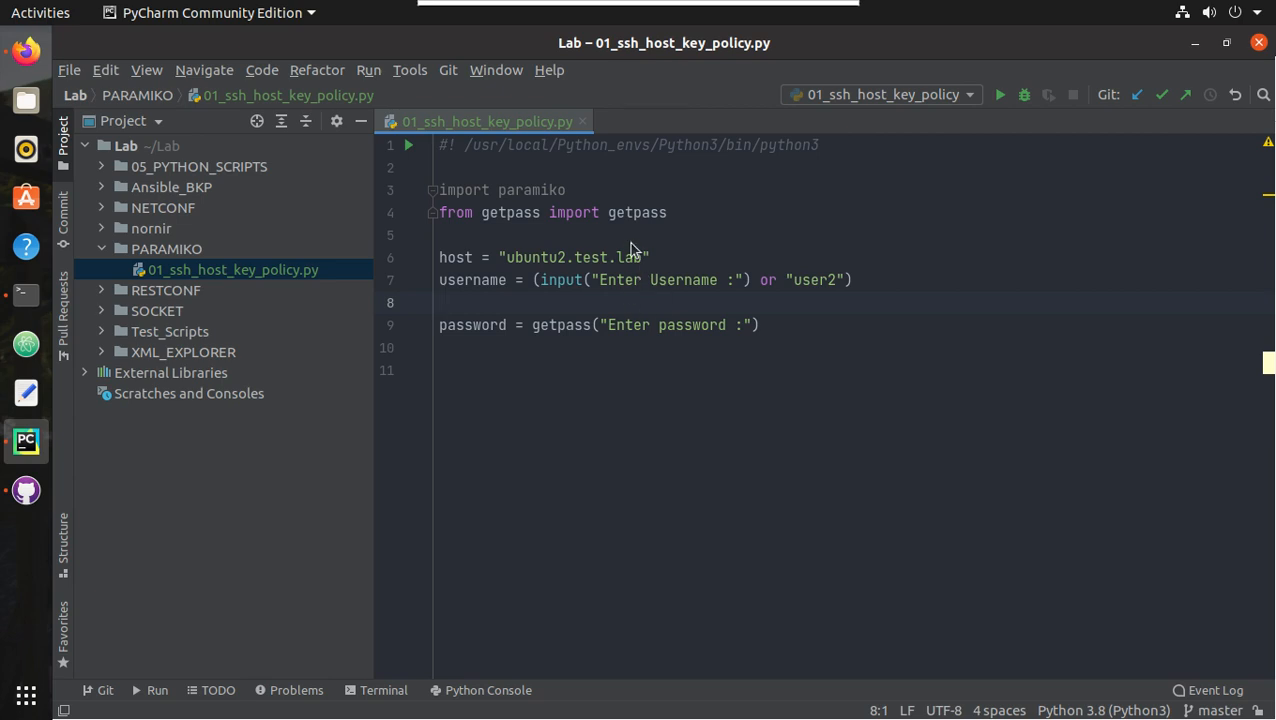
pyautogui.write('p')
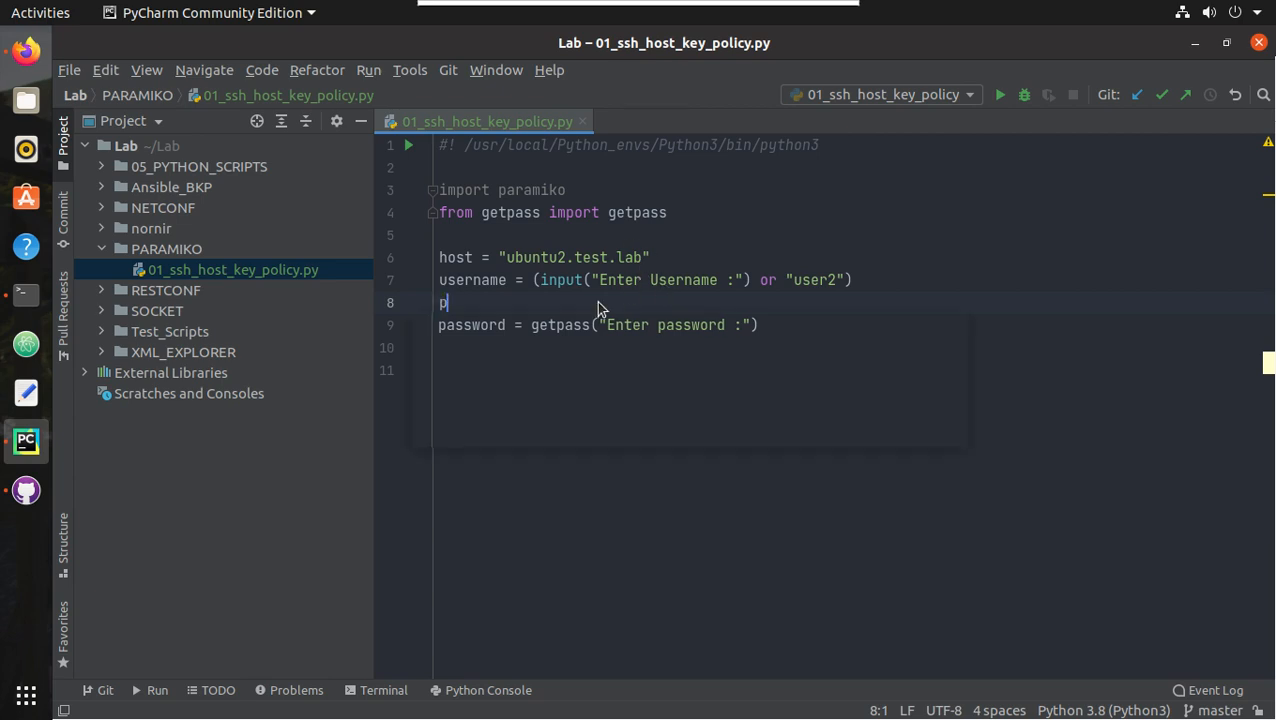
pyautogui.write('rint(')
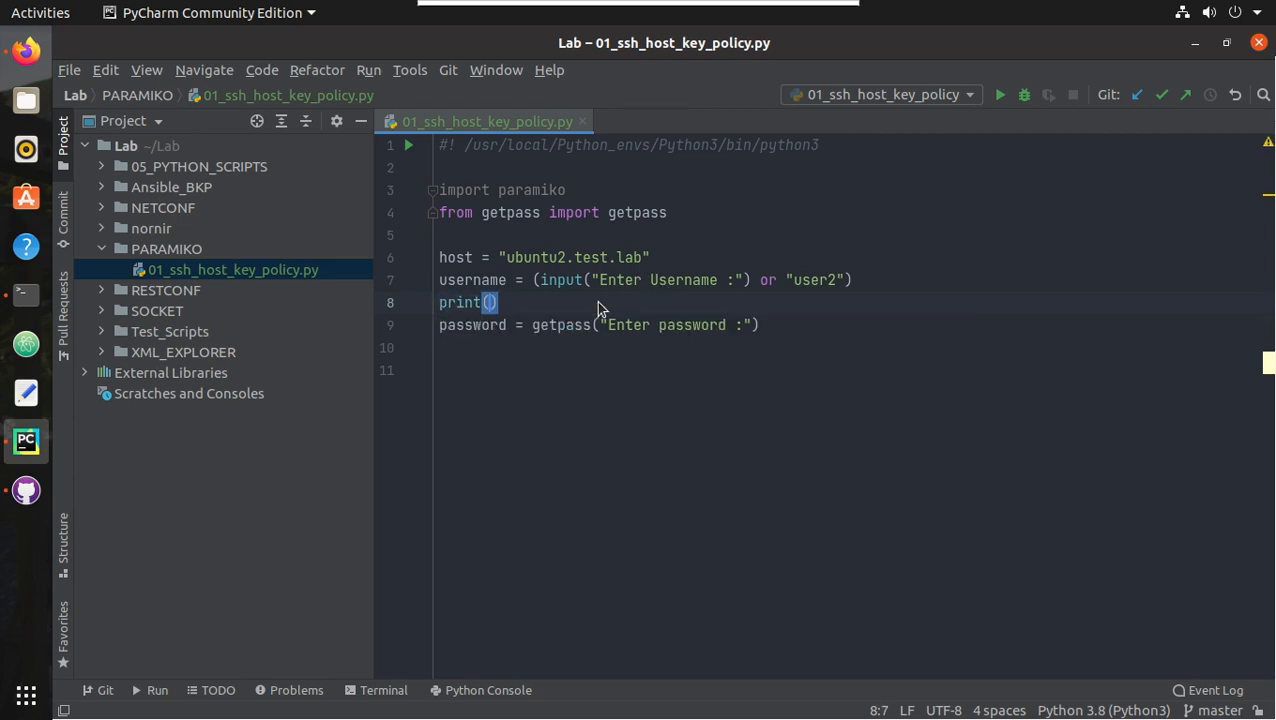
pyautogui.write('f"')
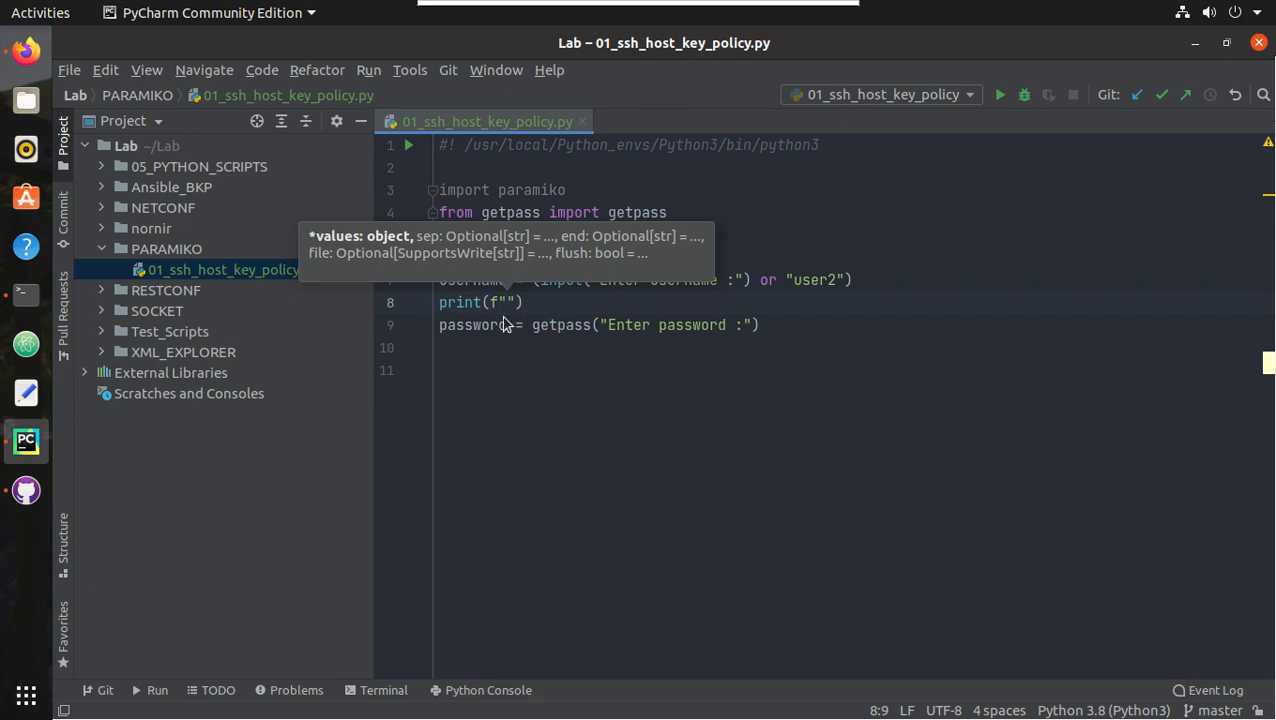
pyautogui.write('Username is {')
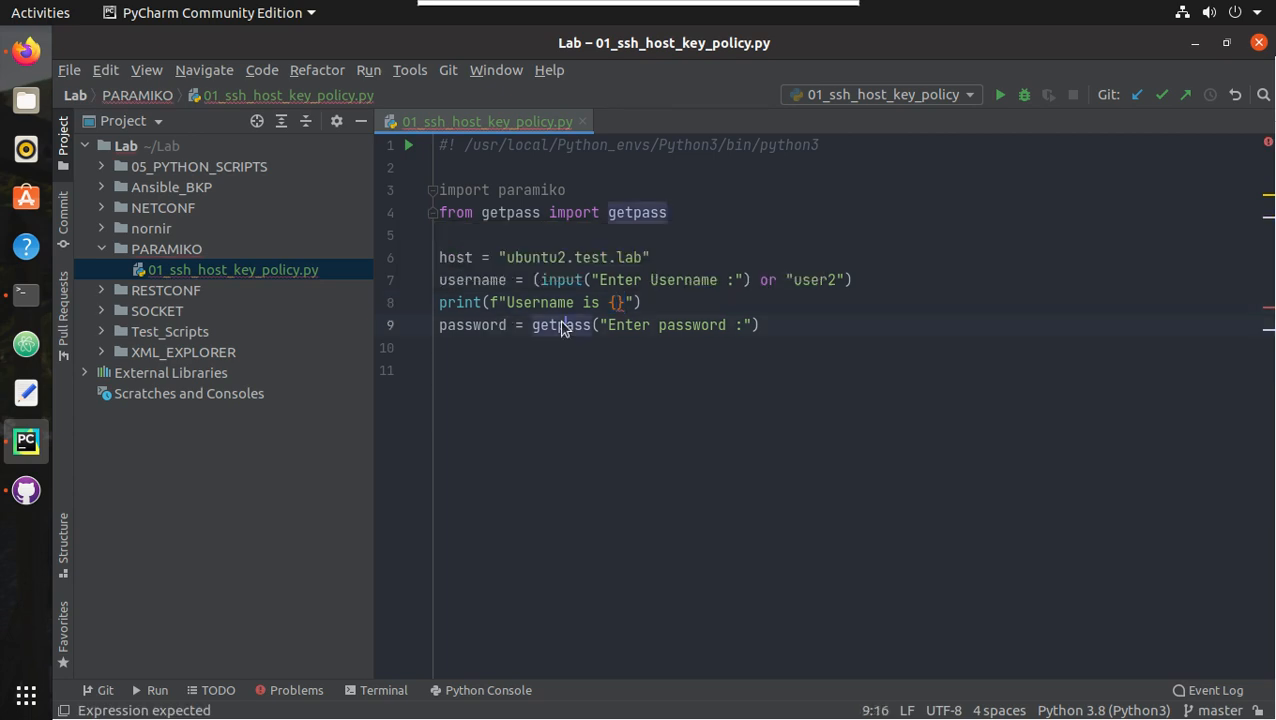
pyautogui.moveTo(620, 312)
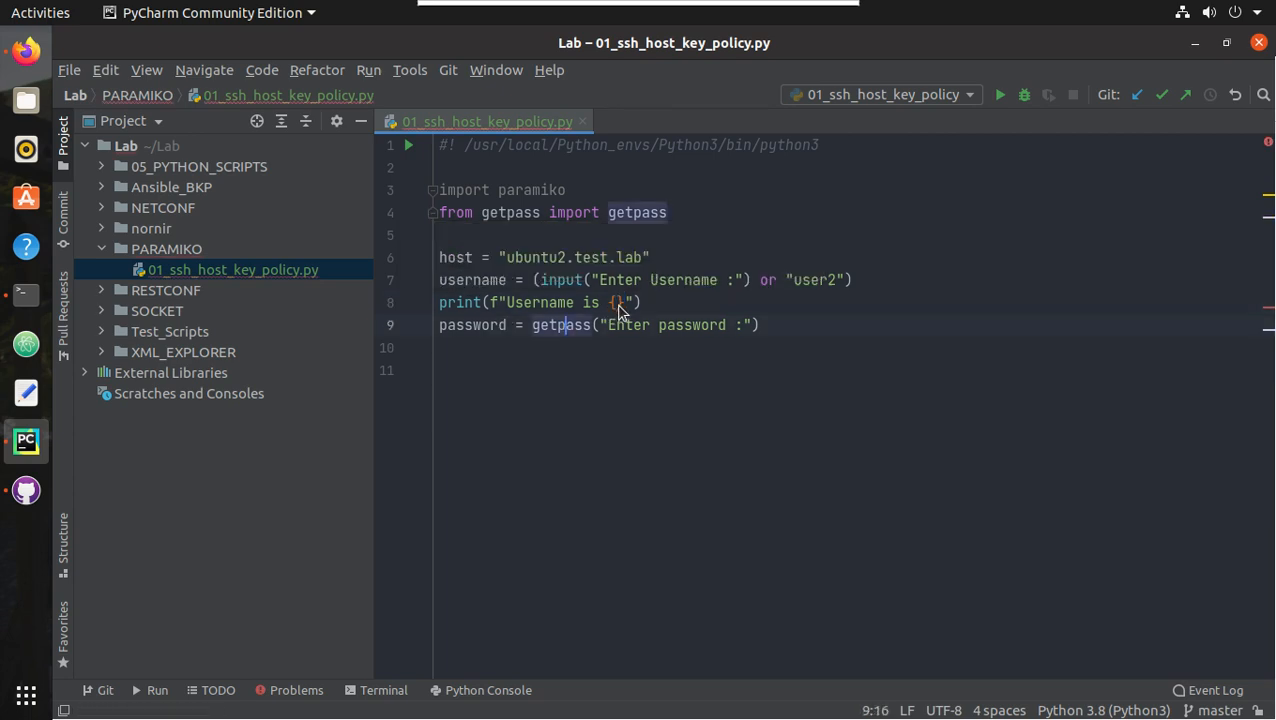
pyautogui.write('username')
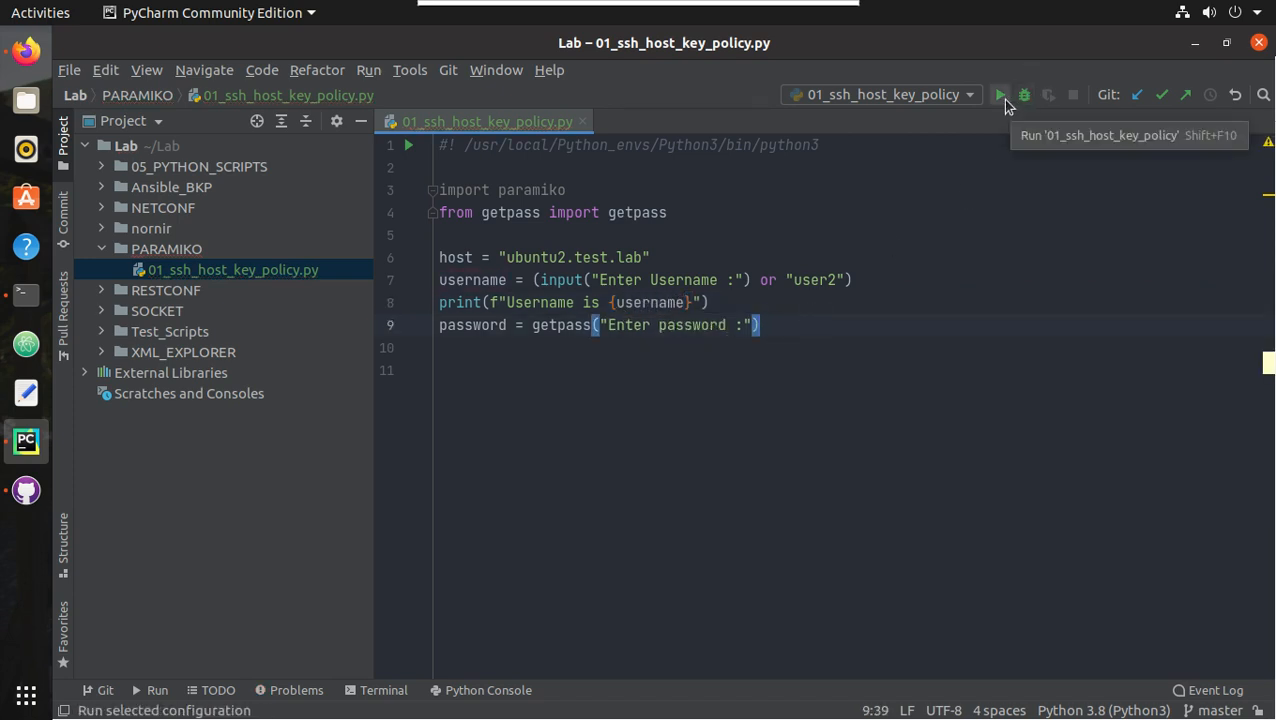
# - Run the script with a test username, then remove the temporary print line
pyautogui.click(1000, 96)
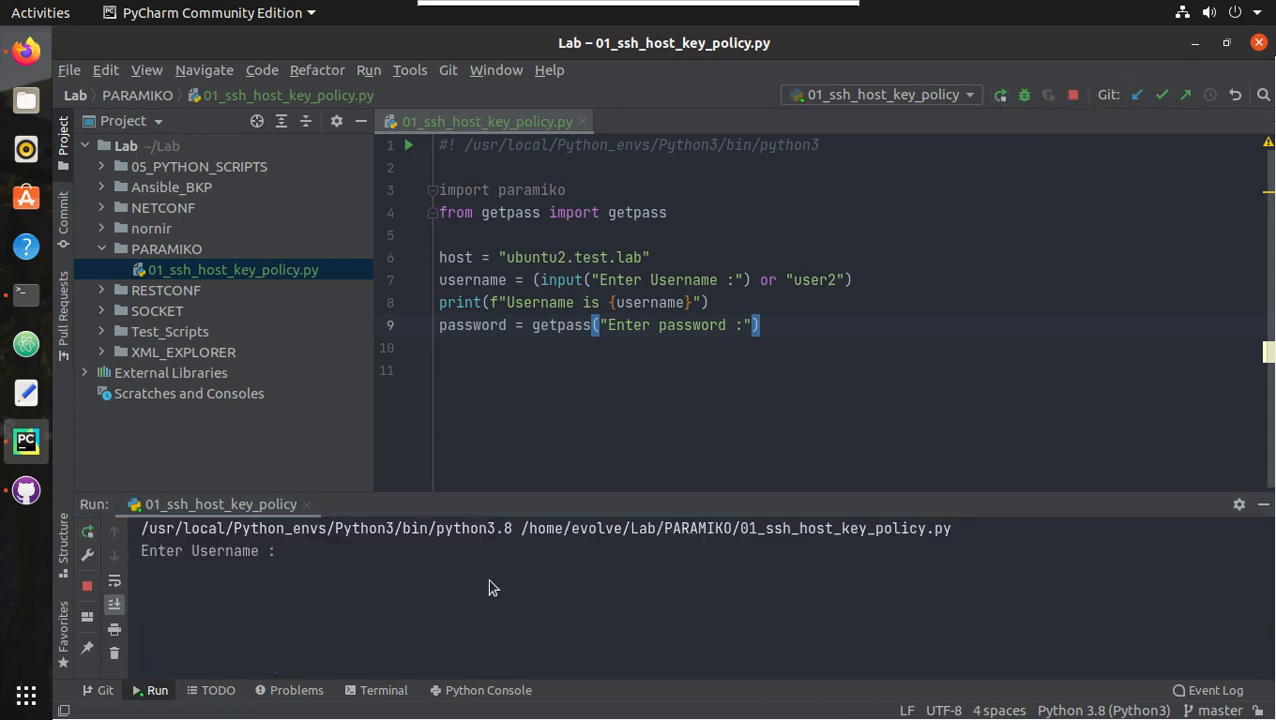
pyautogui.write('admi')
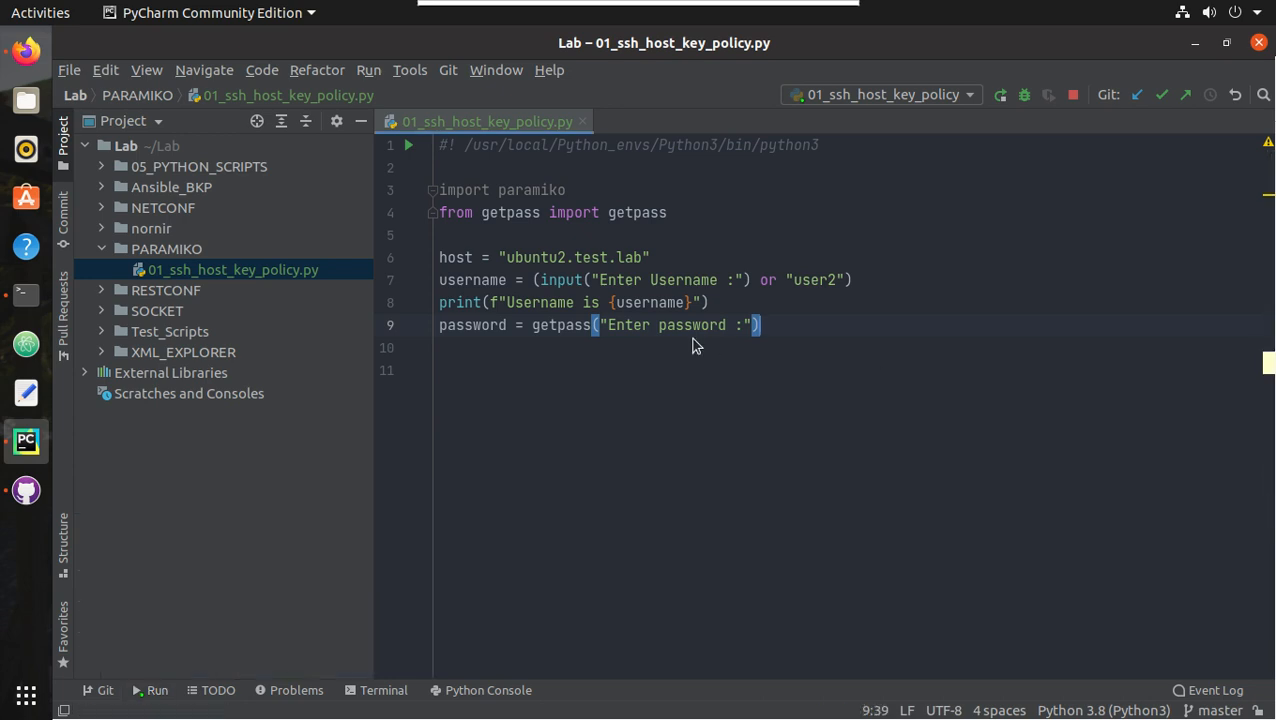
pyautogui.click(476, 312)
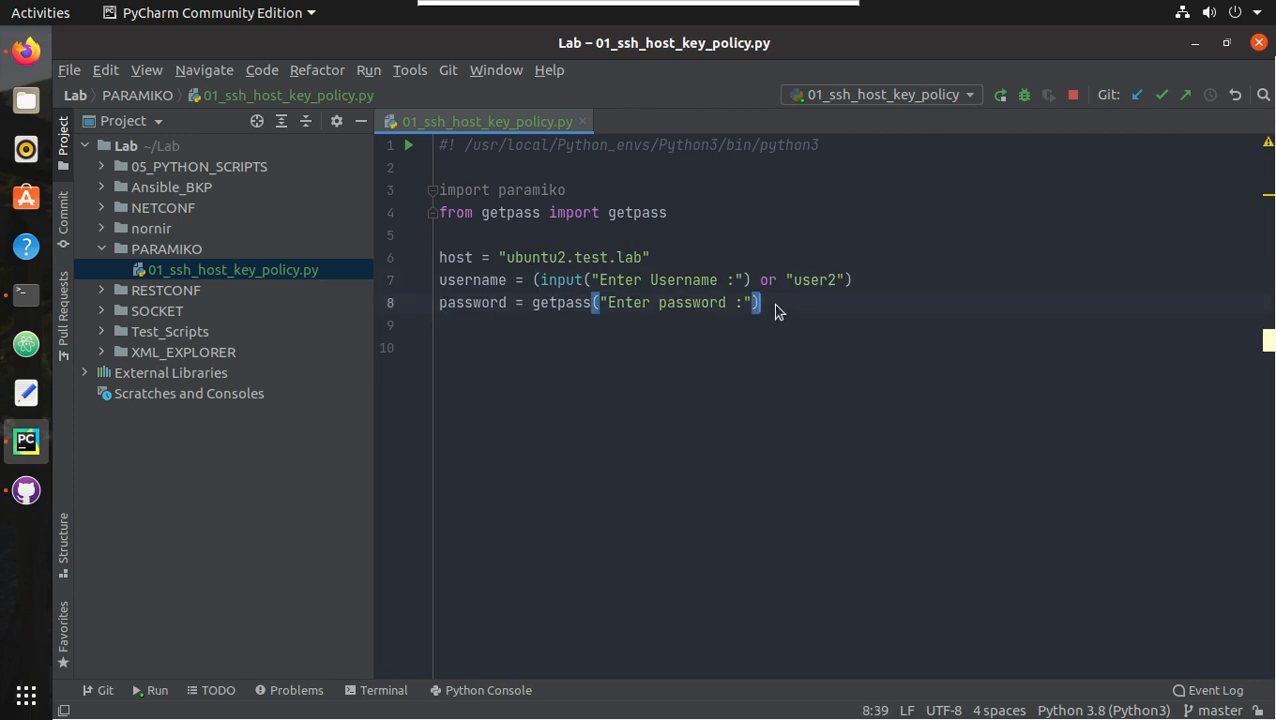
pyautogui.moveTo(770, 304)
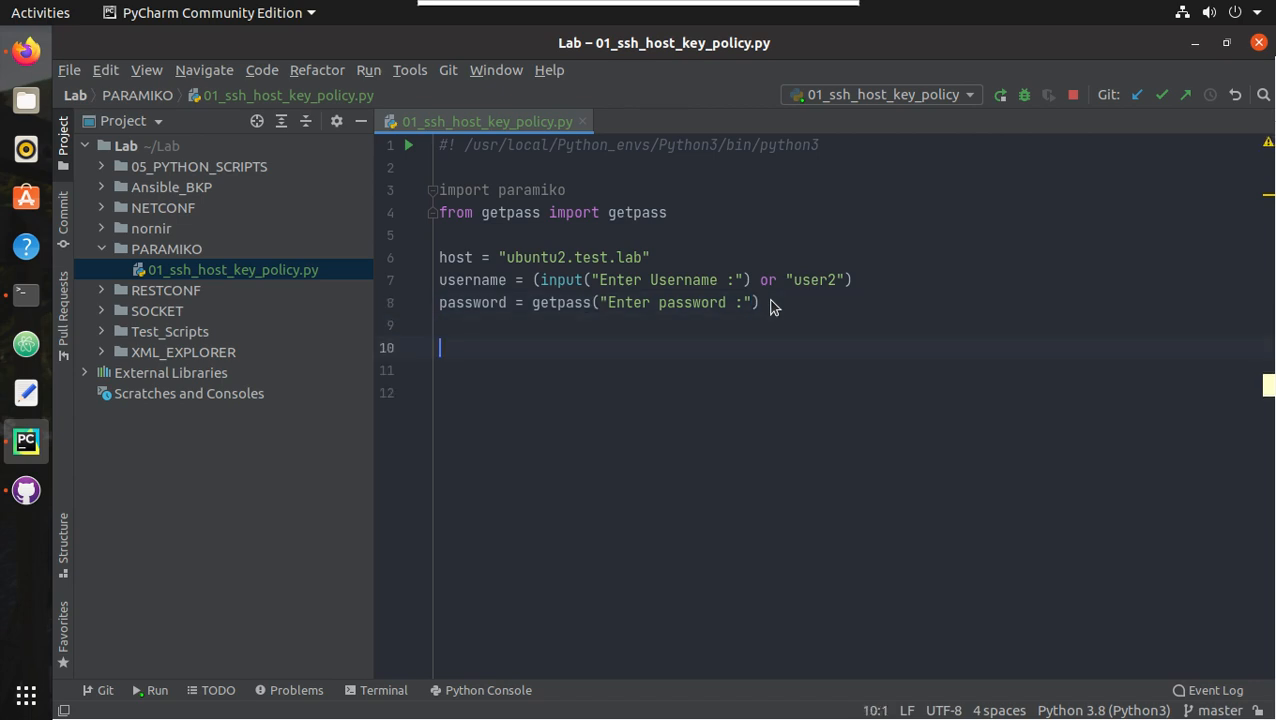
pyautogui.moveTo(20, 60)
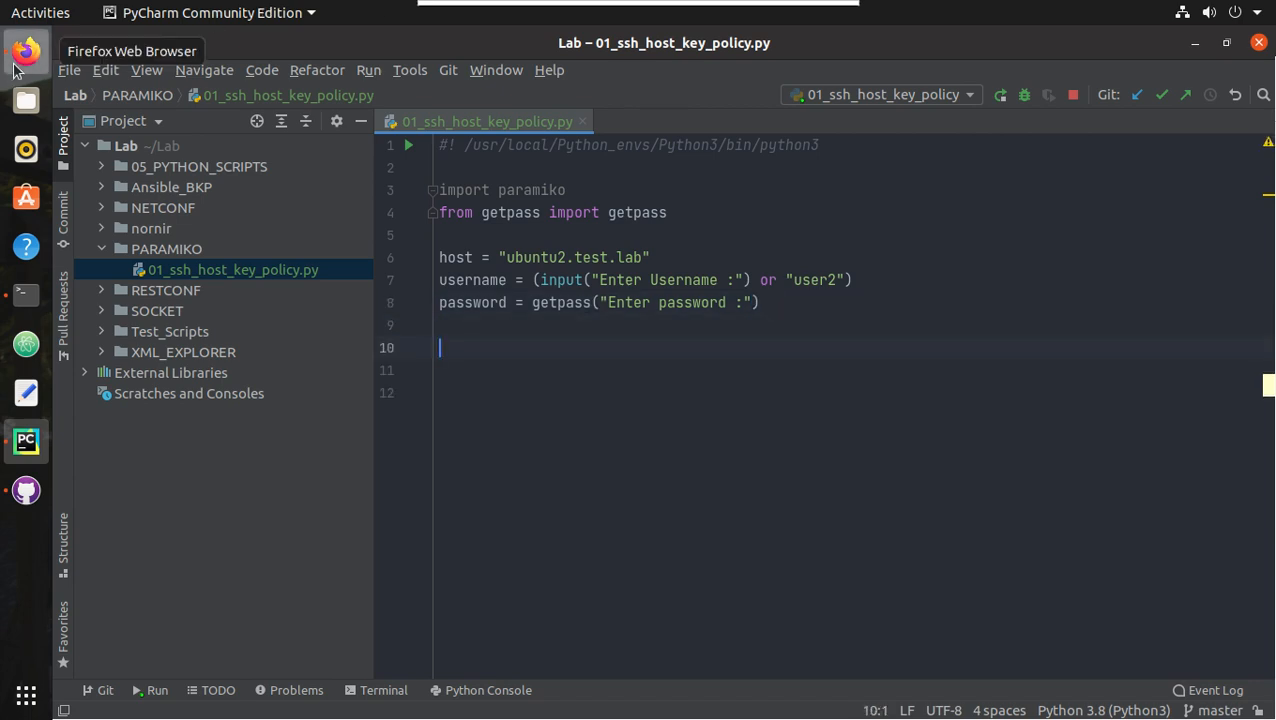
# - Review the SSHClient usage example in the Paramiko docs in Firefox and return to the editor
pyautogui.click(28, 48)
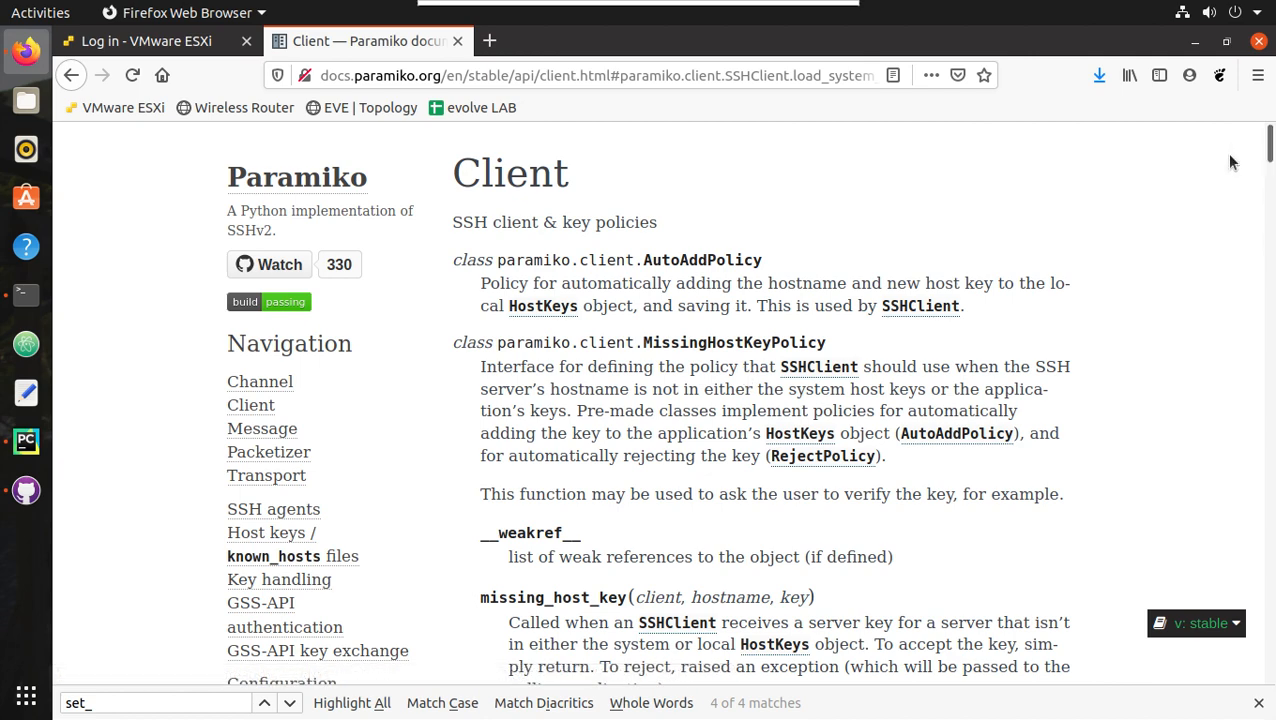
pyautogui.scroll(-3)
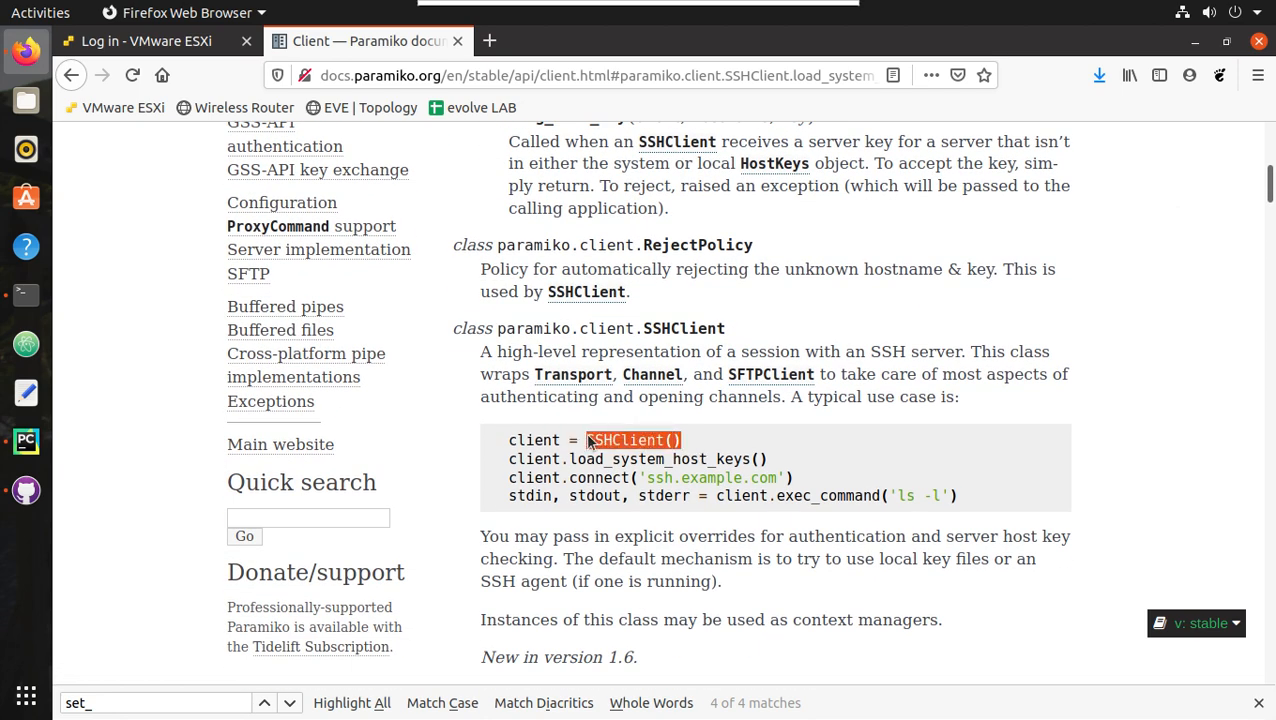
pyautogui.moveTo(4, 414)
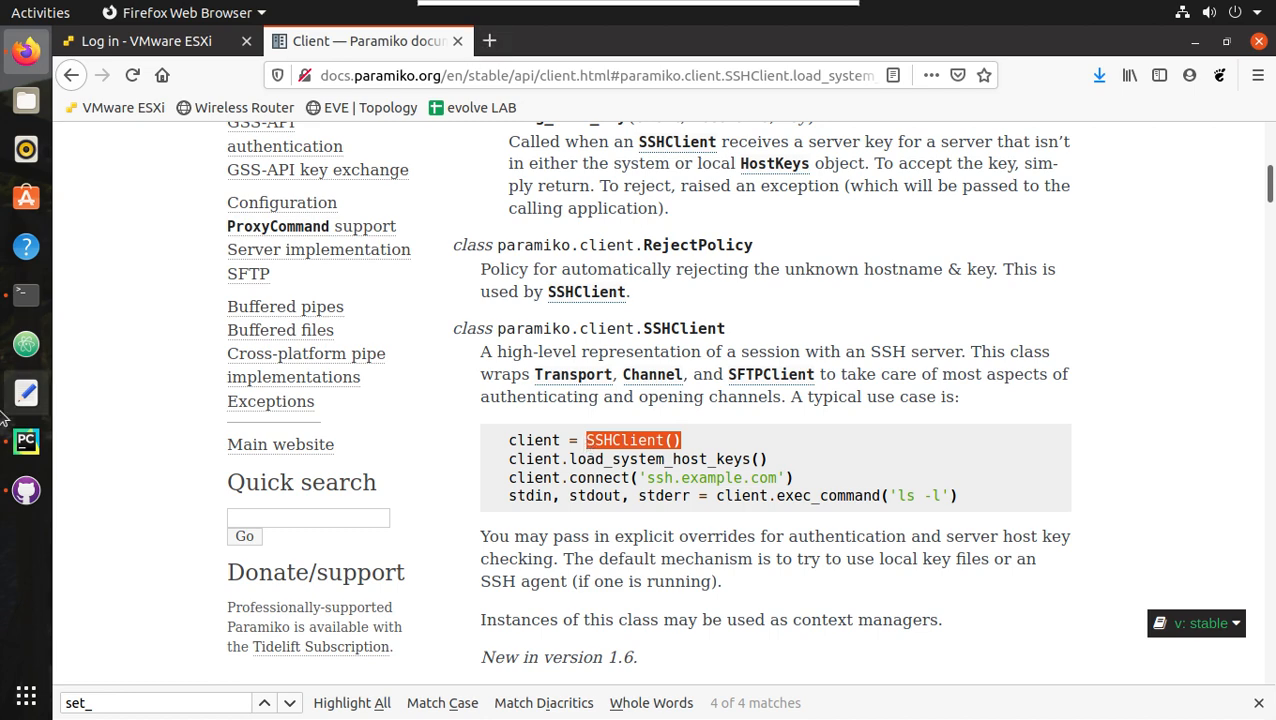
pyautogui.click(26, 442)
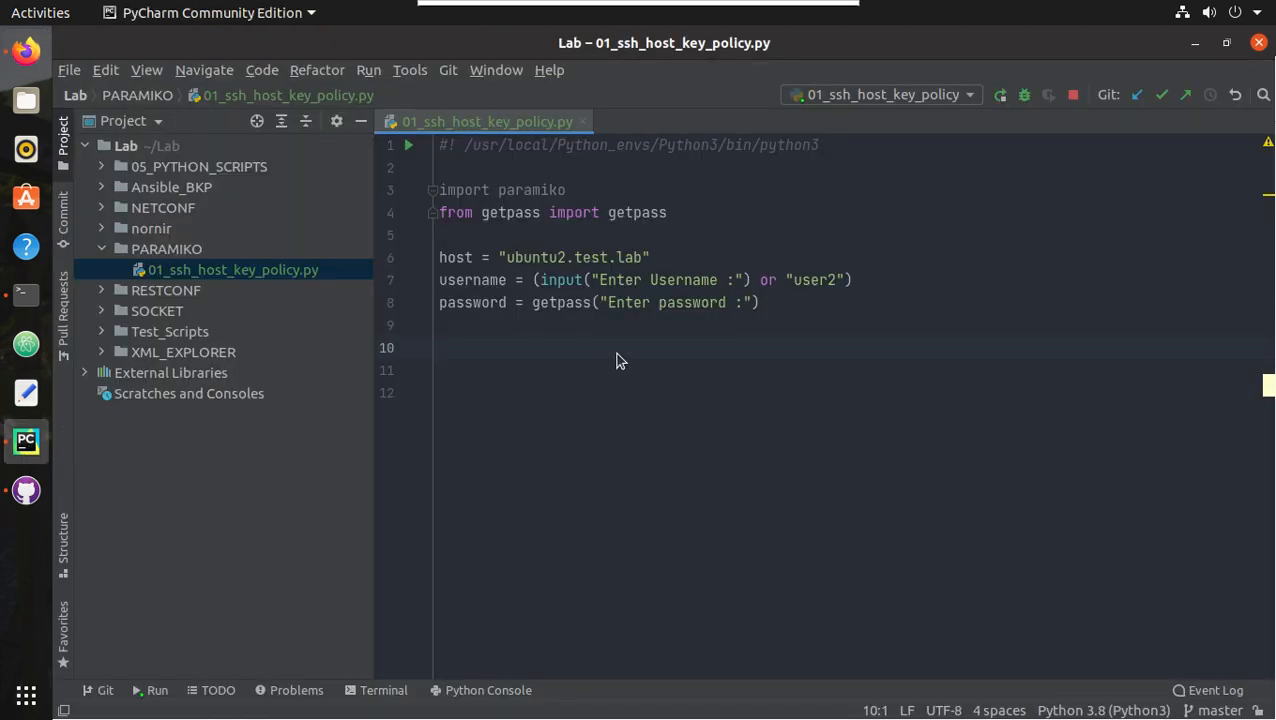
# - Add session = paramiko.SSHClient() below the password prompt
pyautogui.write('ses')
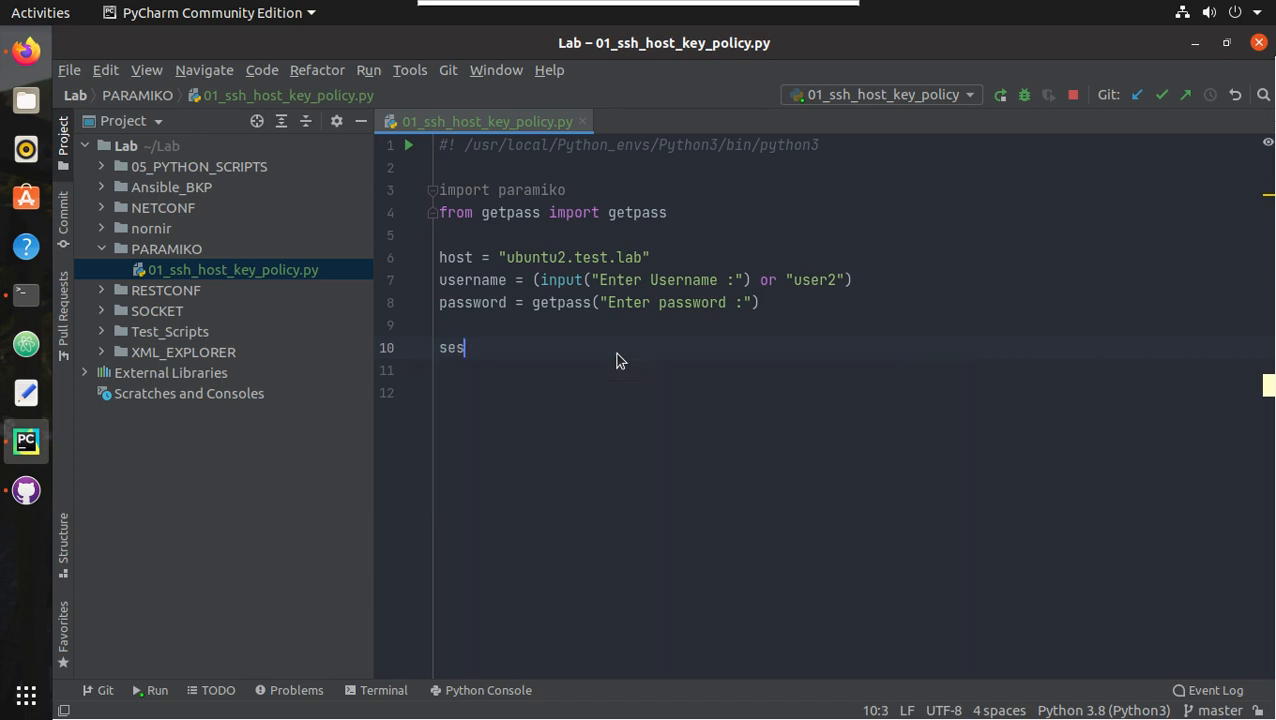
pyautogui.write('sion =')
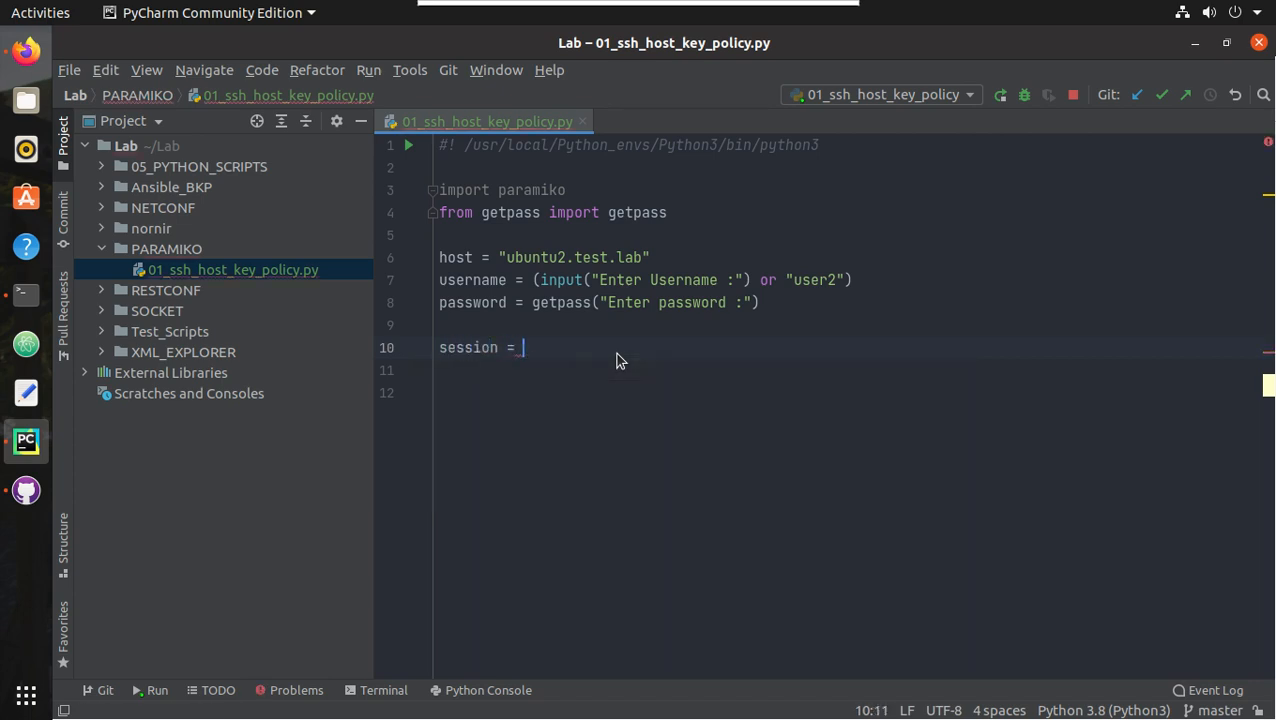
pyautogui.write('par')
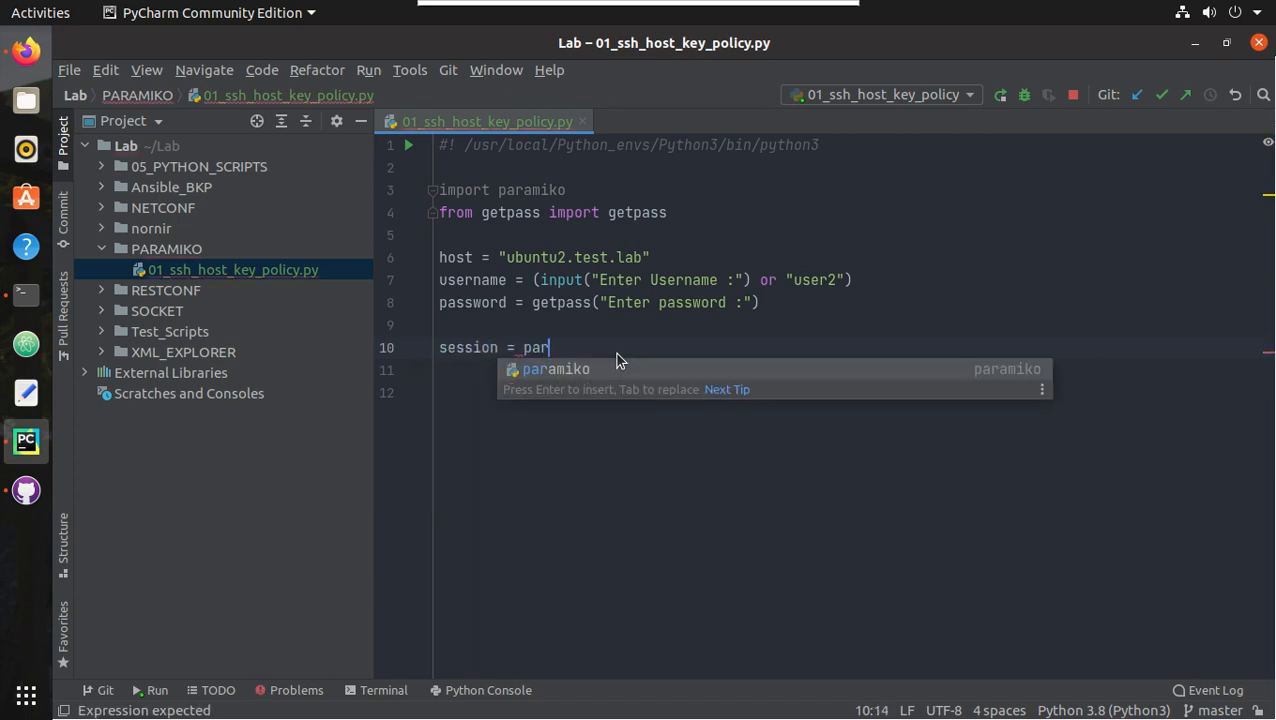
pyautogui.write('amiko.SSHClient(')
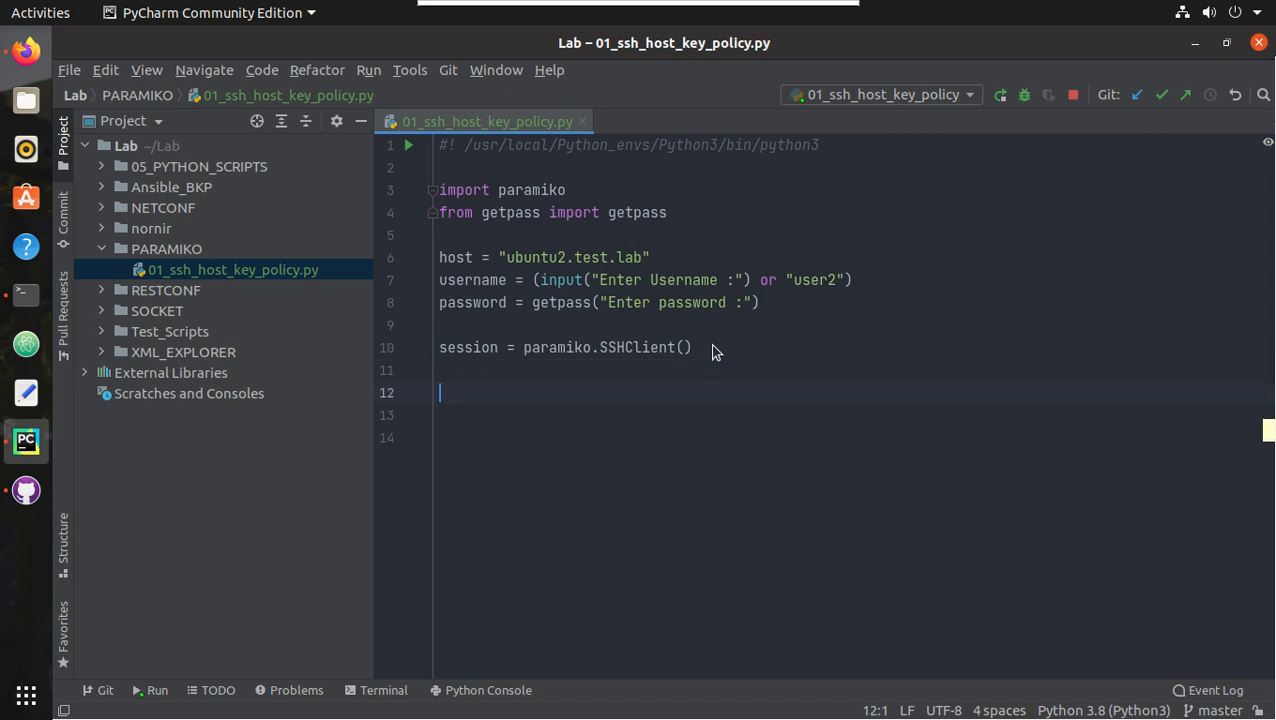
pyautogui.moveTo(930, 360)
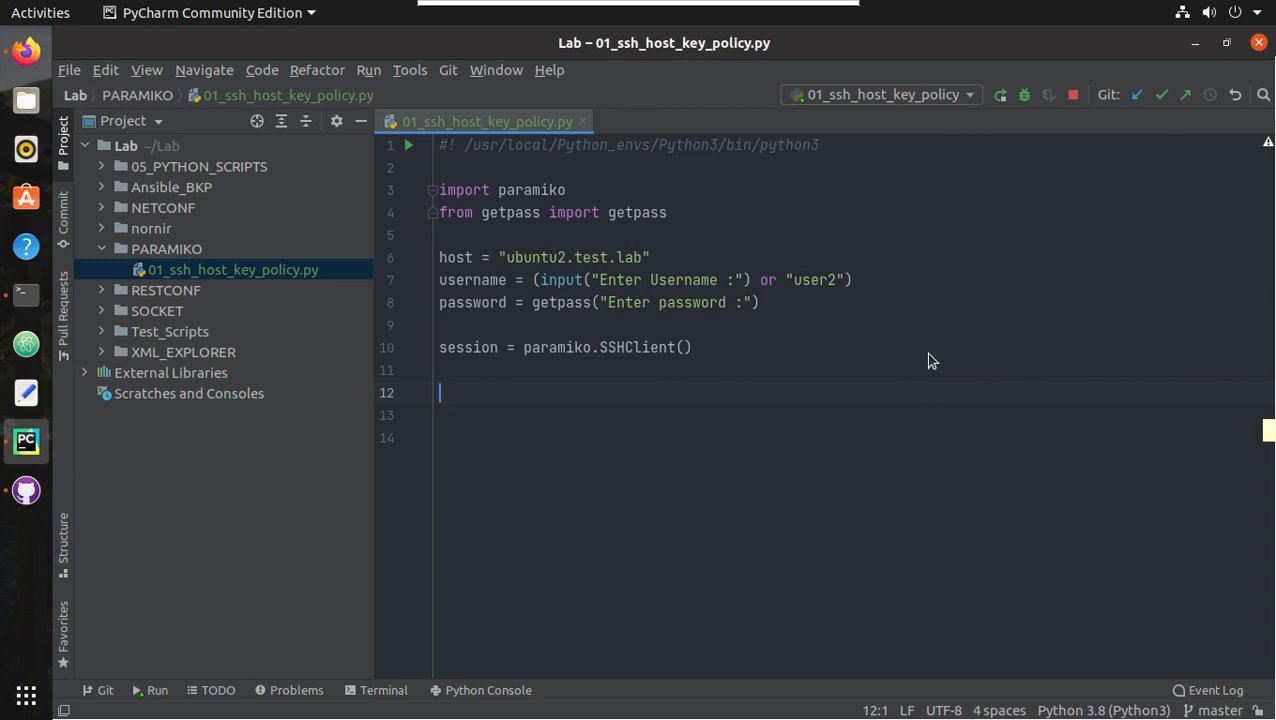
pyautogui.moveTo(602, 378)
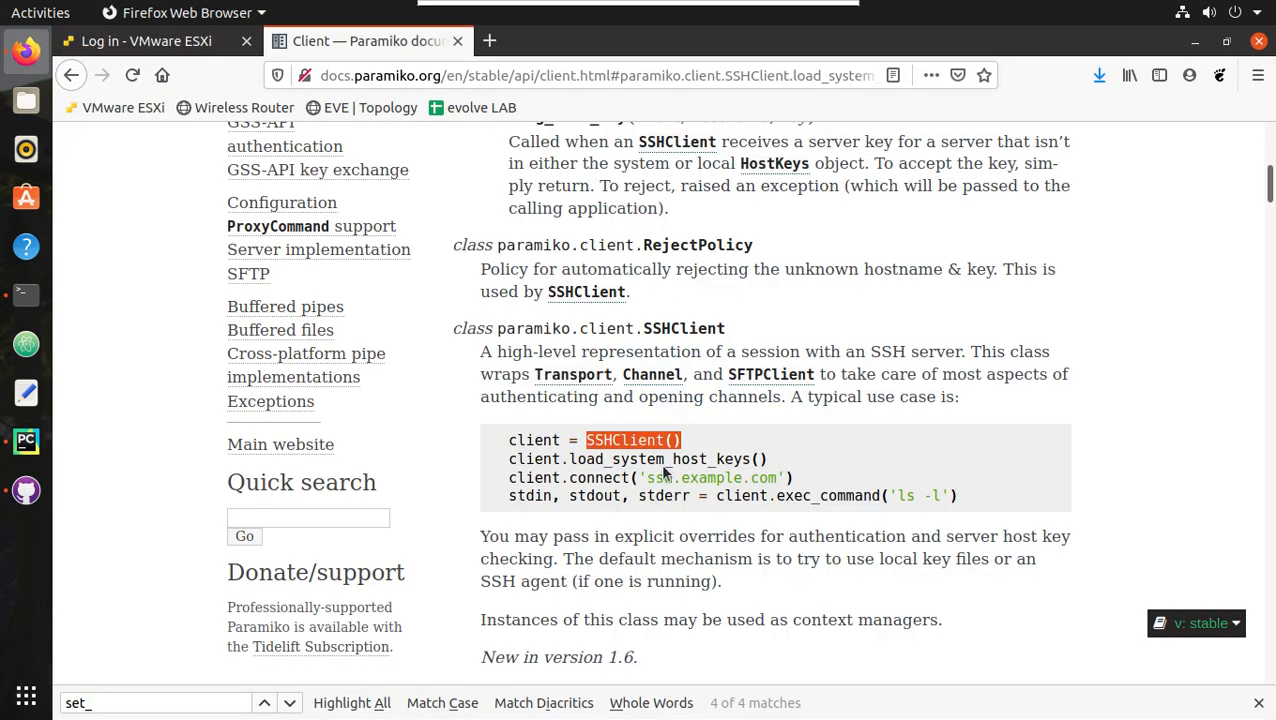
pyautogui.moveTo(508, 482)
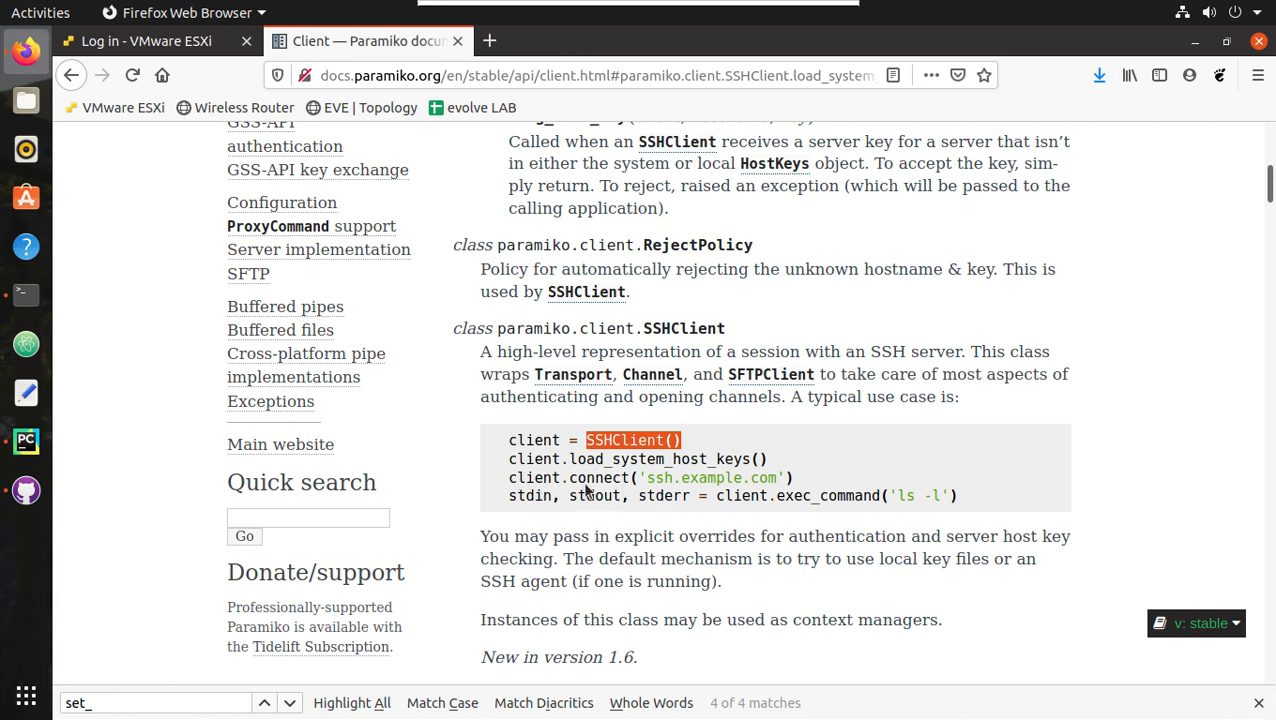
pyautogui.moveTo(26, 442)
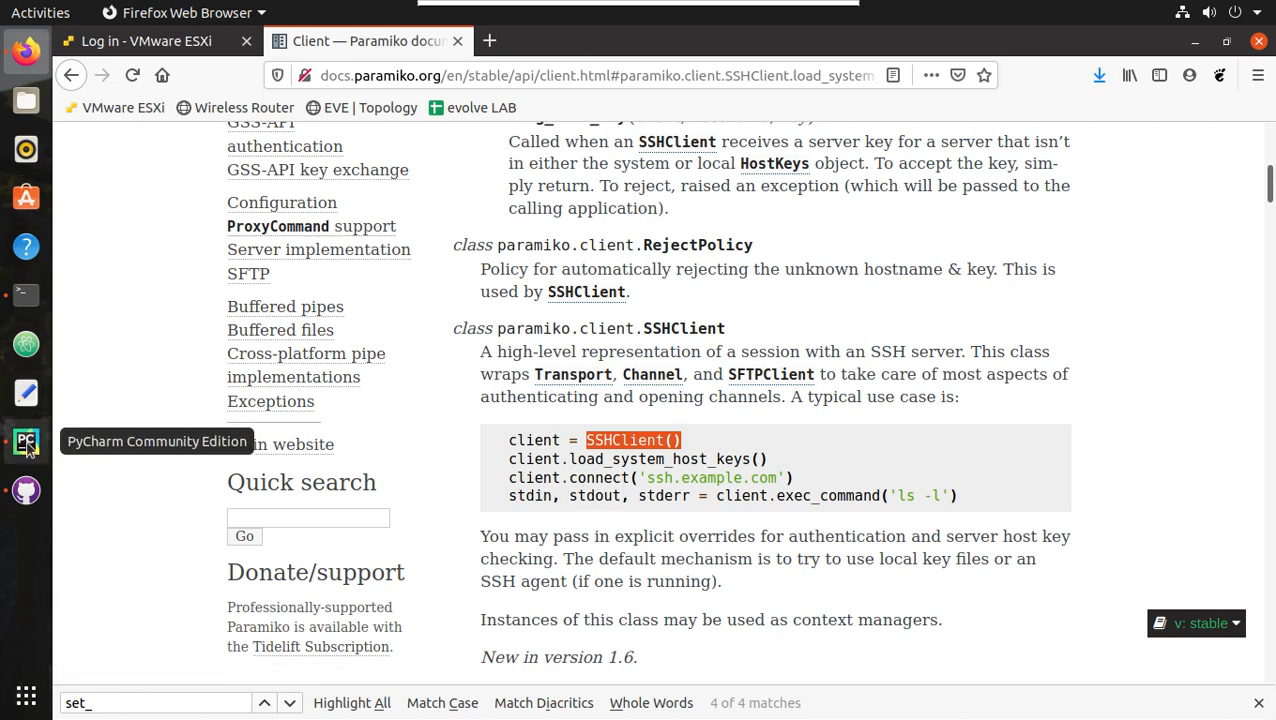
# - Return from the SSHClient docs example to the PyCharm script
pyautogui.click(26, 442)
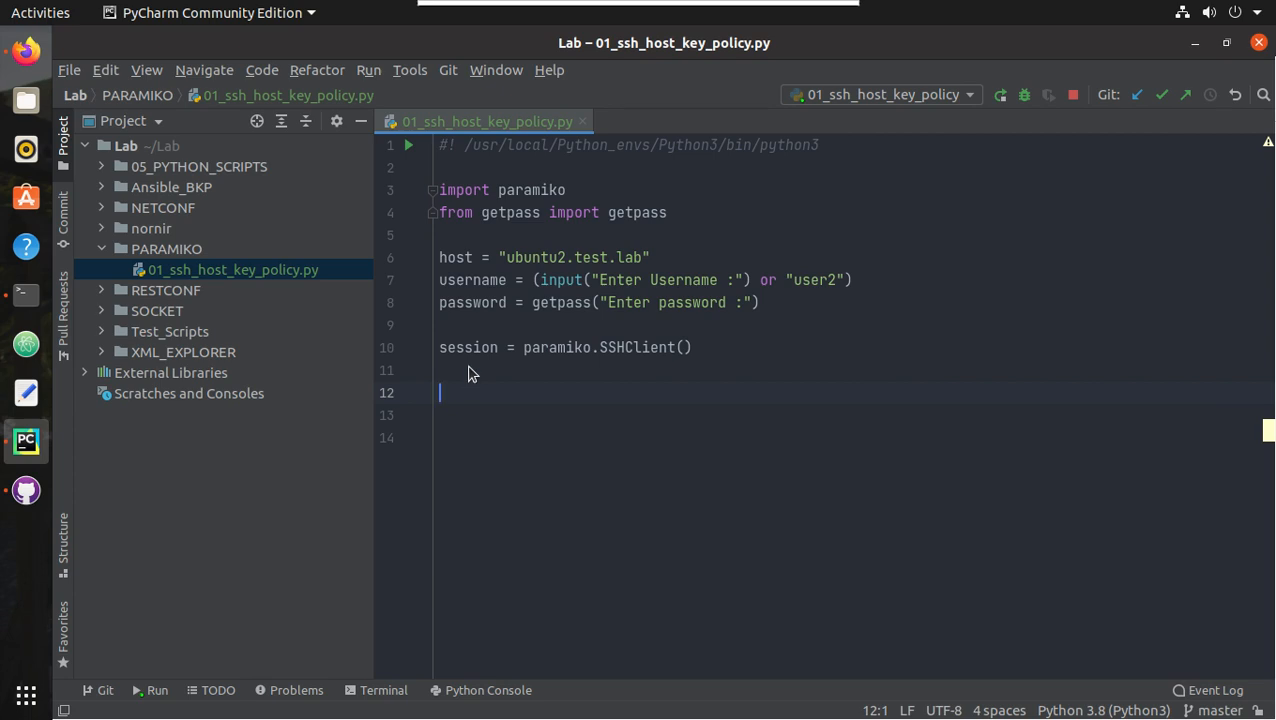
# - Start a session.connect() call on line 12, accepting the connect autocompletion
pyautogui.write('s')
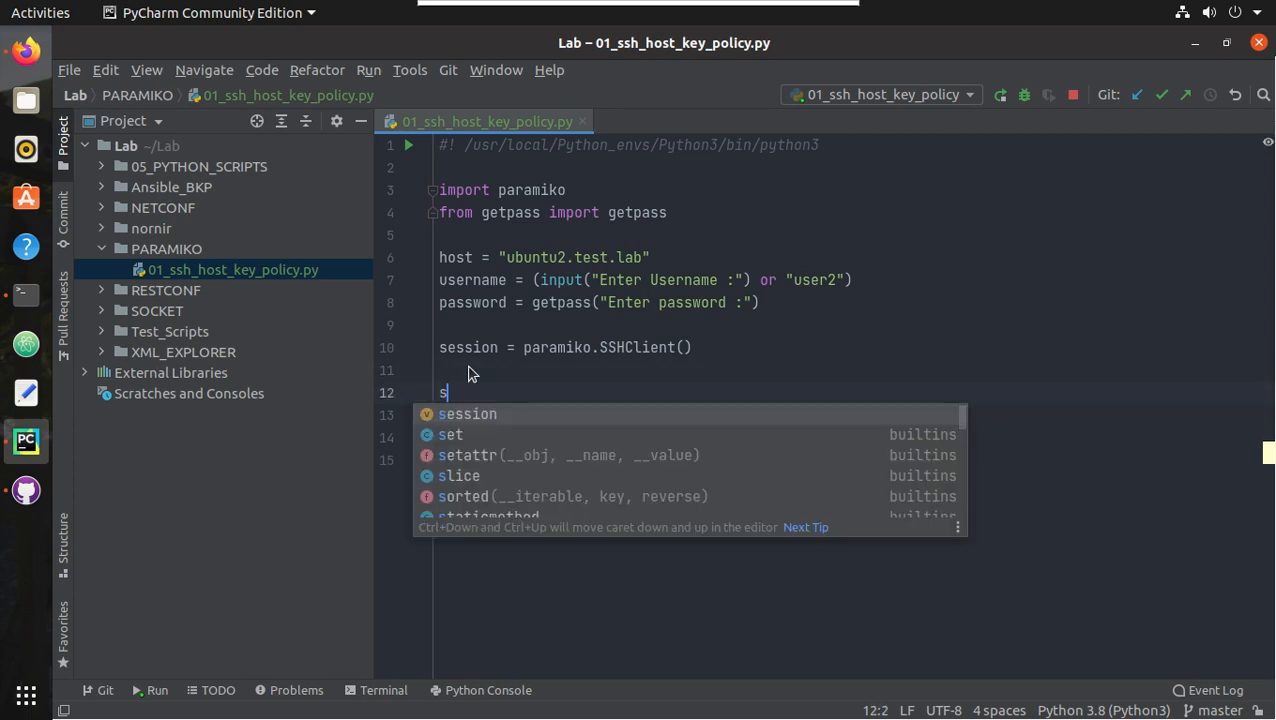
pyautogui.write('ession.co')
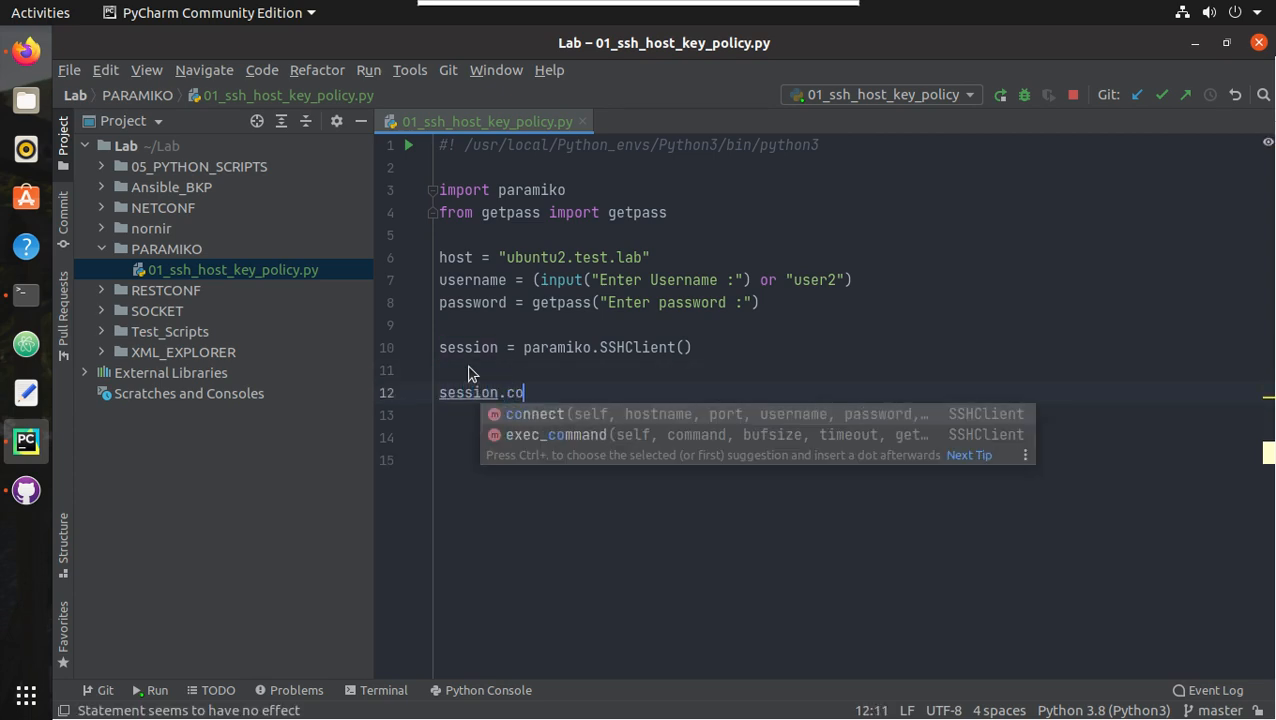
pyautogui.press('Tab')
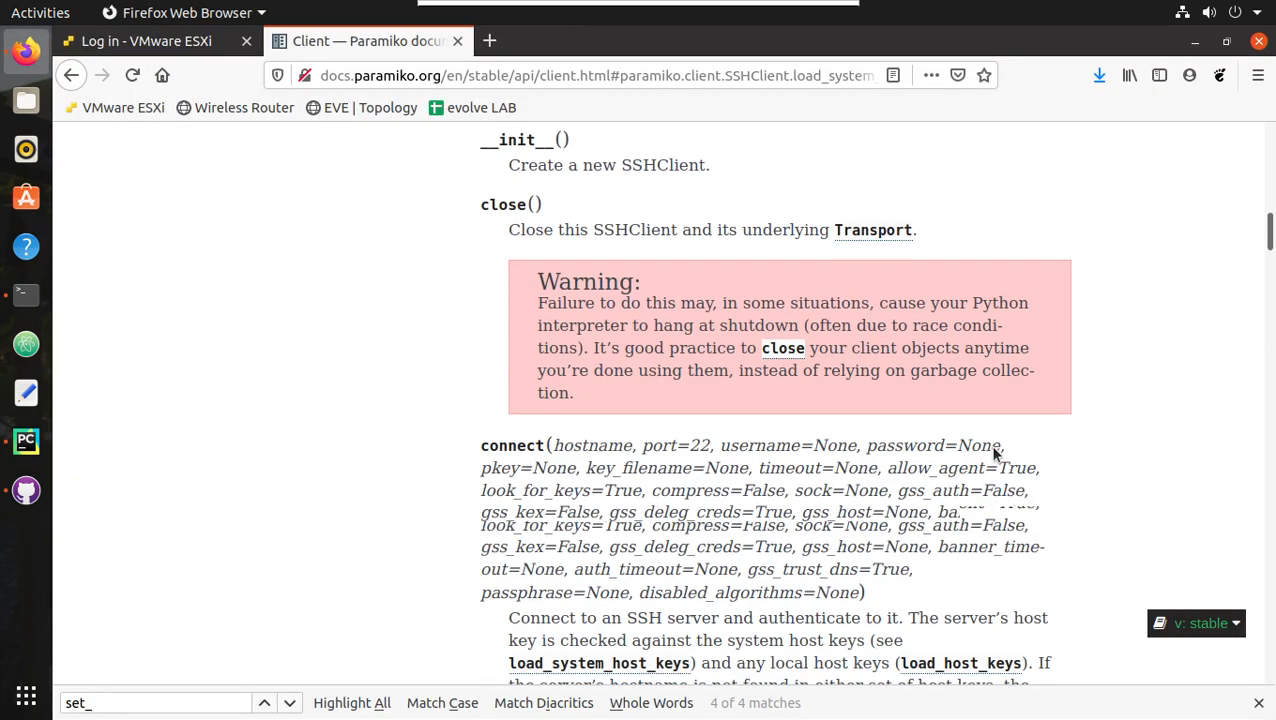
# - Scroll the SSHClient docs down to the connect() parameter list
pyautogui.scroll(-3)
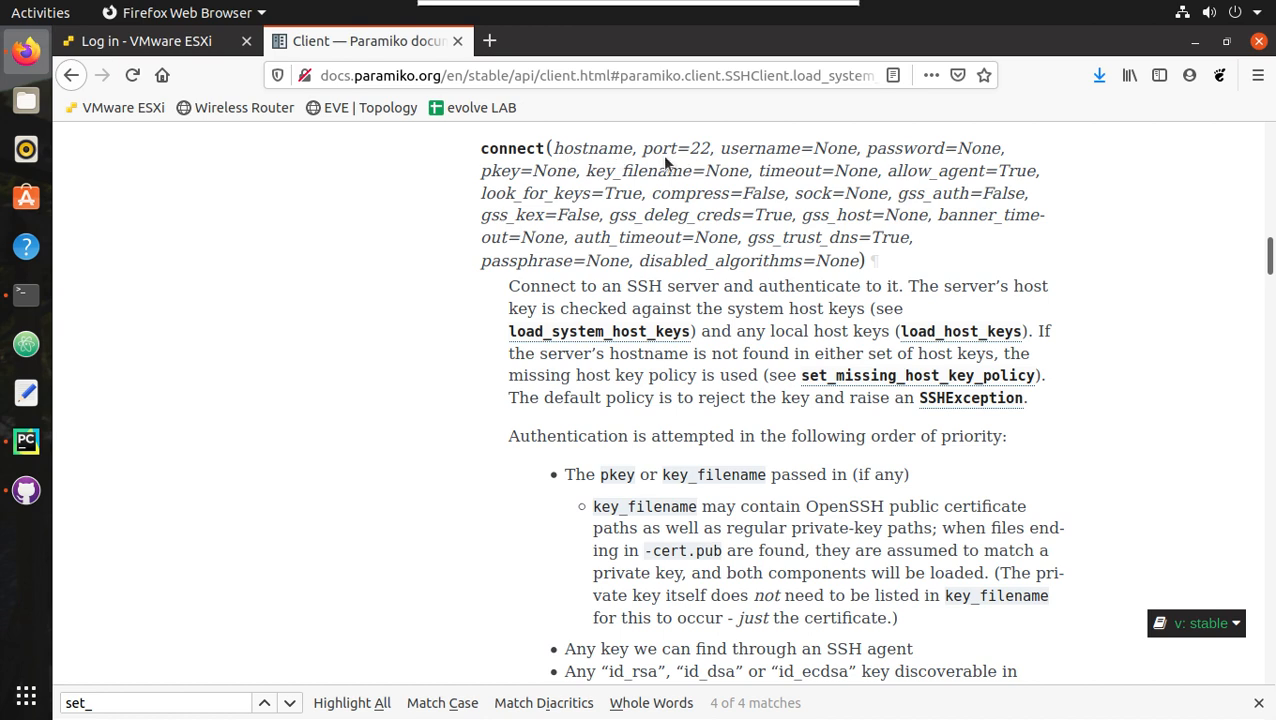
pyautogui.moveTo(818, 148)
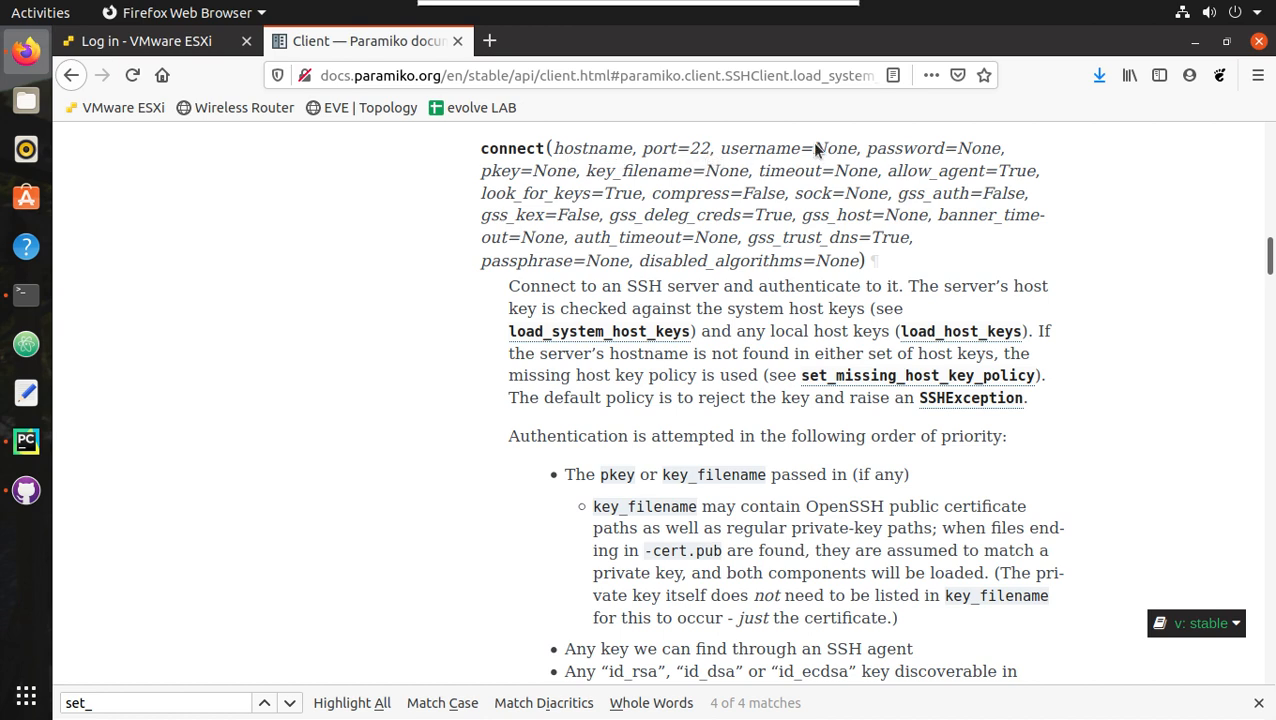
pyautogui.moveTo(504, 260)
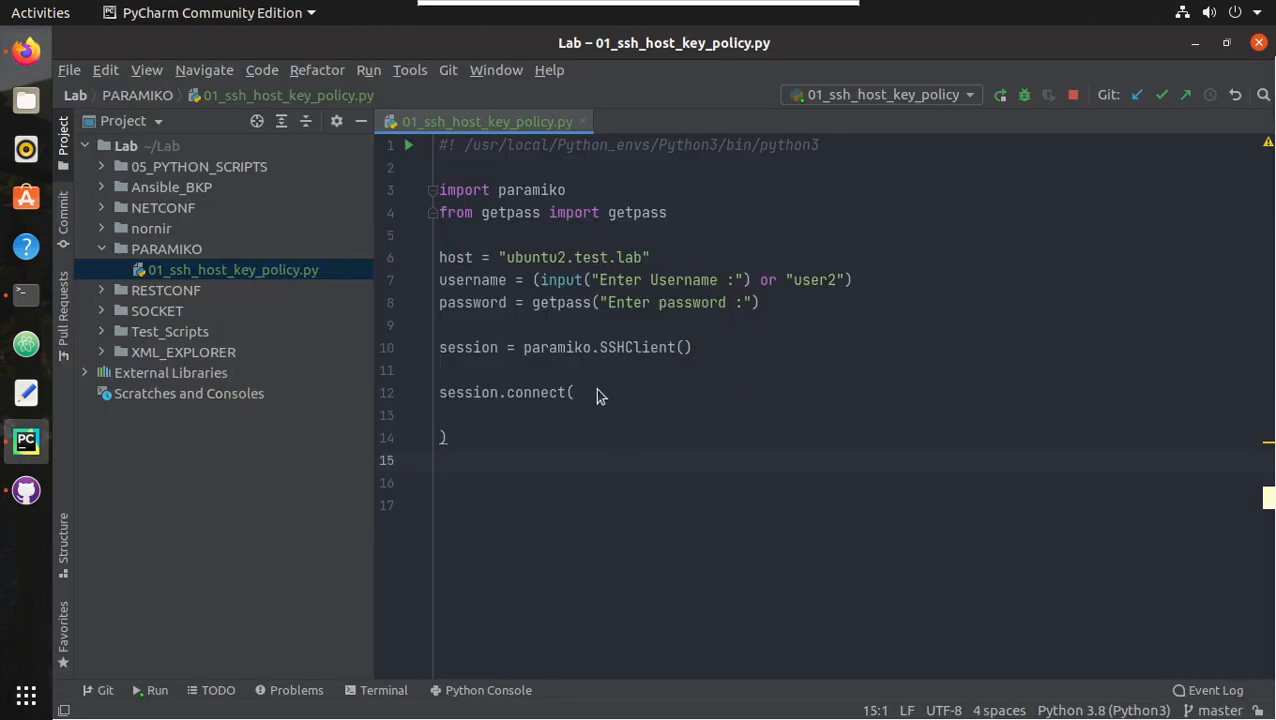
# - Pass hostname=host as the first connect() argument, continuing on a new line
pyautogui.write('host')
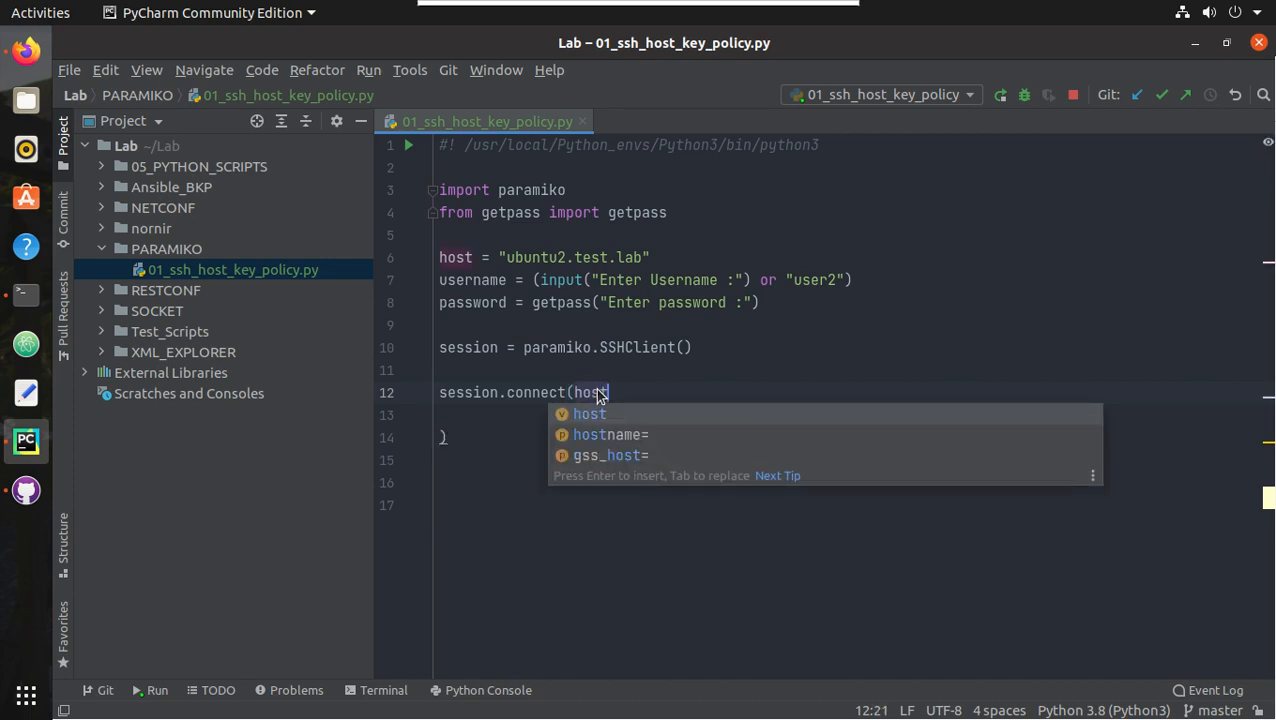
pyautogui.press('Escape')
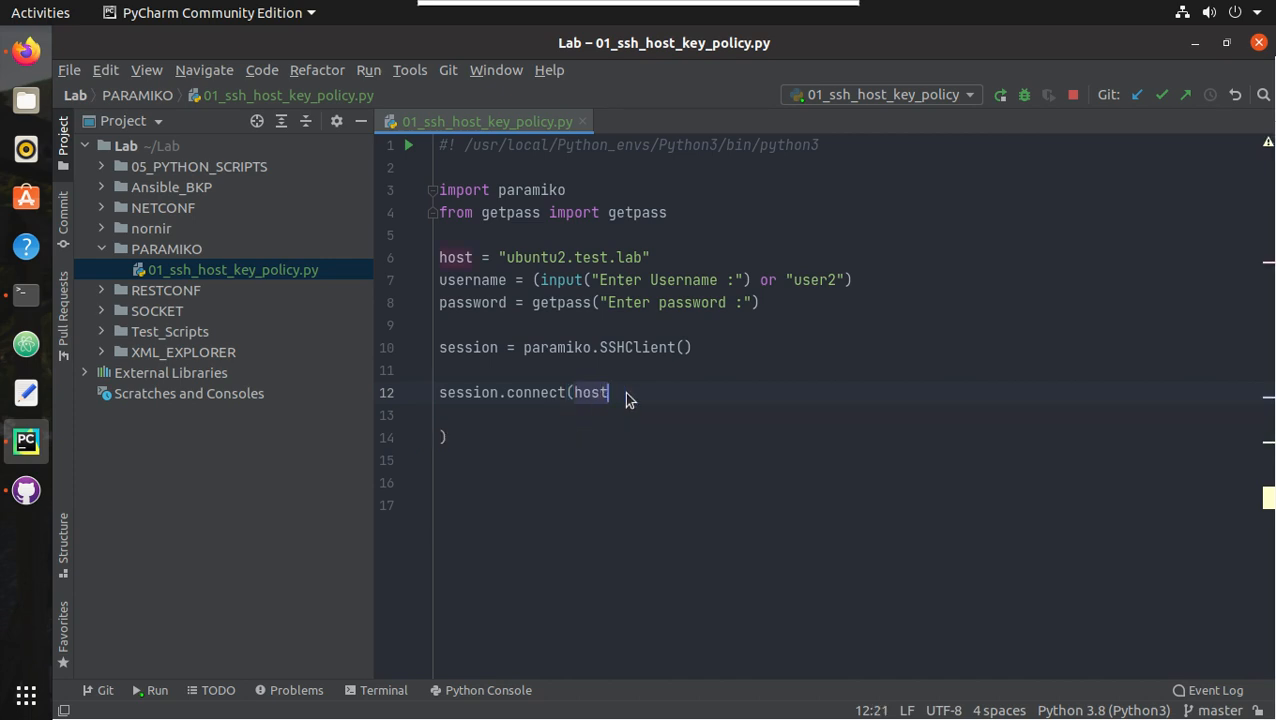
pyautogui.write('name=')
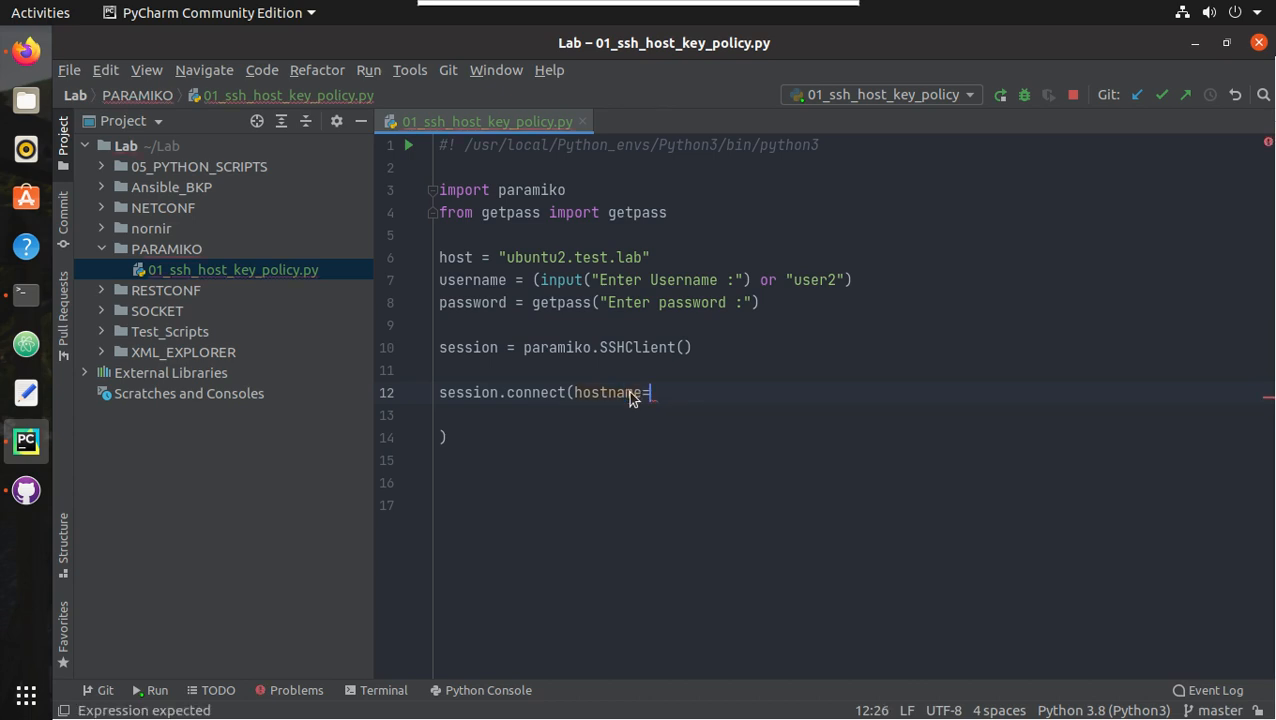
pyautogui.write('host')
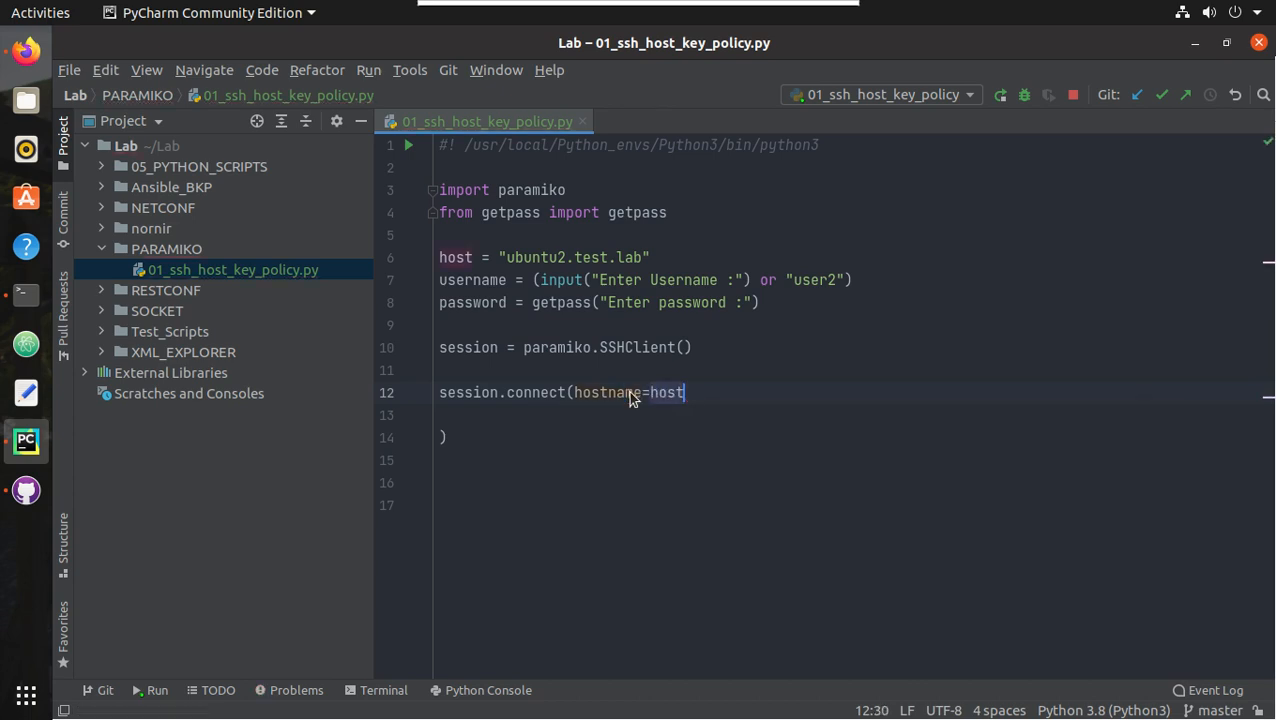
pyautogui.write(',\\n')
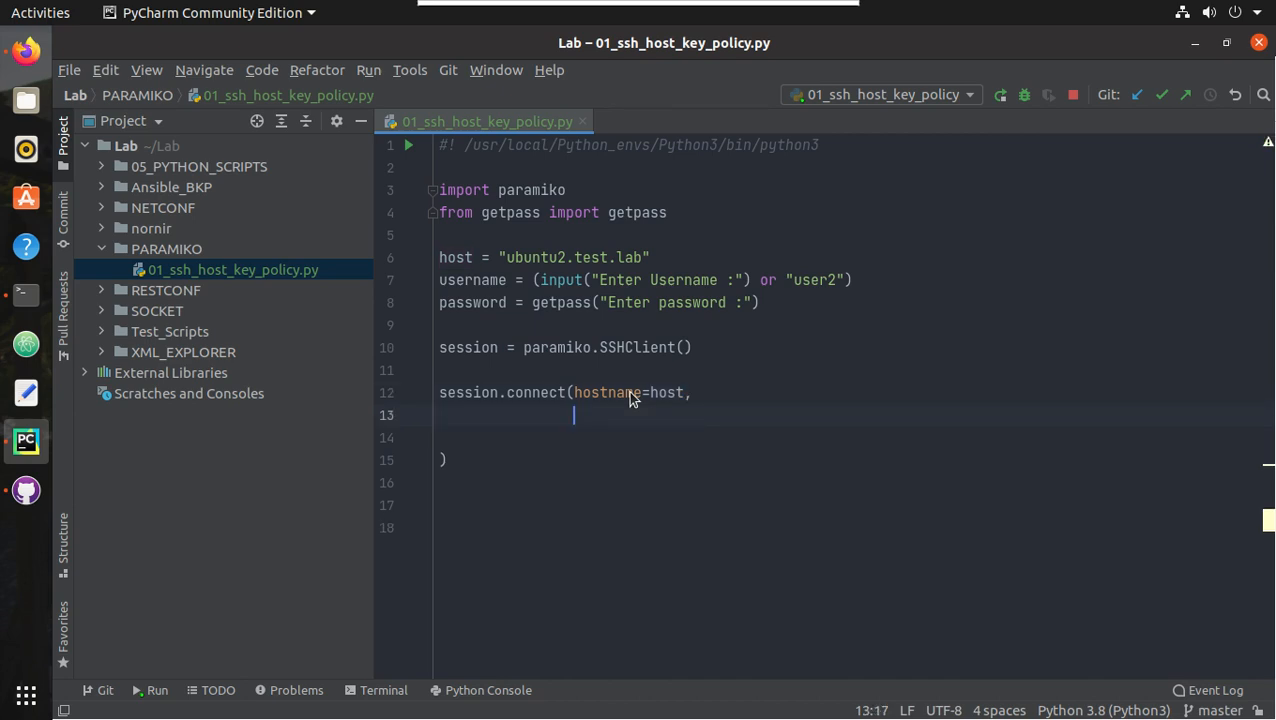
# - Add username=username and password=password to connect(), then return to the Paramiko docs
pyautogui.write('username=')
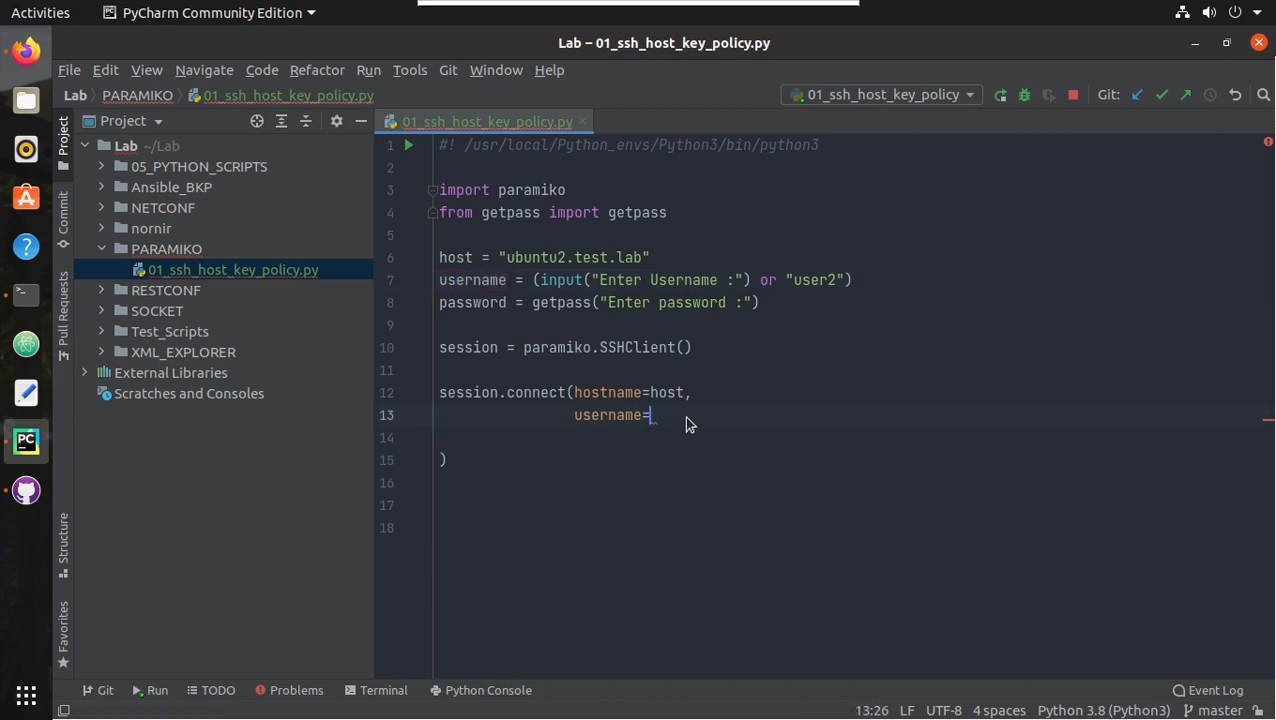
pyautogui.write('username,')
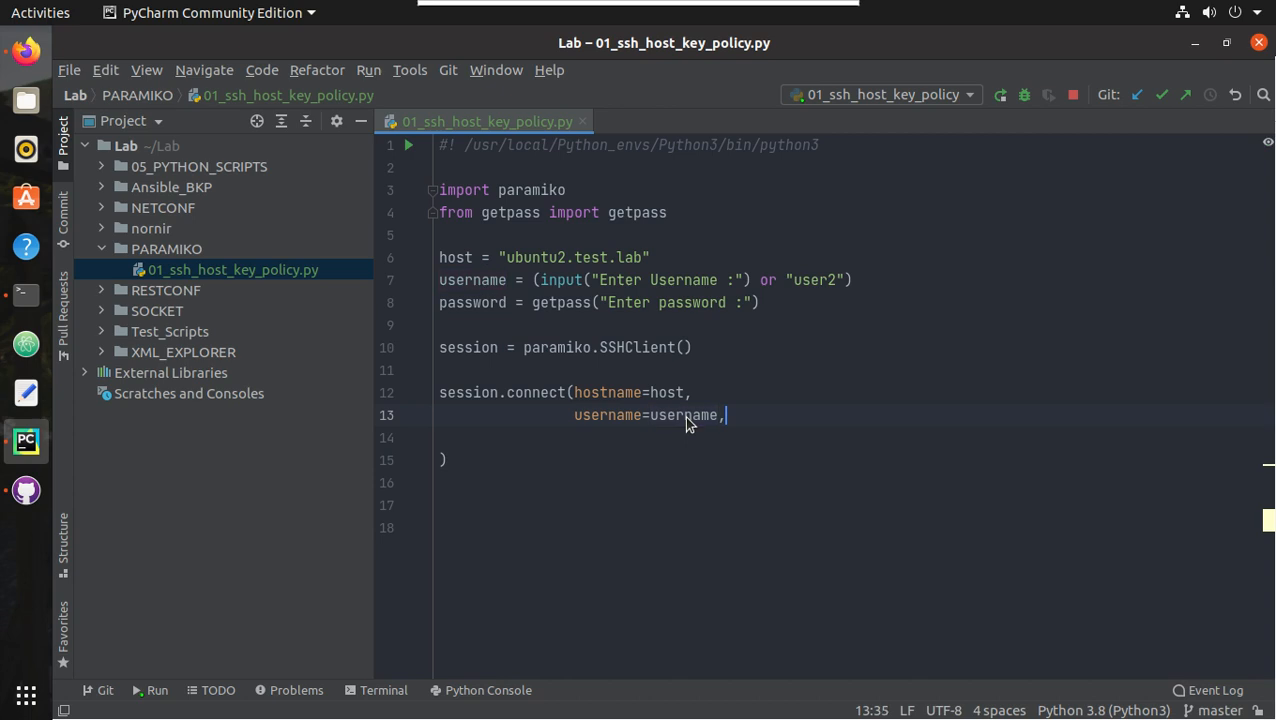
pyautogui.write('passw')
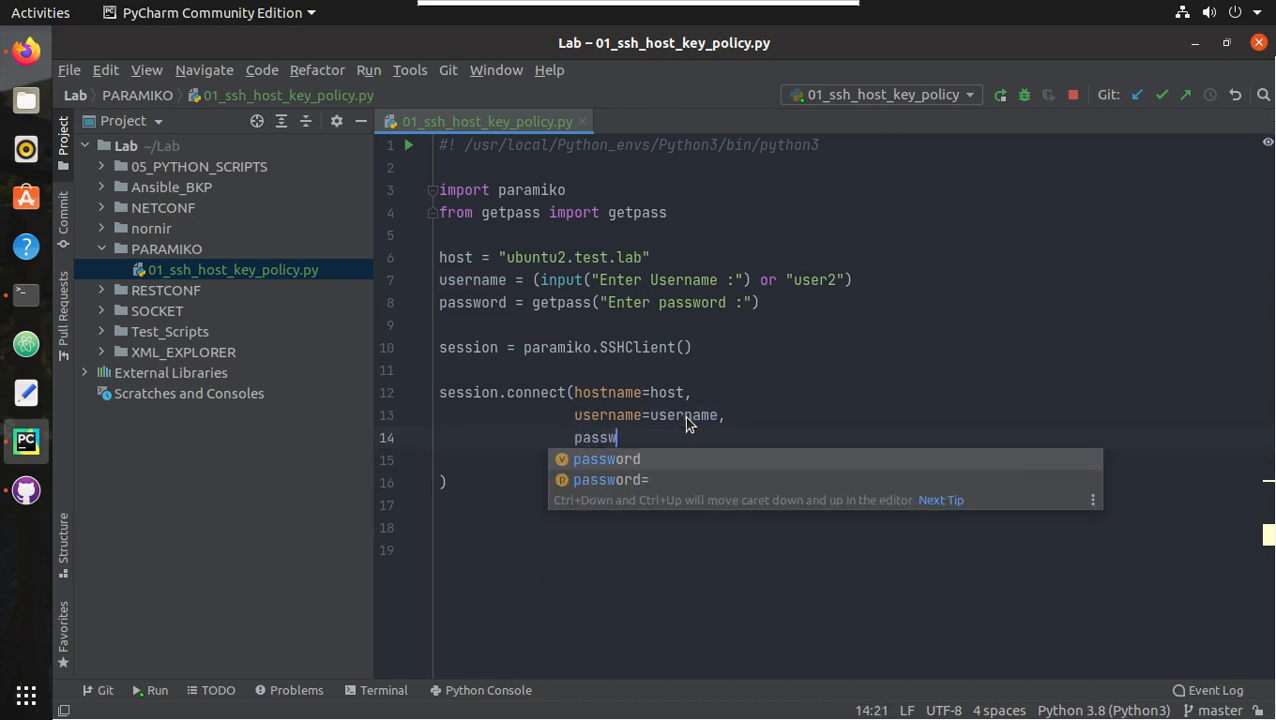
pyautogui.write('ord=')
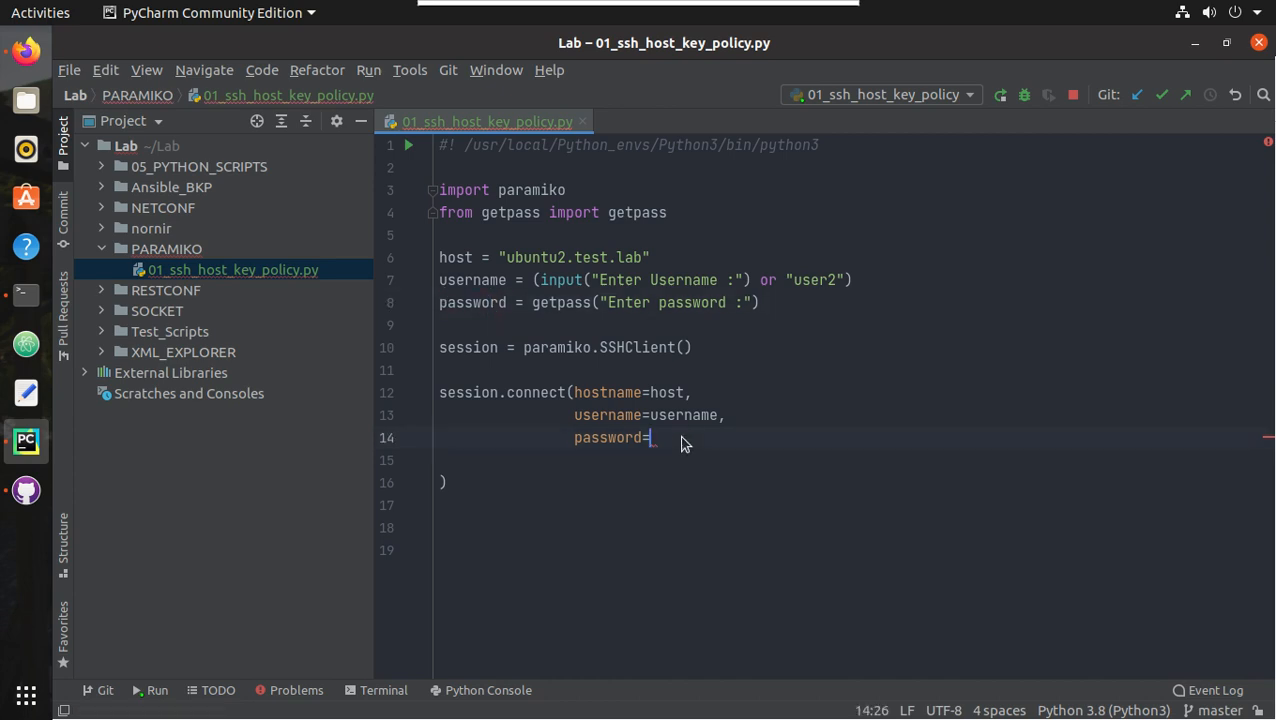
pyautogui.write('password)')
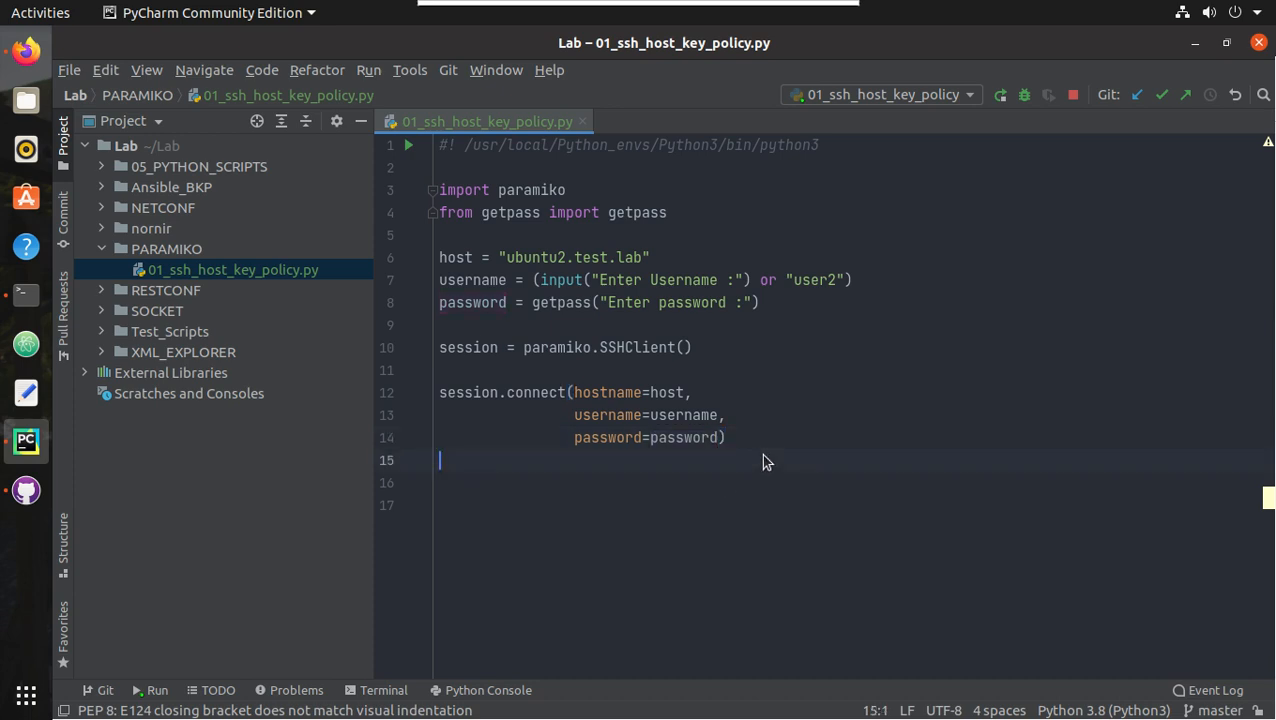
pyautogui.press('Return')
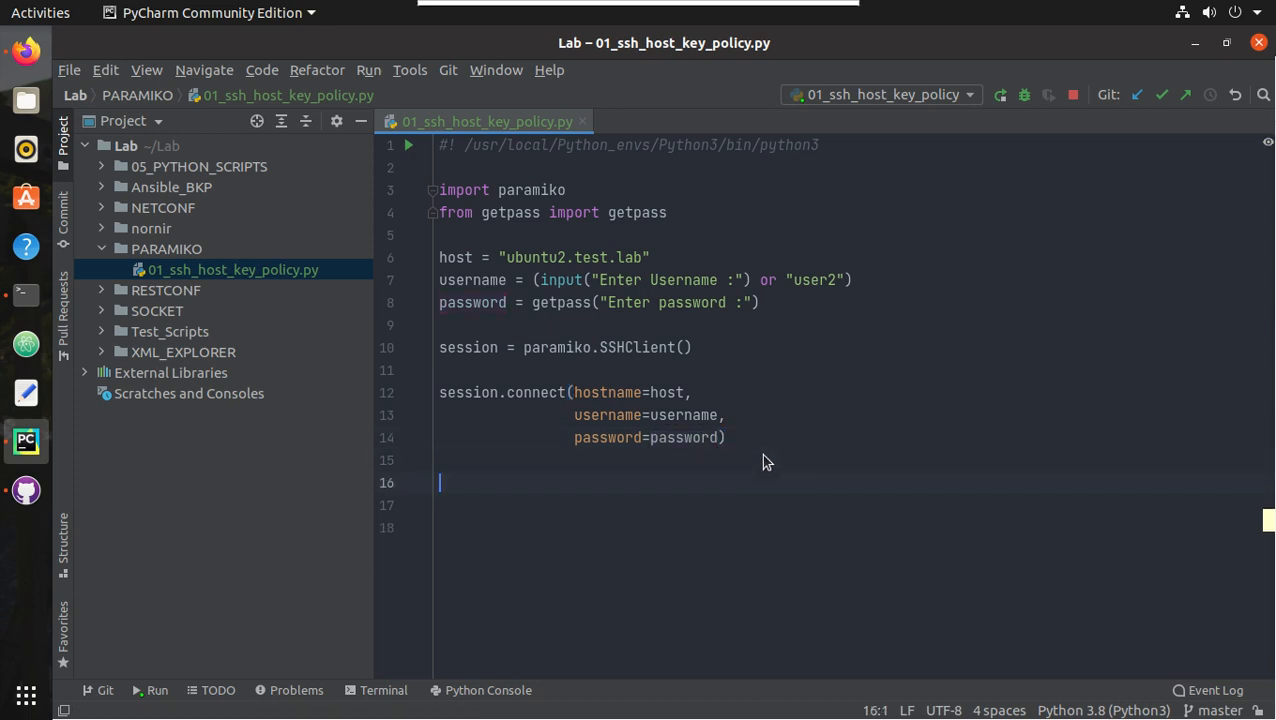
pyautogui.click(20, 48)
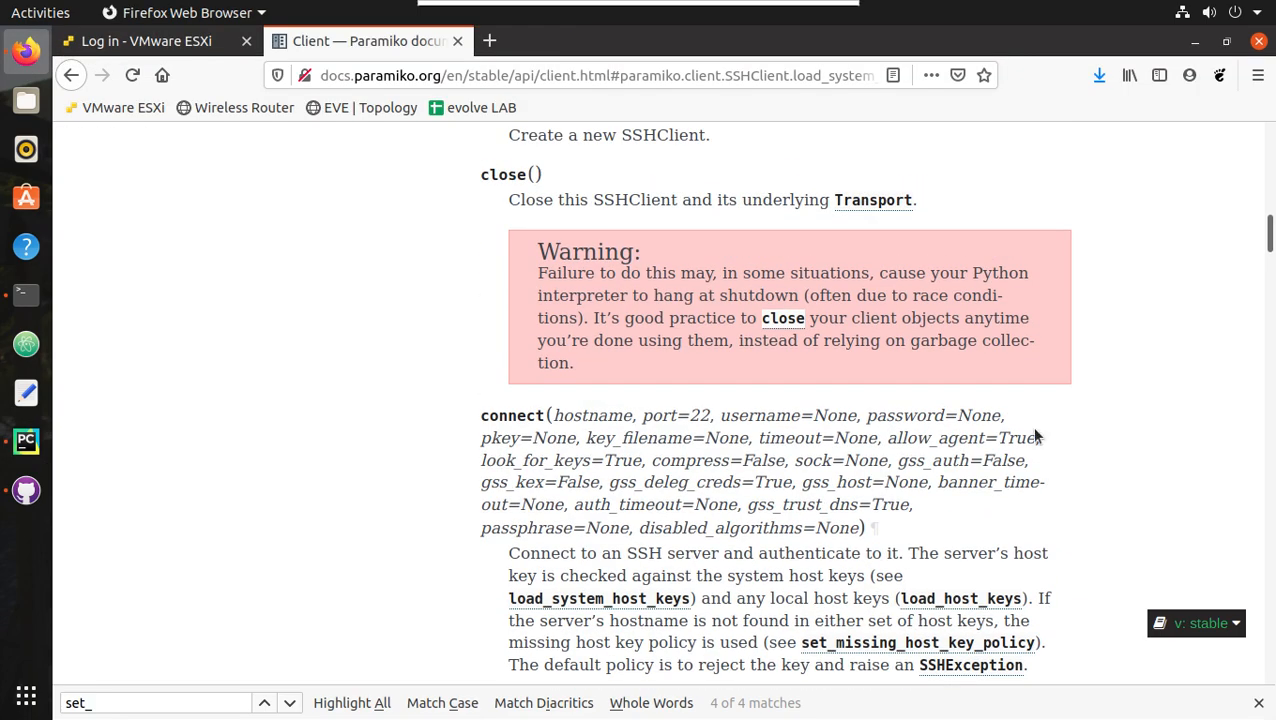
# - Locate the exec_command usage example in the SSHClient docs and search for 'tupl'
pyautogui.scroll(3)
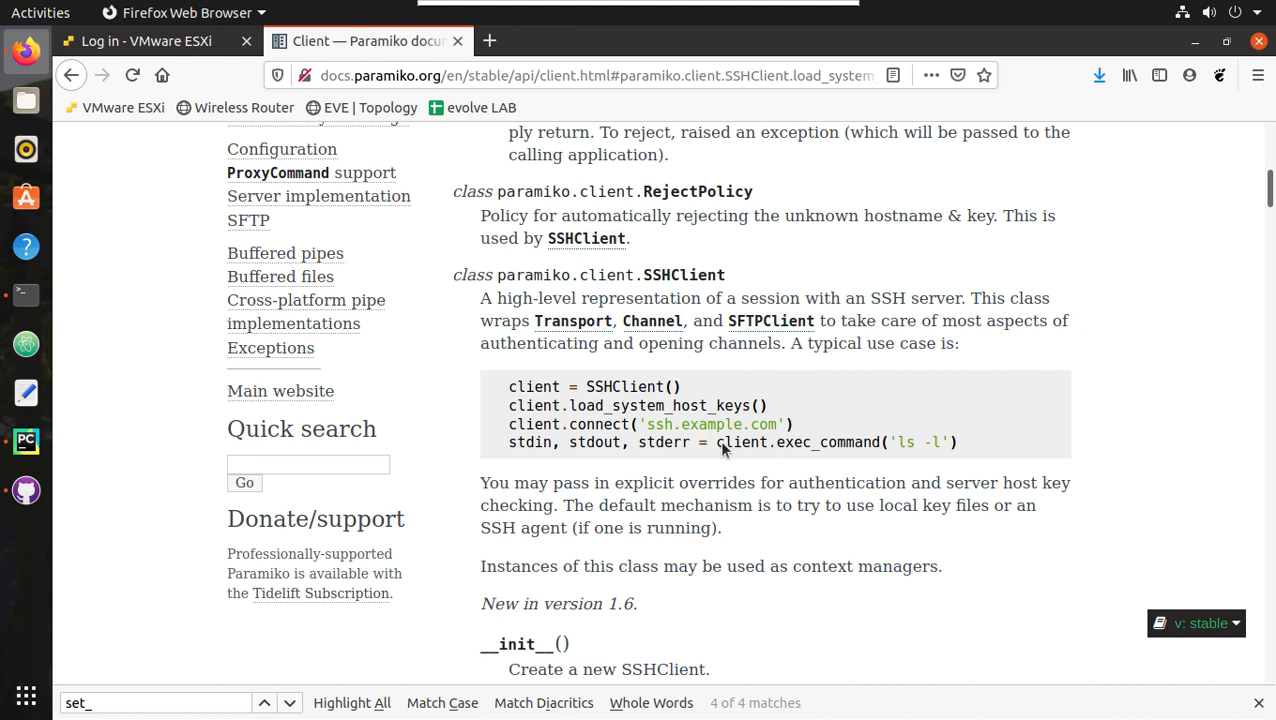
pyautogui.moveTo(744, 450)
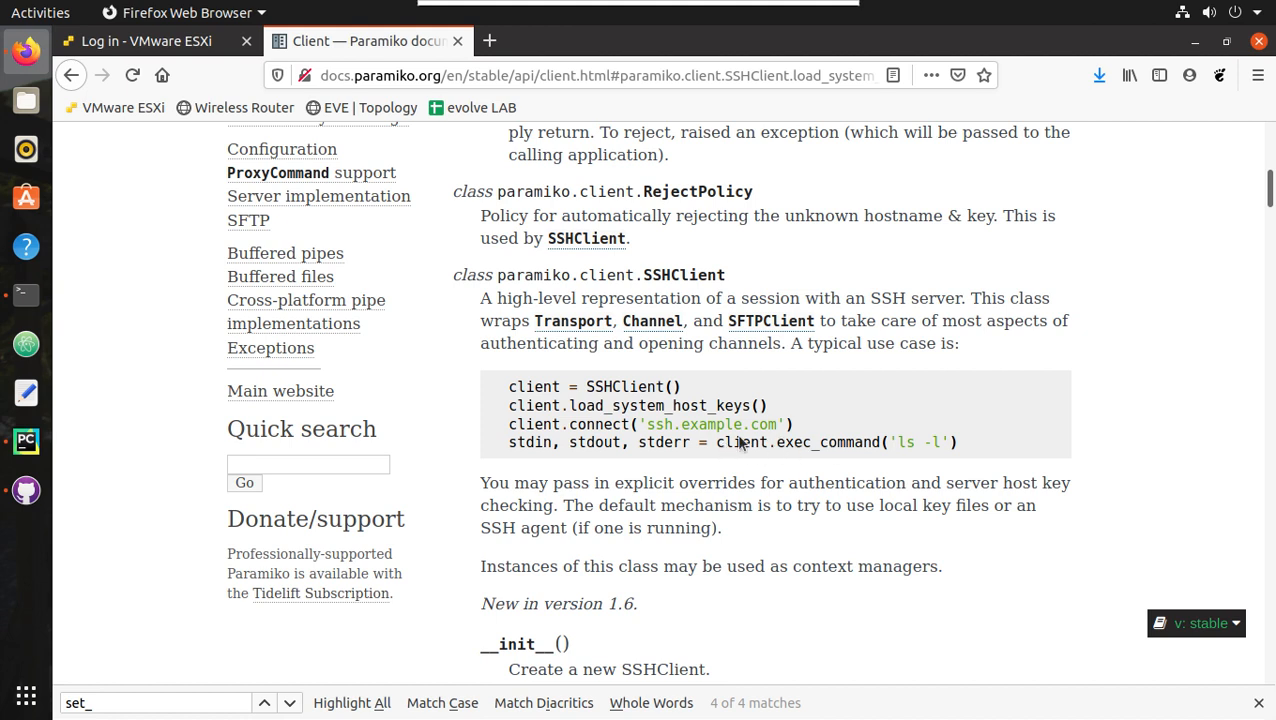
pyautogui.moveTo(772, 442); pyautogui.dragTo(896, 442)
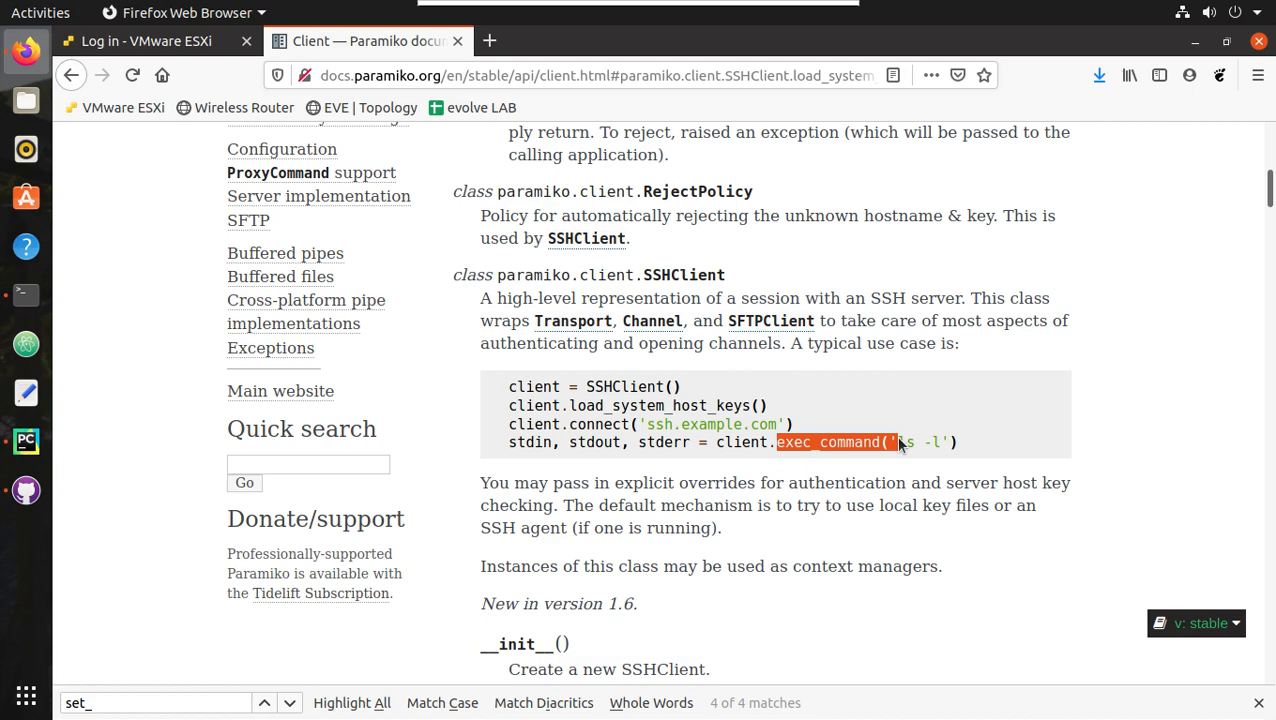
pyautogui.scroll(-3)
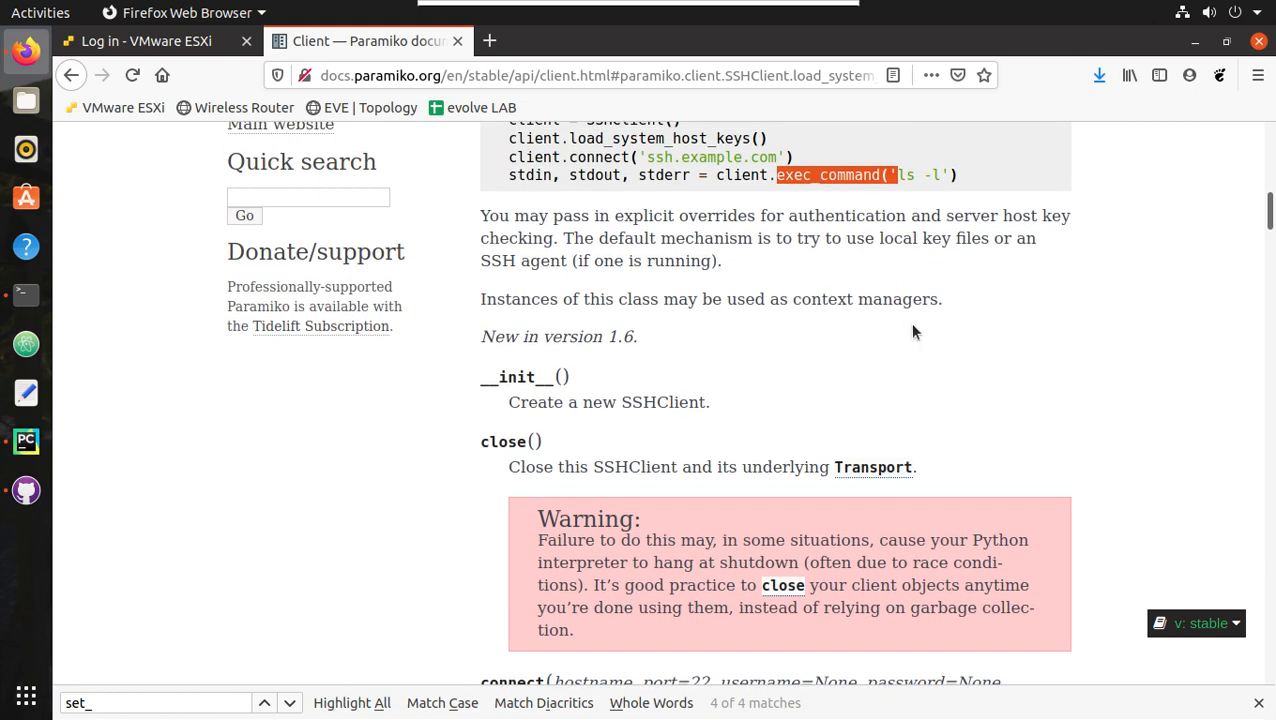
pyautogui.write('tupl')
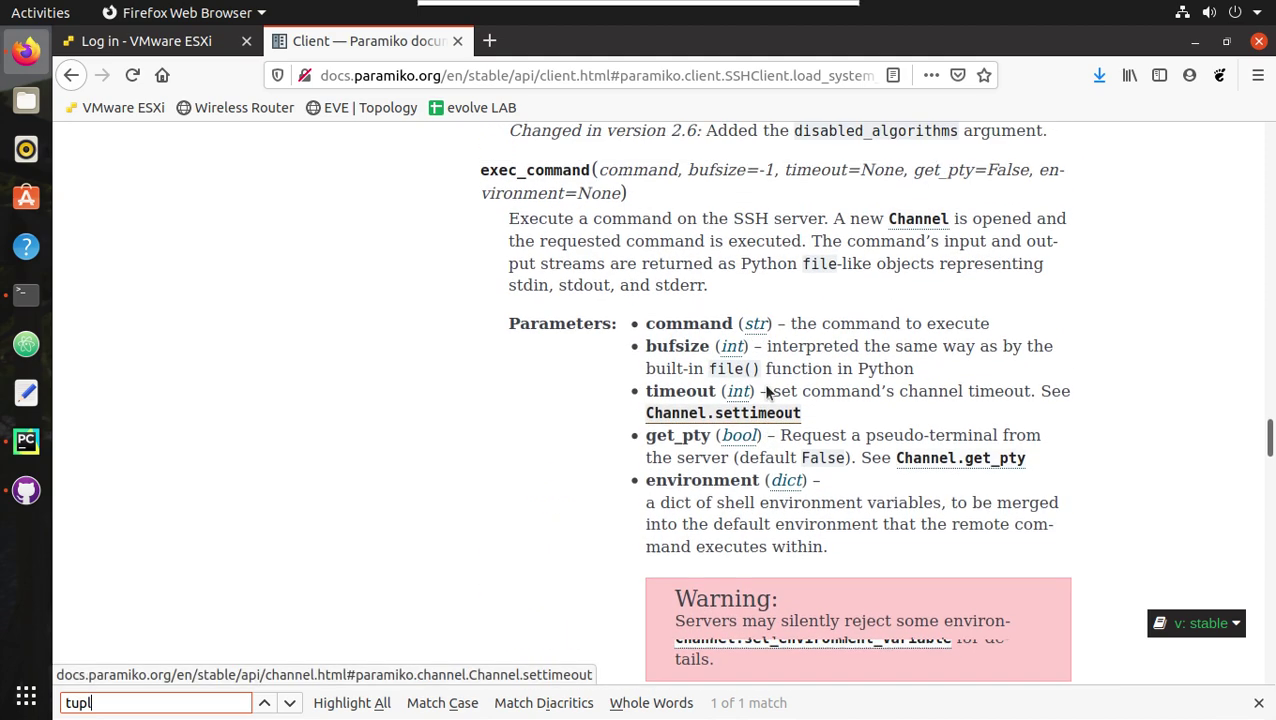
# - Find the exec_command() entry returning stdin, stdout and stderr as a 3-tuple
pyautogui.scroll(3)
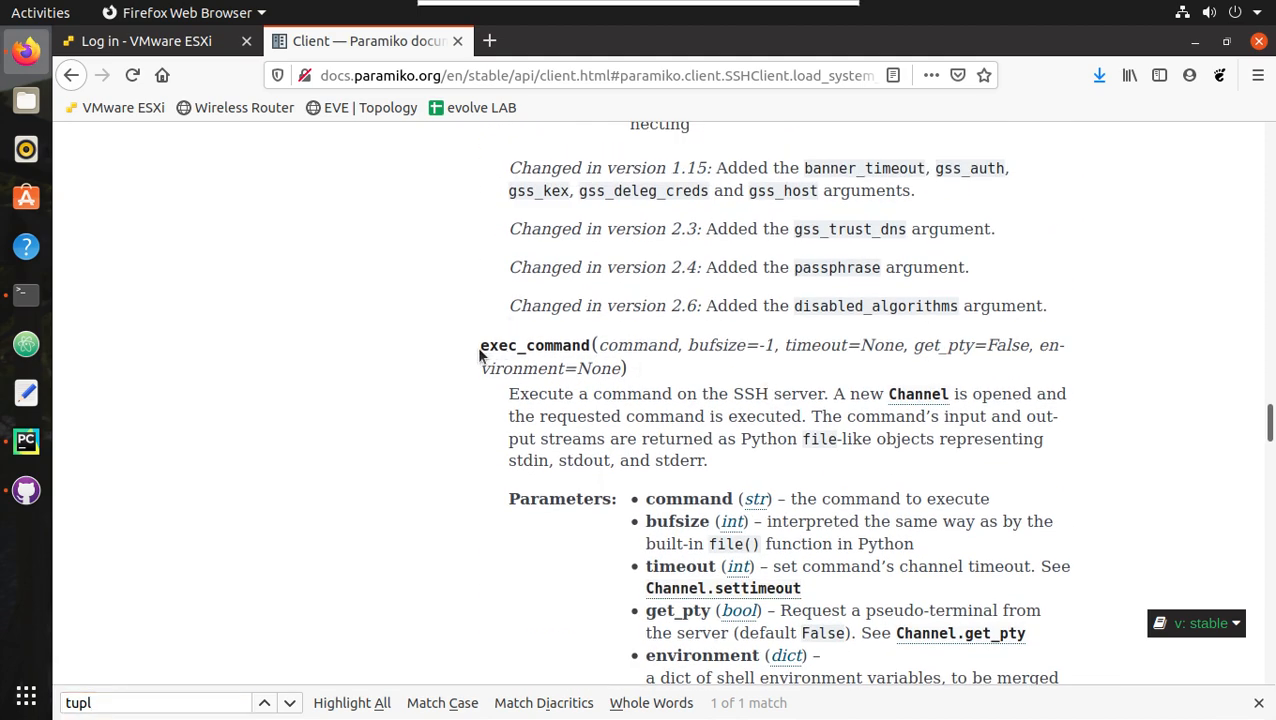
pyautogui.scroll(-3)
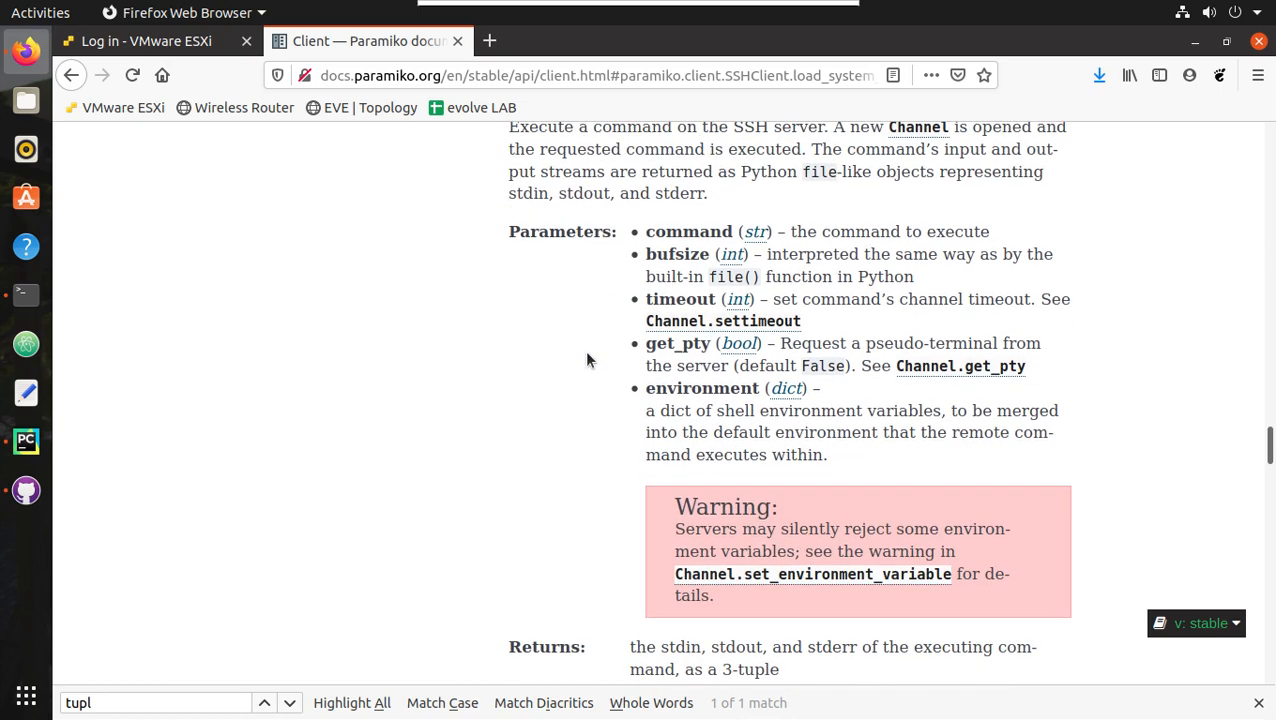
pyautogui.scroll(-3)
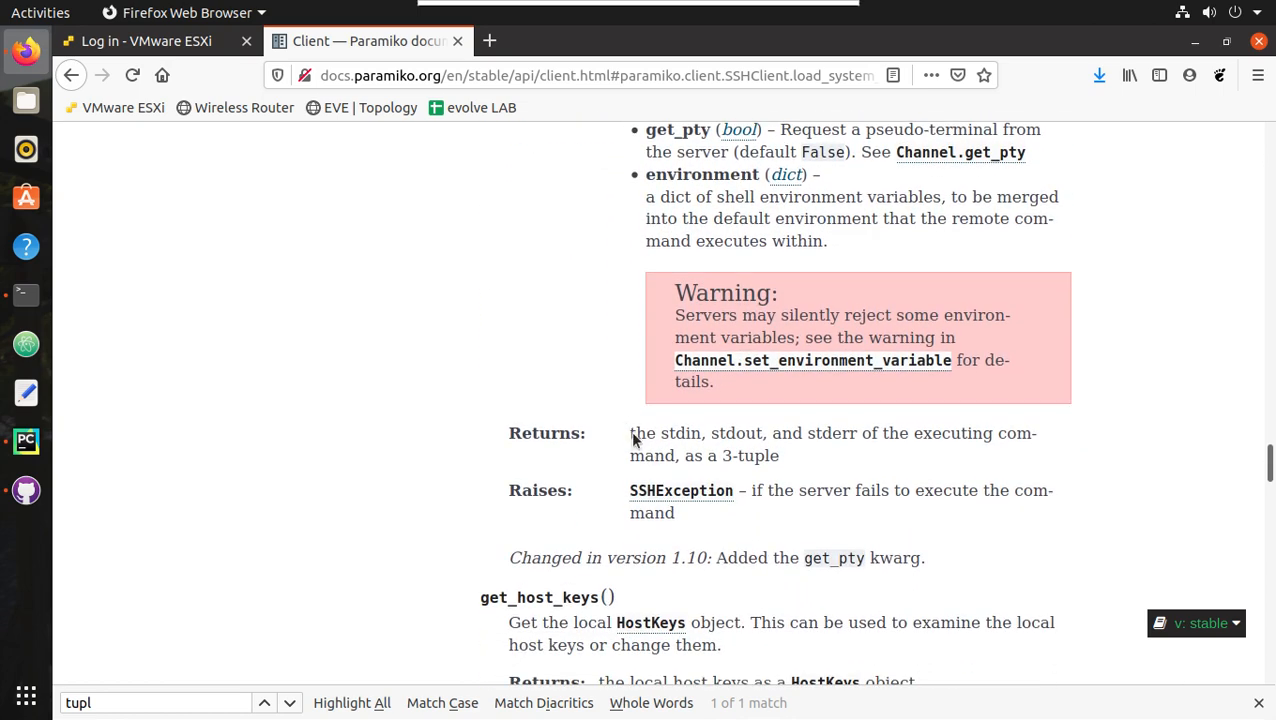
pyautogui.moveTo(758, 464)
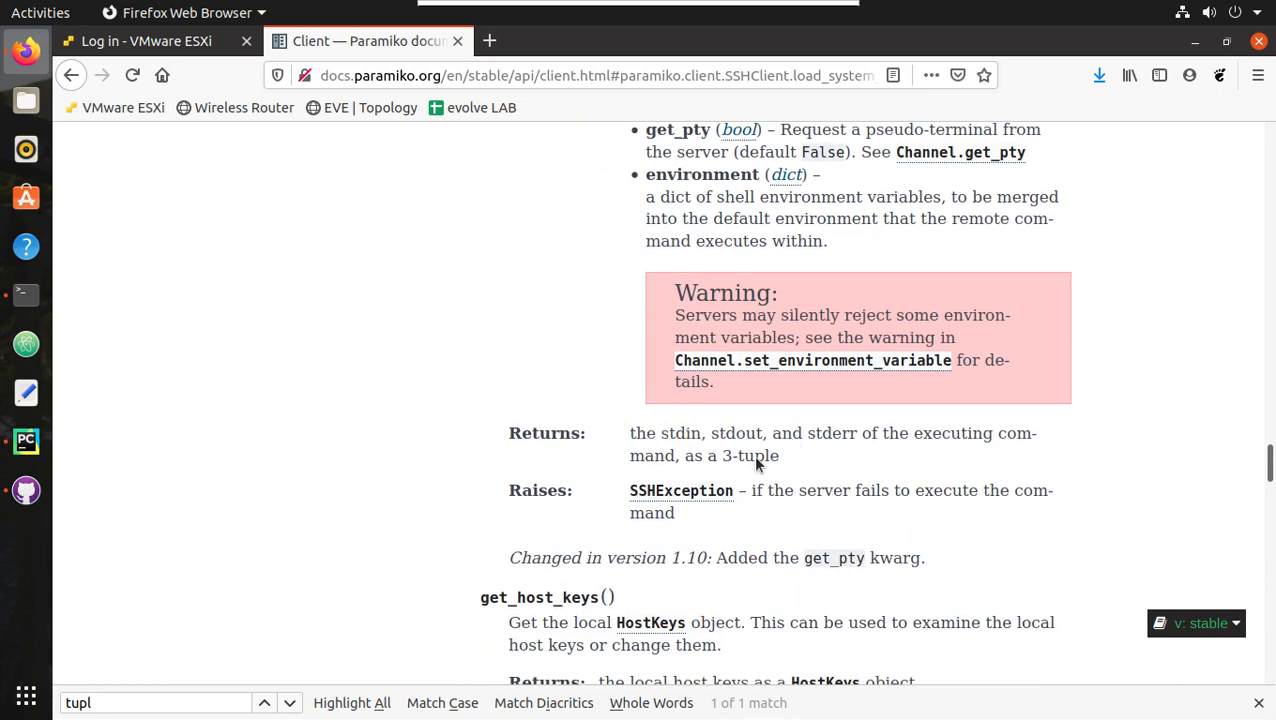
pyautogui.doubleClick(836, 432)
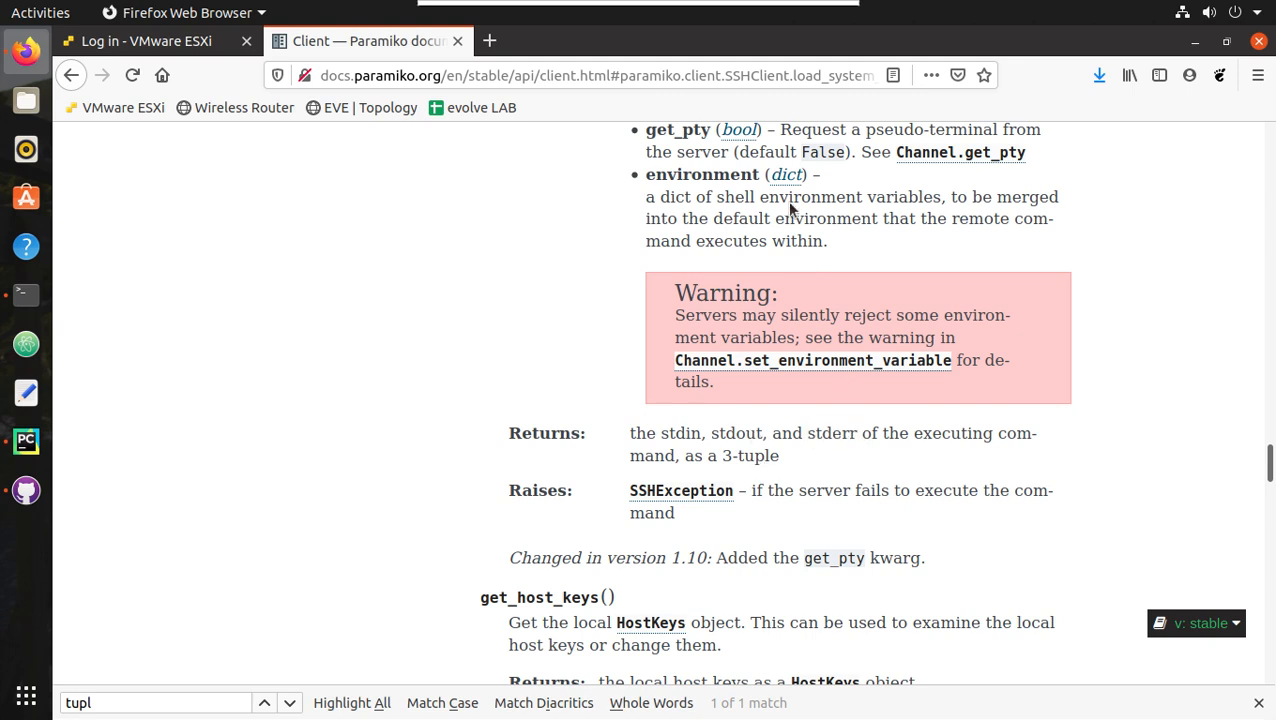
pyautogui.moveTo(778, 468)
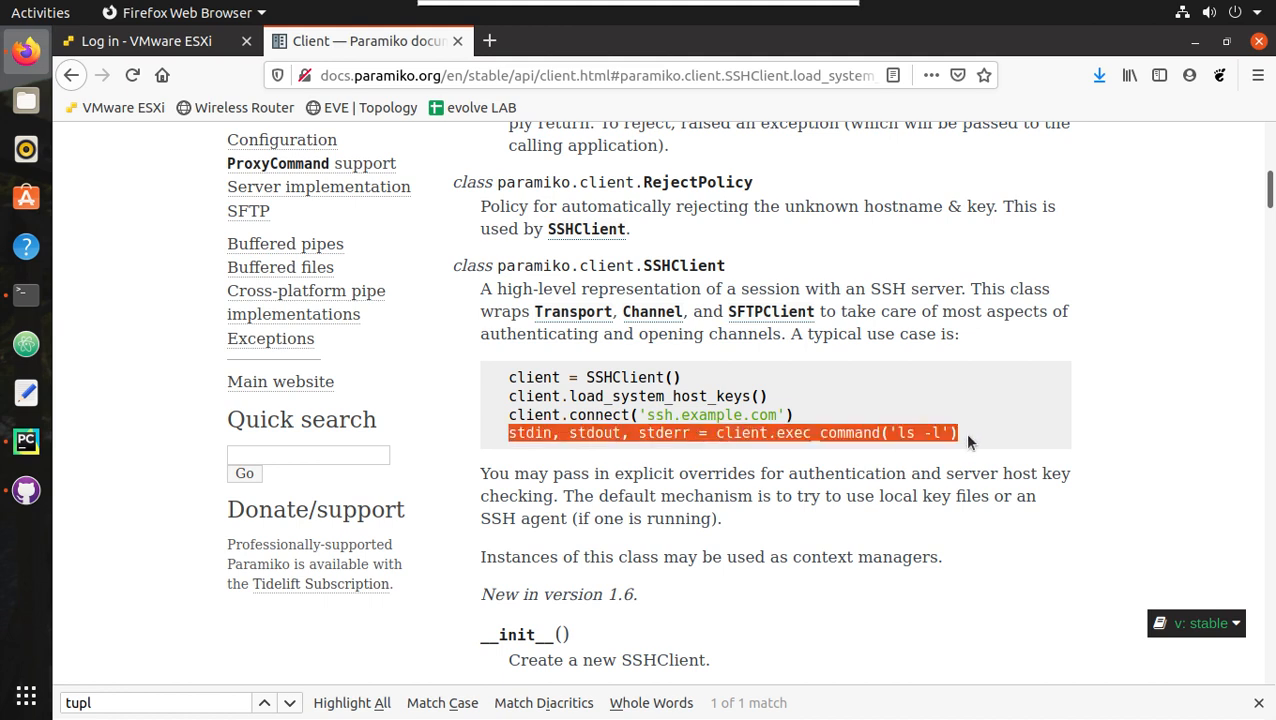
pyautogui.moveTo(20, 430)
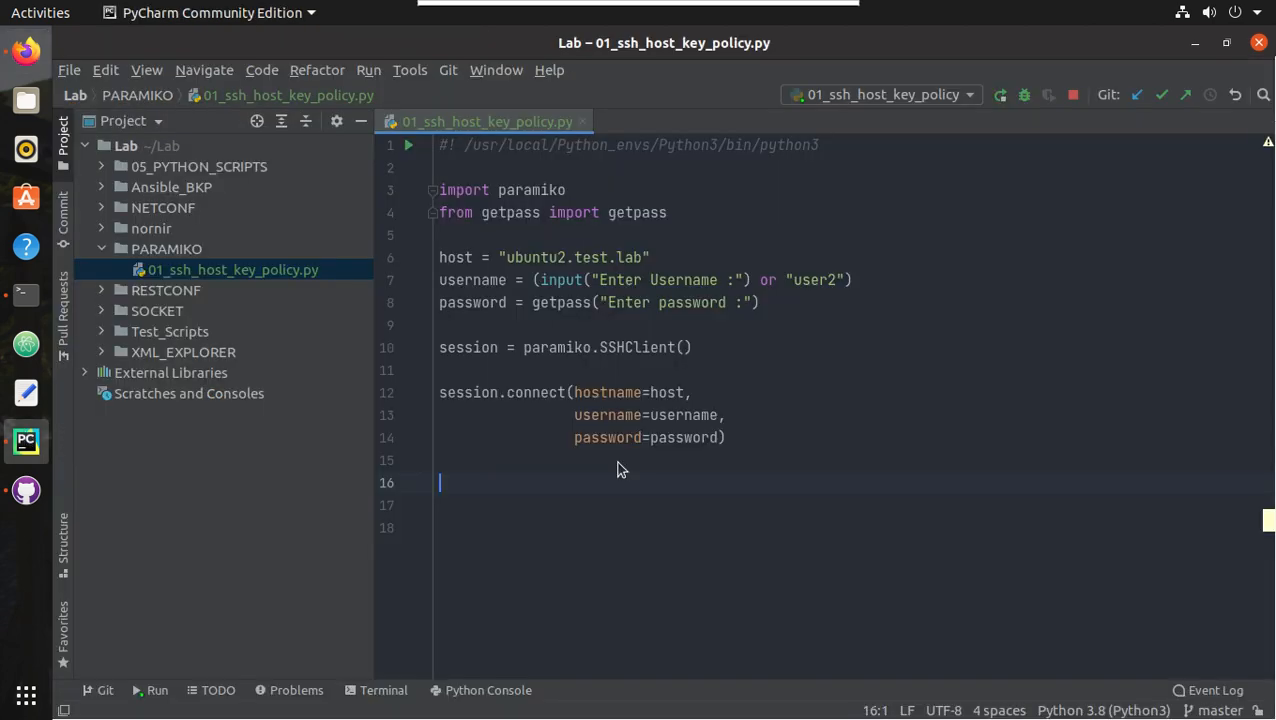
# - Add stdin, stdout, stderr = client.exec_command('ls -l') and begin changing it to hostname
pyautogui.write("stdin, stdout, stderr = client.exec_command('ls -l')")
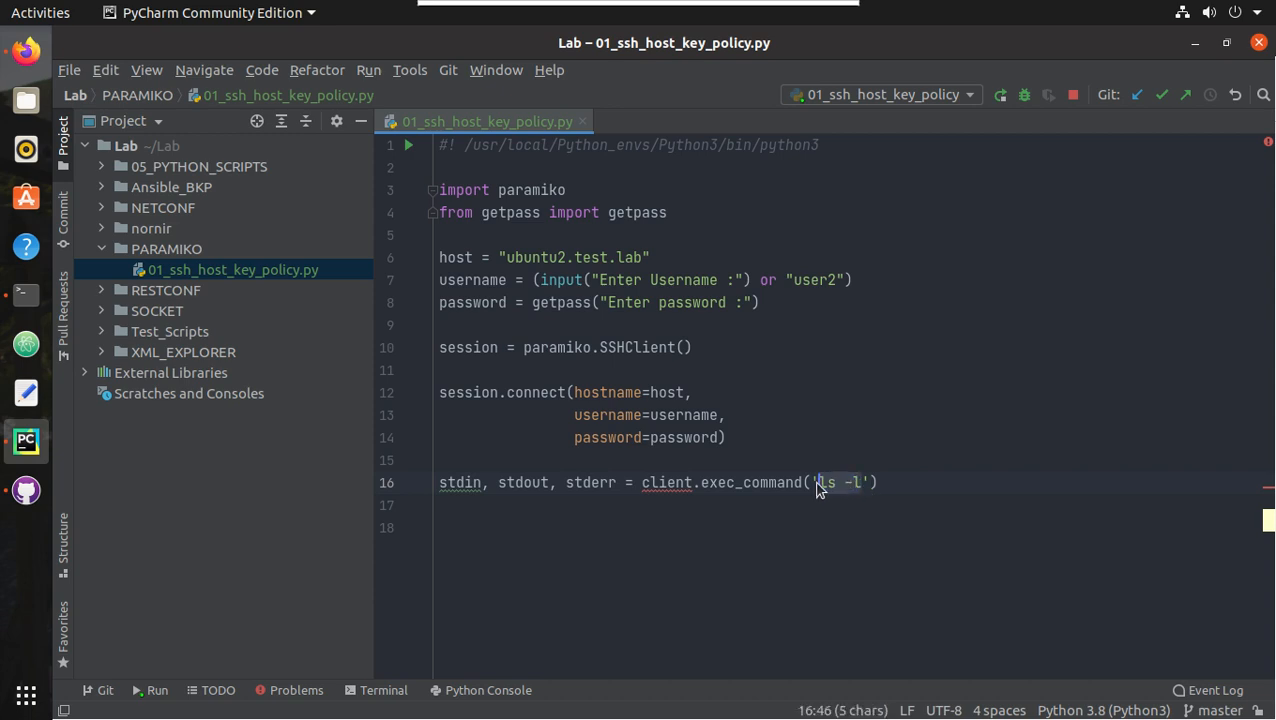
pyautogui.write('hos')
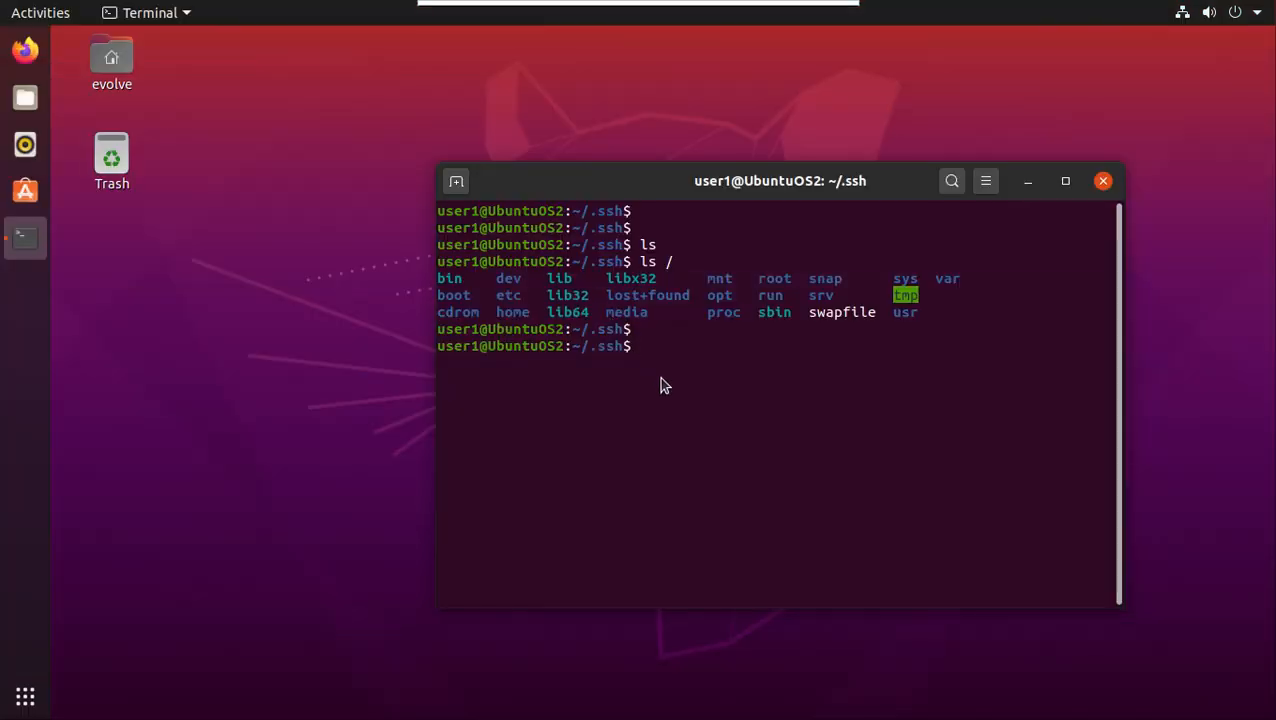
# - Run hostname in the server terminal, which reports UbuntuOS2
pyautogui.write('hostname')
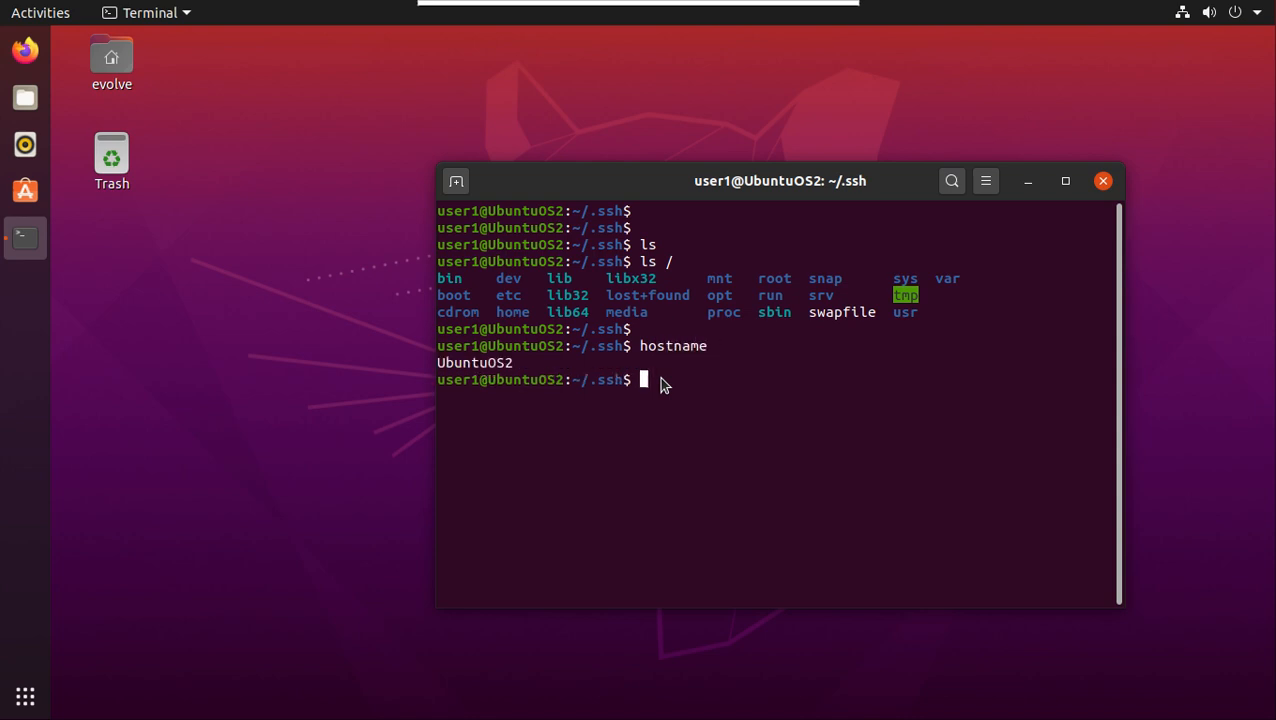
pyautogui.moveTo(516, 368)
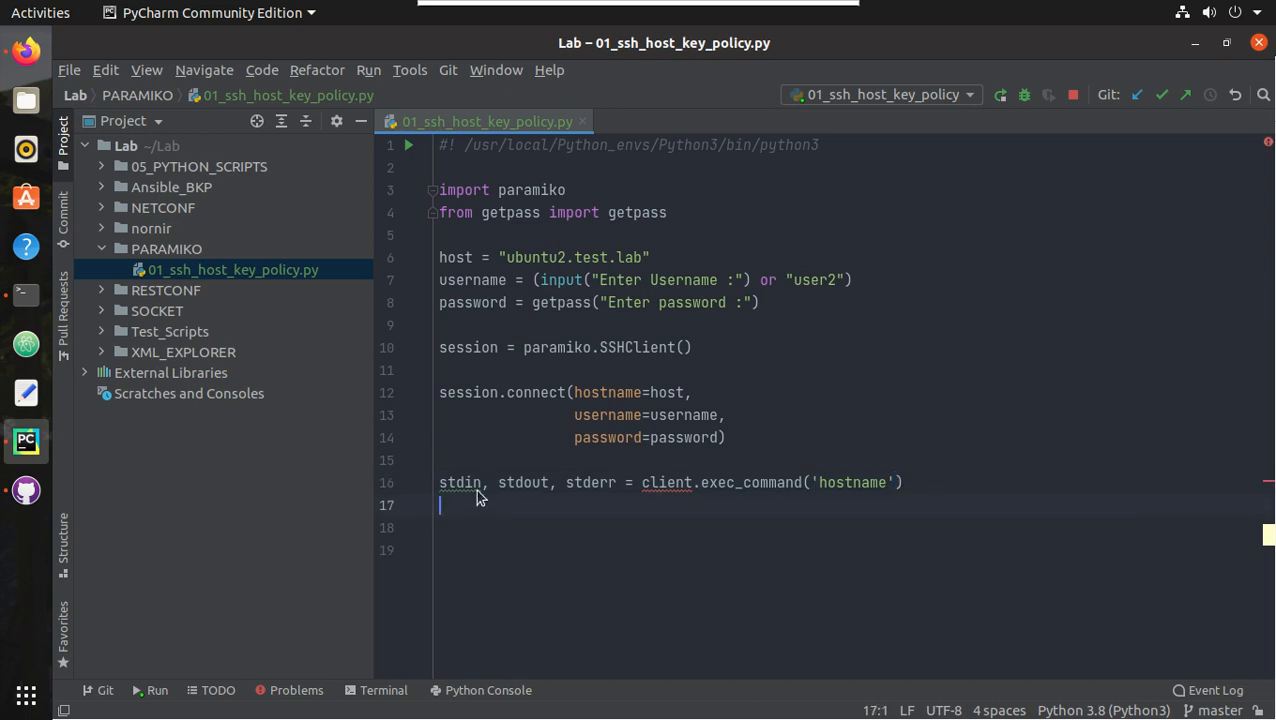
pyautogui.moveTo(576, 482)
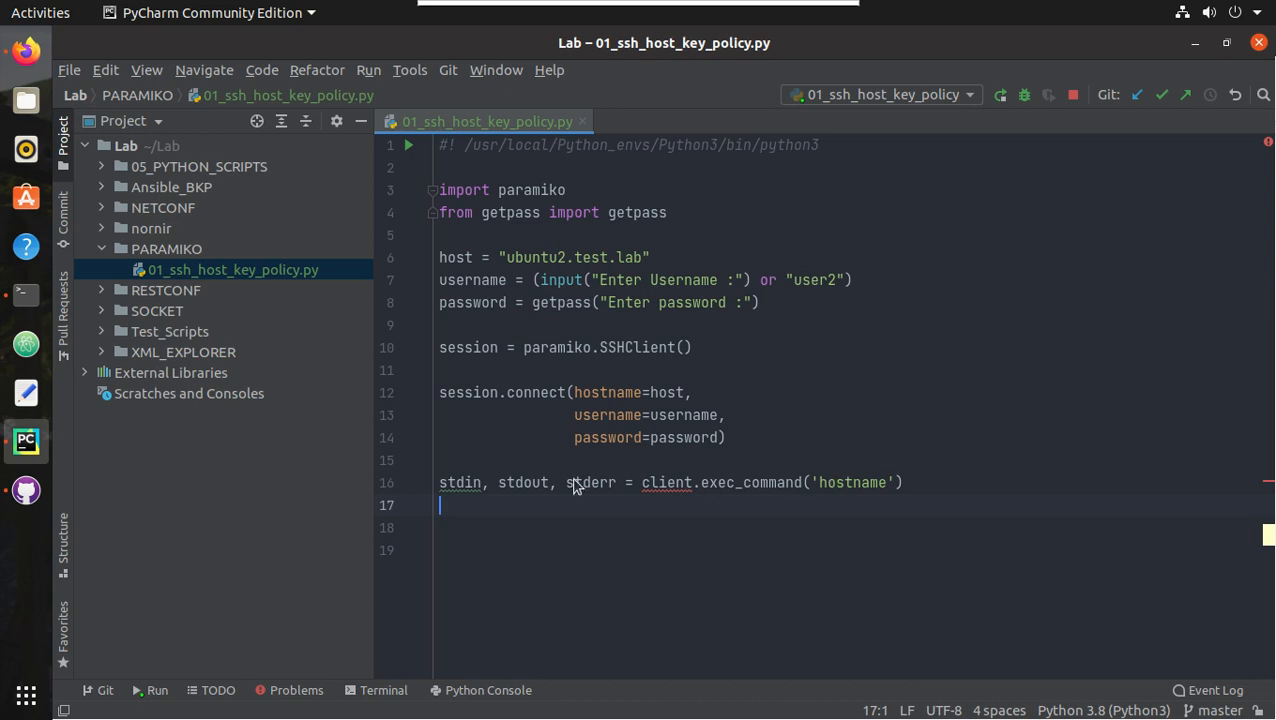
pyautogui.moveTo(872, 482)
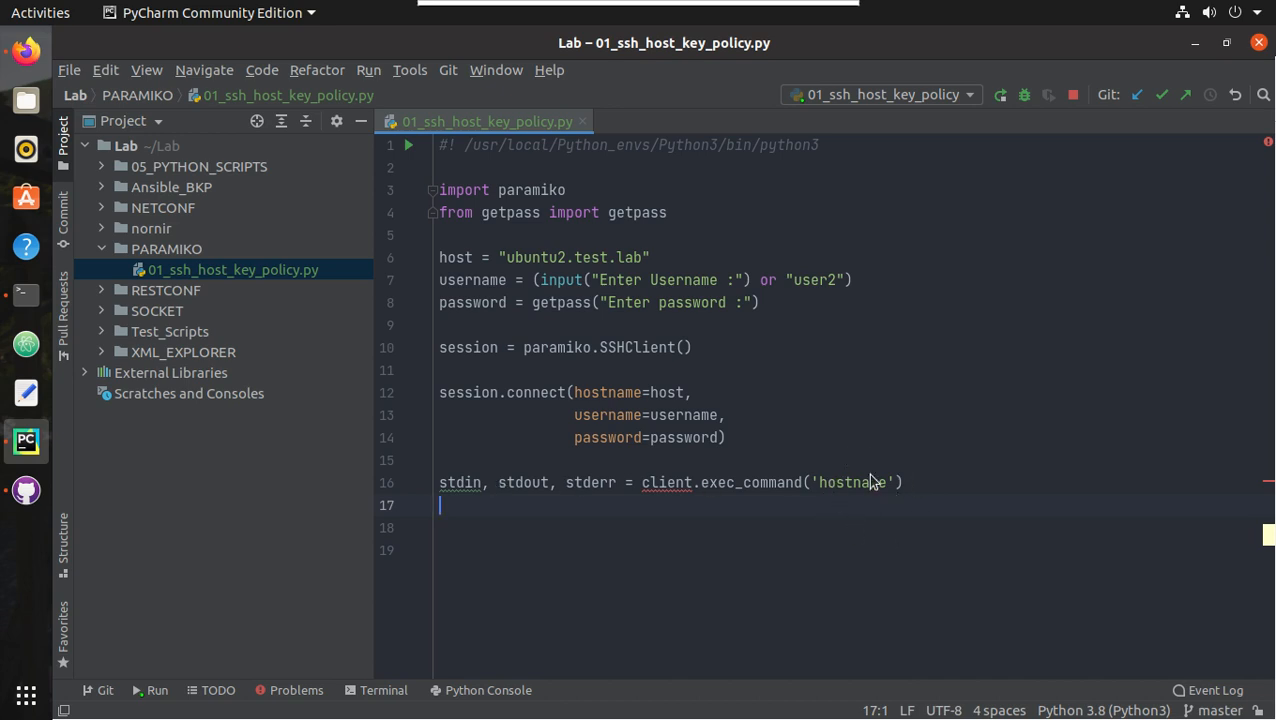
pyautogui.moveTo(826, 488)
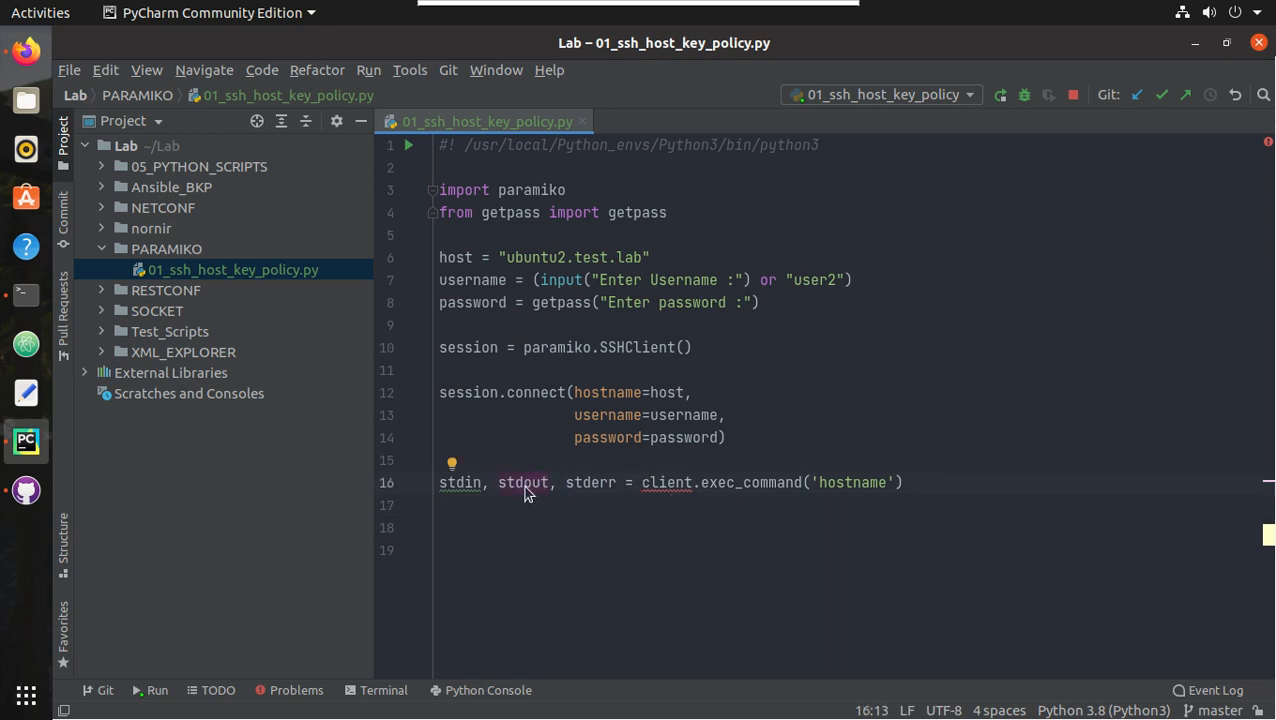
pyautogui.moveTo(582, 486)
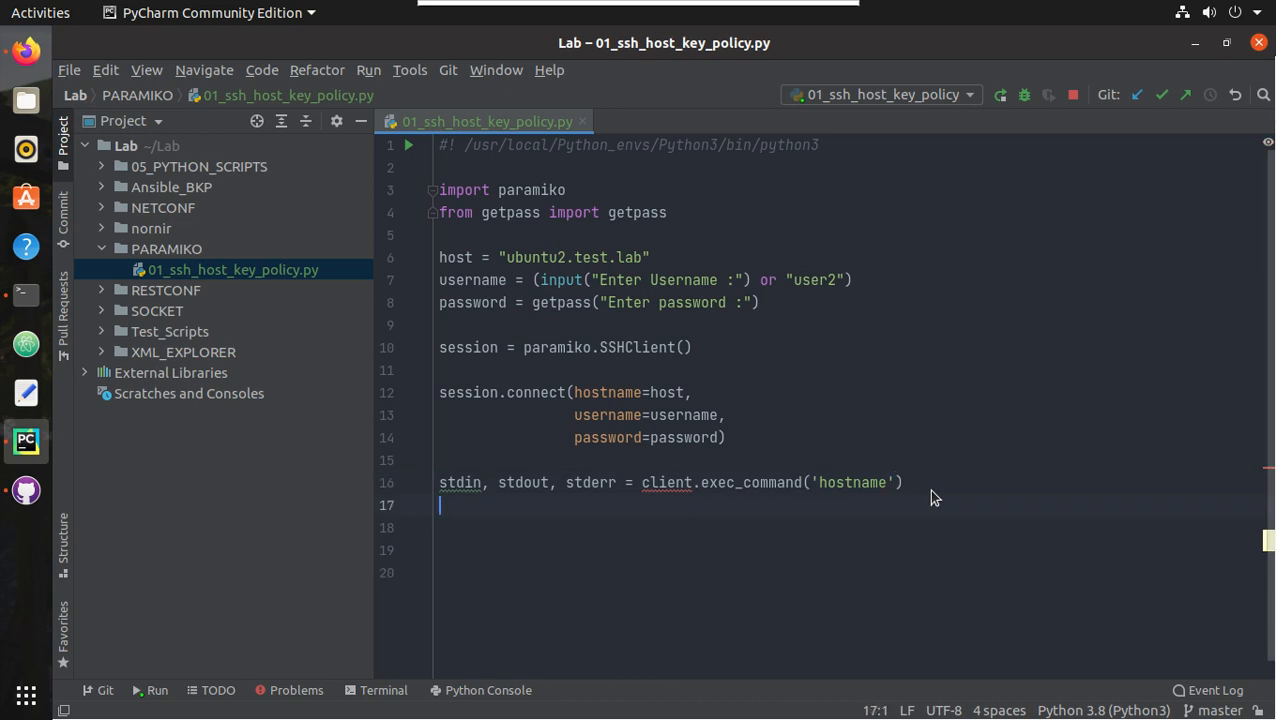
# - Add time.sleep(.5) after exec_command and import time at the top
pyautogui.write('time .')
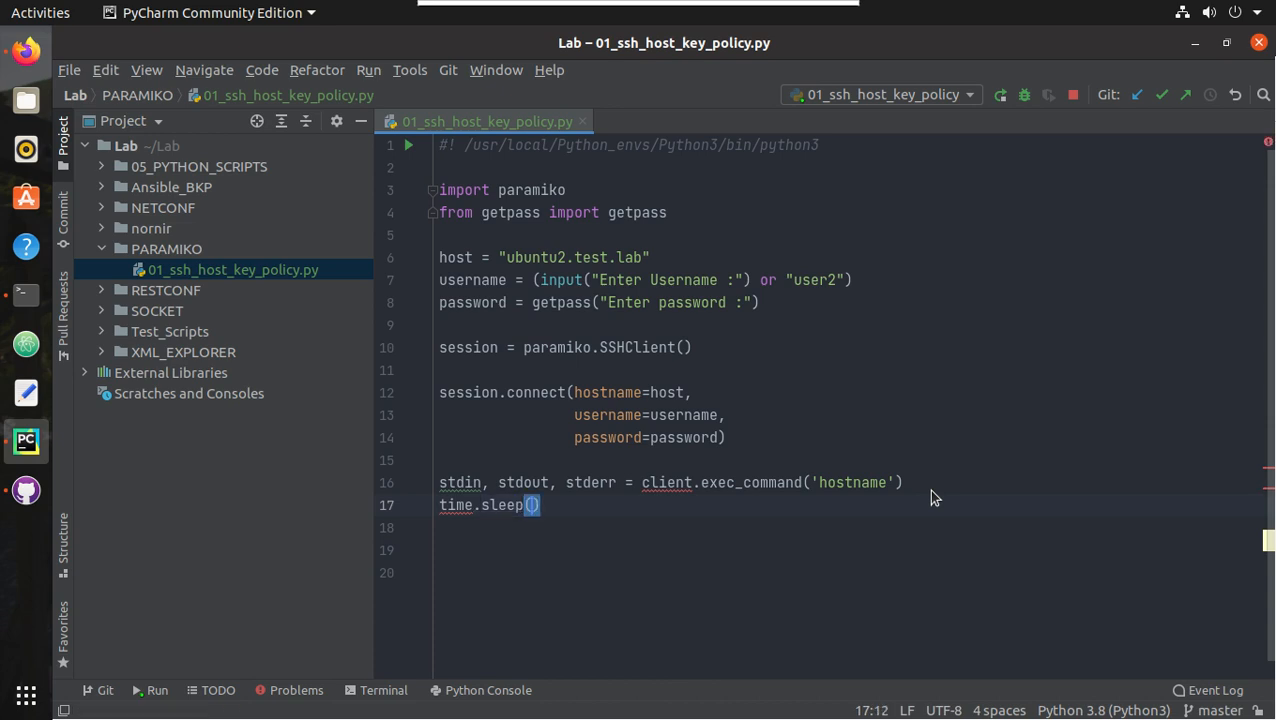
pyautogui.write('.5')
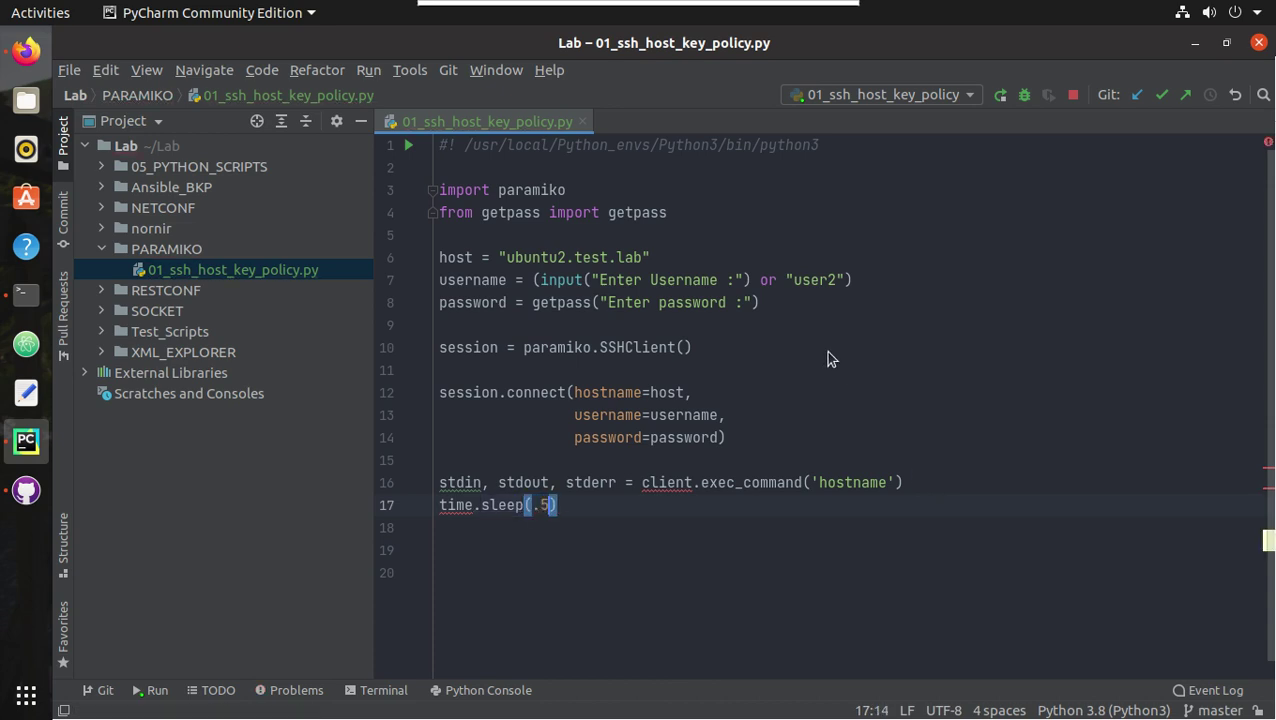
pyautogui.click(668, 212)
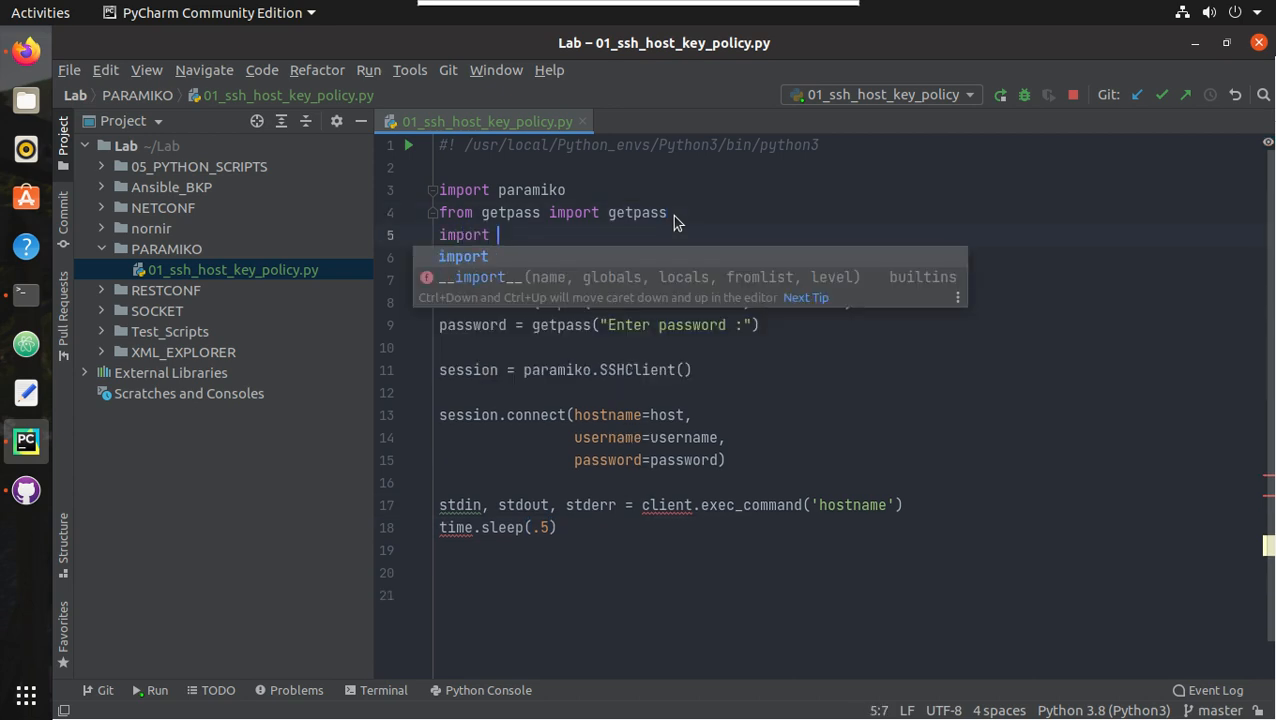
pyautogui.write('time')
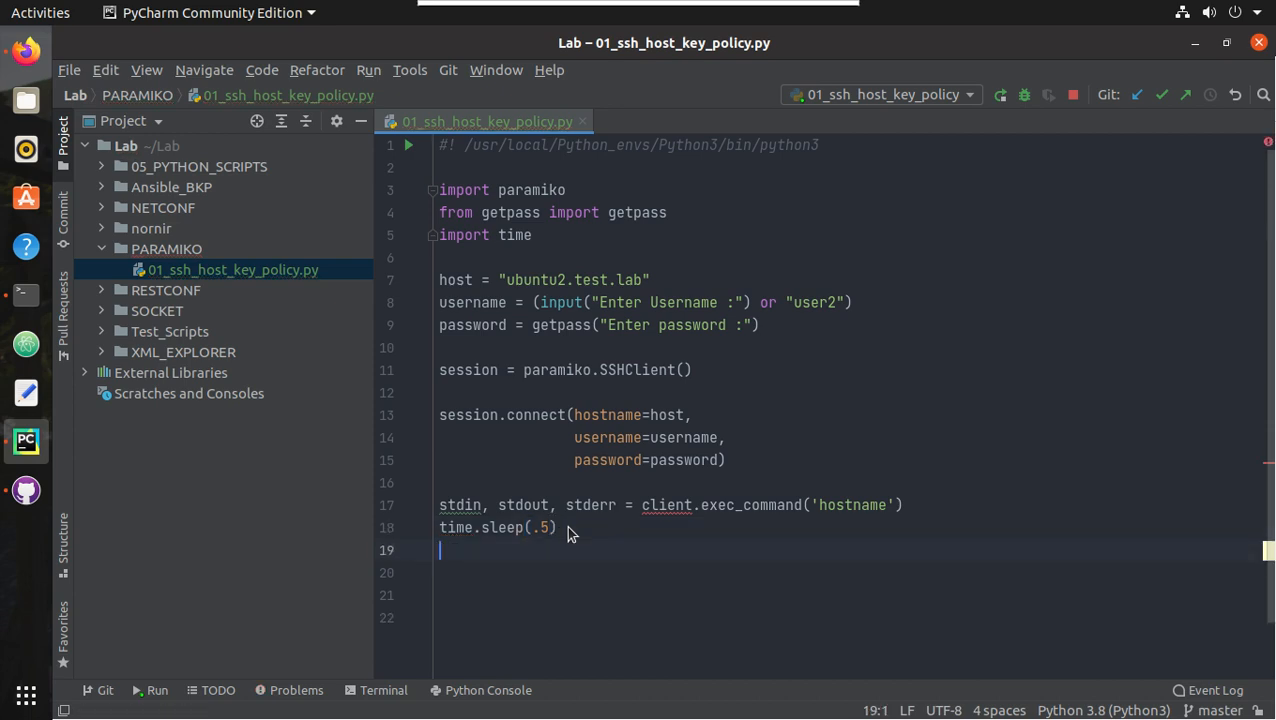
# - Add print(stdout.read().decode()) choosing stdout from autocomplete
pyautogui.write('print(')
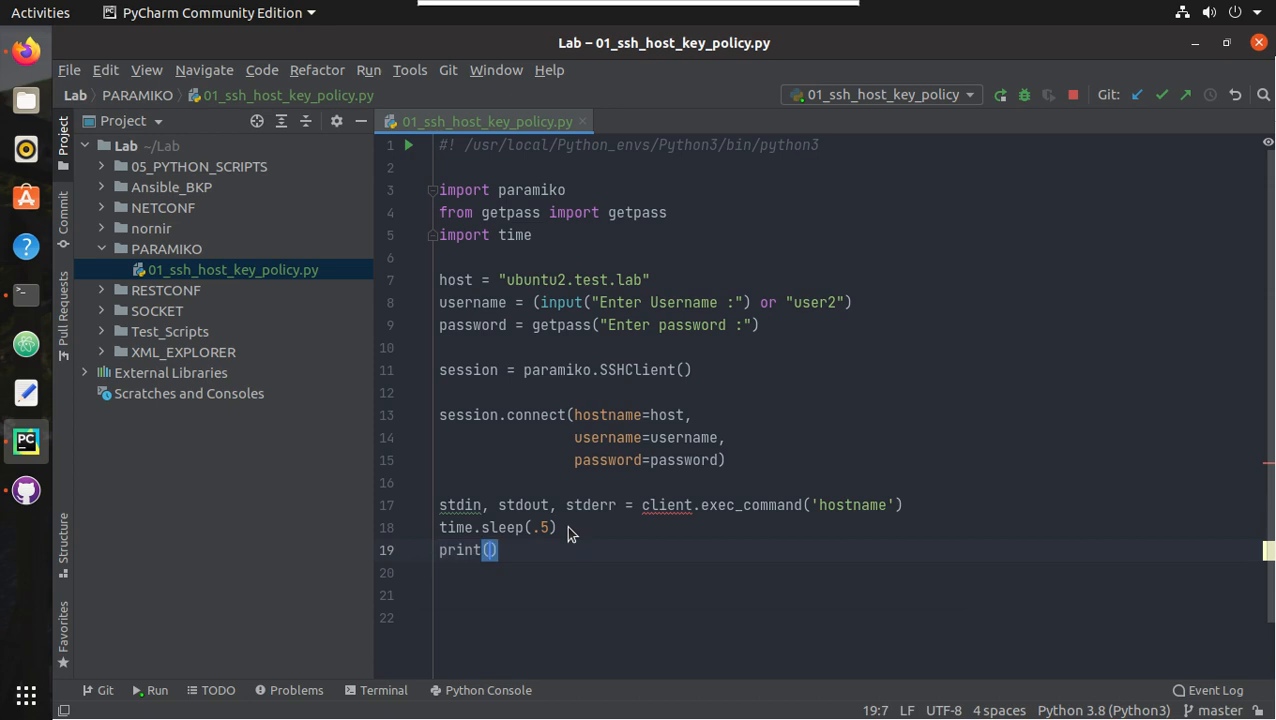
pyautogui.write('st')
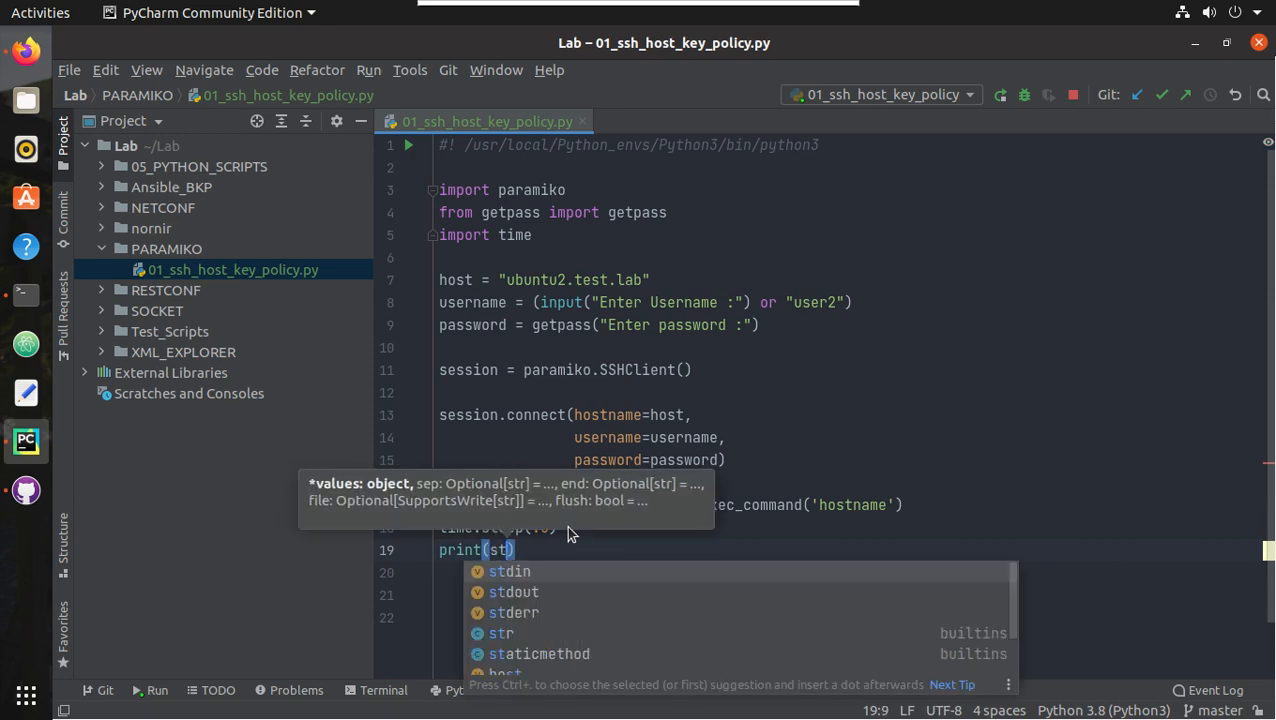
pyautogui.moveTo(524, 592)
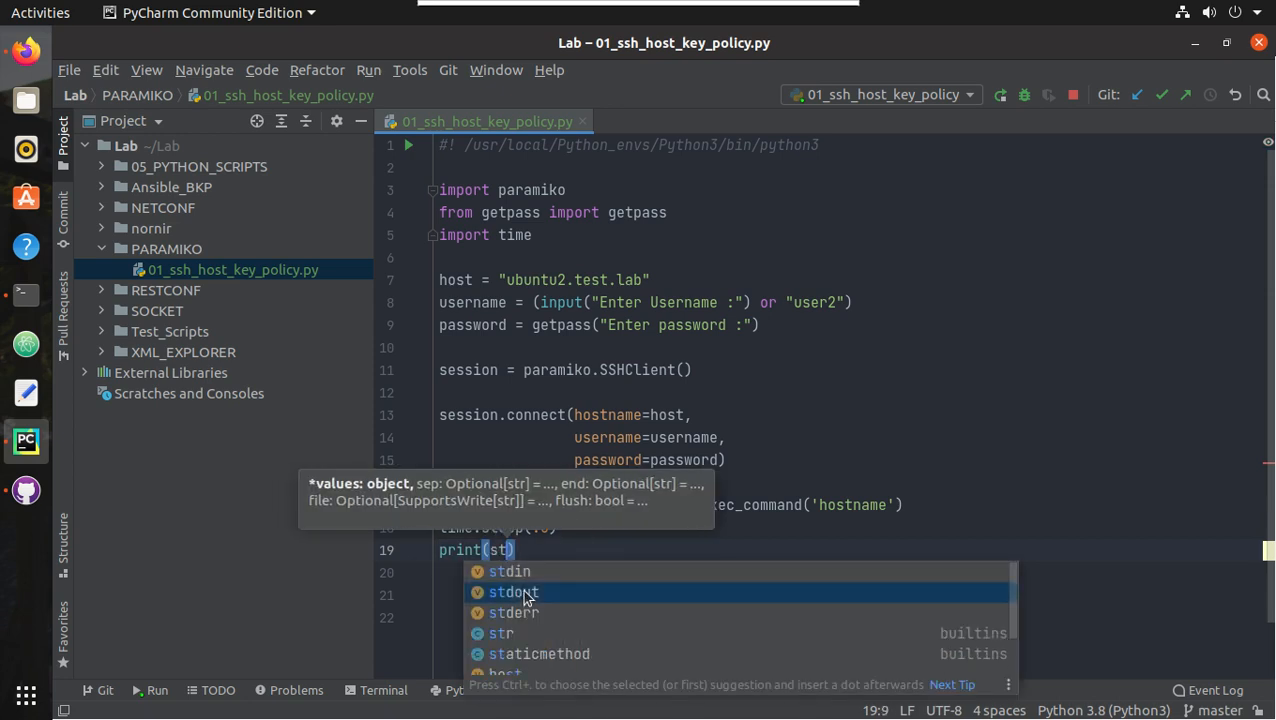
pyautogui.click(512, 592)
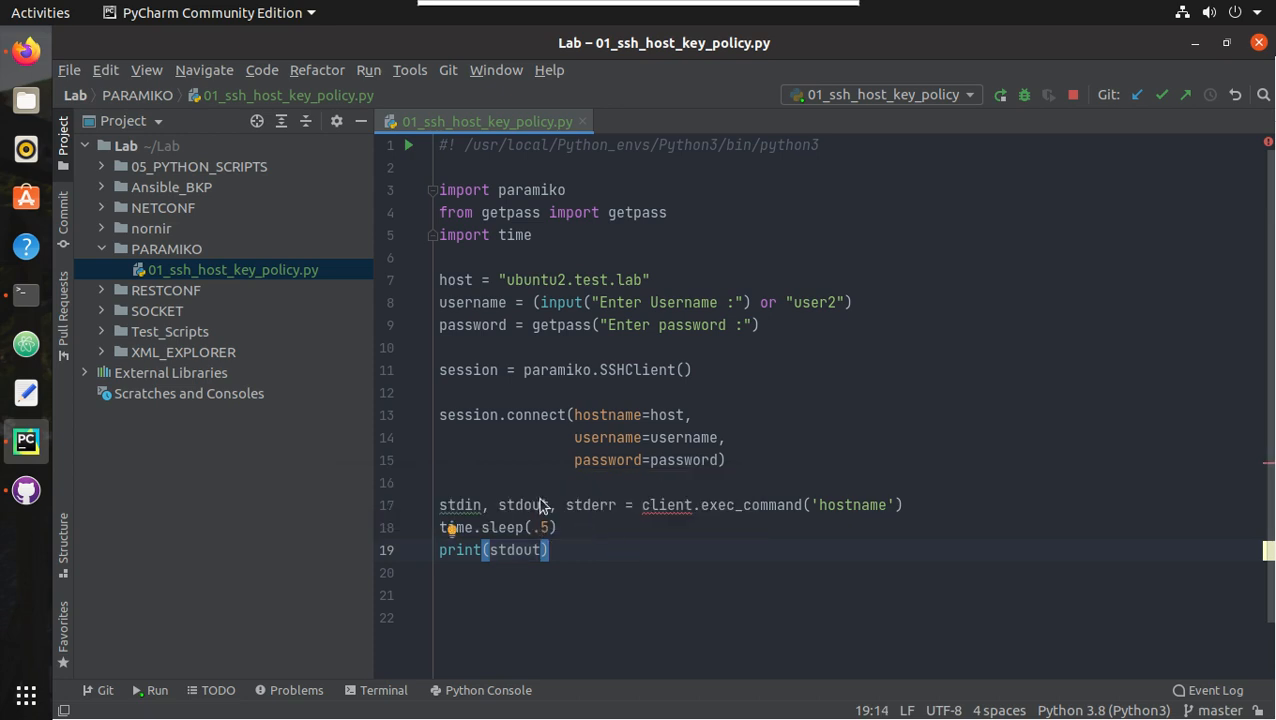
pyautogui.moveTo(524, 512)
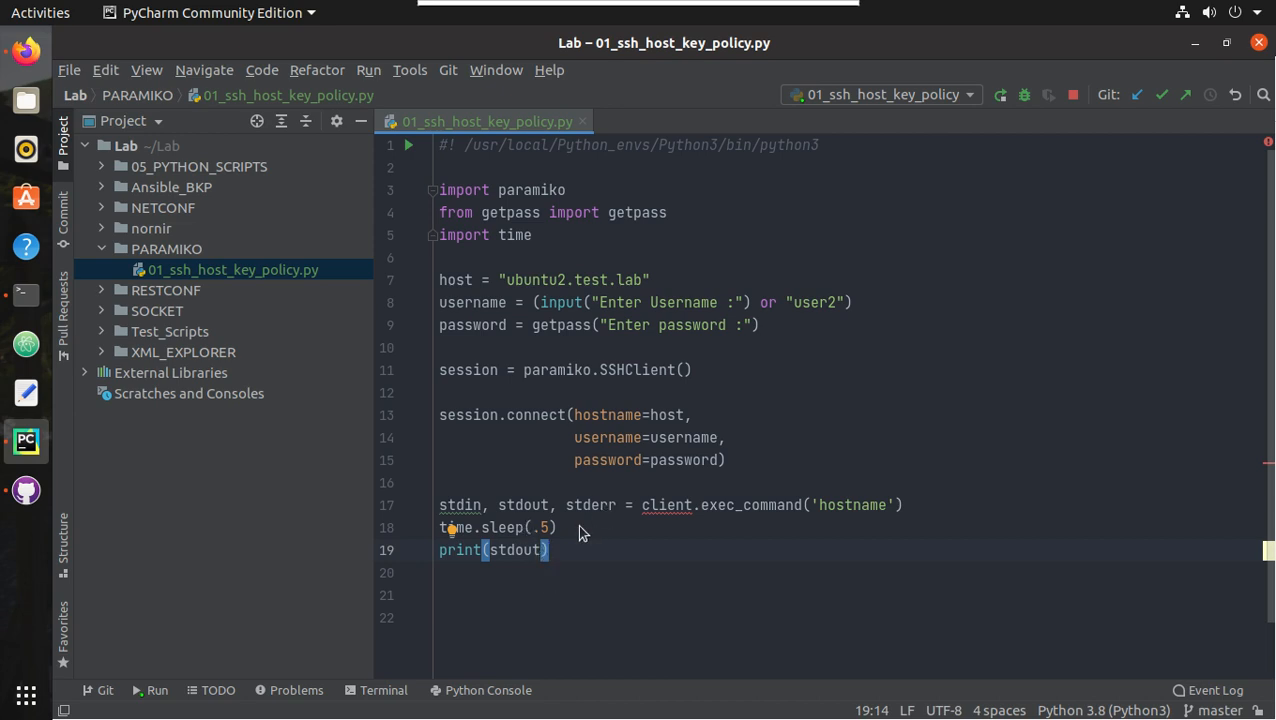
pyautogui.moveTo(606, 516)
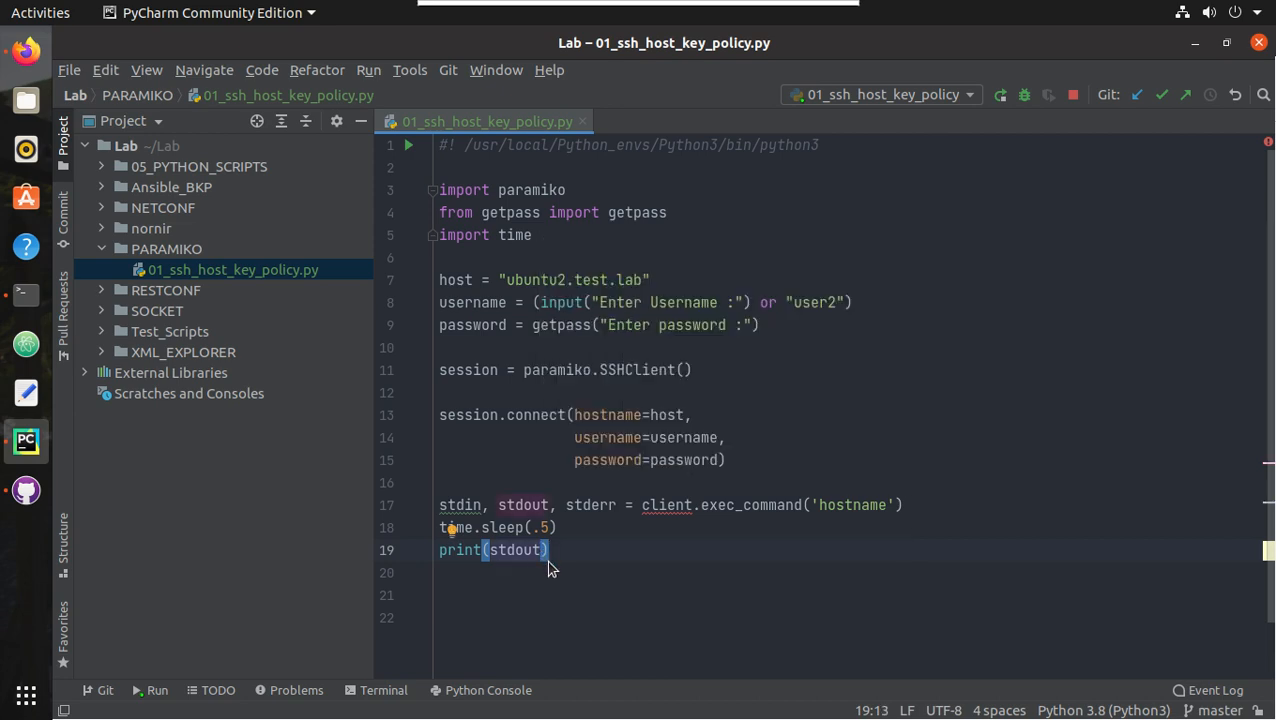
pyautogui.write('.')
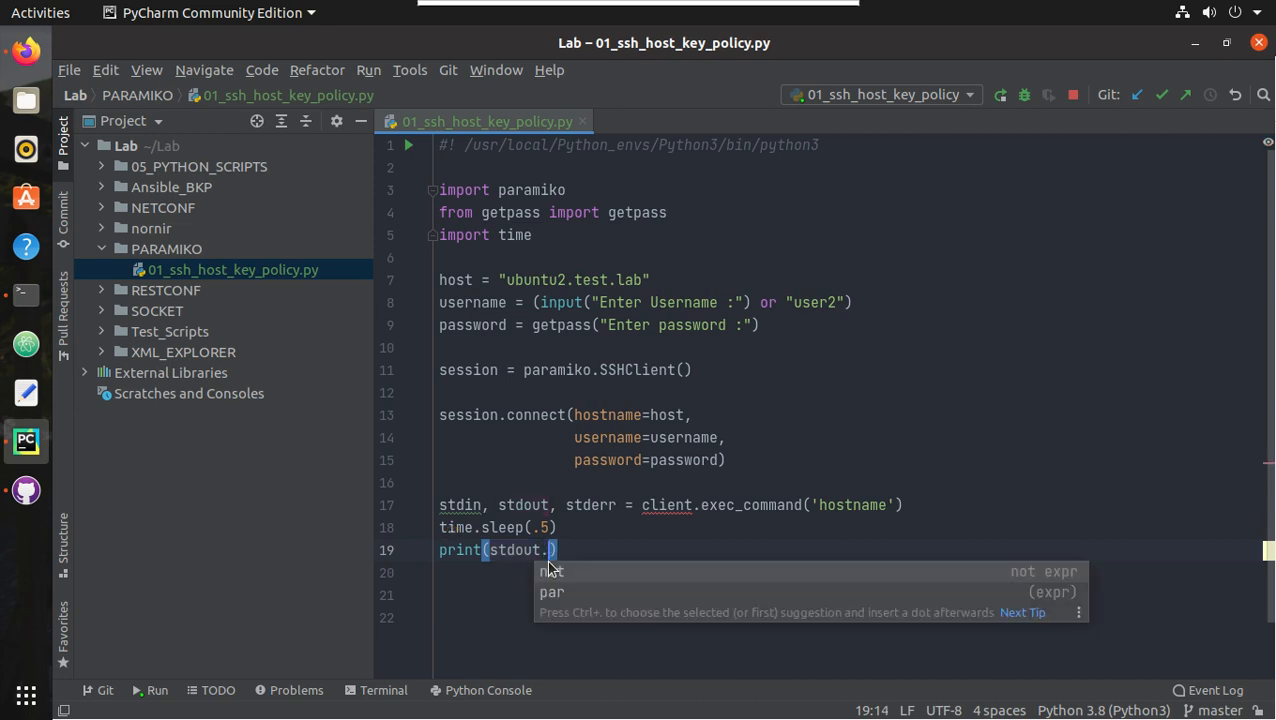
pyautogui.write('read(')
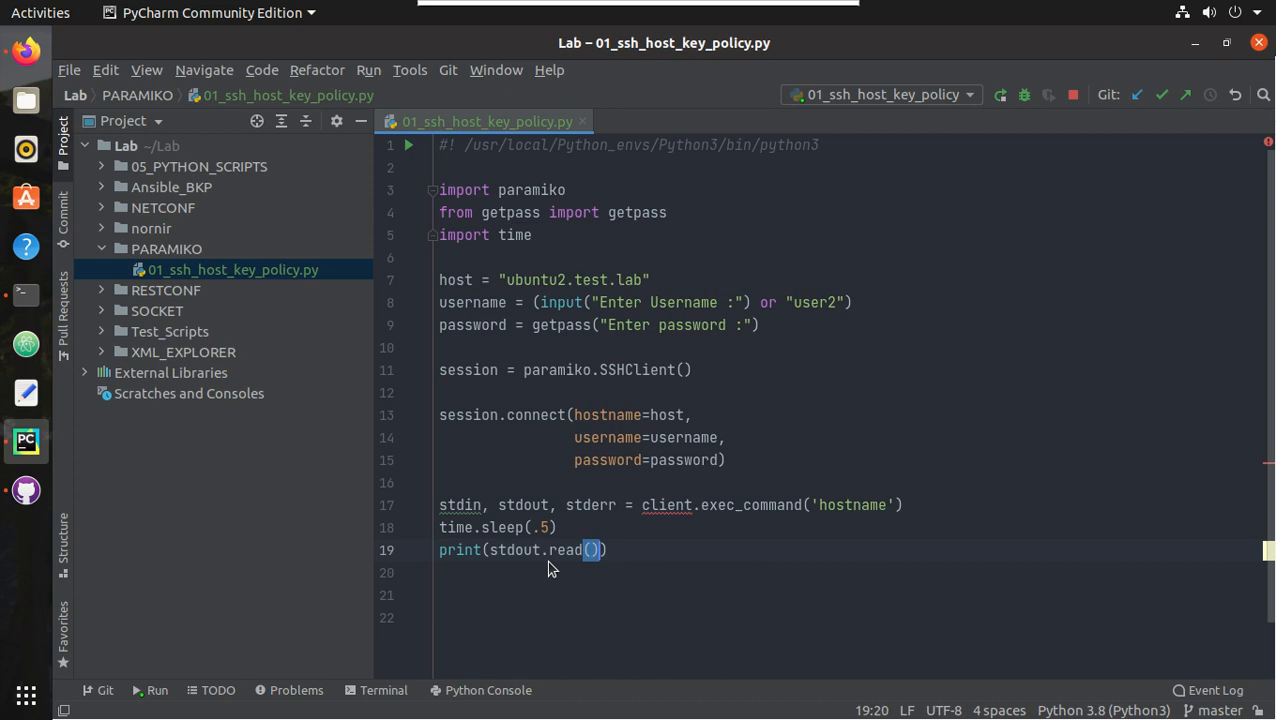
pyautogui.moveTo(590, 550)
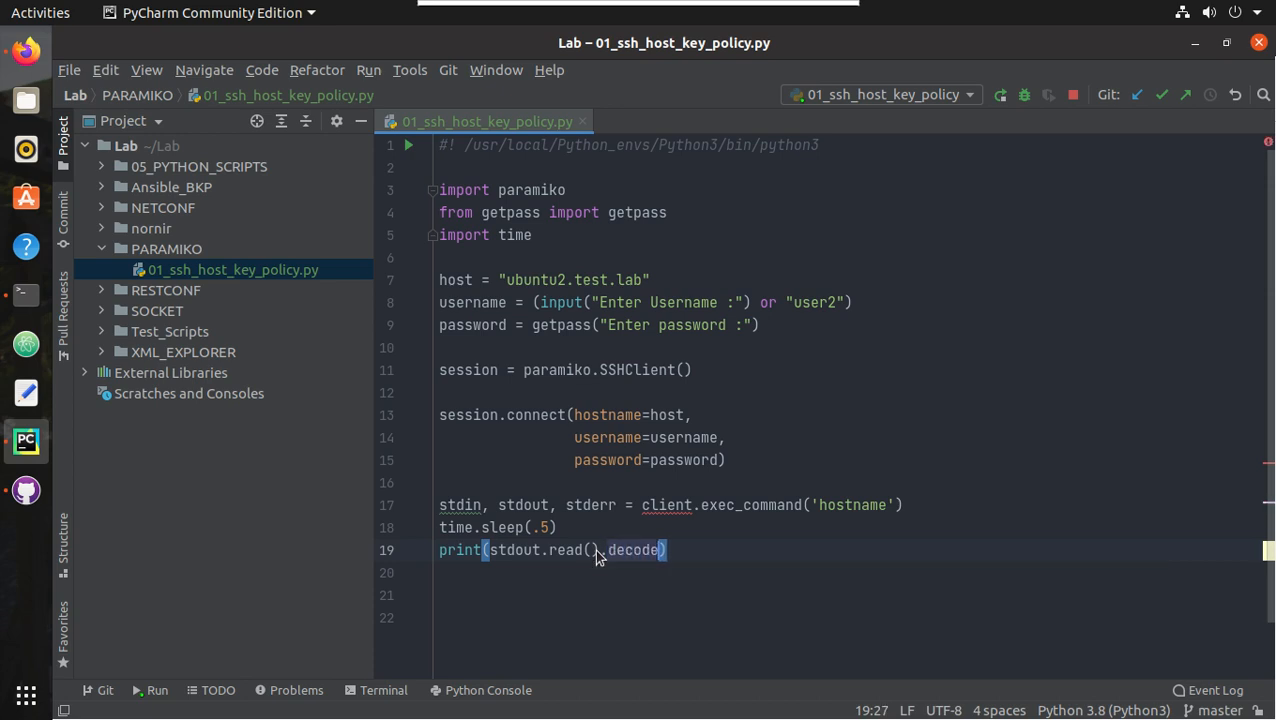
pyautogui.write('()')
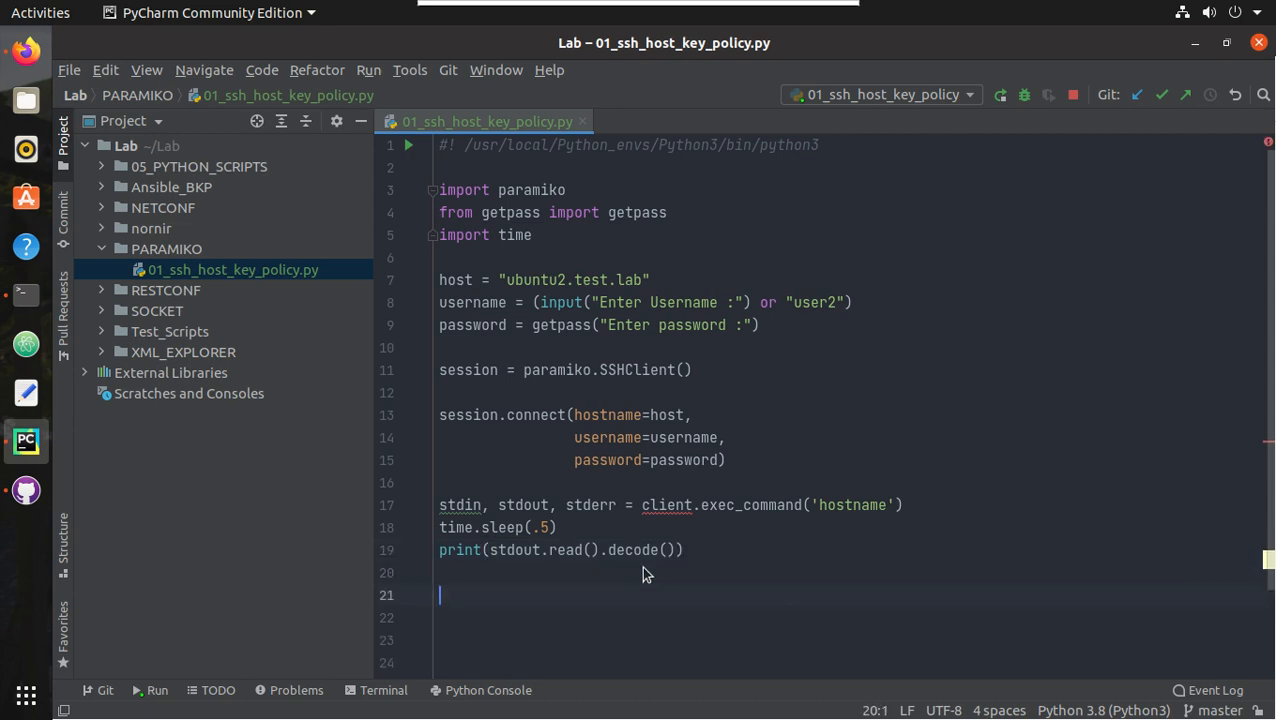
# - End the script with session.close() and replace client with session in exec_command
pyautogui.write('session')
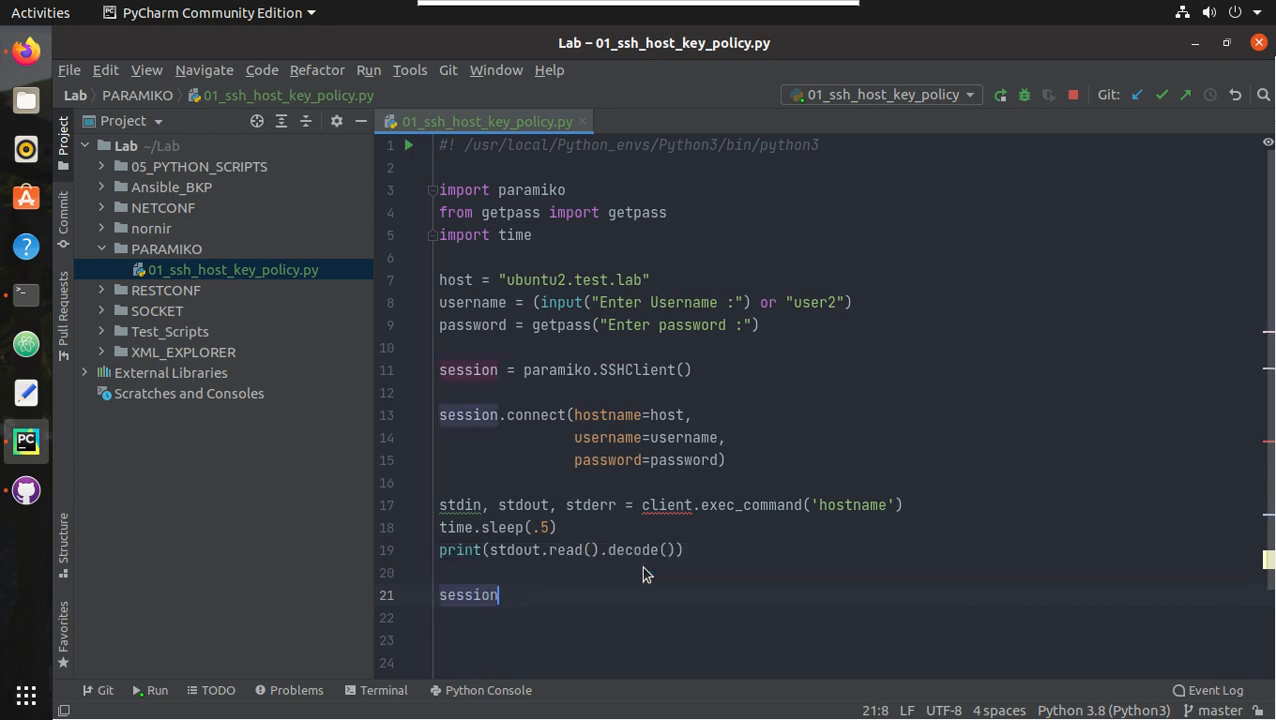
pyautogui.write('.close()')
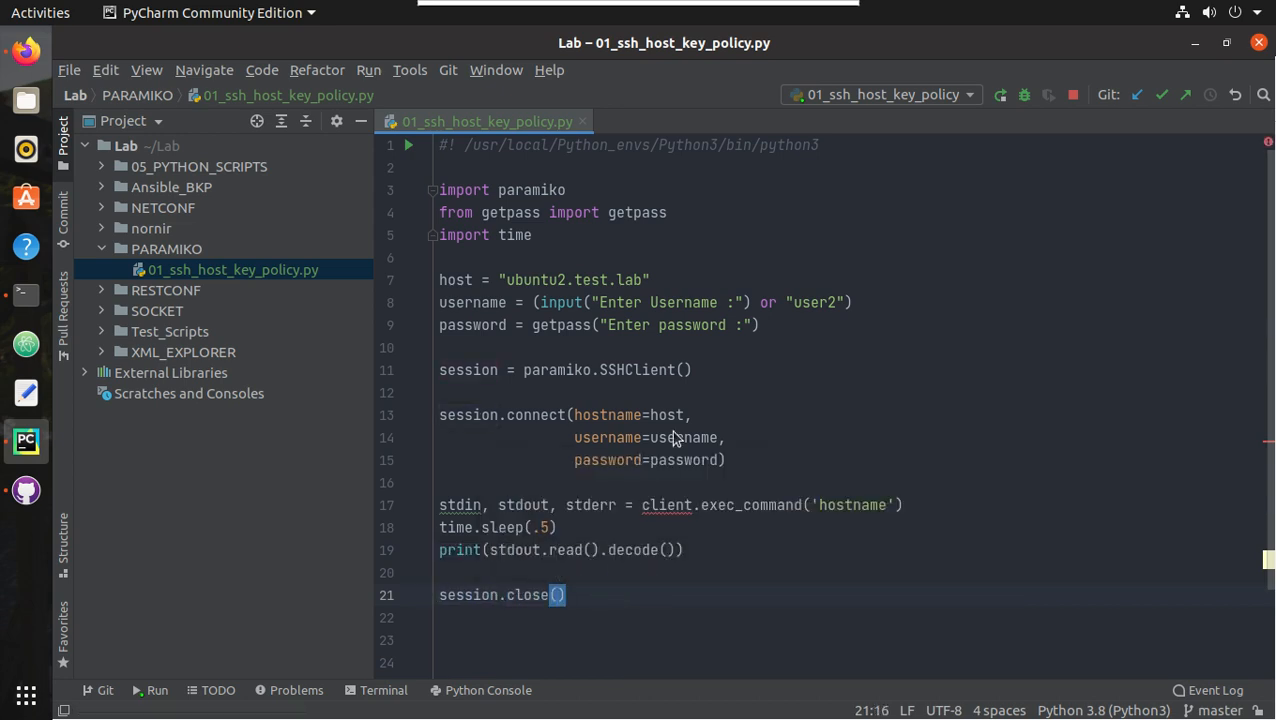
pyautogui.scroll(-3)
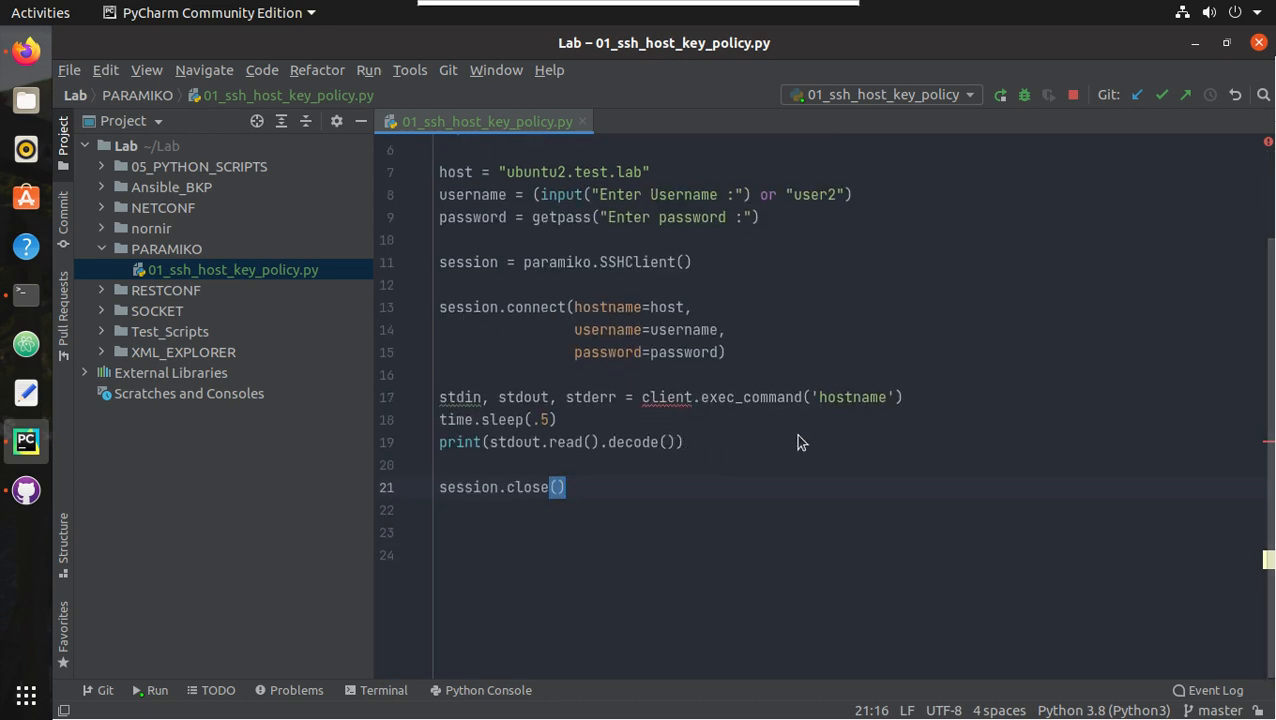
pyautogui.moveTo(692, 410)
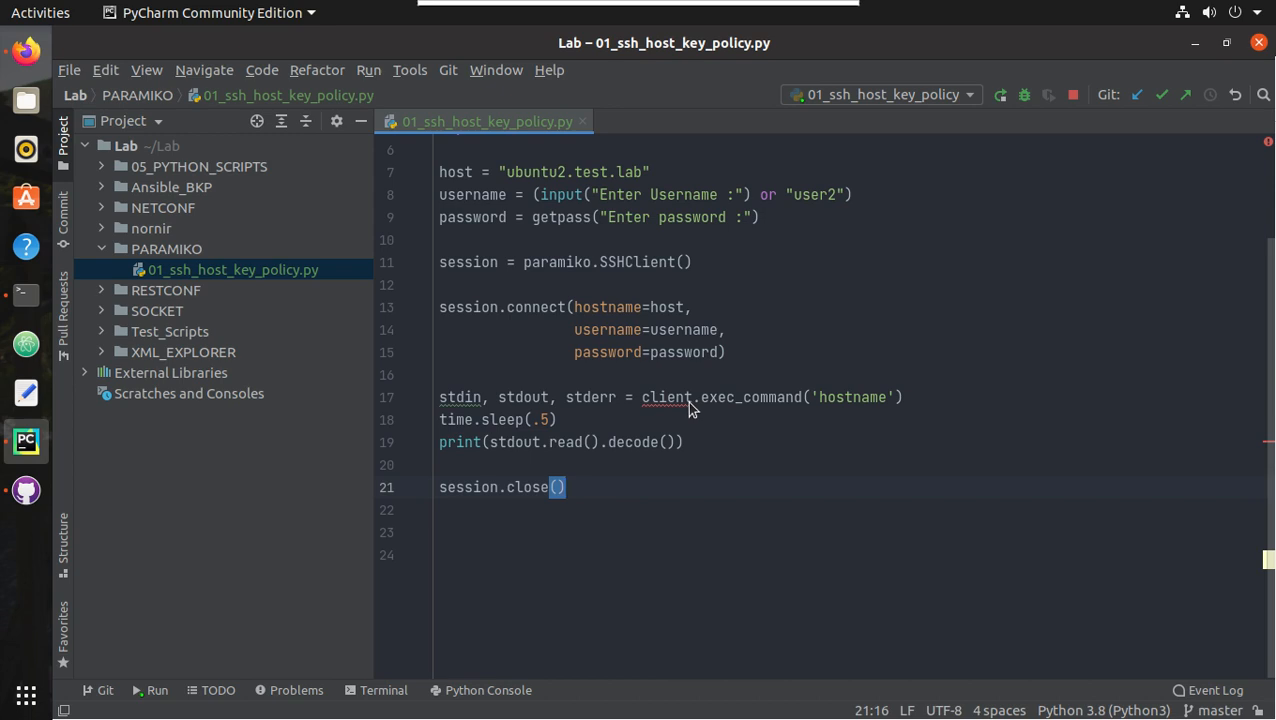
pyautogui.doubleClick(468, 262)
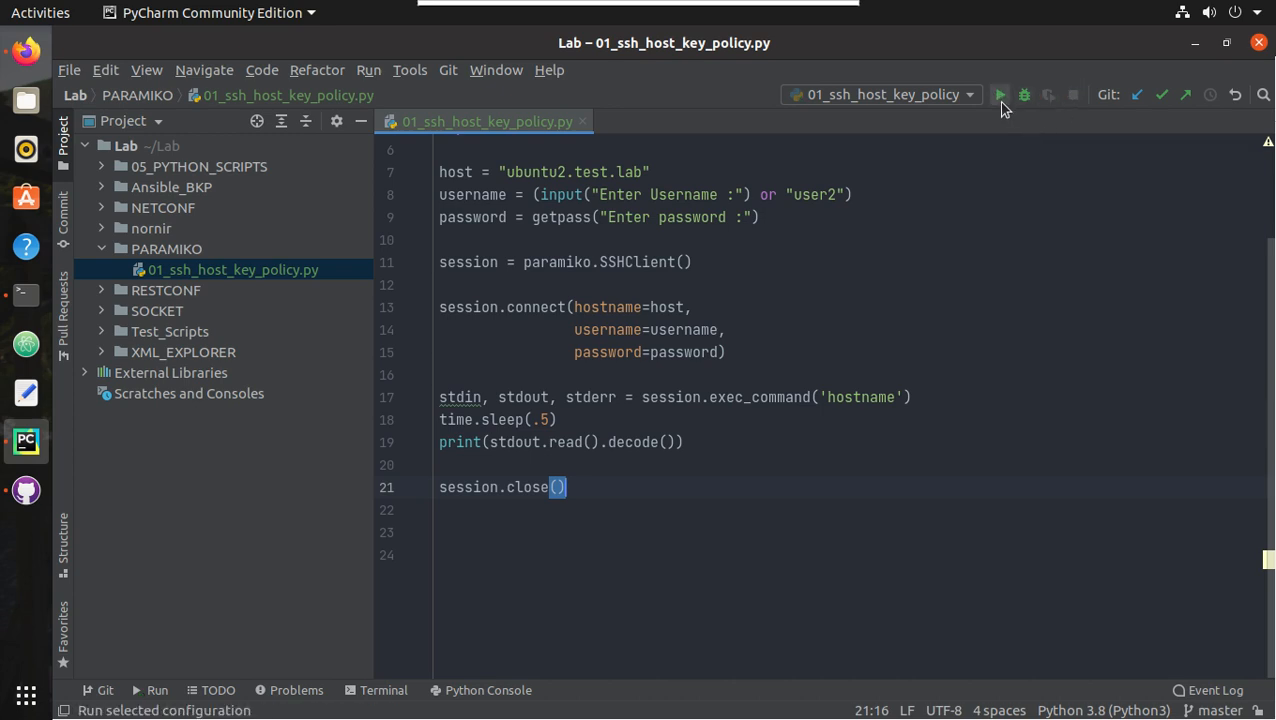
pyautogui.moveTo(1000, 96)
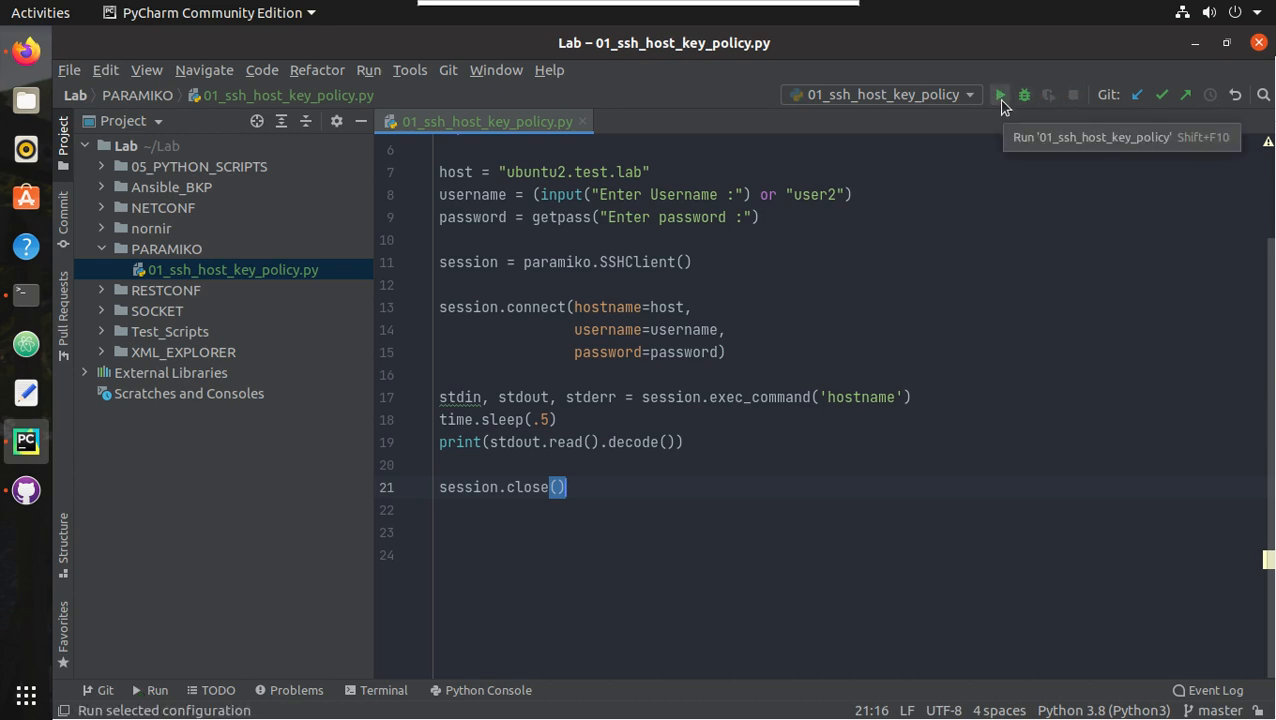
# - Run the script twice, entering the password at each prompt
pyautogui.click(1000, 94)
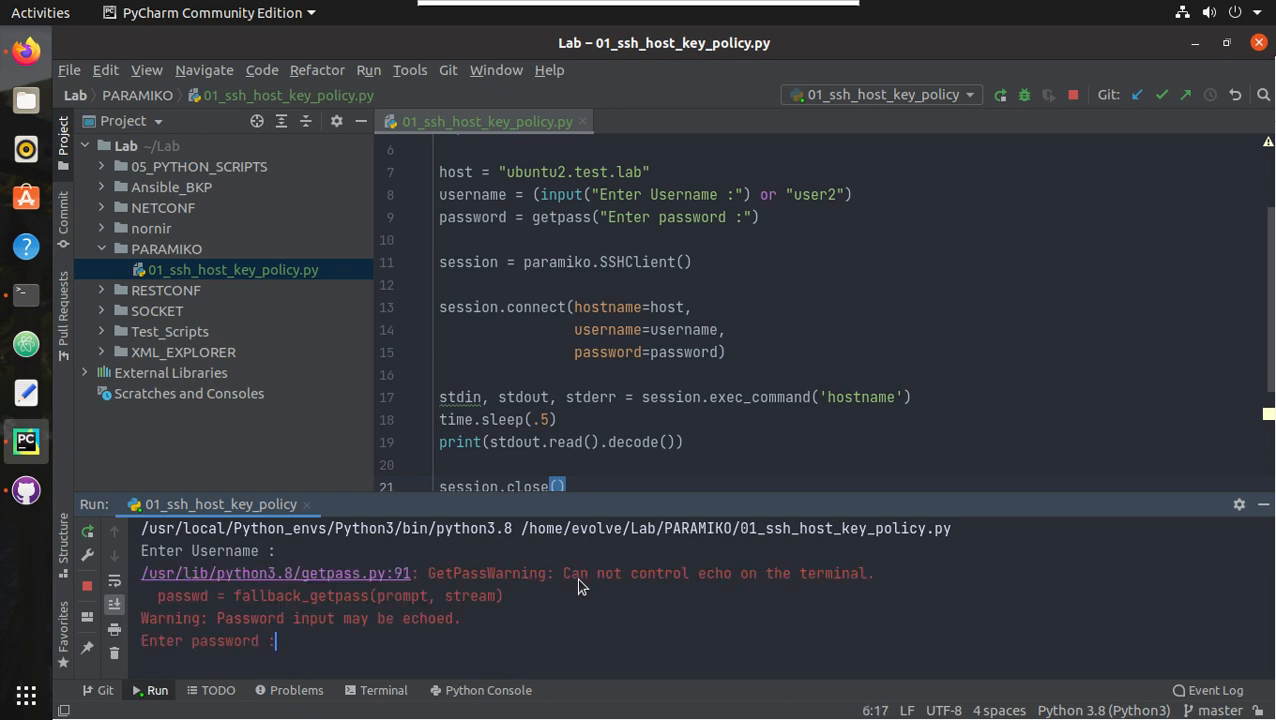
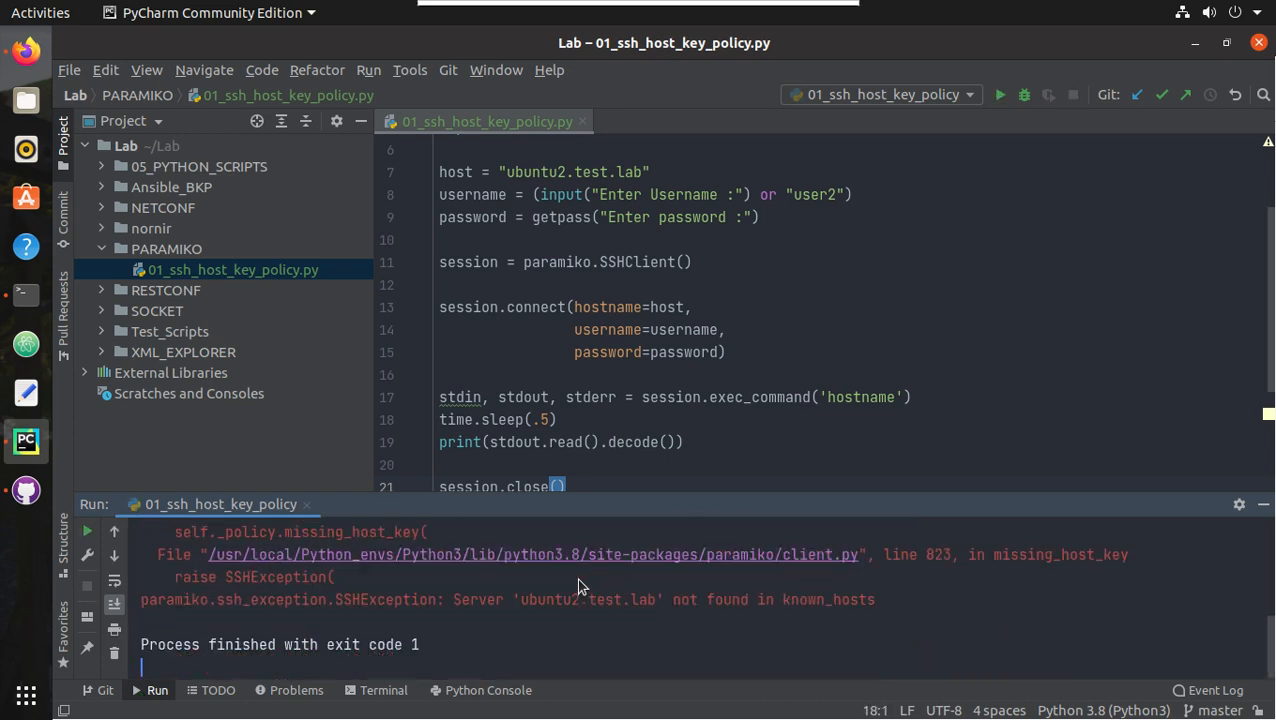
pyautogui.click(1000, 94)
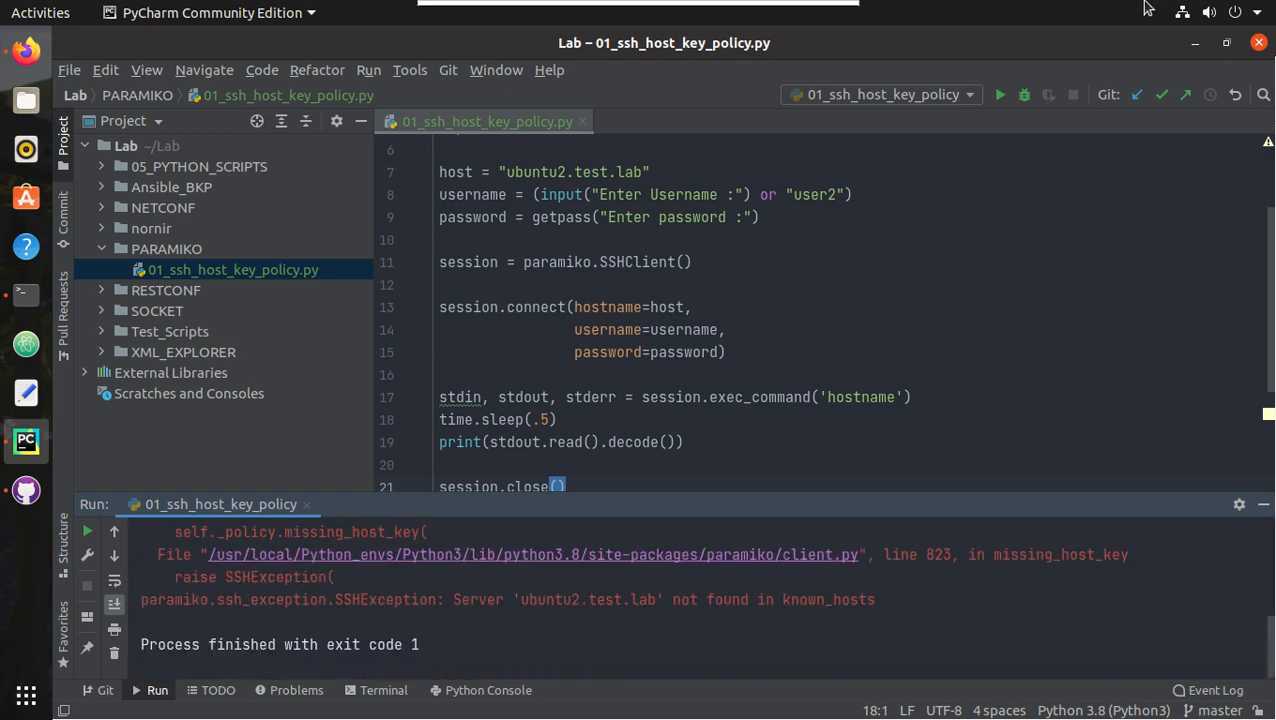
pyautogui.click(1000, 94)
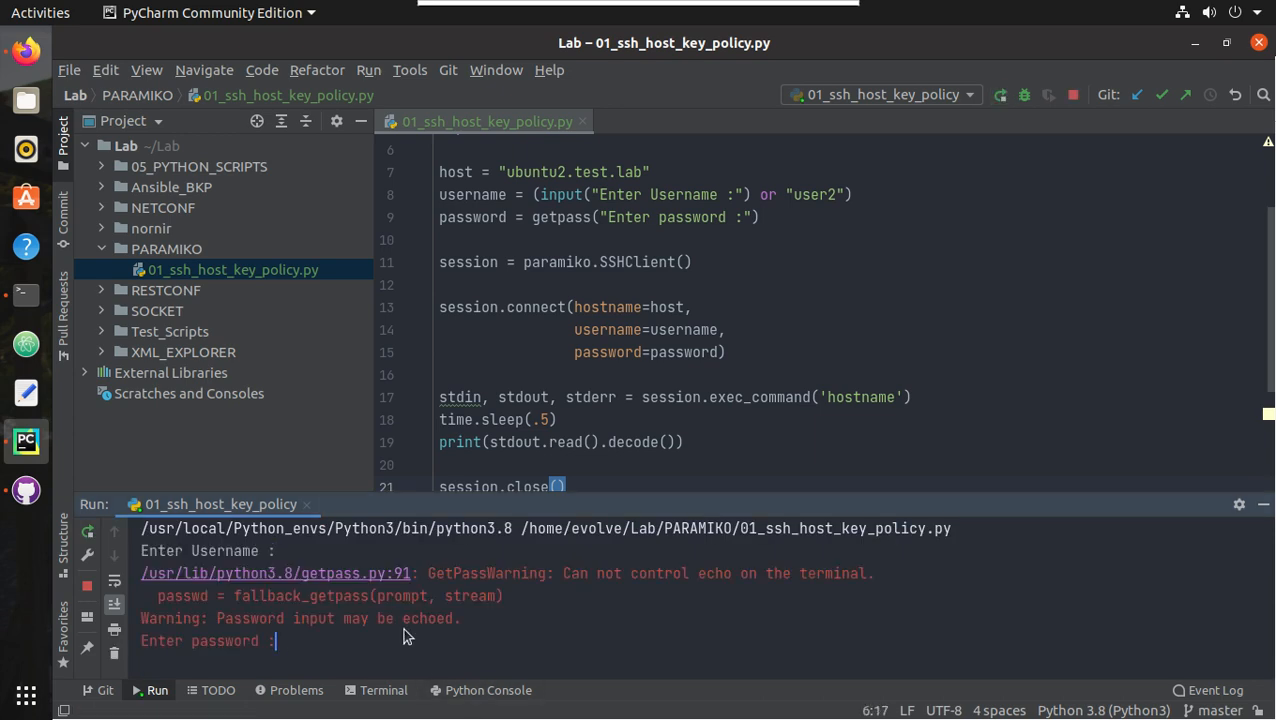
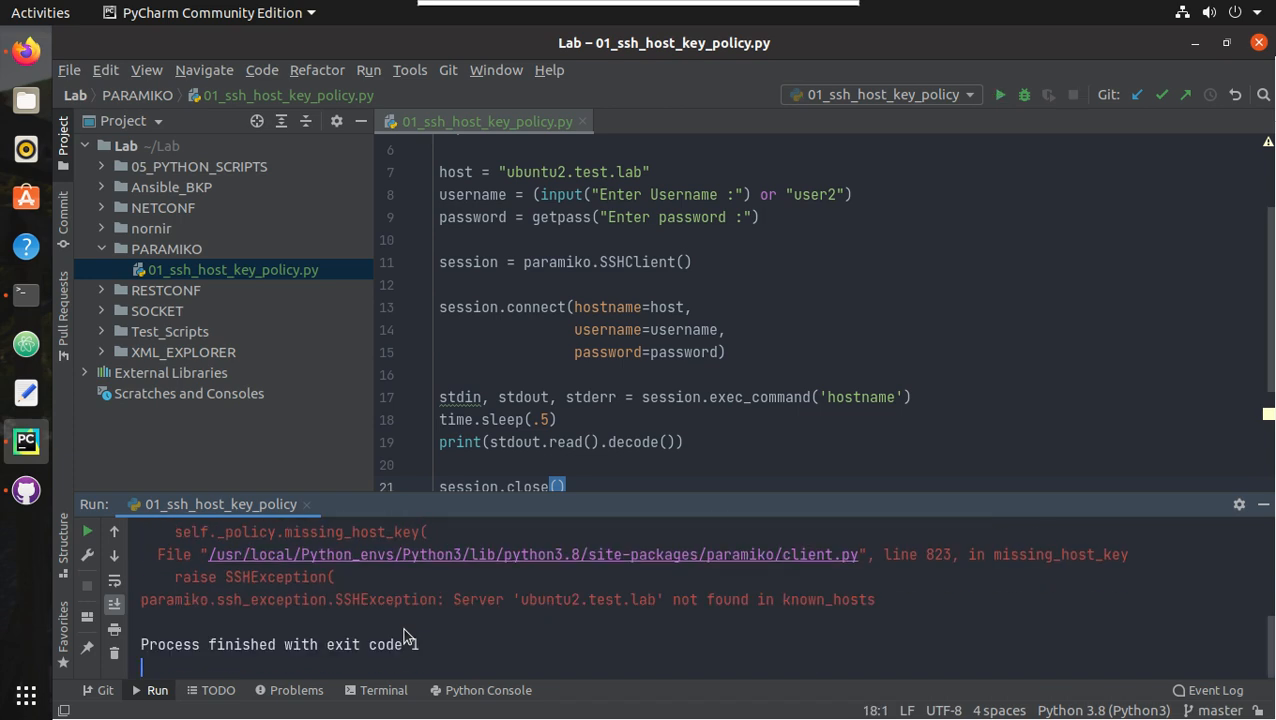
# - Select the SSHException 'ubuntu2.test.lab not found in known_hosts' message in the Run panel
pyautogui.moveTo(598, 600); pyautogui.dragTo(872, 600)
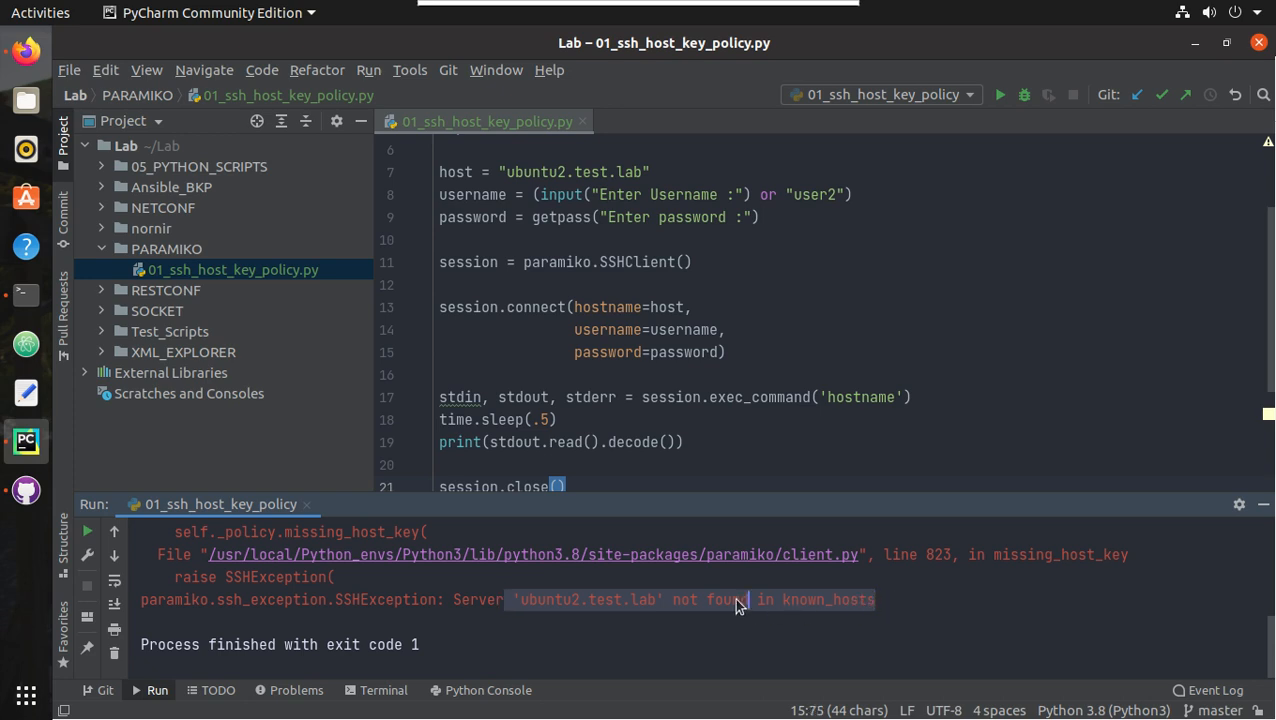
pyautogui.click(440, 374)
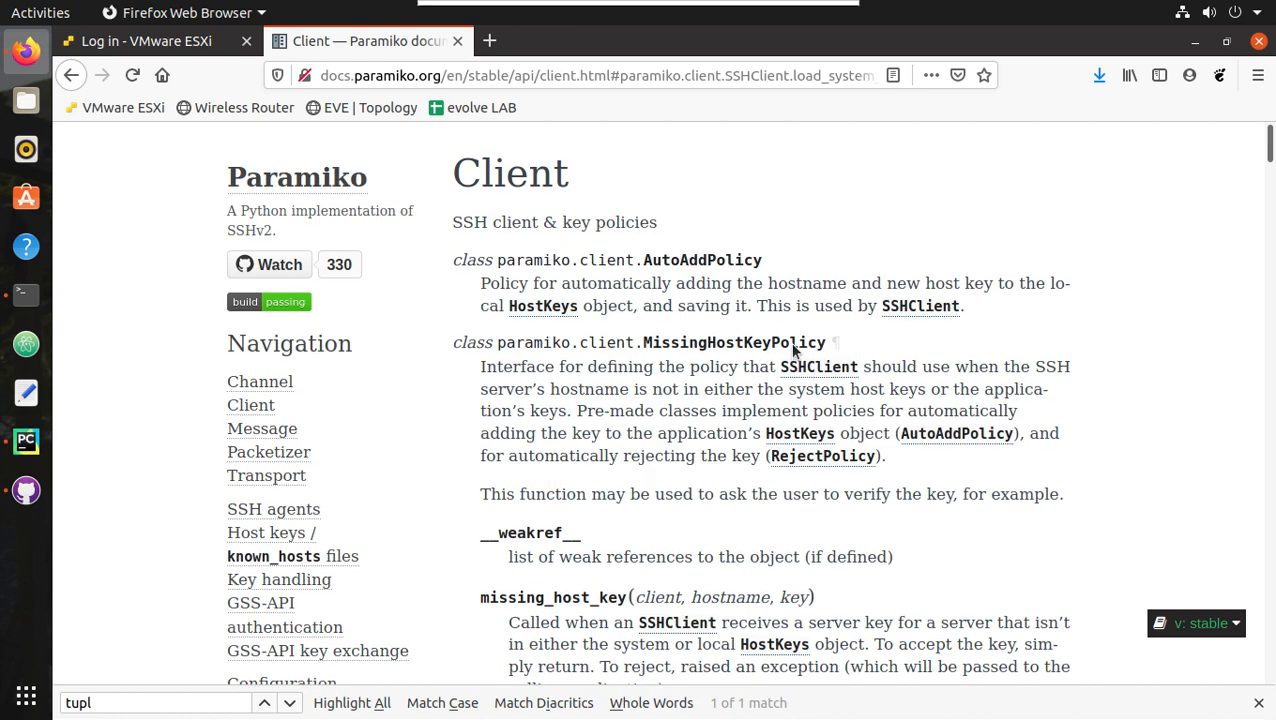
pyautogui.moveTo(834, 348)
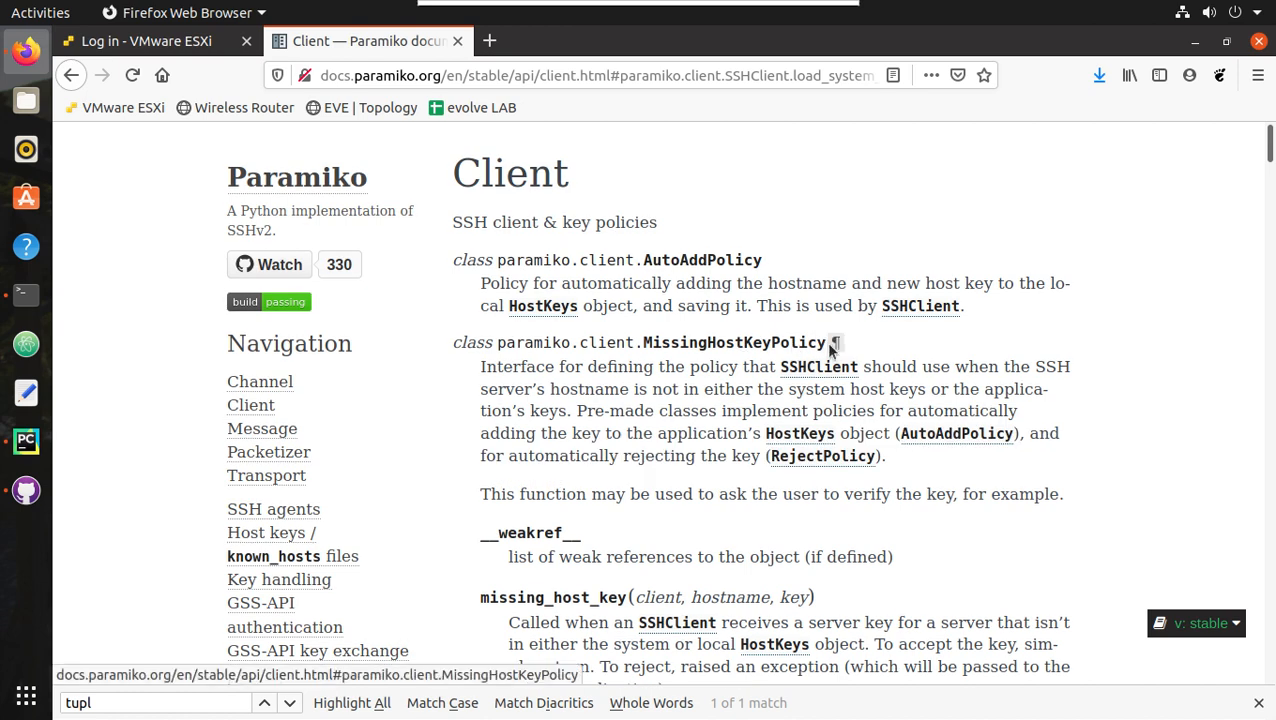
# - Select the MissingHostKeyPolicy class name in the Paramiko Client docs to read about the policies
pyautogui.doubleClick(740, 342)
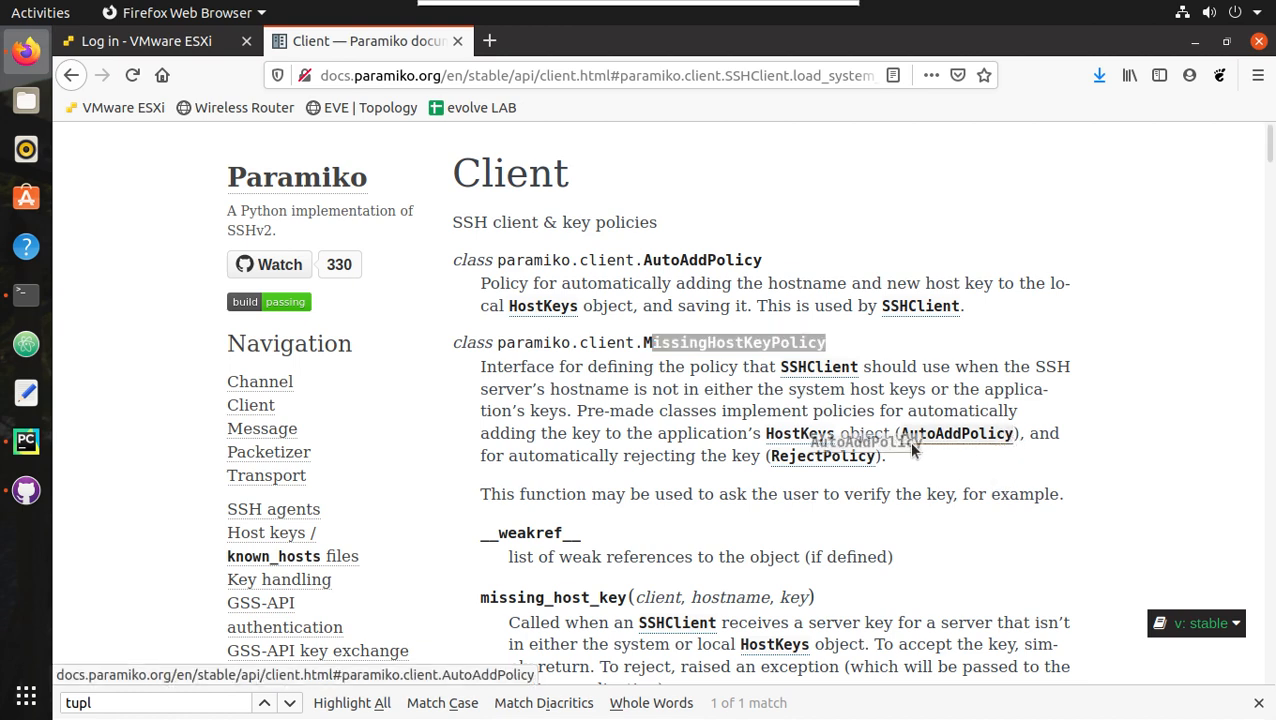
pyautogui.moveTo(1024, 442)
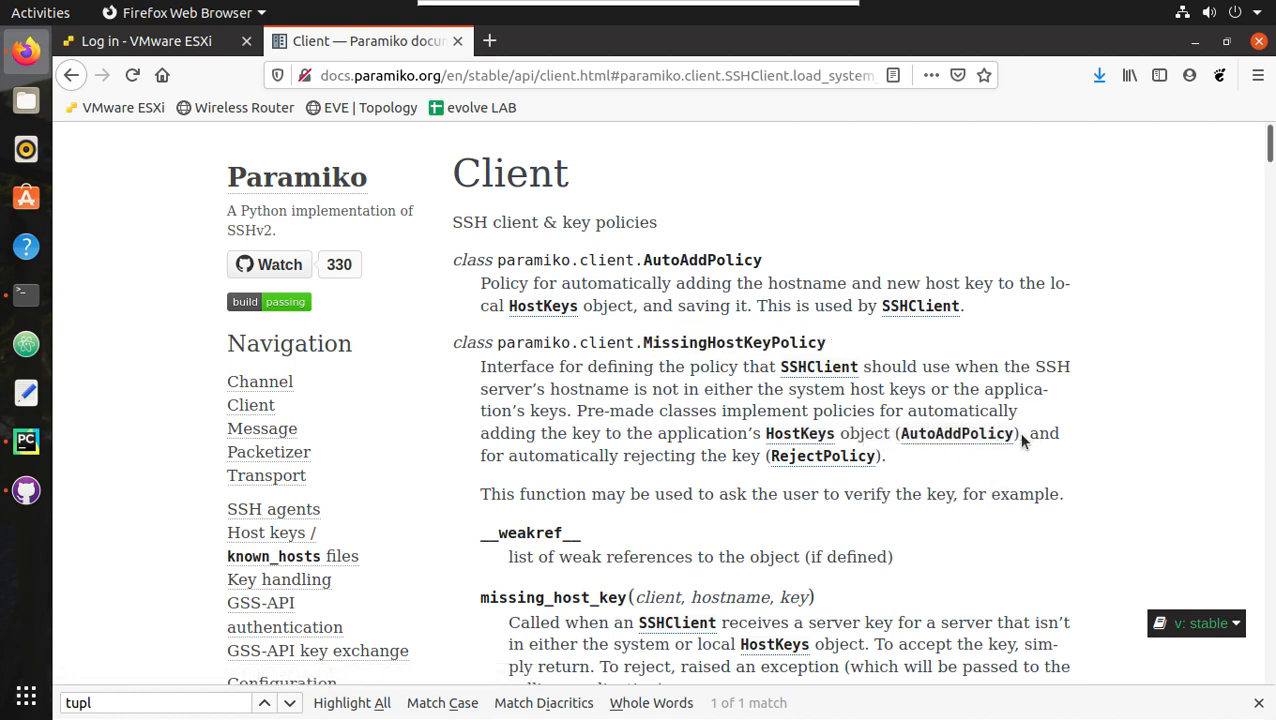
pyautogui.moveTo(976, 380)
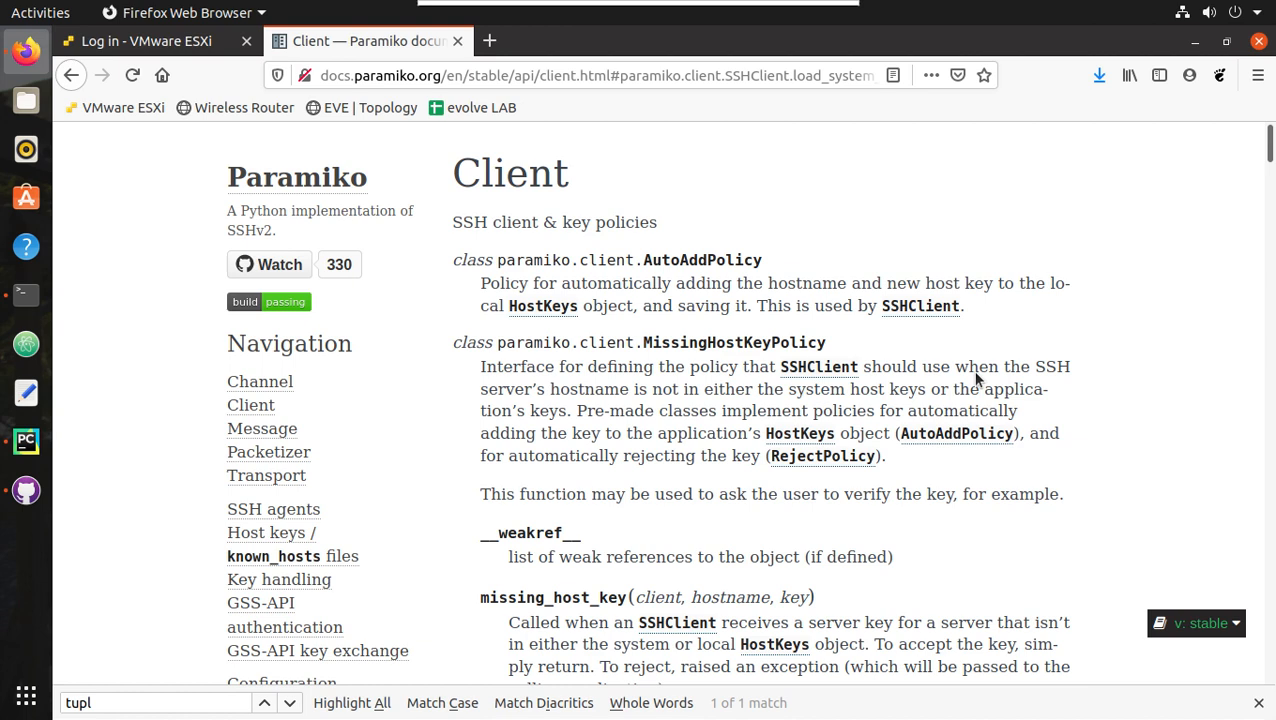
pyautogui.moveTo(110, 272)
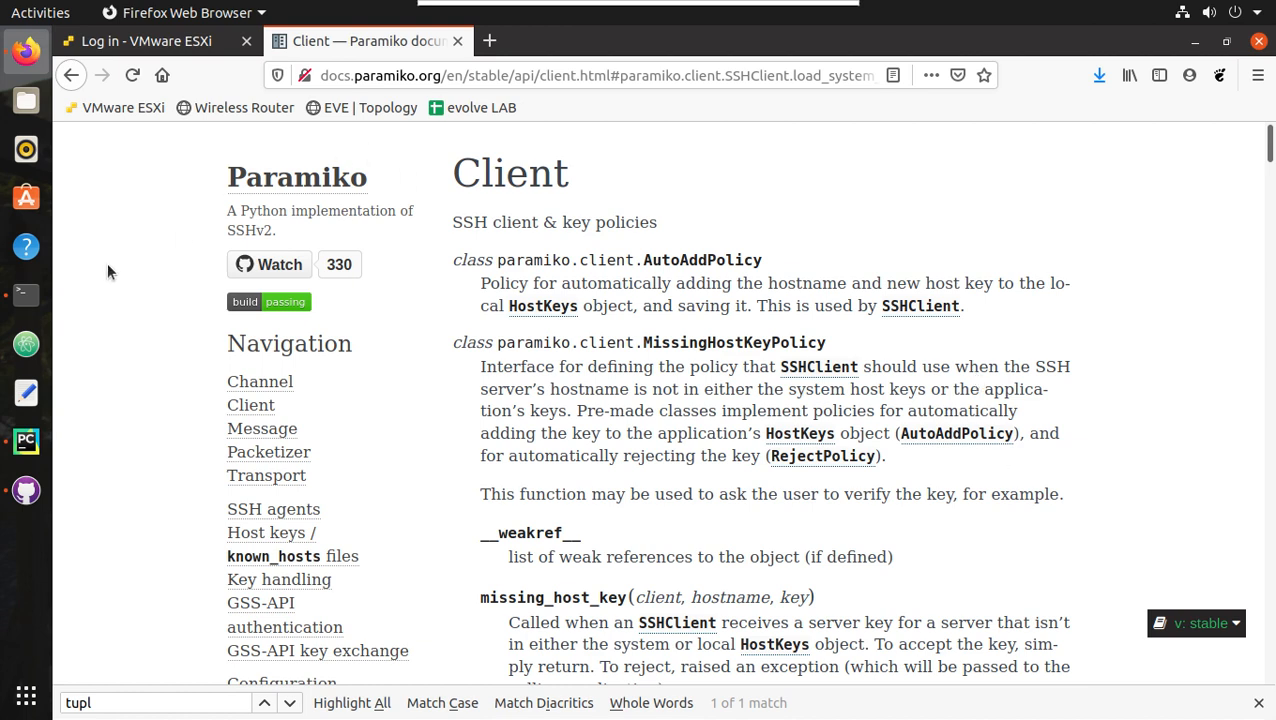
pyautogui.moveTo(26, 442)
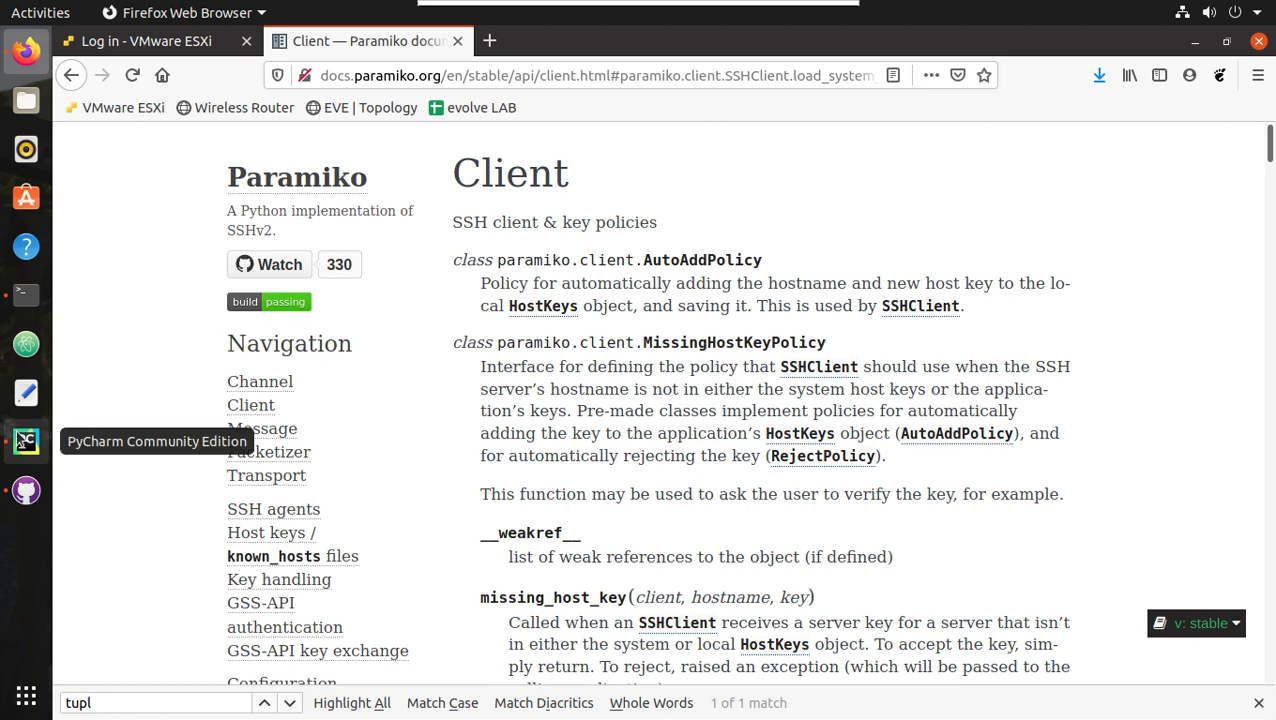
# - Add session.set_missing_host_key_policy(paramiko.AutoAddPolicy()) after SSHClient() using autocomplete
pyautogui.click(26, 442)
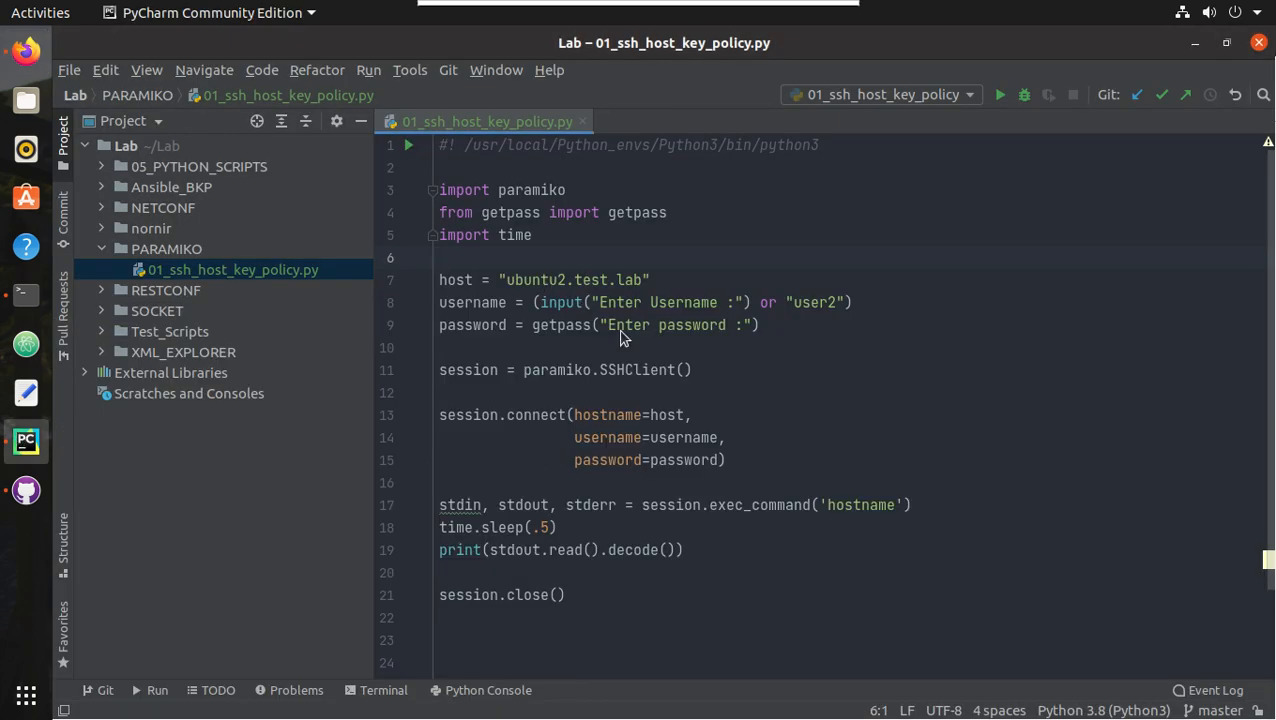
pyautogui.moveTo(548, 404)
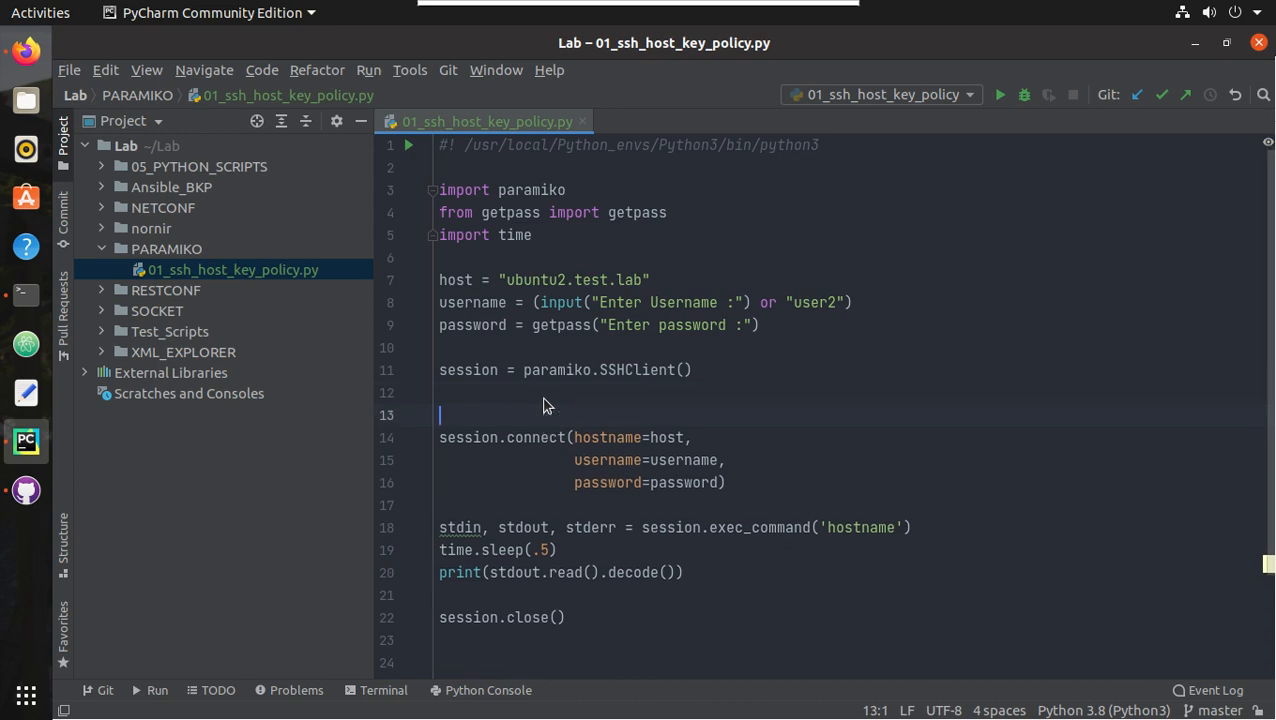
pyautogui.write('session')
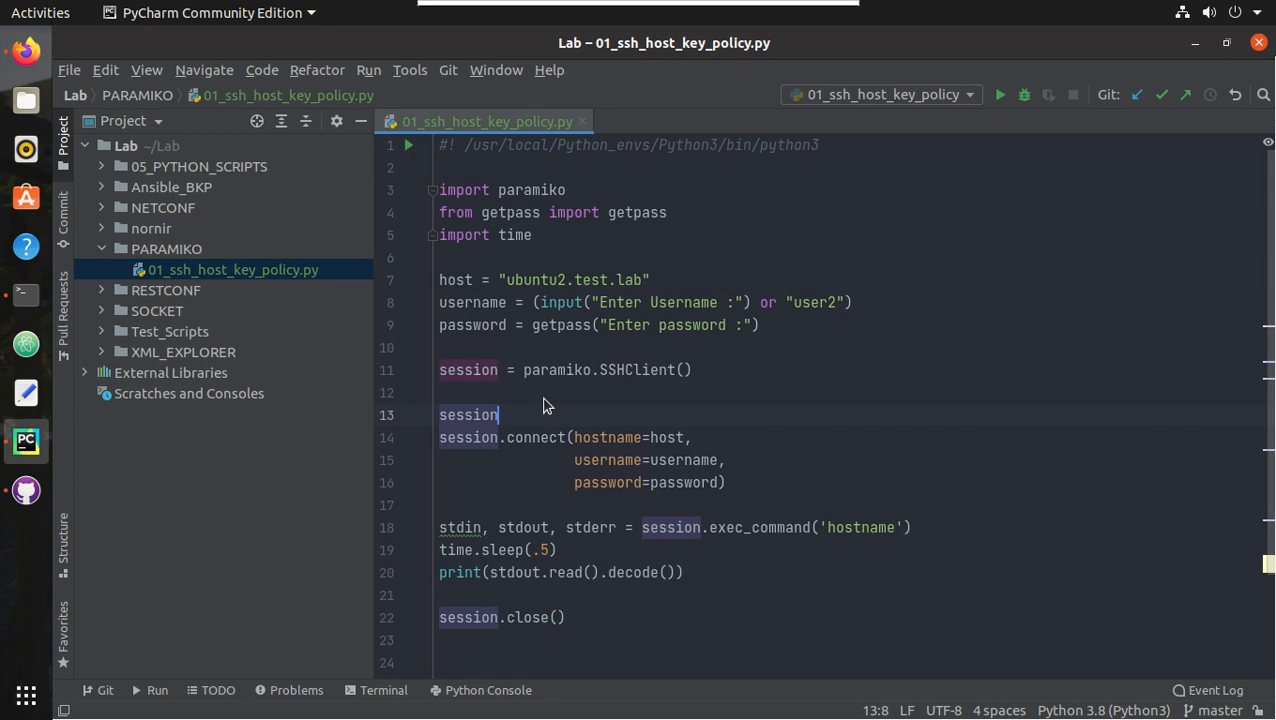
pyautogui.write('.mi')
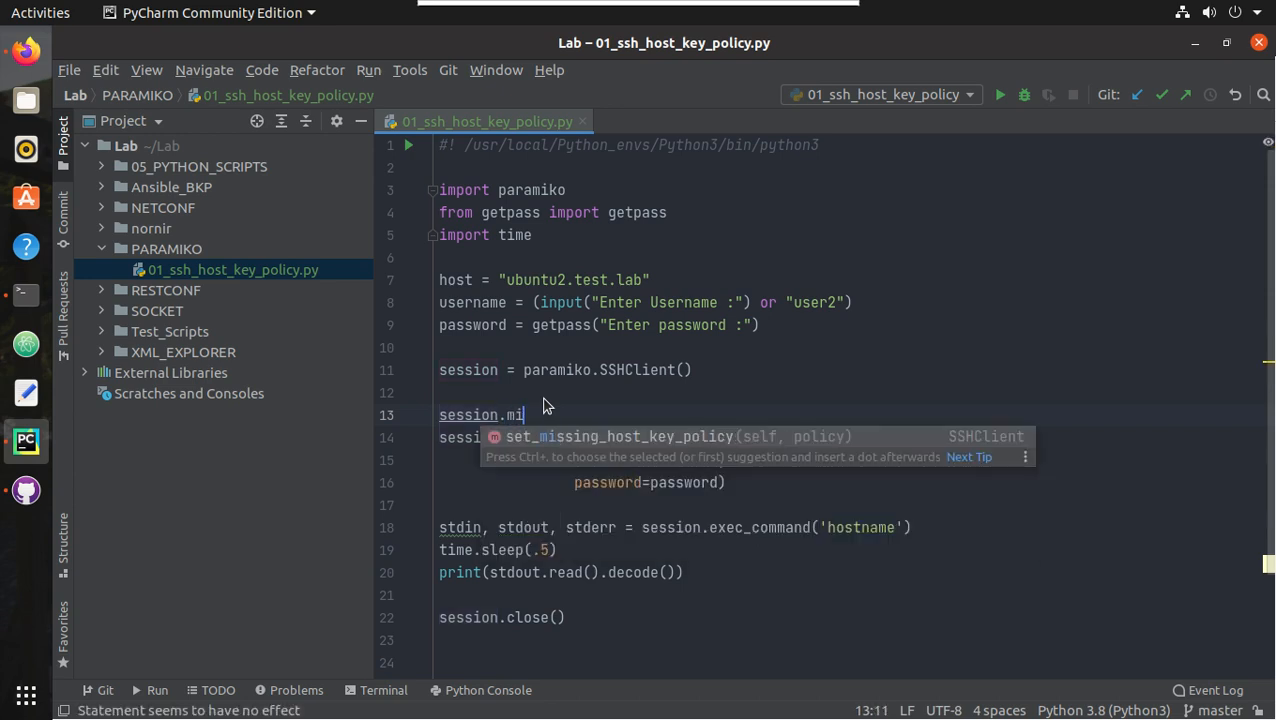
pyautogui.press('Tab')
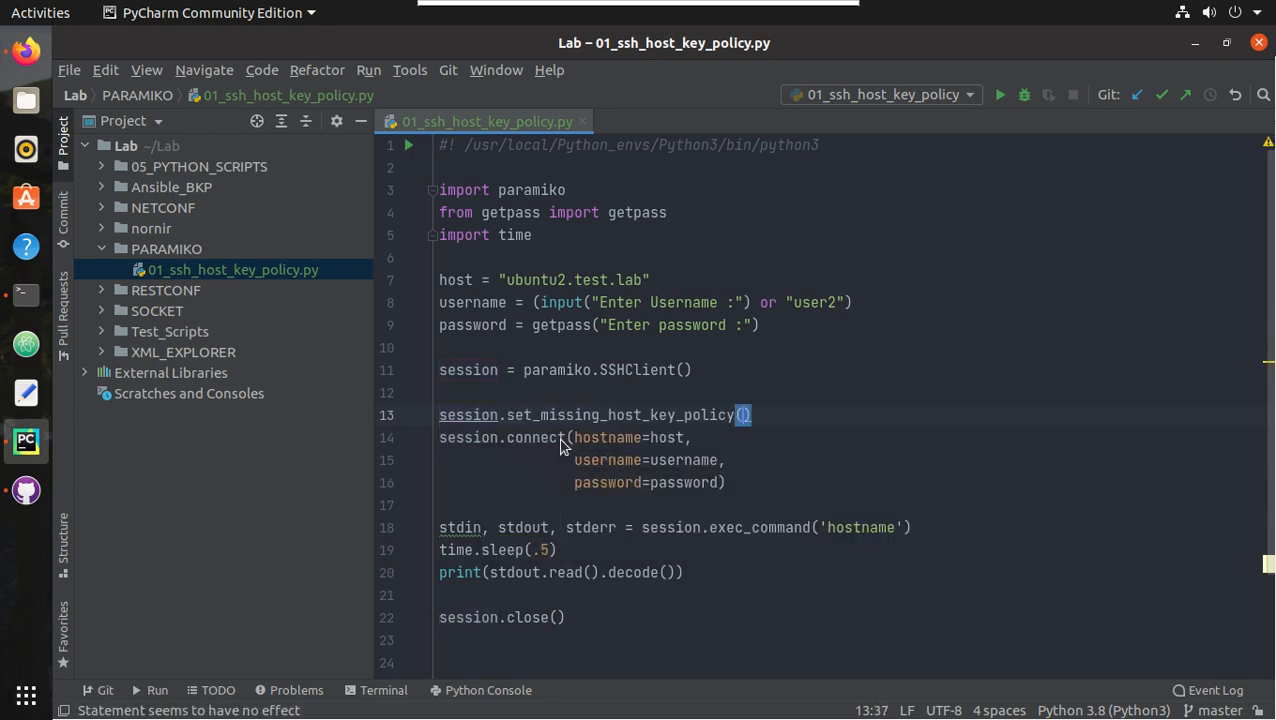
pyautogui.click(744, 414)
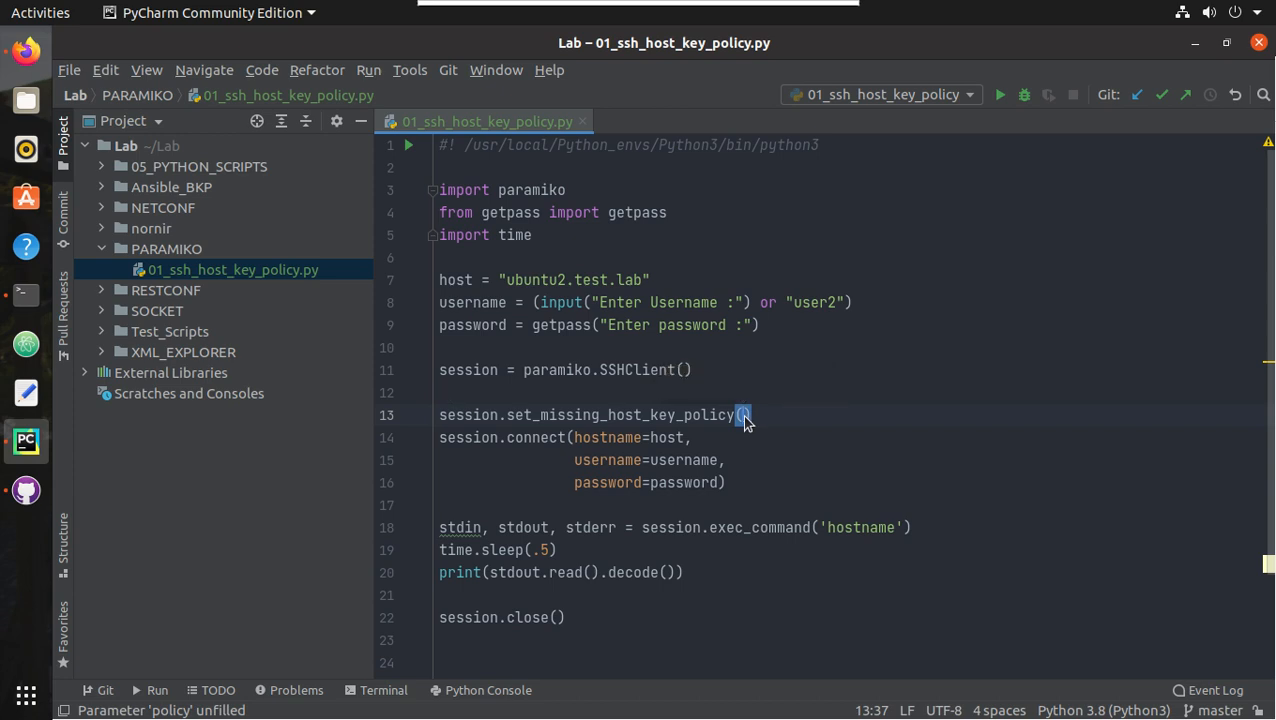
pyautogui.write('parami')
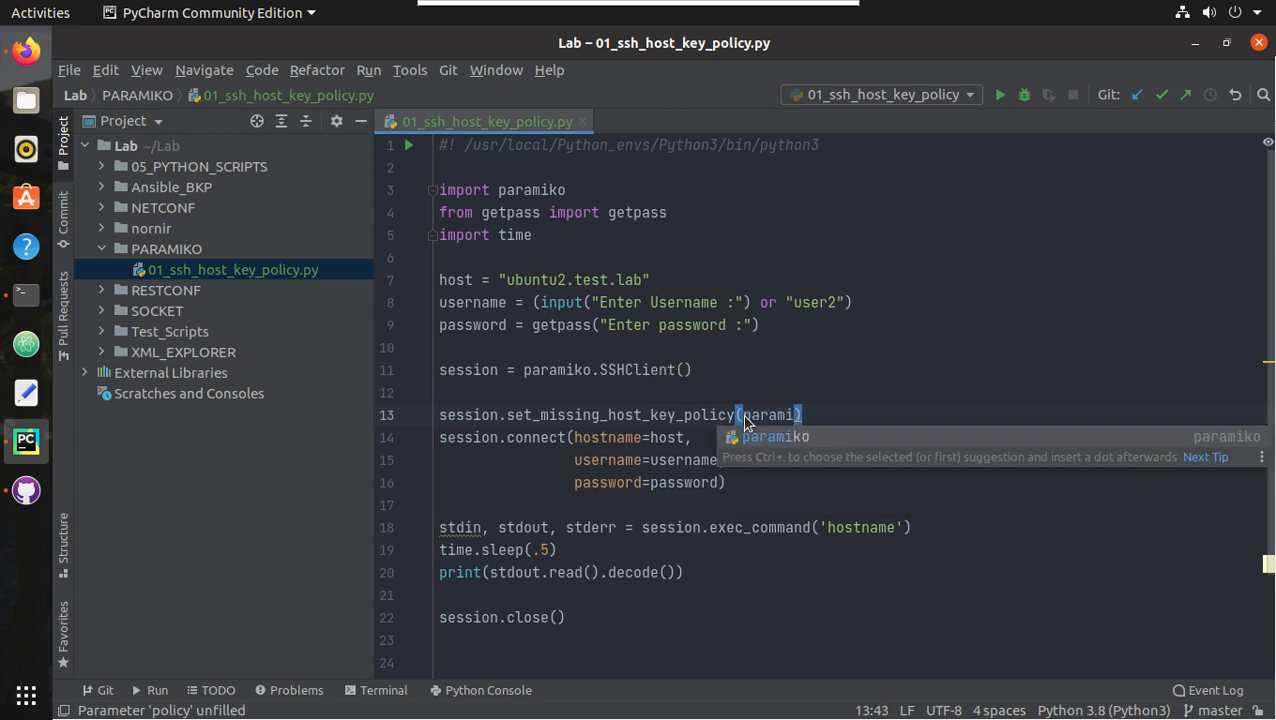
pyautogui.write('.Au')
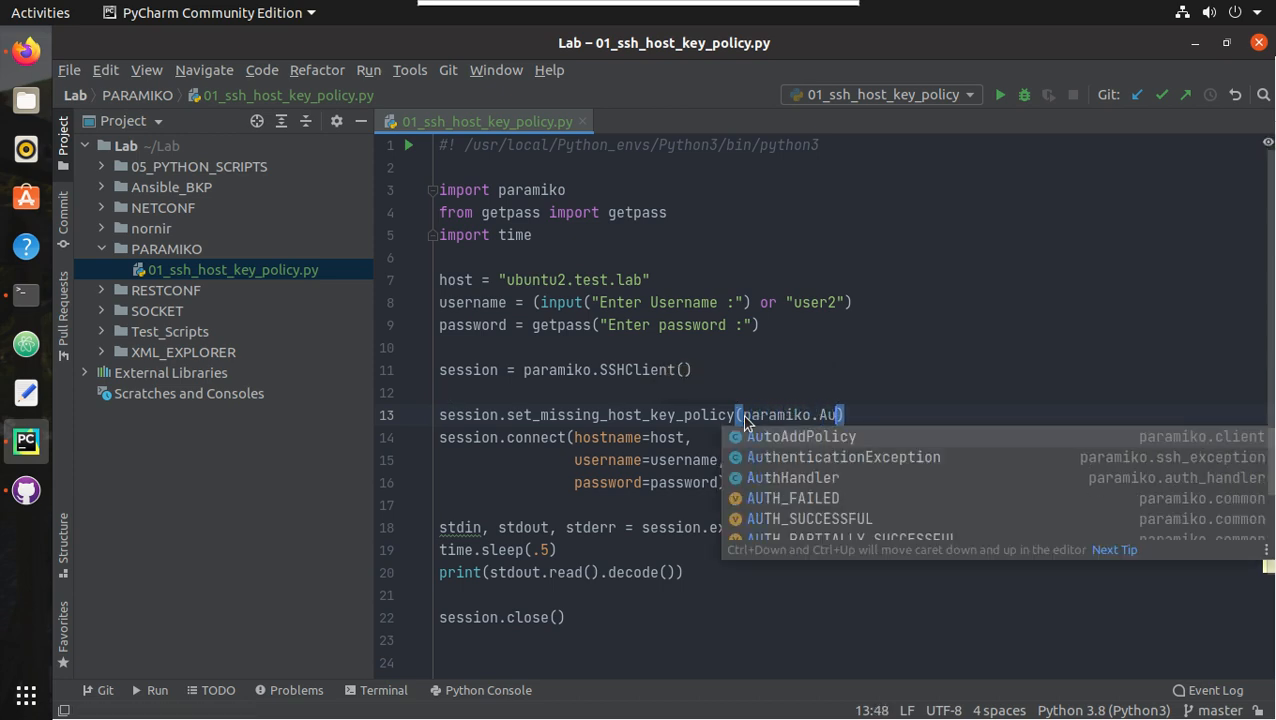
pyautogui.moveTo(756, 436)
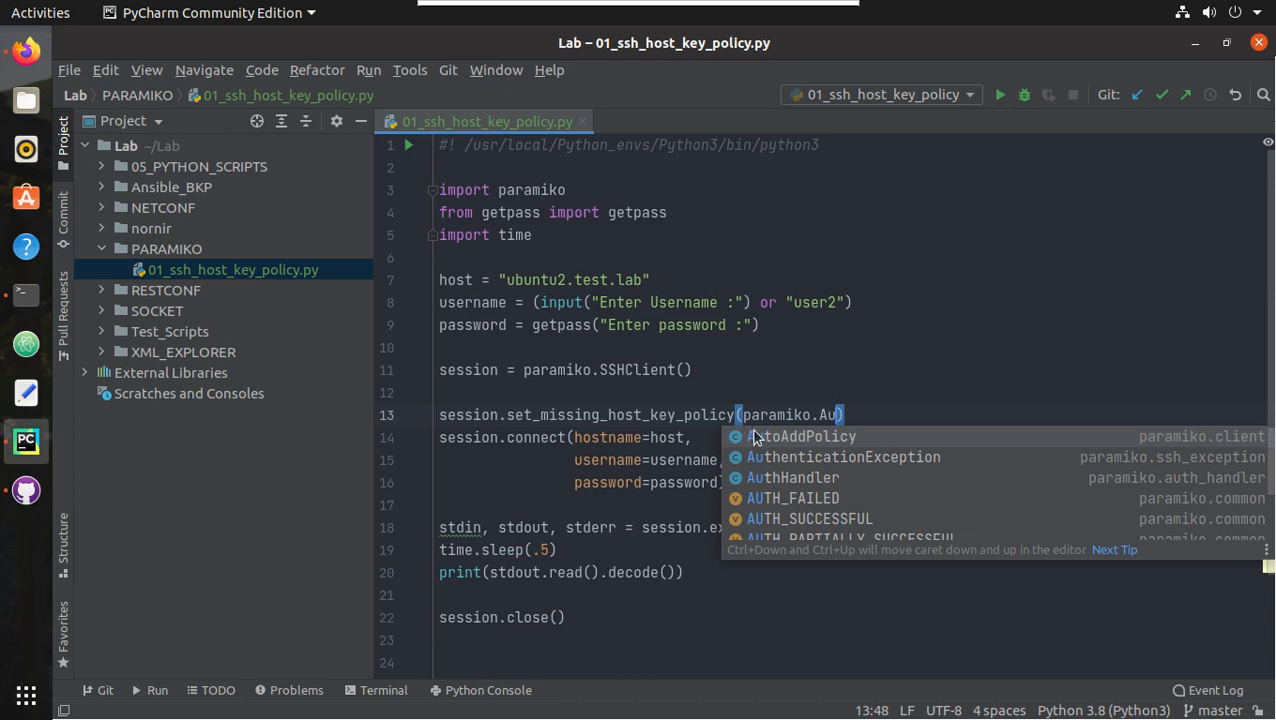
pyautogui.click(804, 436)
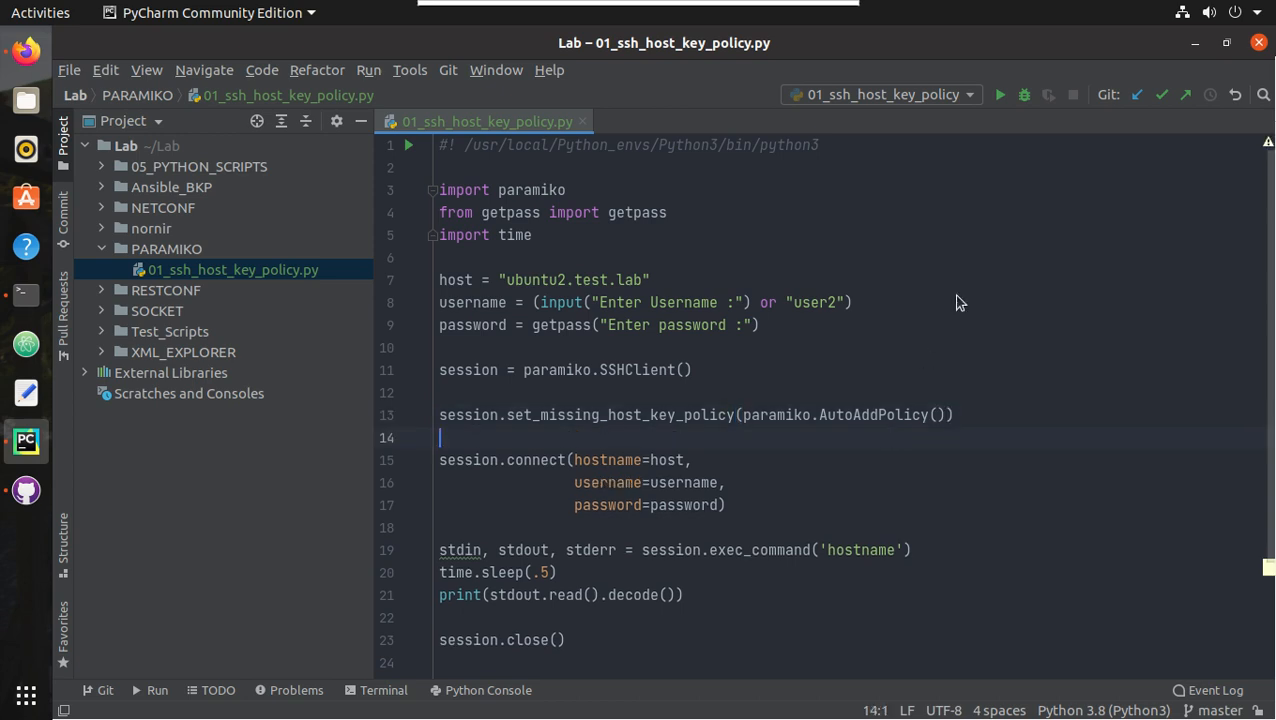
pyautogui.click(1000, 94)
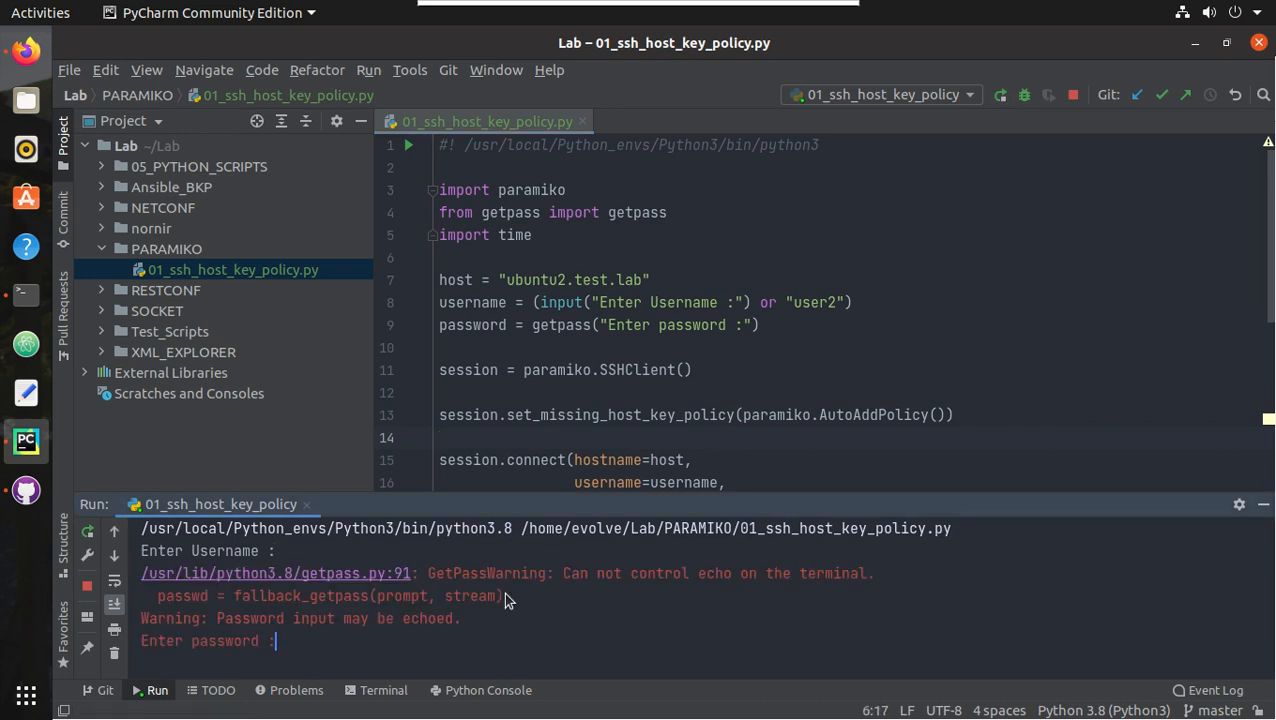
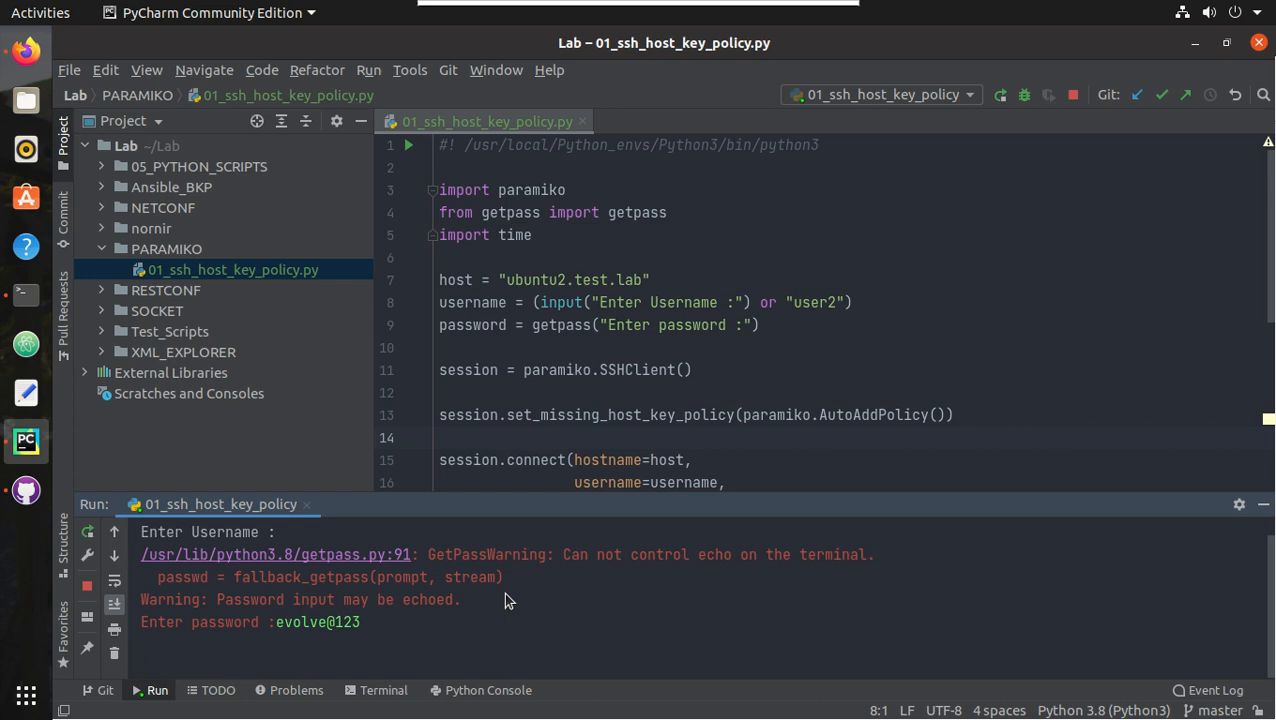
pyautogui.press('Return')
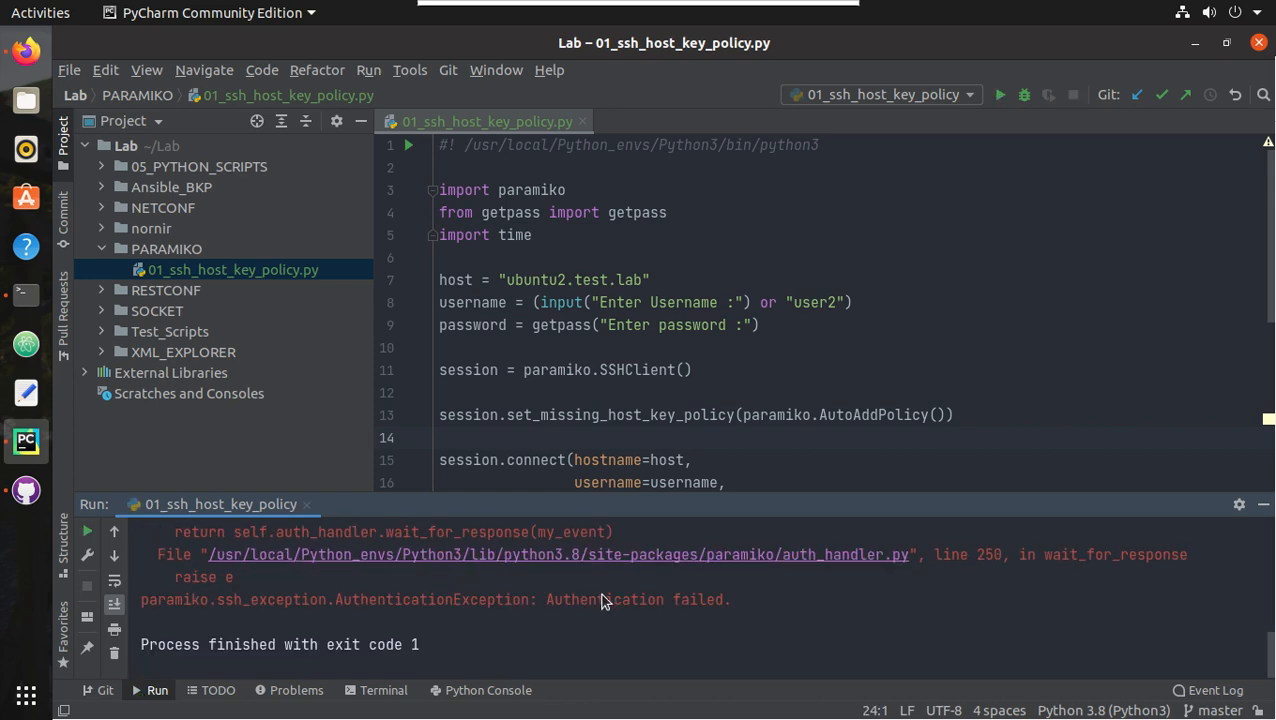
pyautogui.moveTo(688, 428)
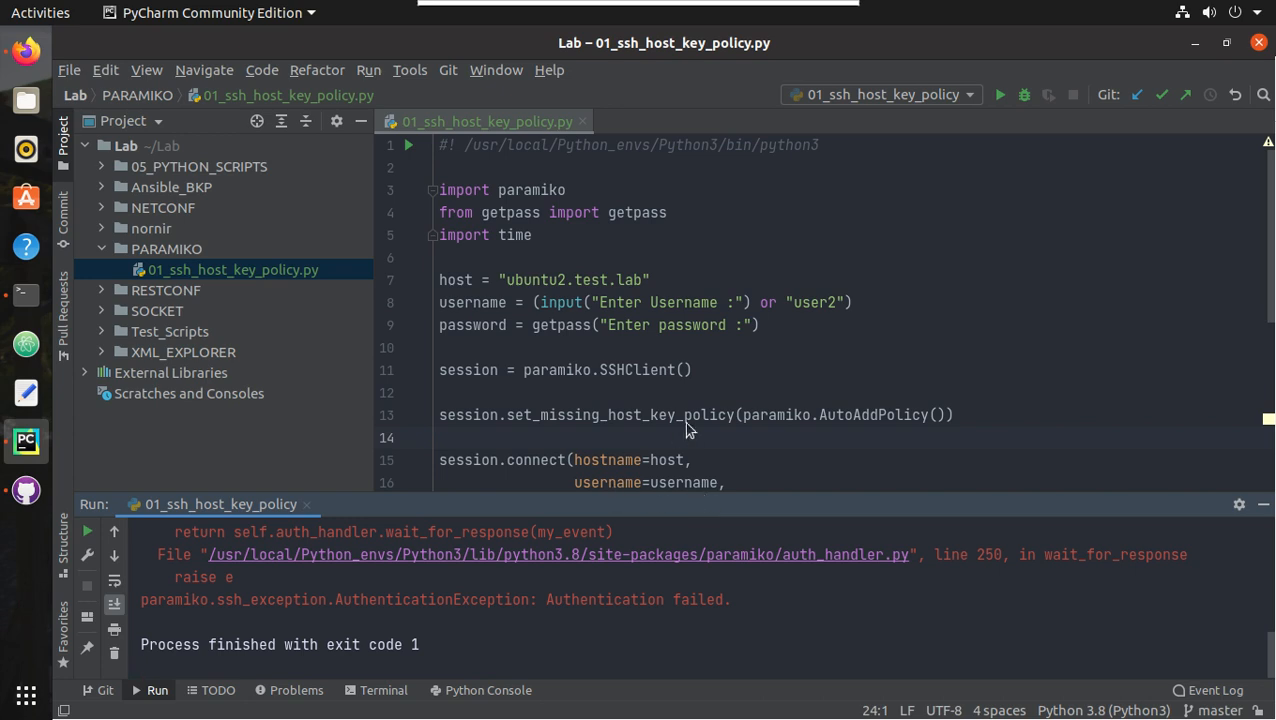
pyautogui.moveTo(732, 614)
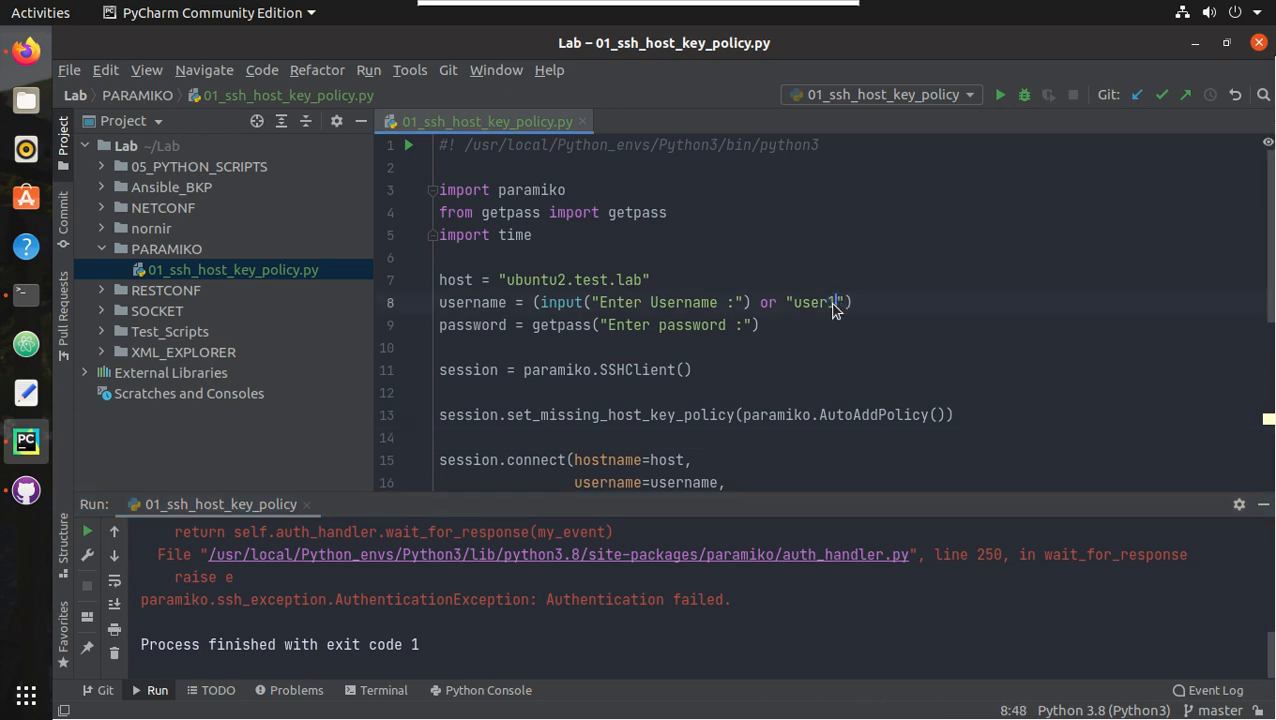
pyautogui.moveTo(1000, 94)
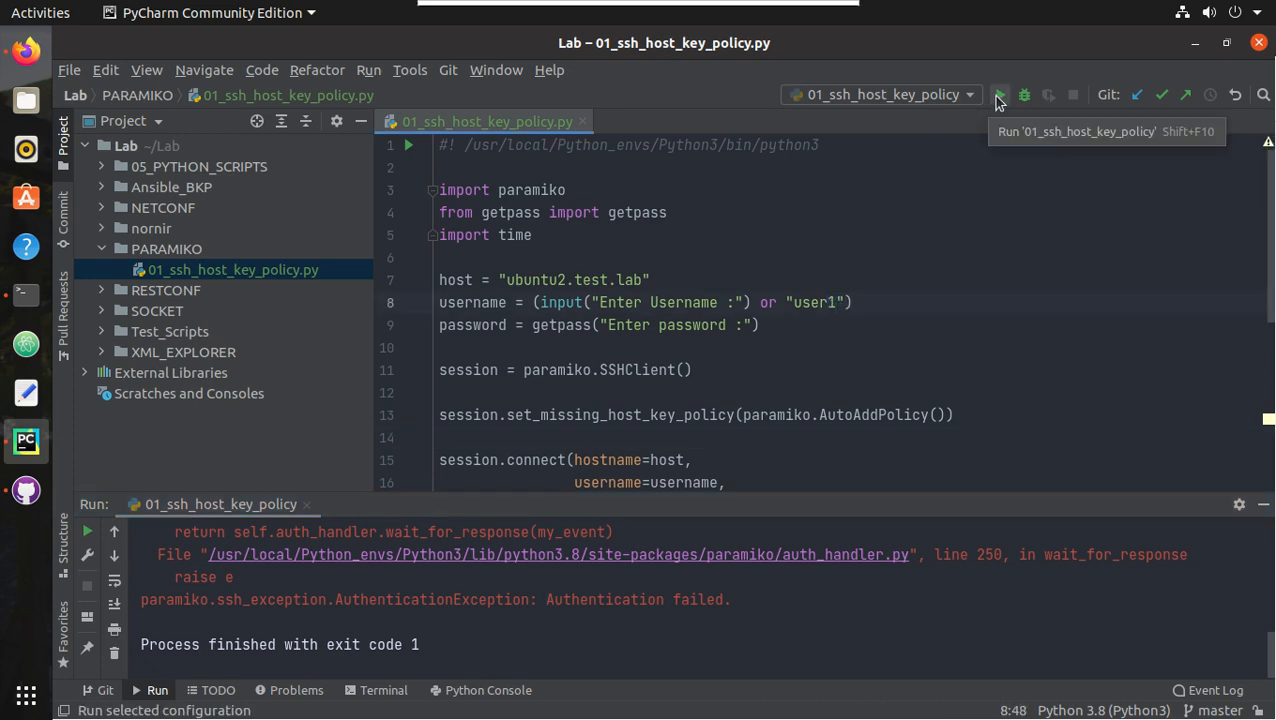
# - Rerun with username user1 and the password, printing UbuntuOS2 with exit code 0
pyautogui.click(1000, 94)
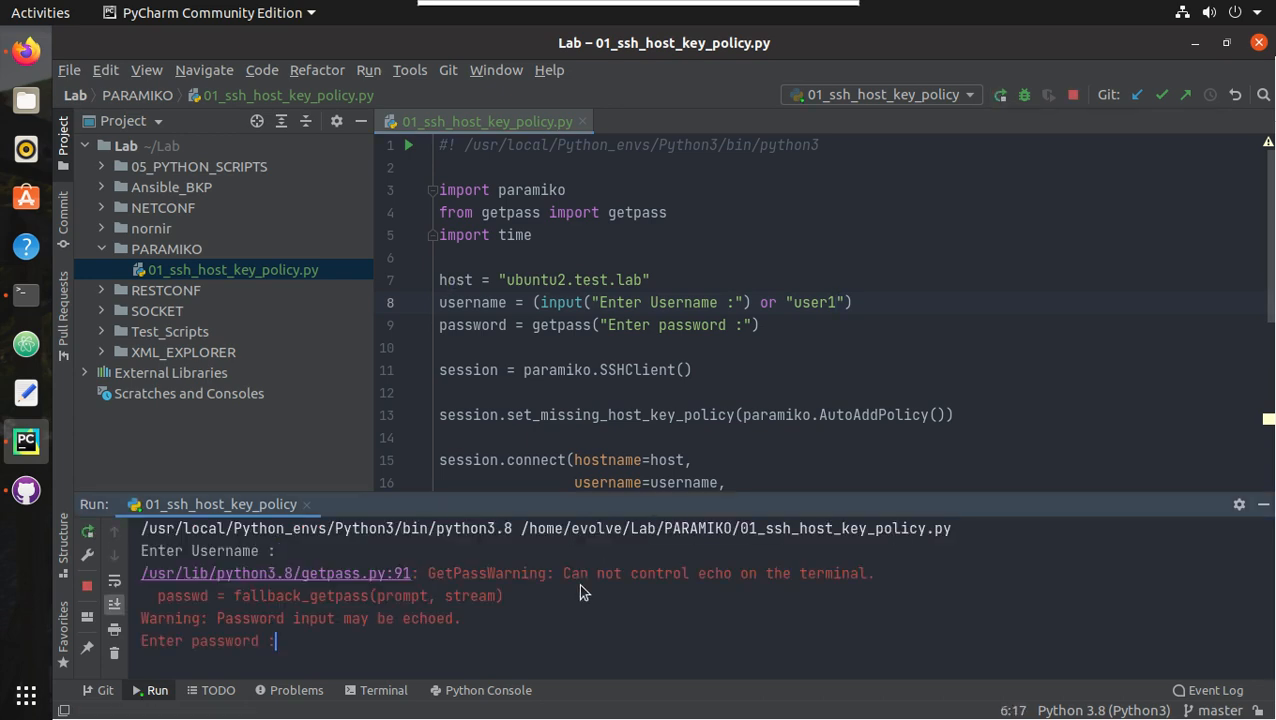
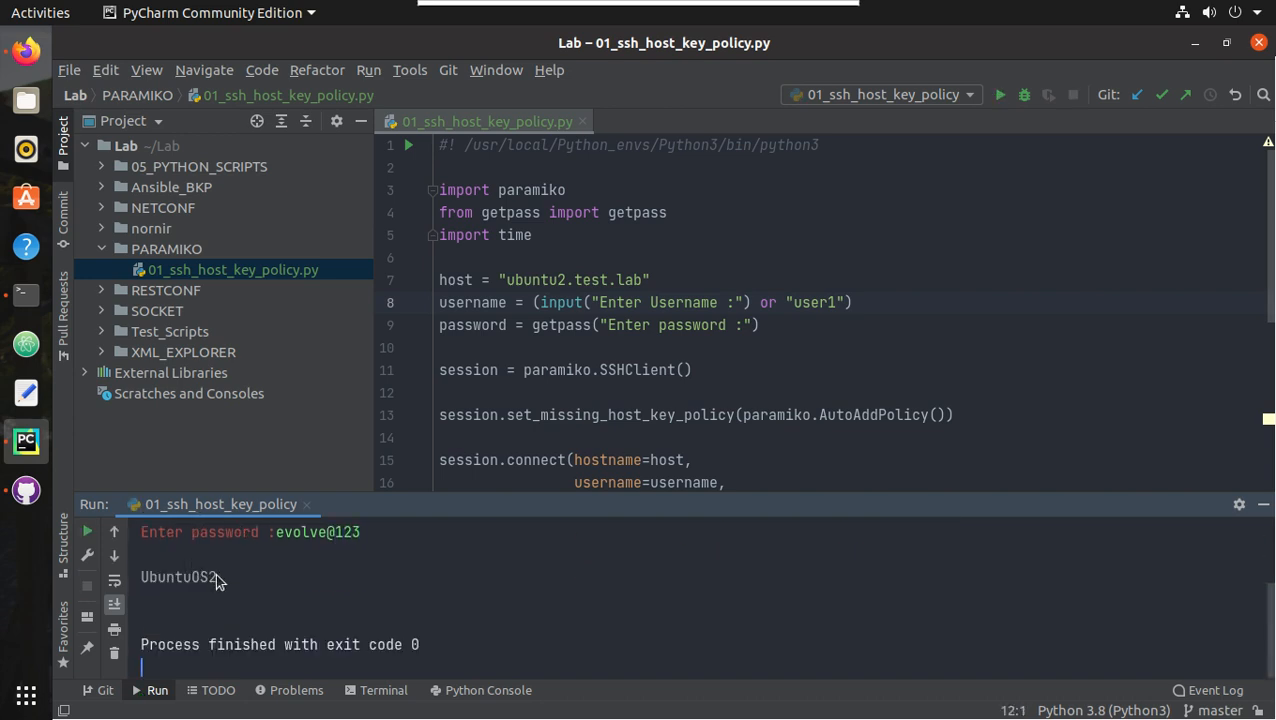
pyautogui.click(684, 370)
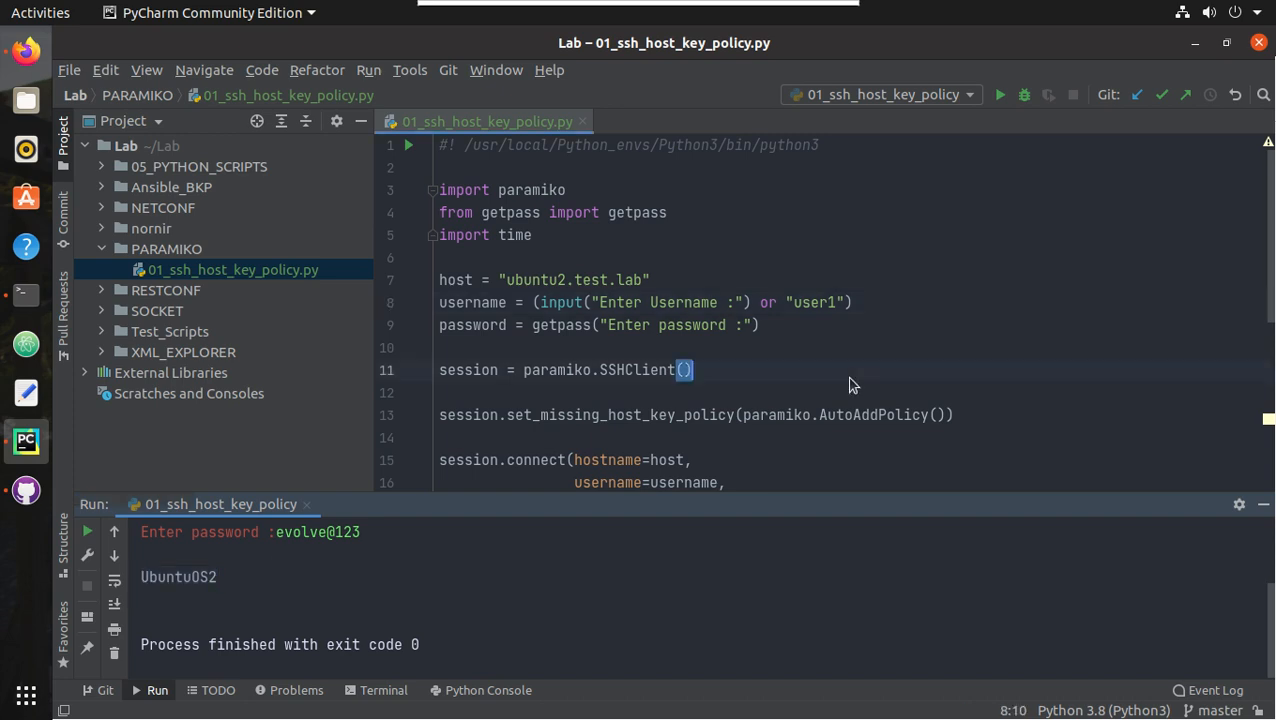
# - Change line 21 to print(f"Host Name is : {stdout.read().decode()}")
pyautogui.scroll(-3)
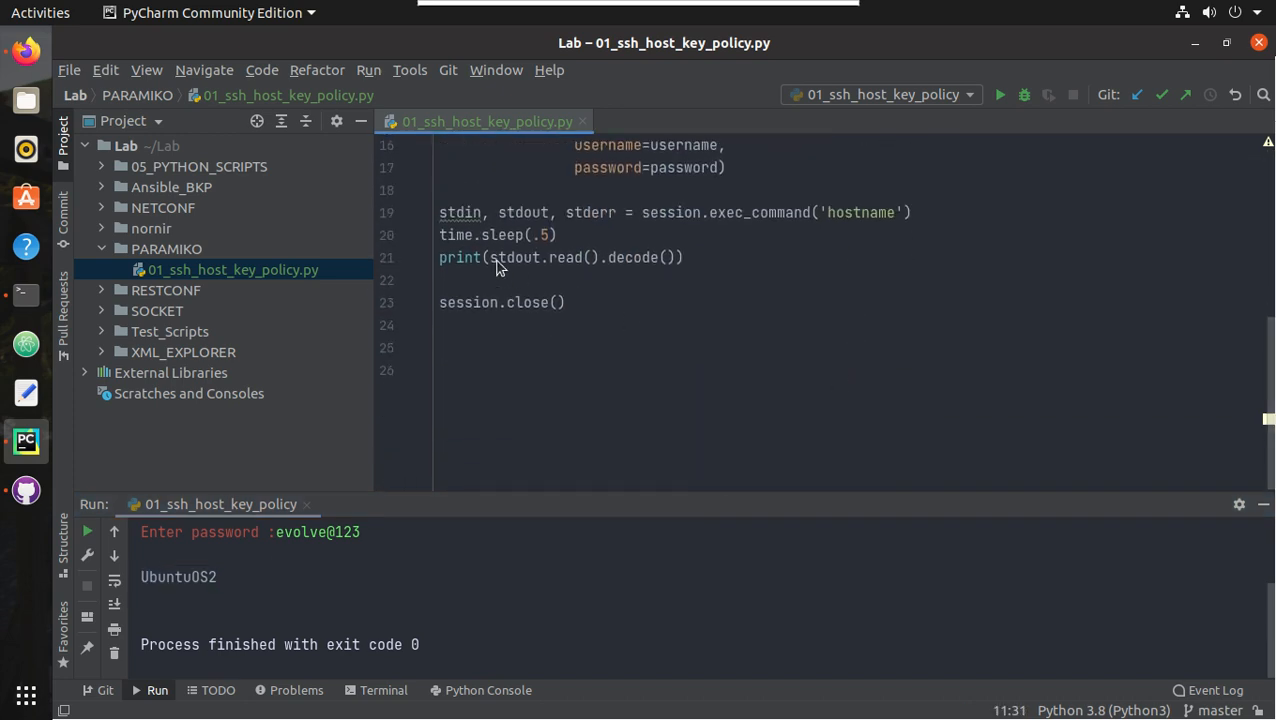
pyautogui.click(670, 262)
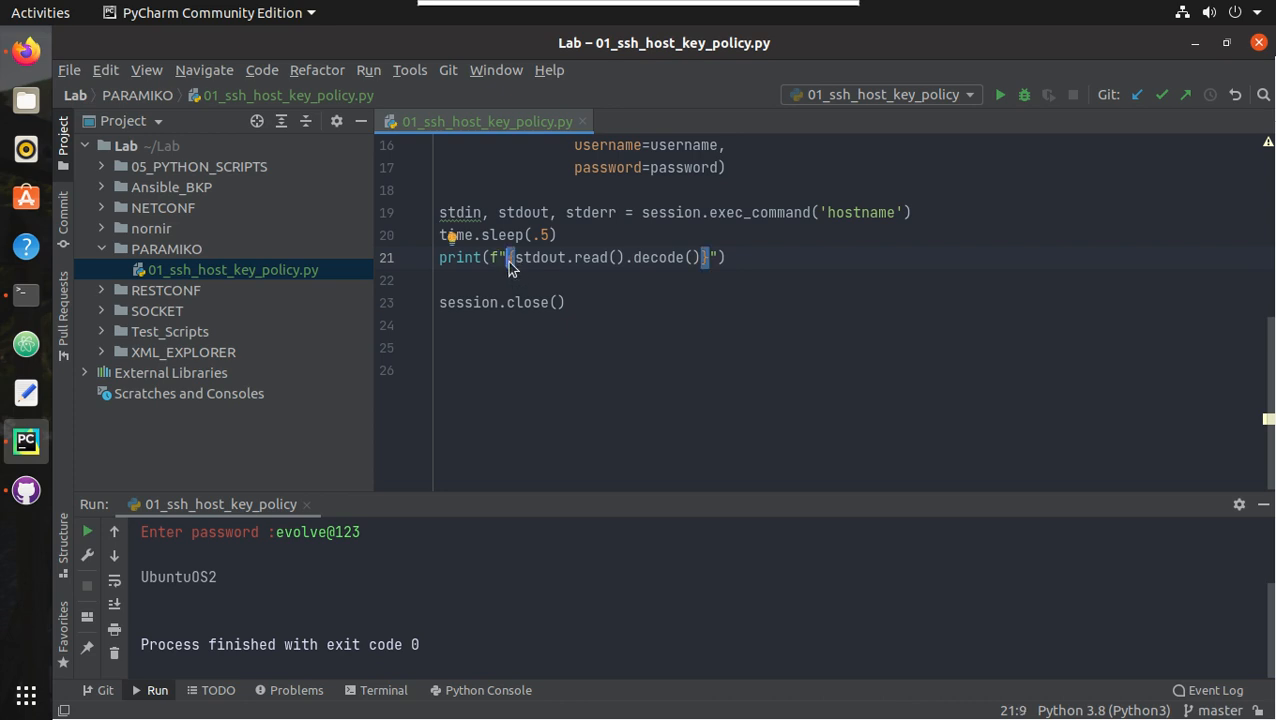
pyautogui.write('host')
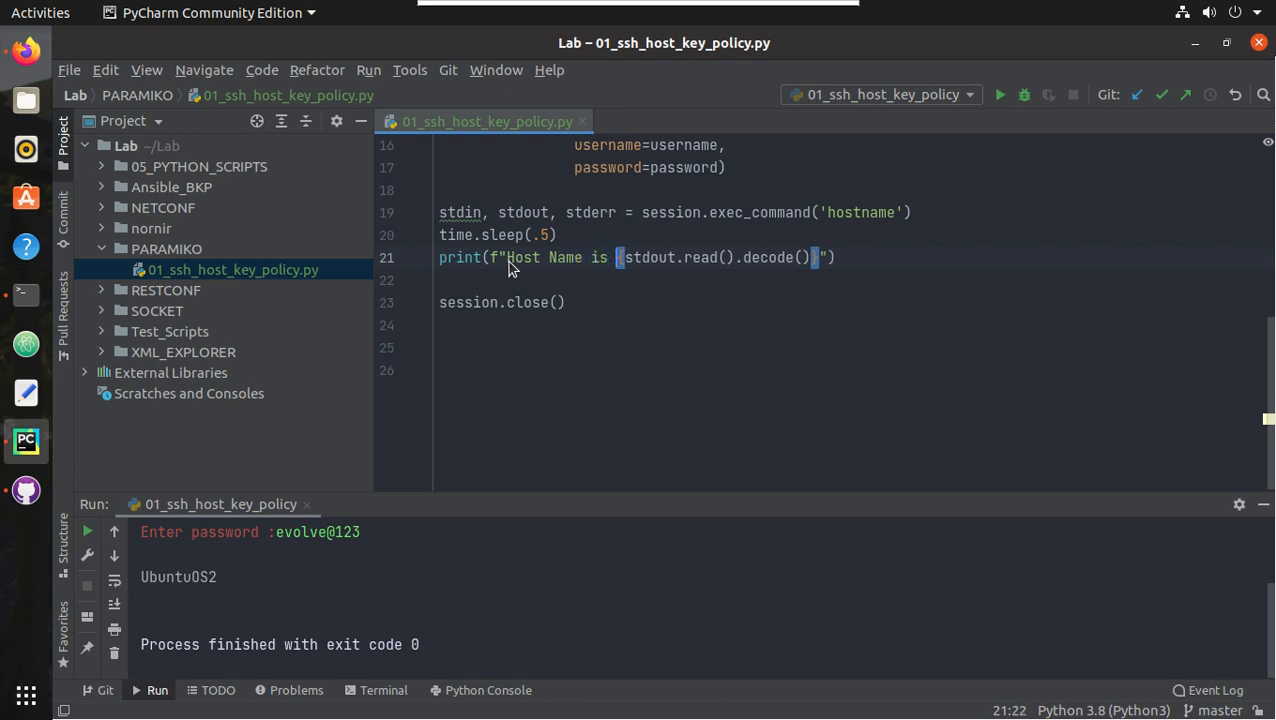
pyautogui.write('" : "')
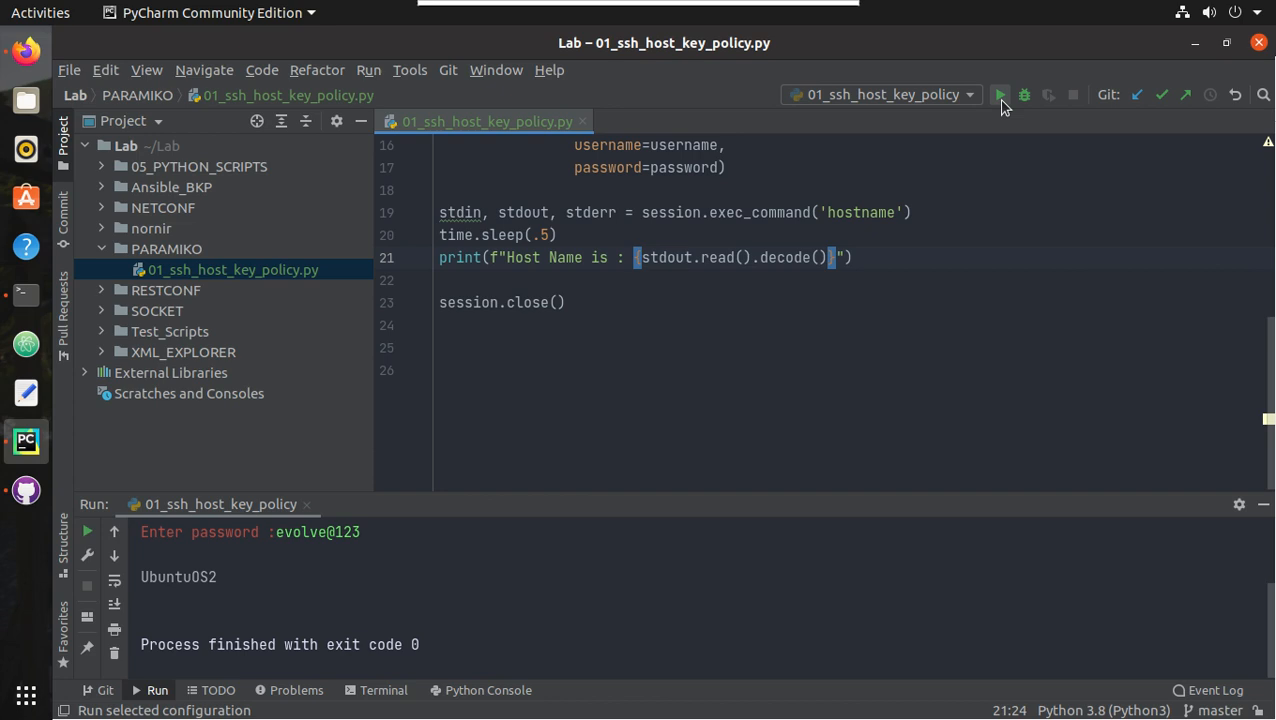
pyautogui.click(1004, 96)
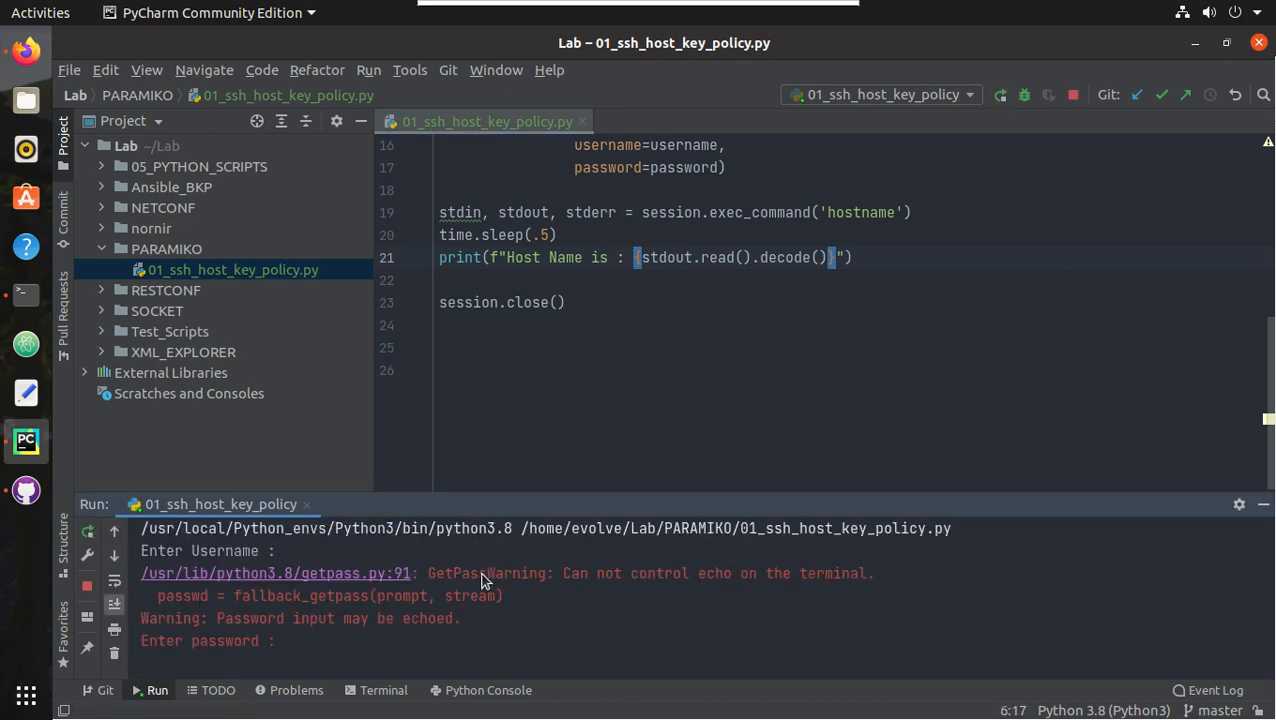
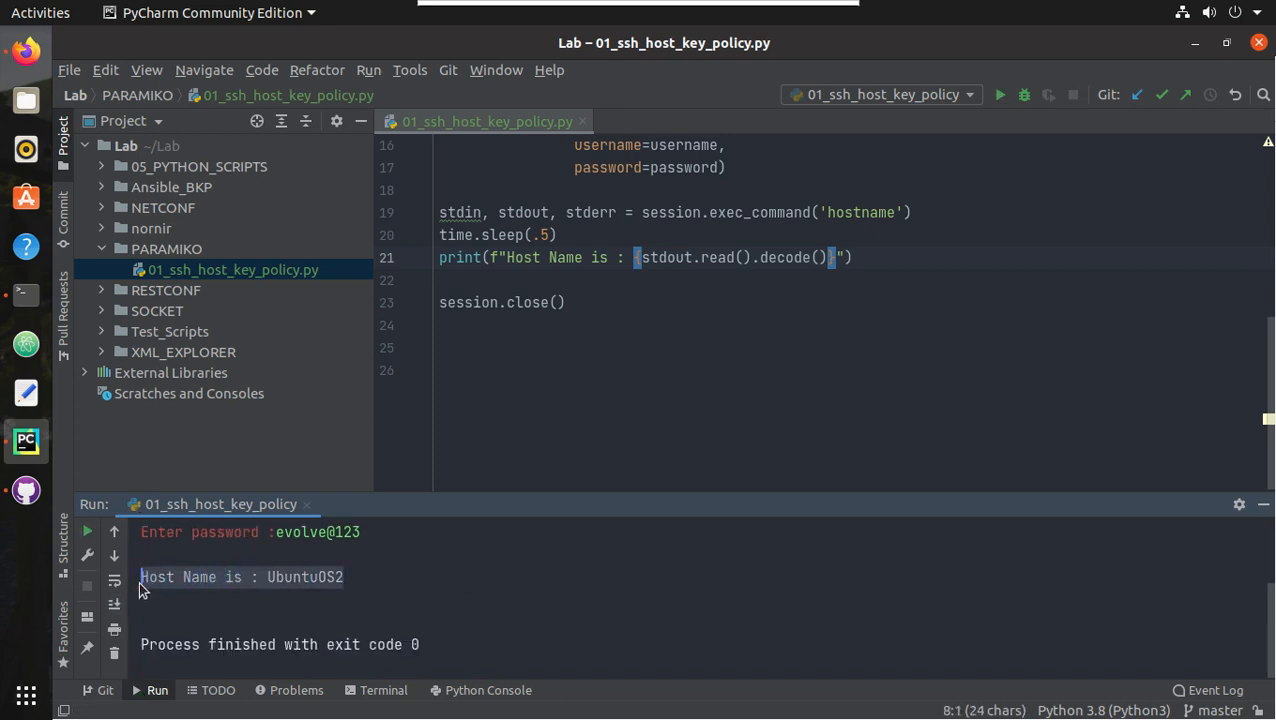
pyautogui.click(542, 280)
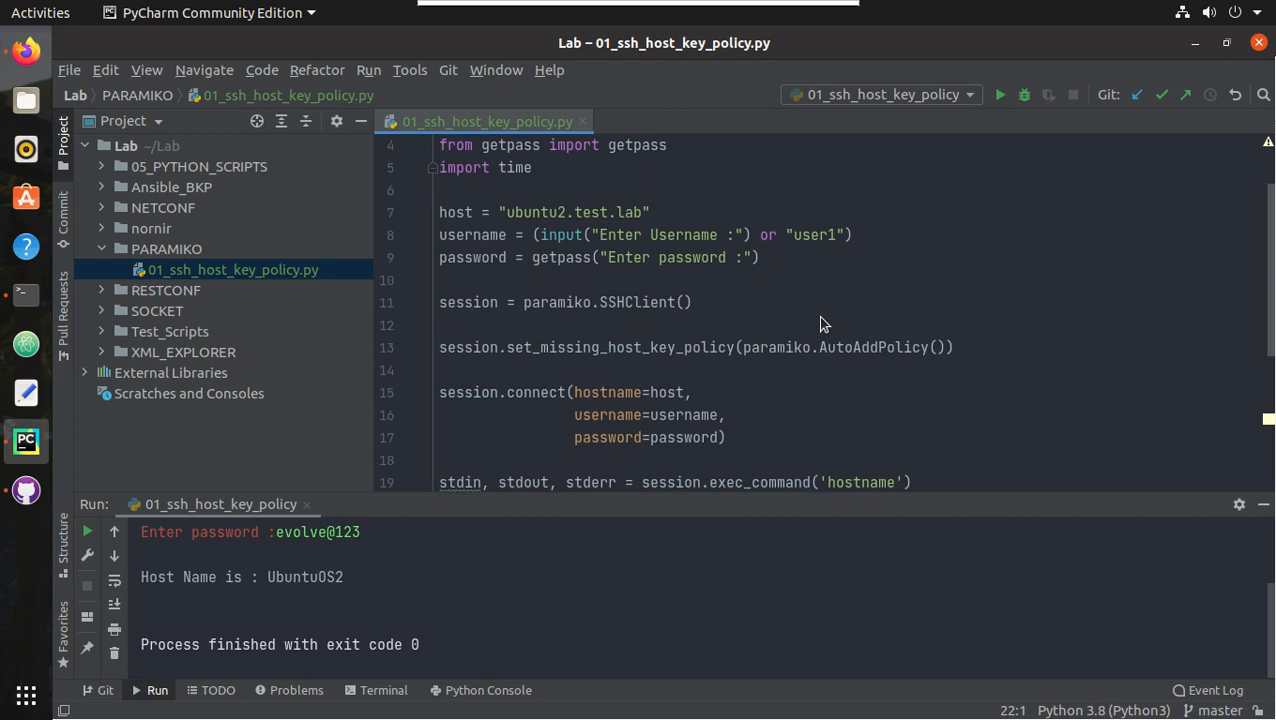
pyautogui.moveTo(852, 380)
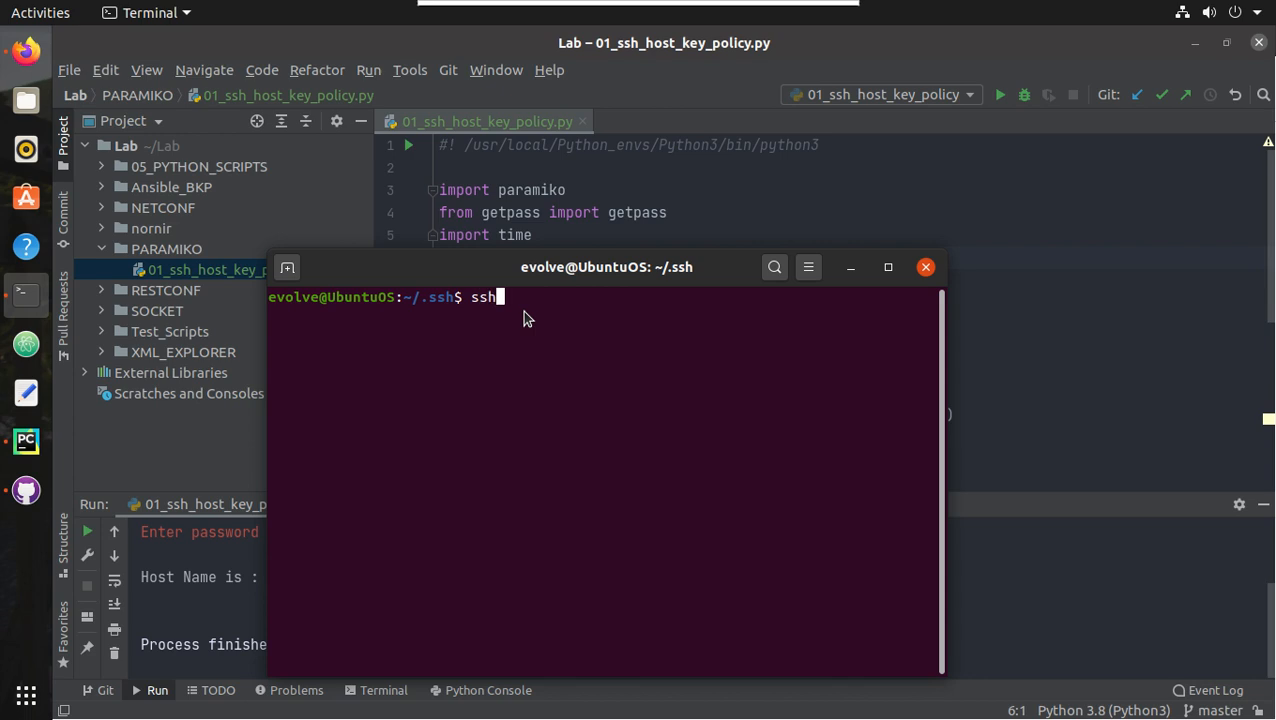
pyautogui.write('-key')
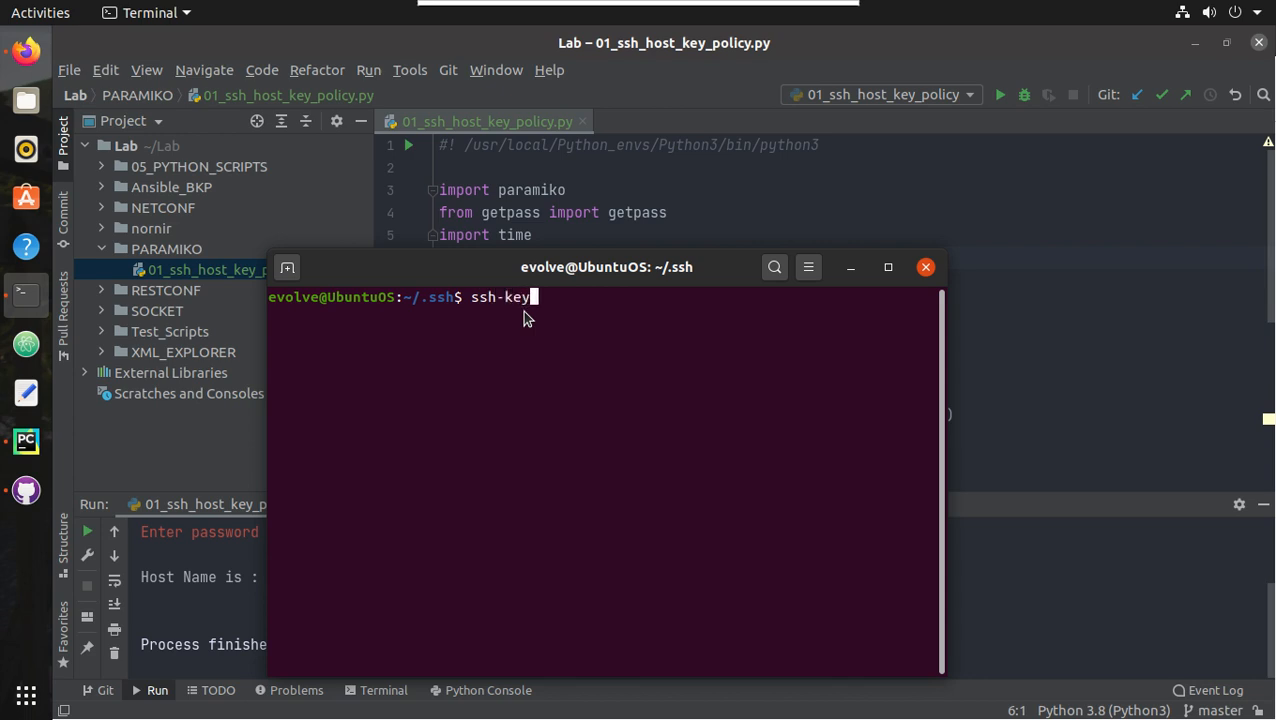
pyautogui.press('Tab')
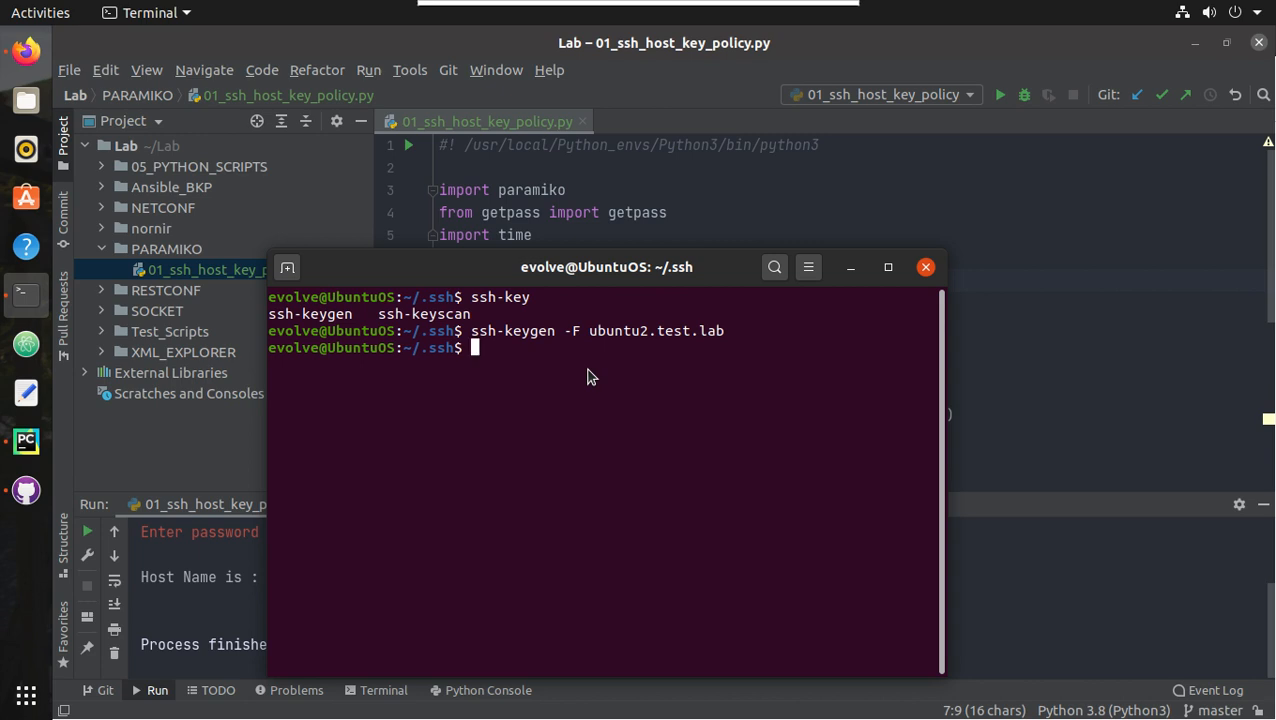
pyautogui.write('ssh')
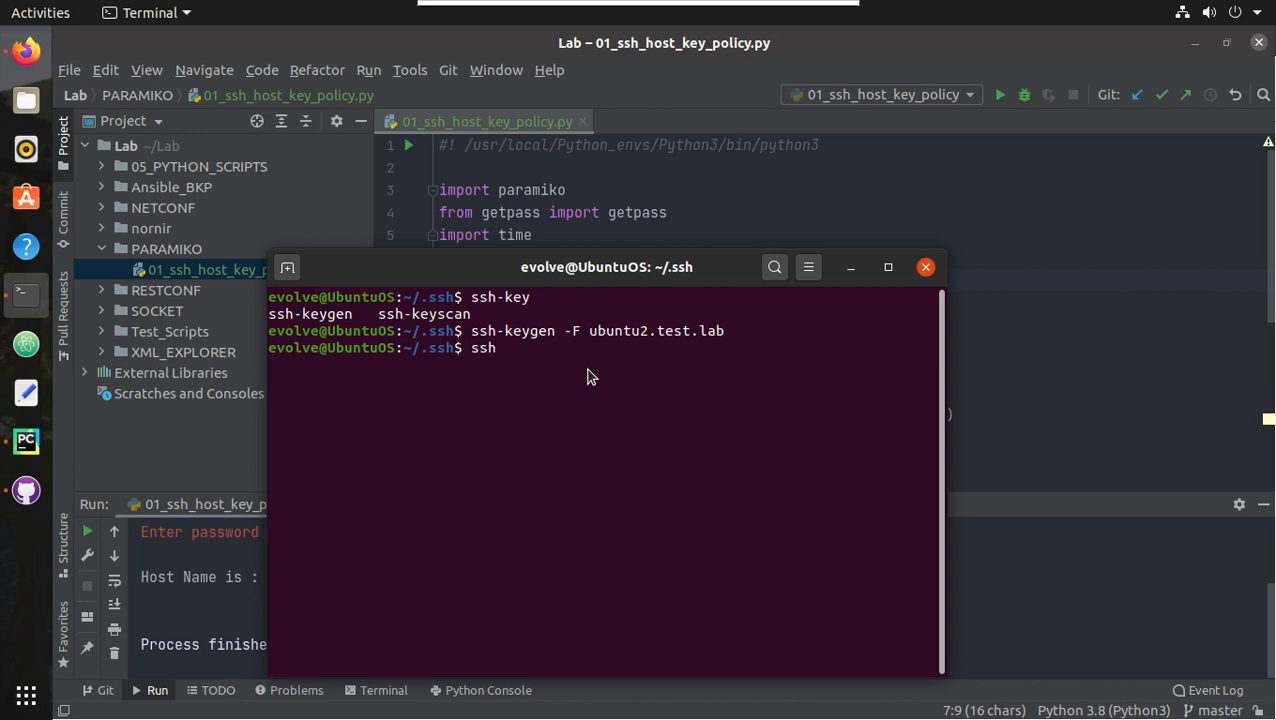
pyautogui.write('" "')
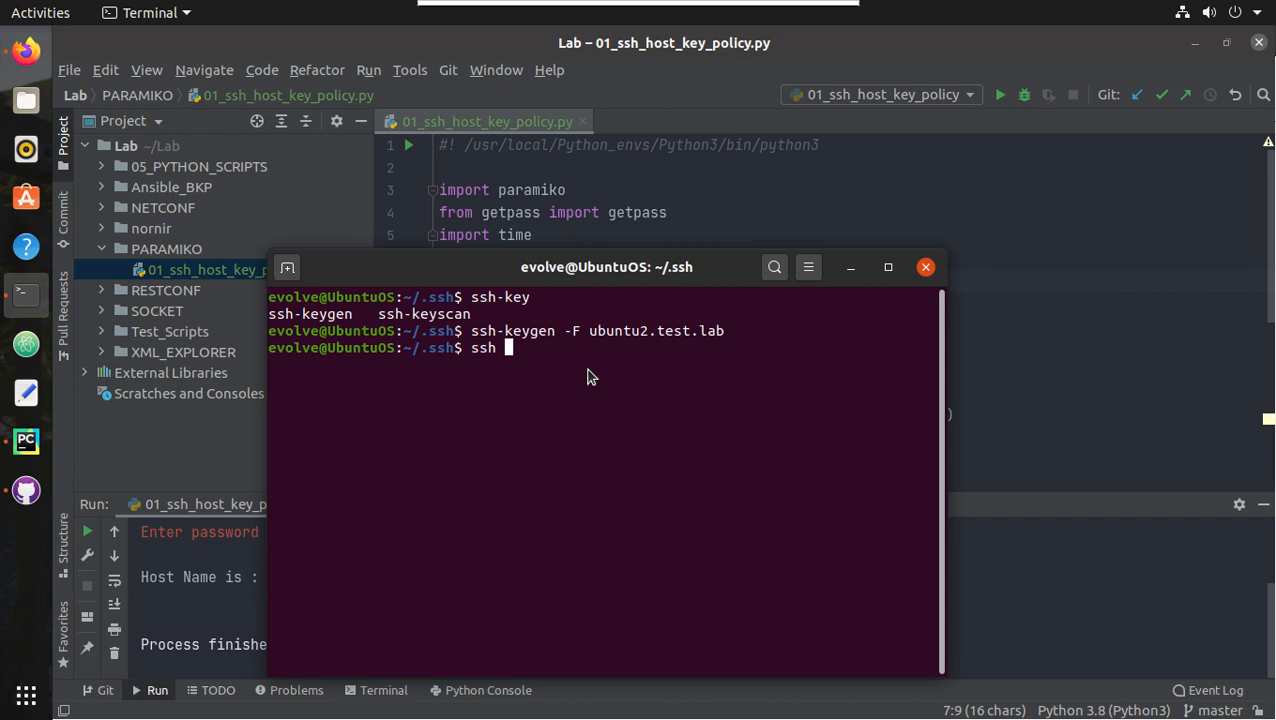
pyautogui.write('user1')
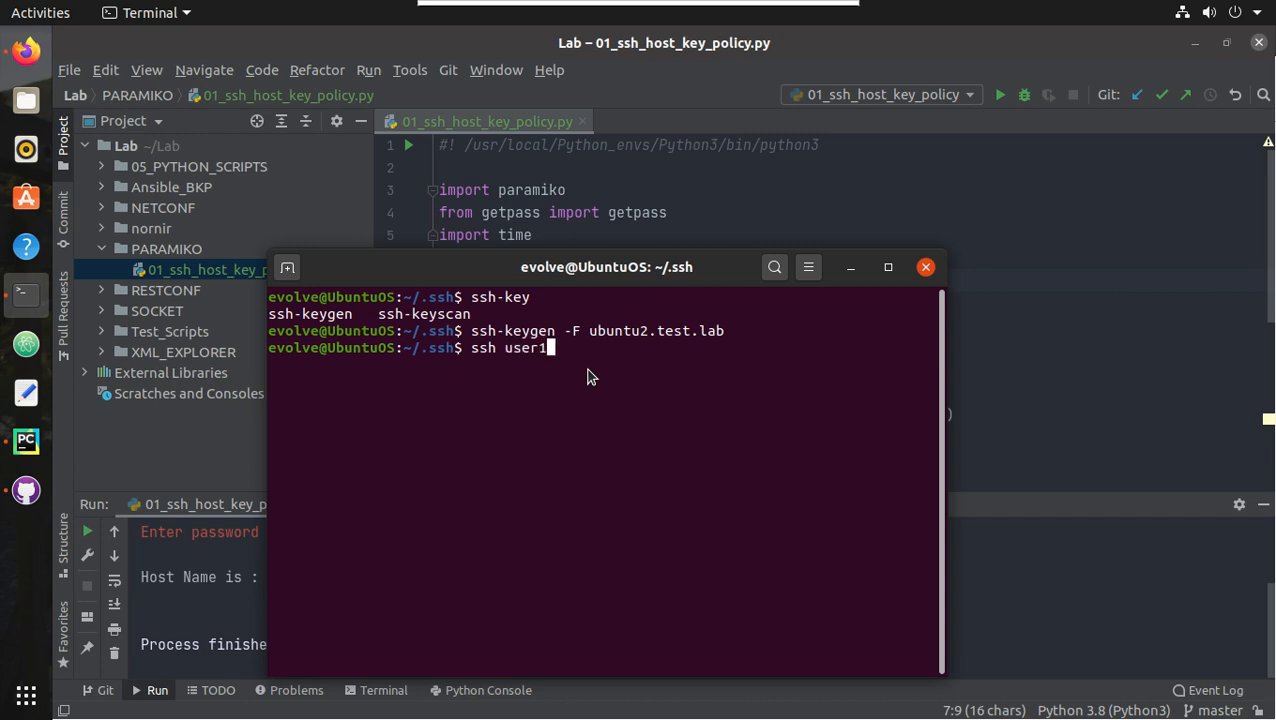
pyautogui.write('@')
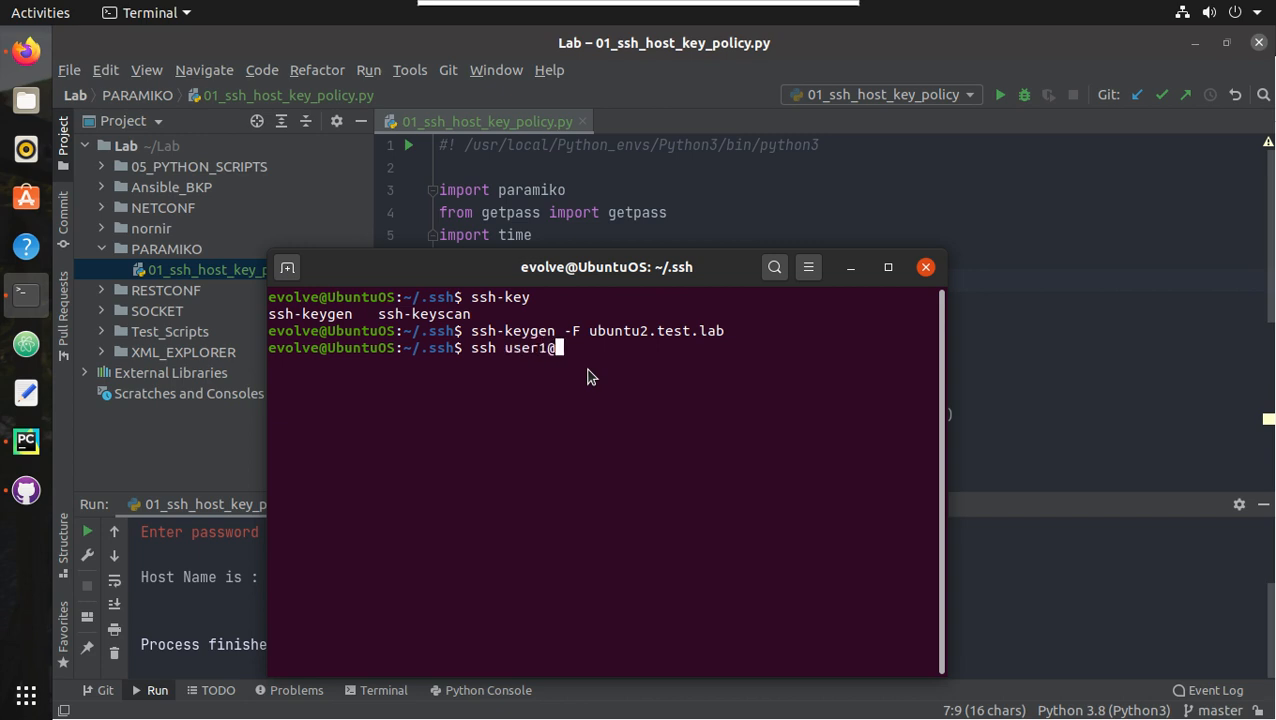
pyautogui.write('ubuntu2.test.lab')
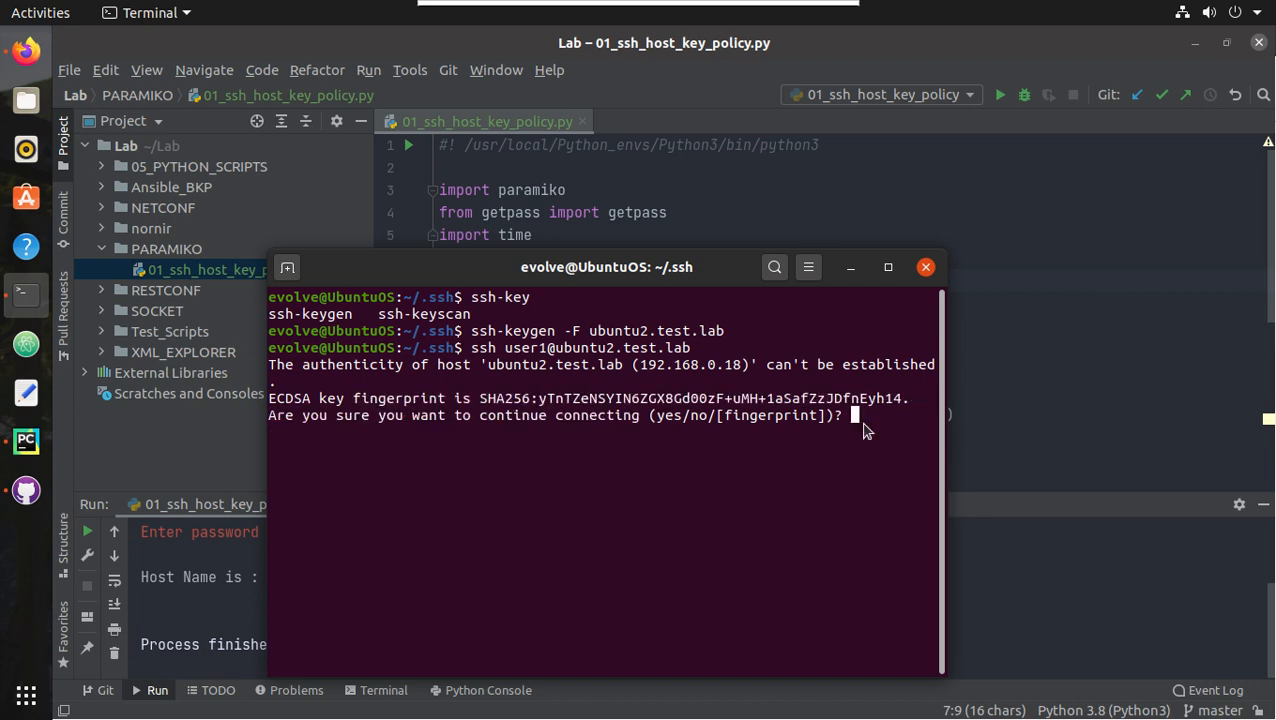
pyautogui.write('yes')
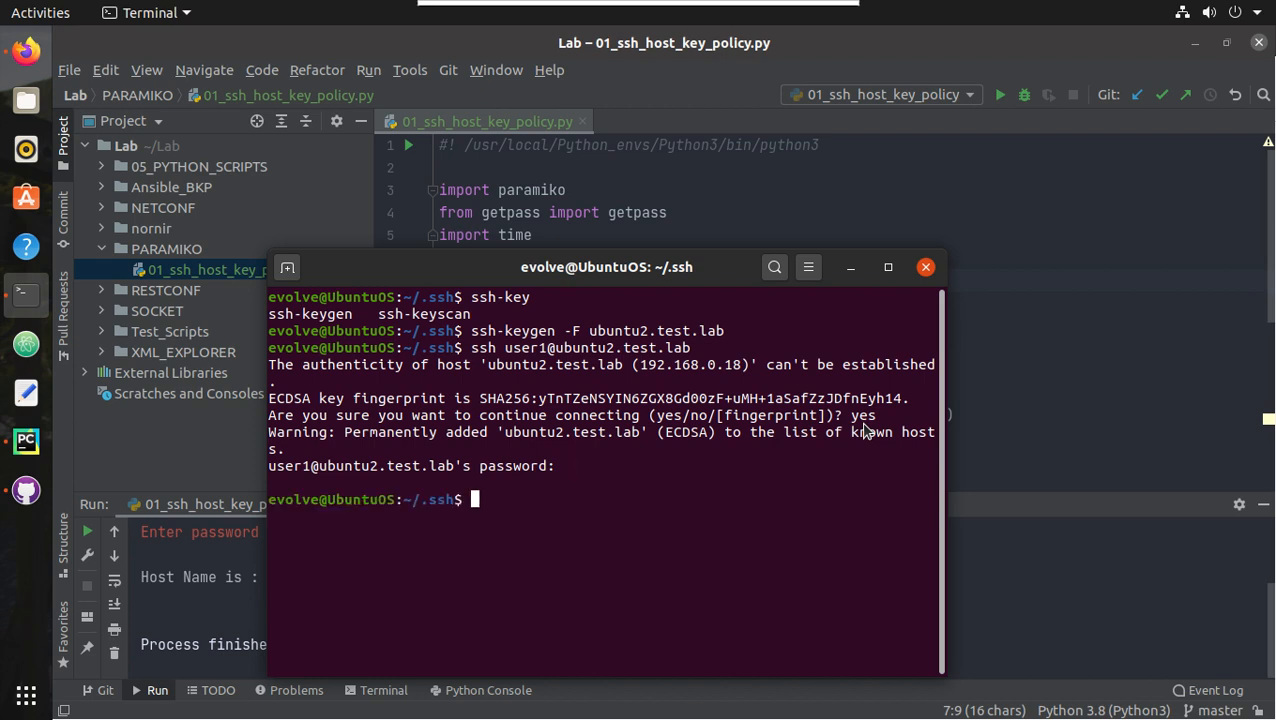
# - Rerun ssh-keygen -F ubuntu2.test.lab, finding the host at line 15, and maximize the terminal
pyautogui.write('ssh user1@ubuntu2.test.lab')
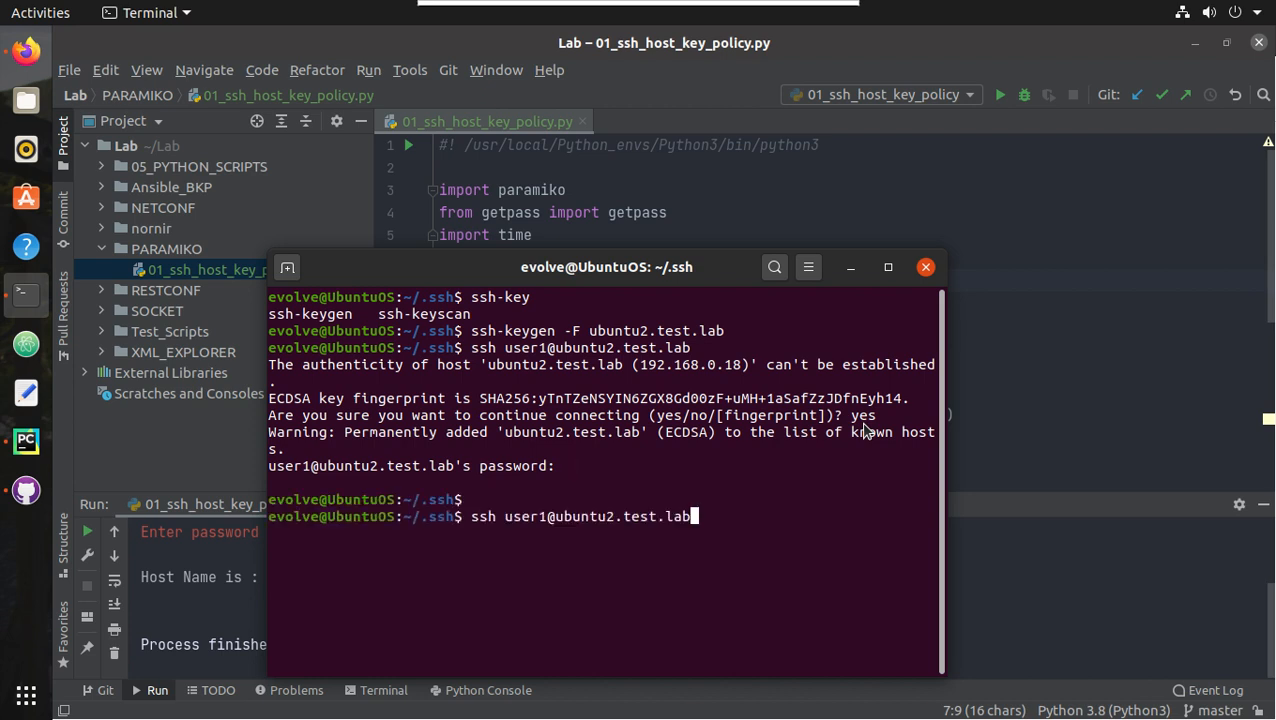
pyautogui.write('ssh-keygen -F ubuntu2.test.lab')
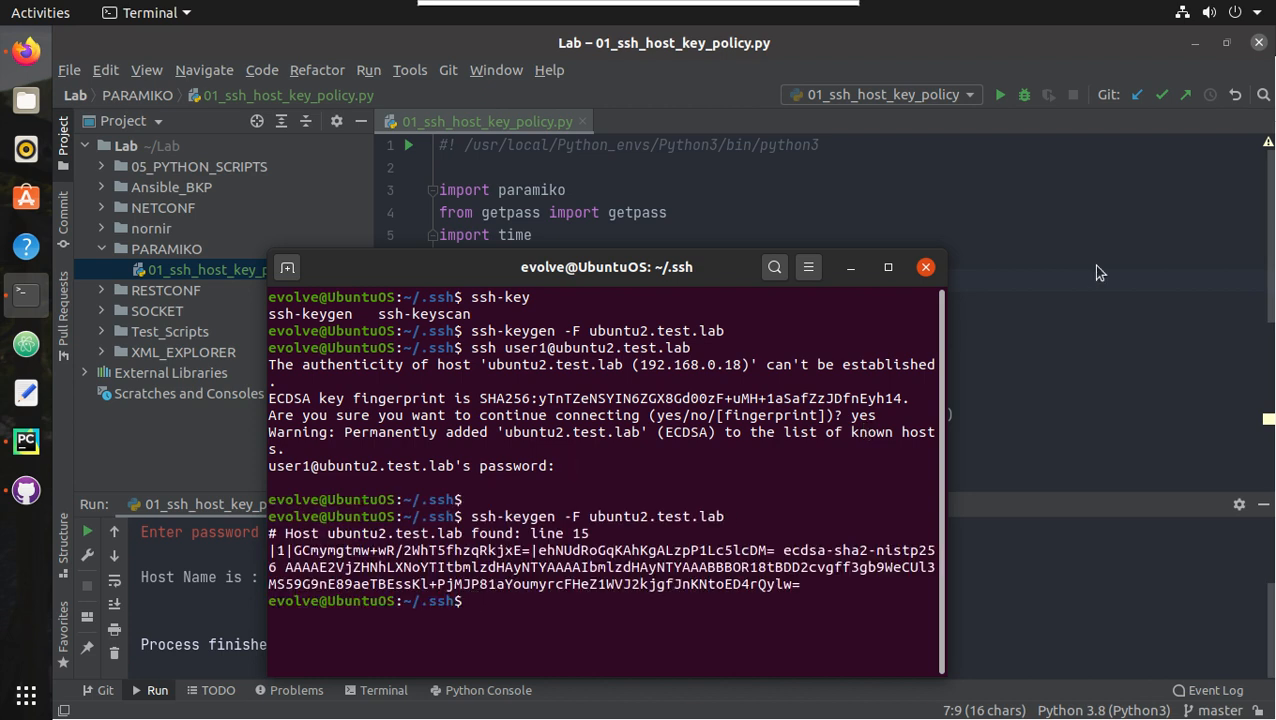
pyautogui.click(888, 268)
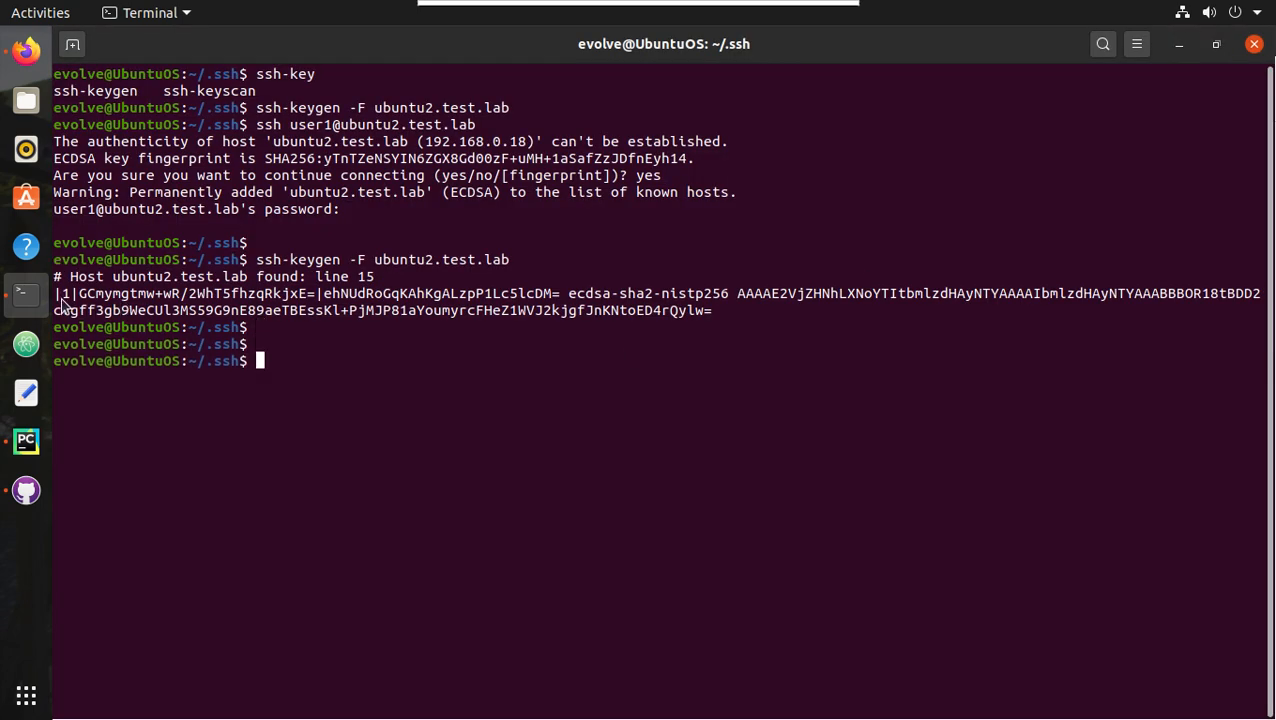
pyautogui.moveTo(726, 322)
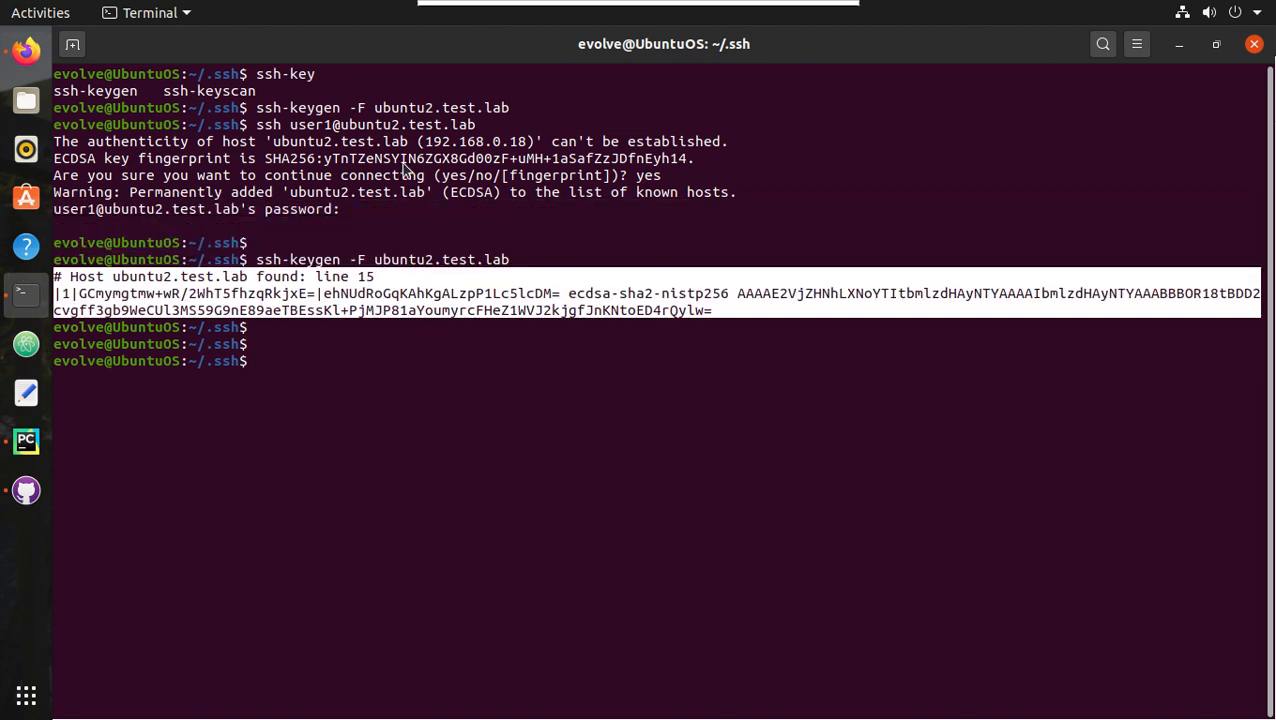
pyautogui.moveTo(16, 444)
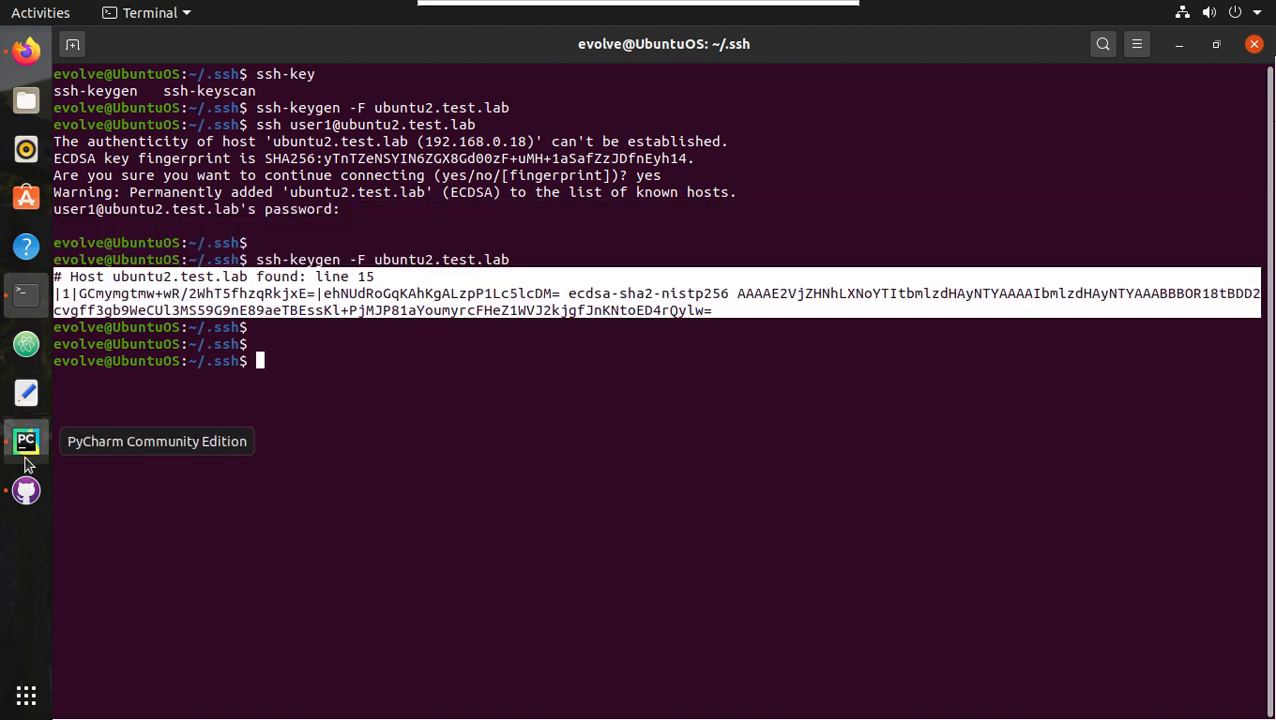
# - Switch from the terminal back to the PyCharm script editor
pyautogui.click(26, 440)
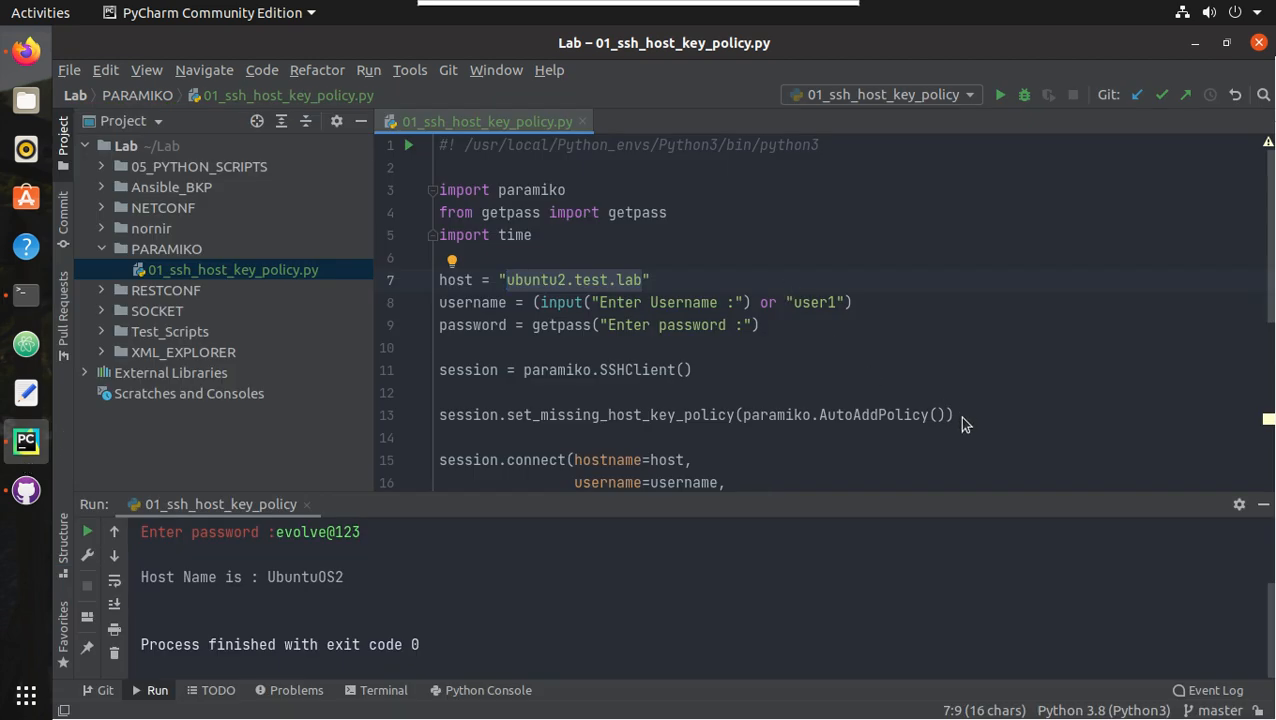
pyautogui.click(478, 414)
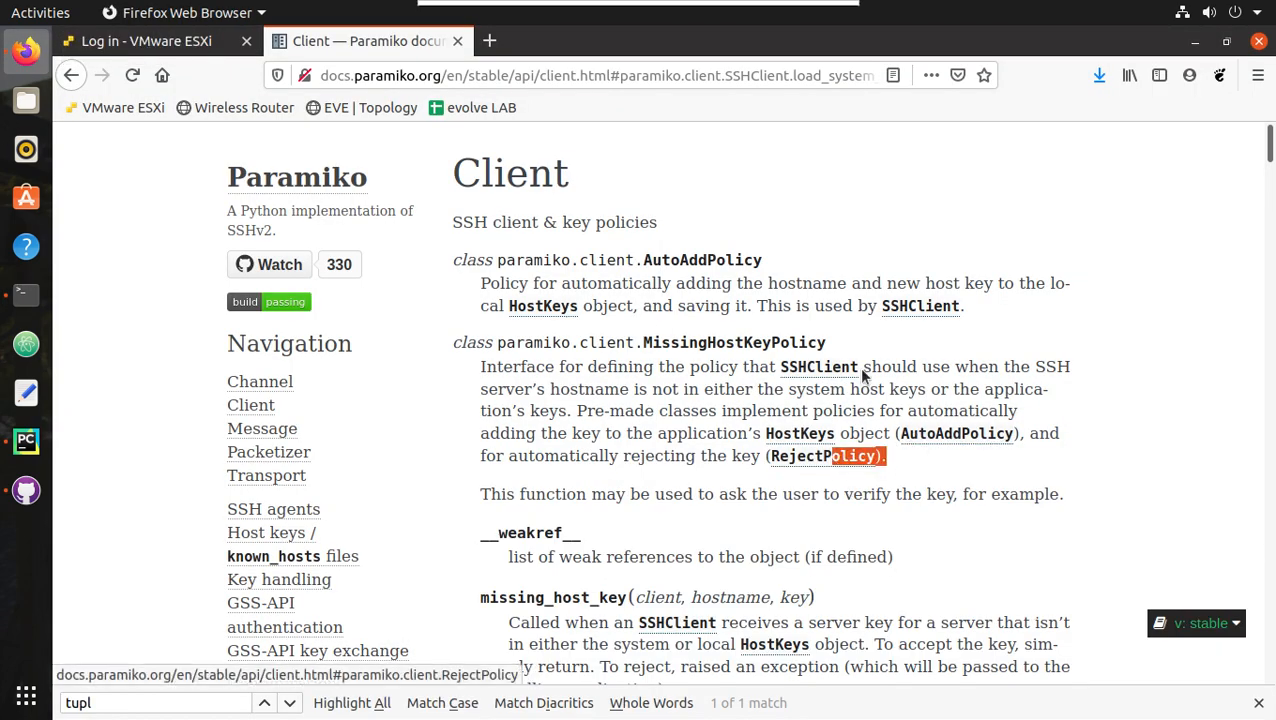
# - Scroll the Paramiko Client docs down to exec_command, then bring PyCharm back in front
pyautogui.scroll(-3)
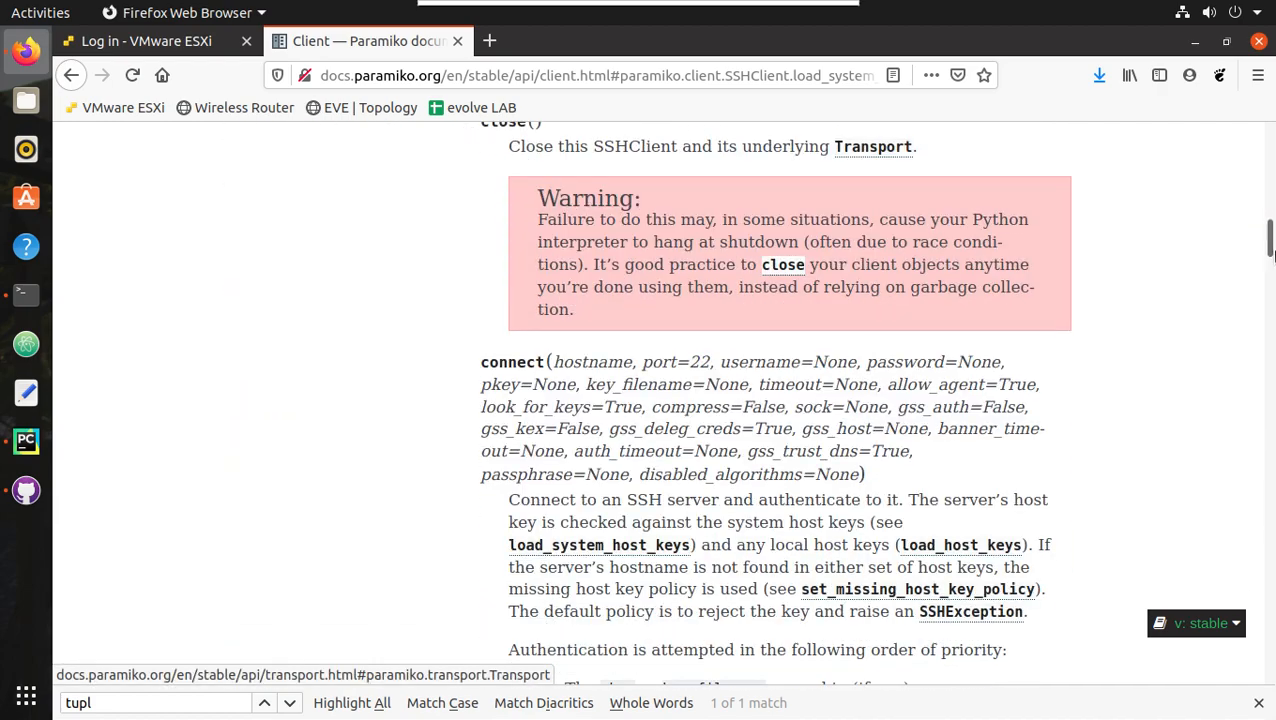
pyautogui.scroll(-3)
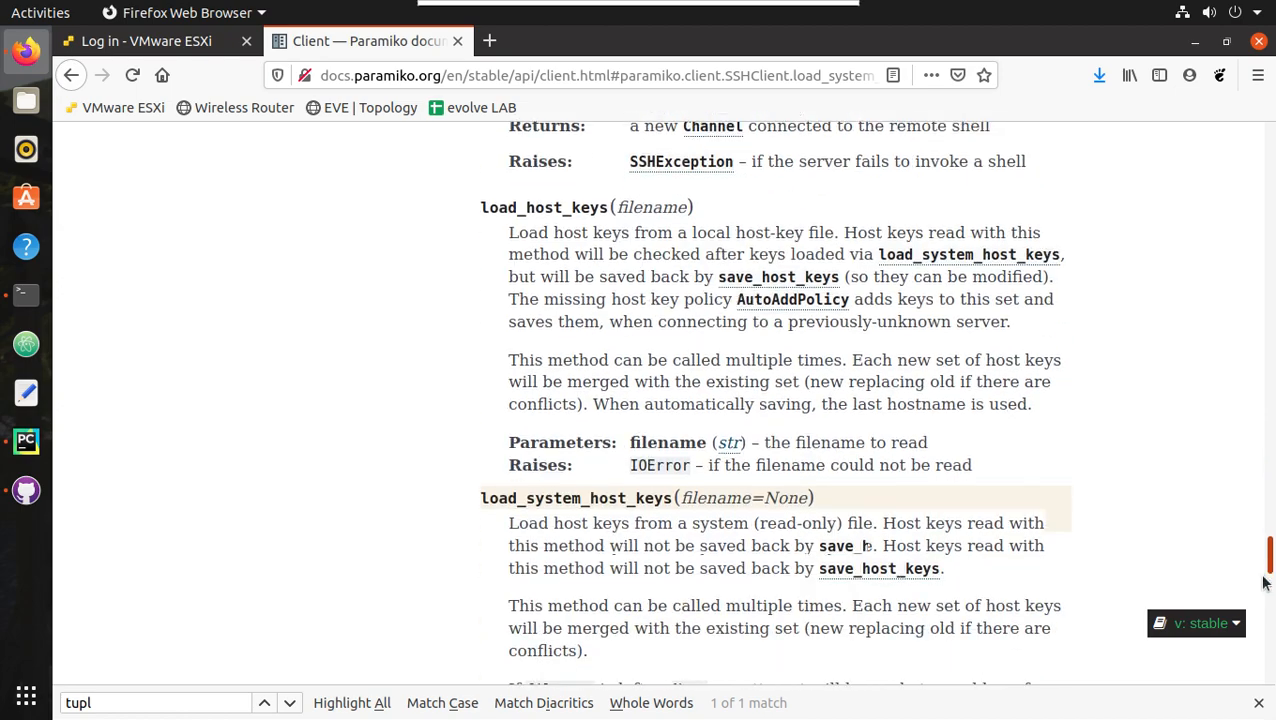
pyautogui.scroll(-3)
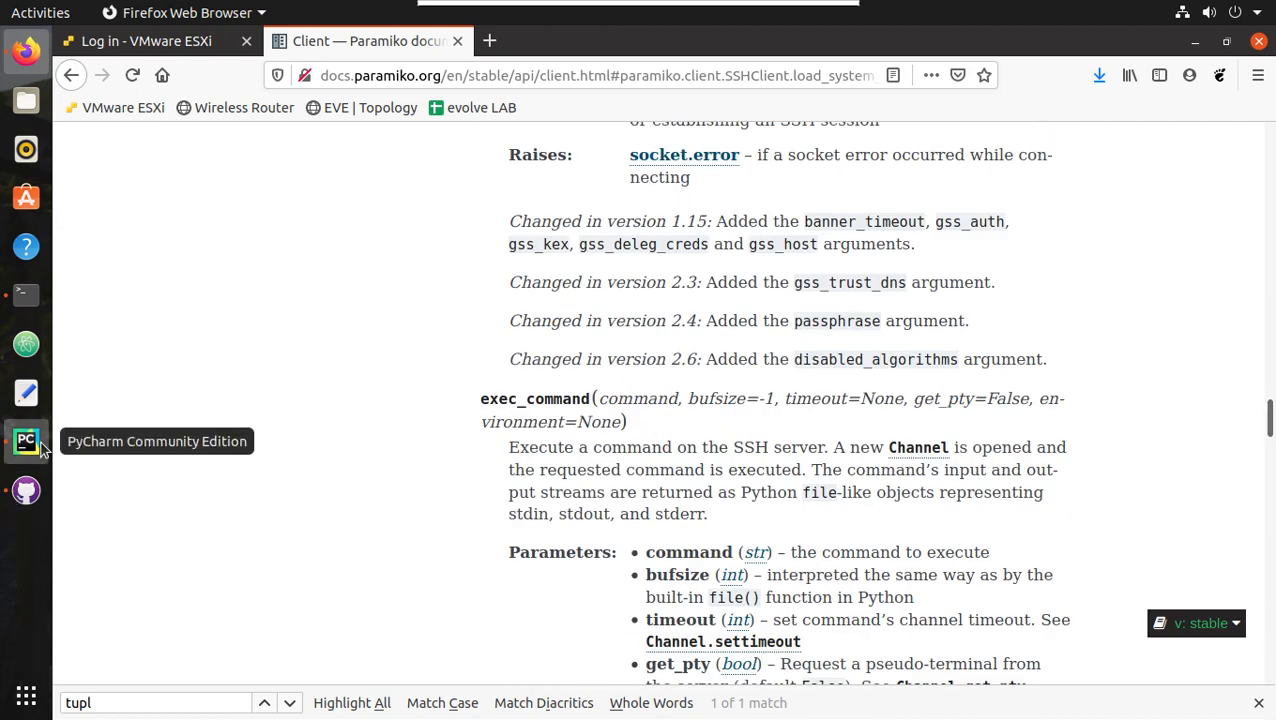
pyautogui.click(26, 440)
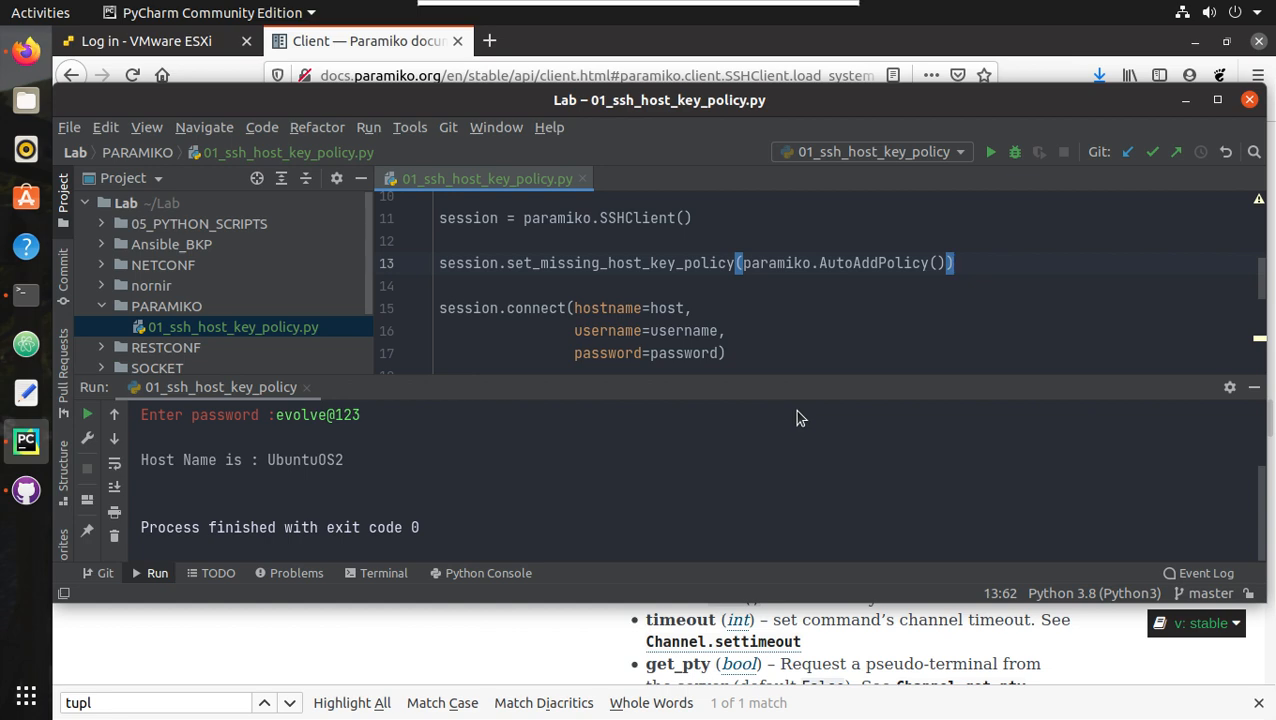